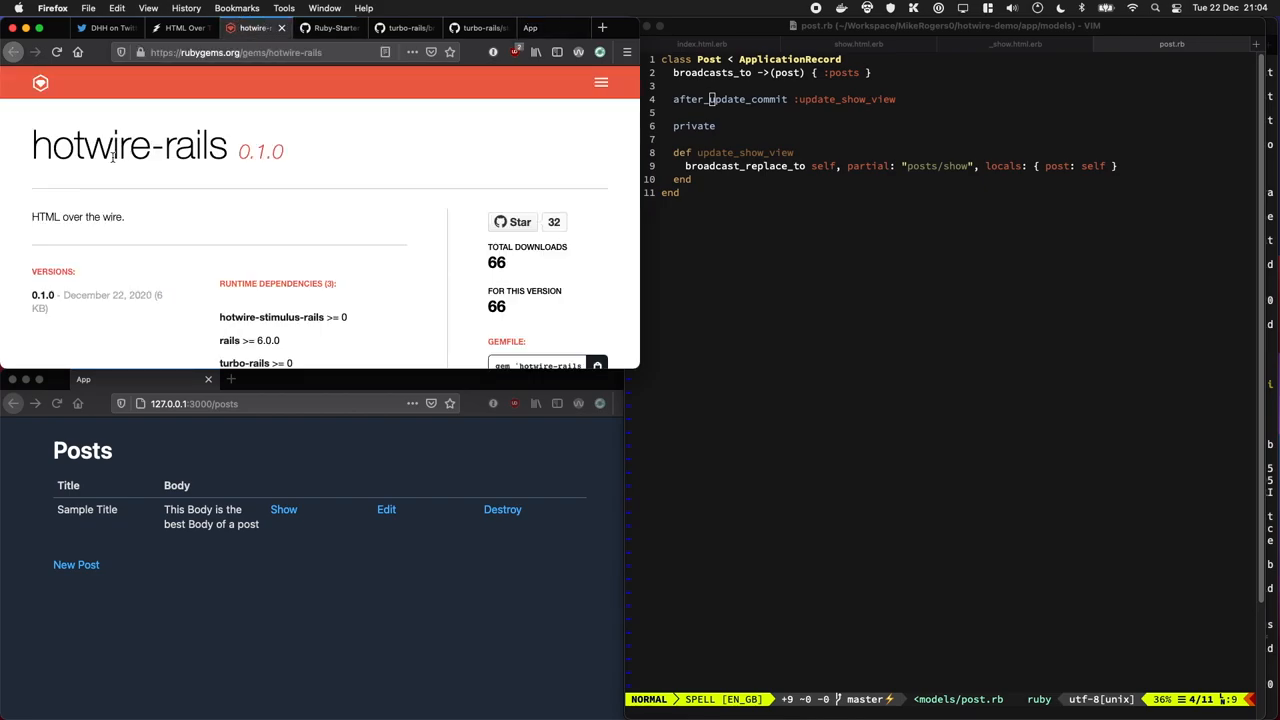
Append 2345 to the post's title on the edit page and save it as 'Sample Title 2345'
{"action": "left_click", "coordinate": [386, 509]}
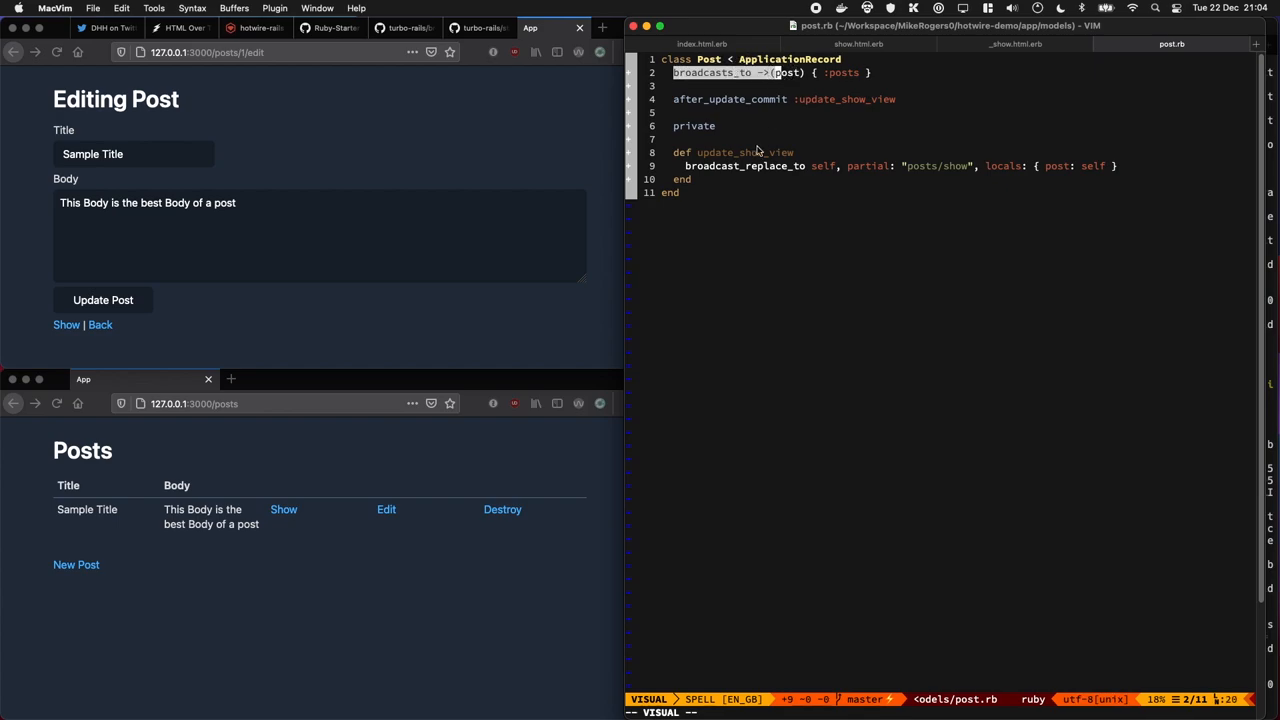
{"action": "left_click", "coordinate": [135, 153]}
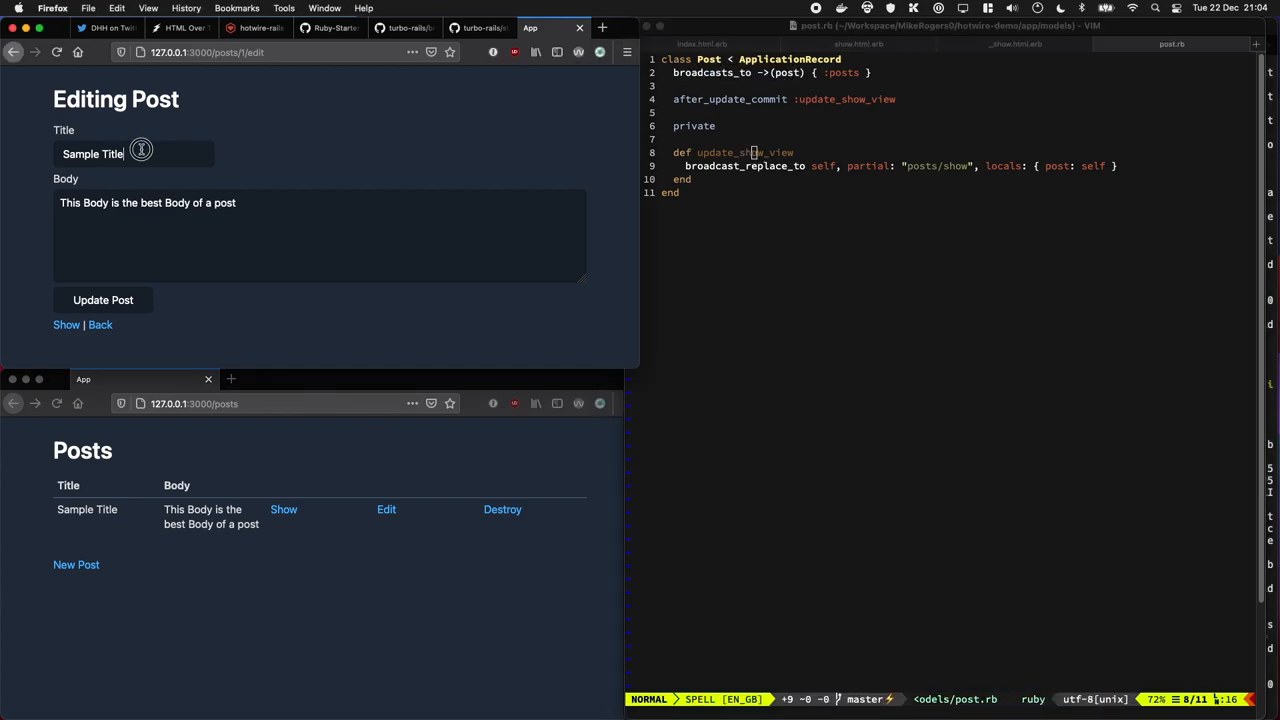
{"action": "type", "text": "2345"}
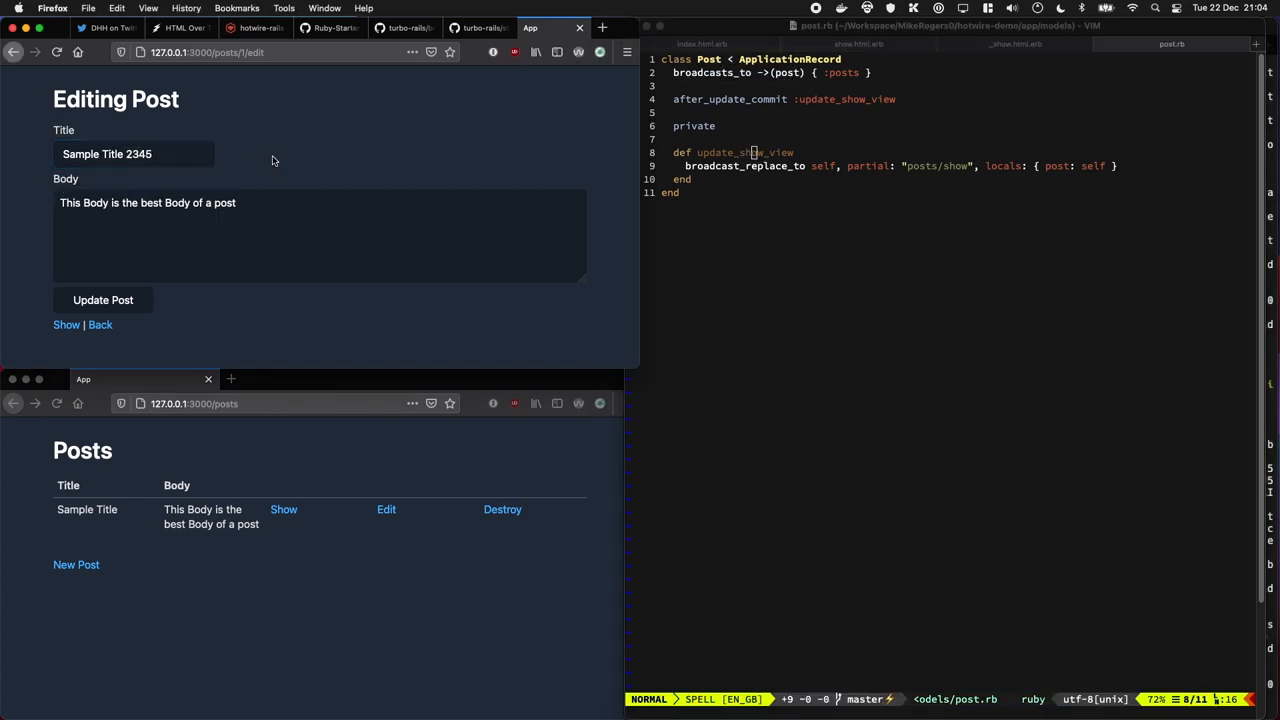
{"action": "left_click", "coordinate": [103, 300]}
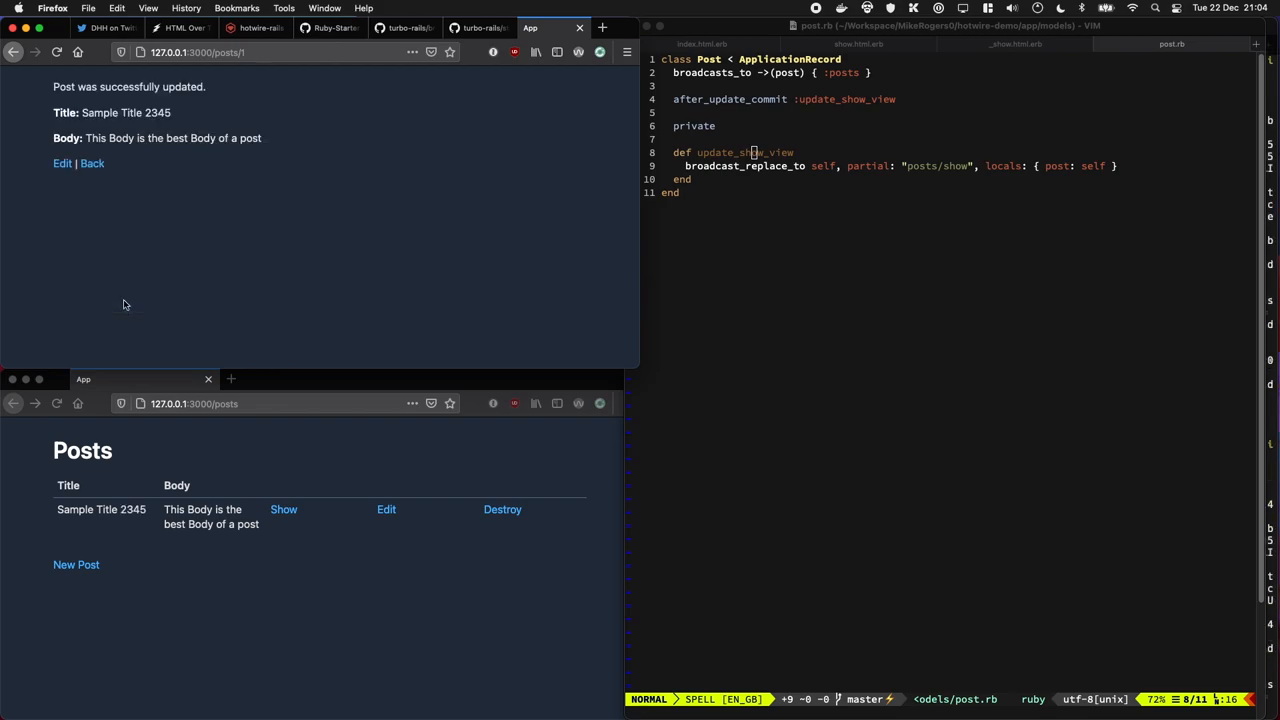
{"action": "mouse_move", "coordinate": [211, 556]}
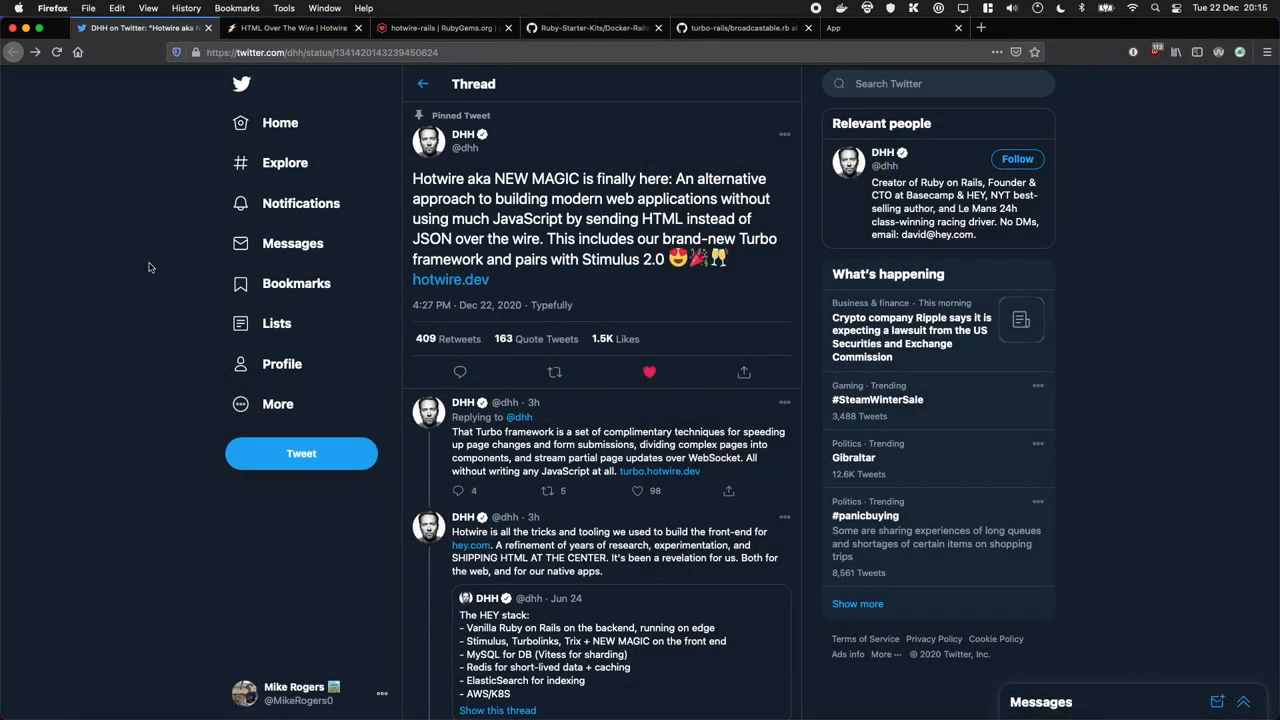
Browse the hotwire.dev homepage and hotwire-rails gem page, then show the Docker-Rails-Template repository
{"action": "left_click", "coordinate": [290, 27]}
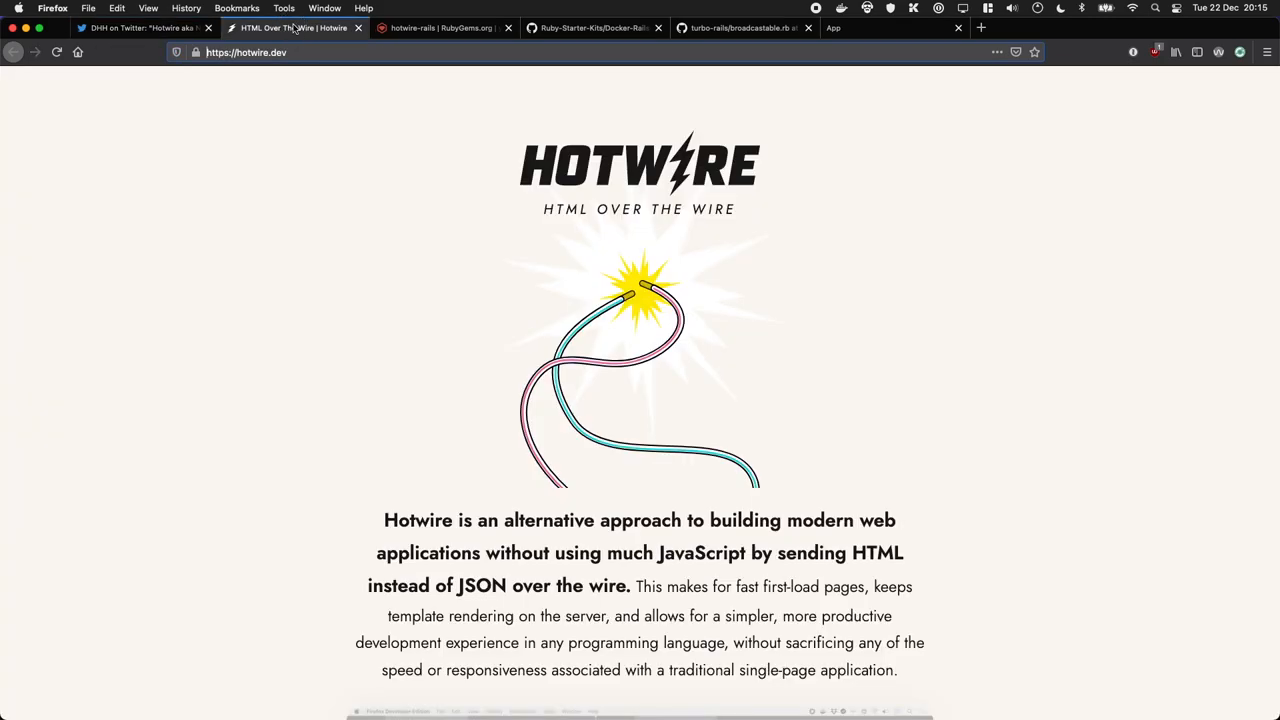
{"action": "mouse_move", "coordinate": [316, 529]}
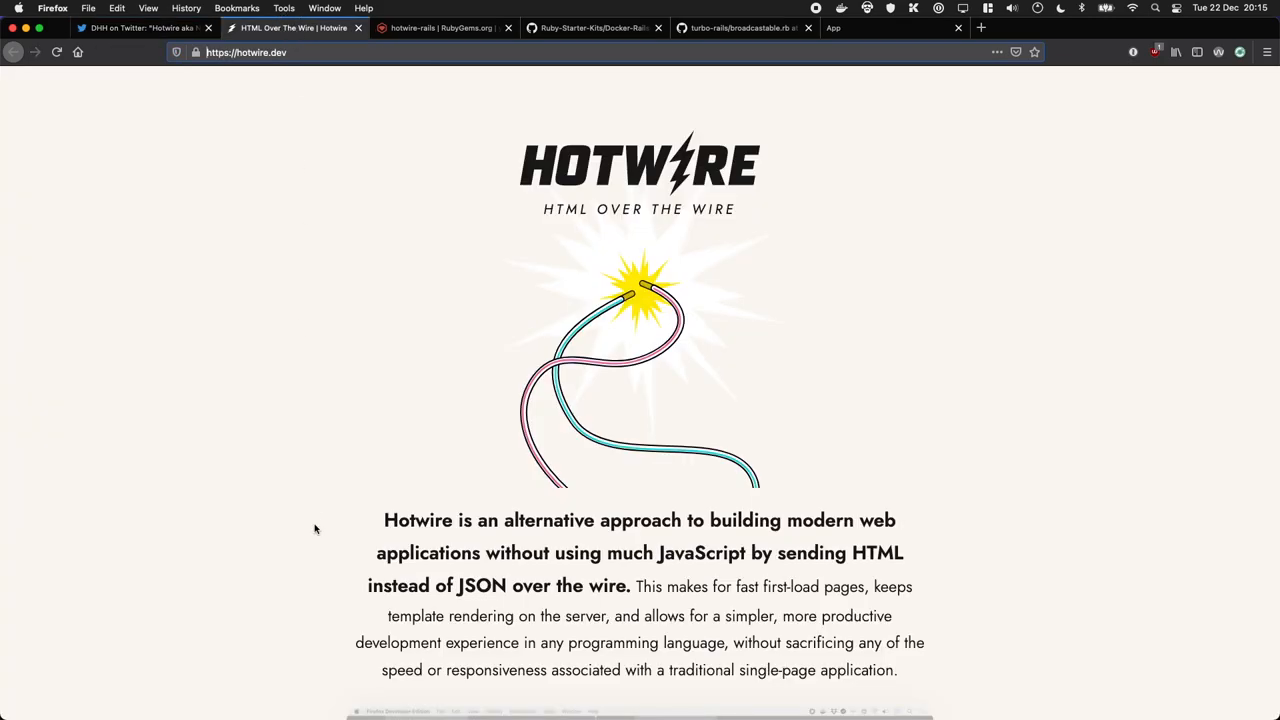
{"action": "scroll", "scroll_direction": "down", "scroll_amount": 3}
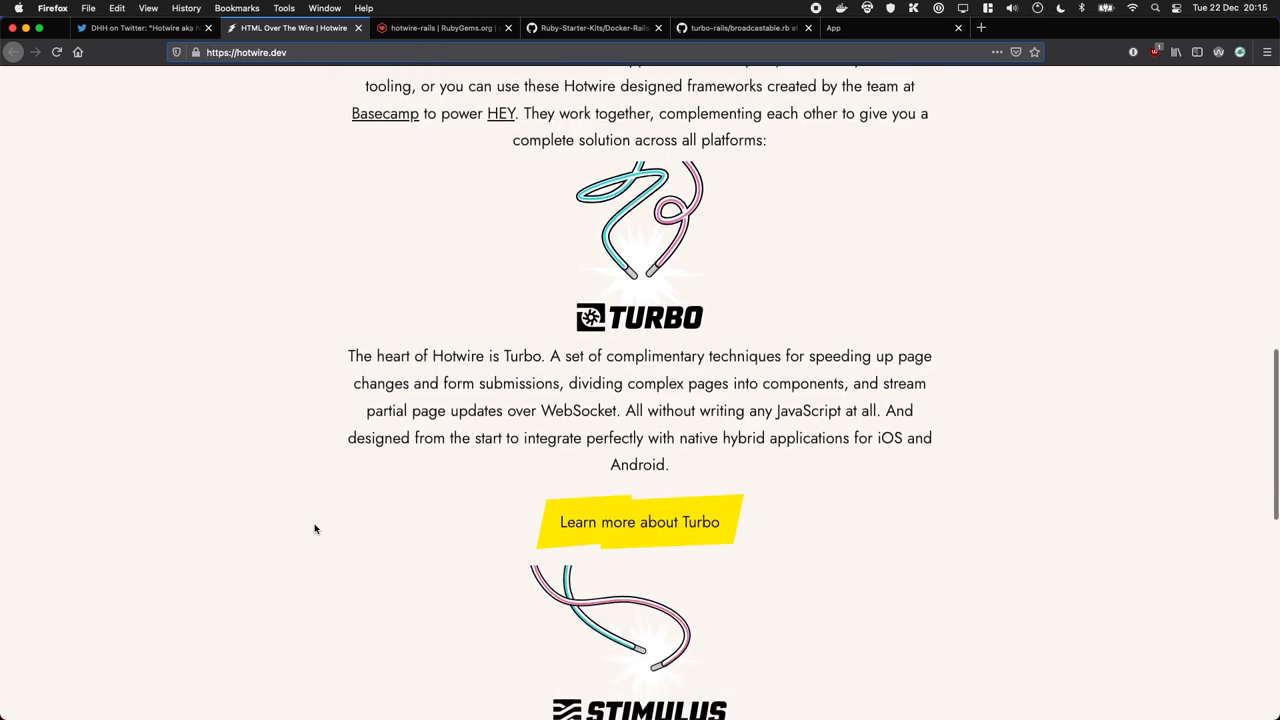
{"action": "scroll", "scroll_direction": "down", "scroll_amount": 3}
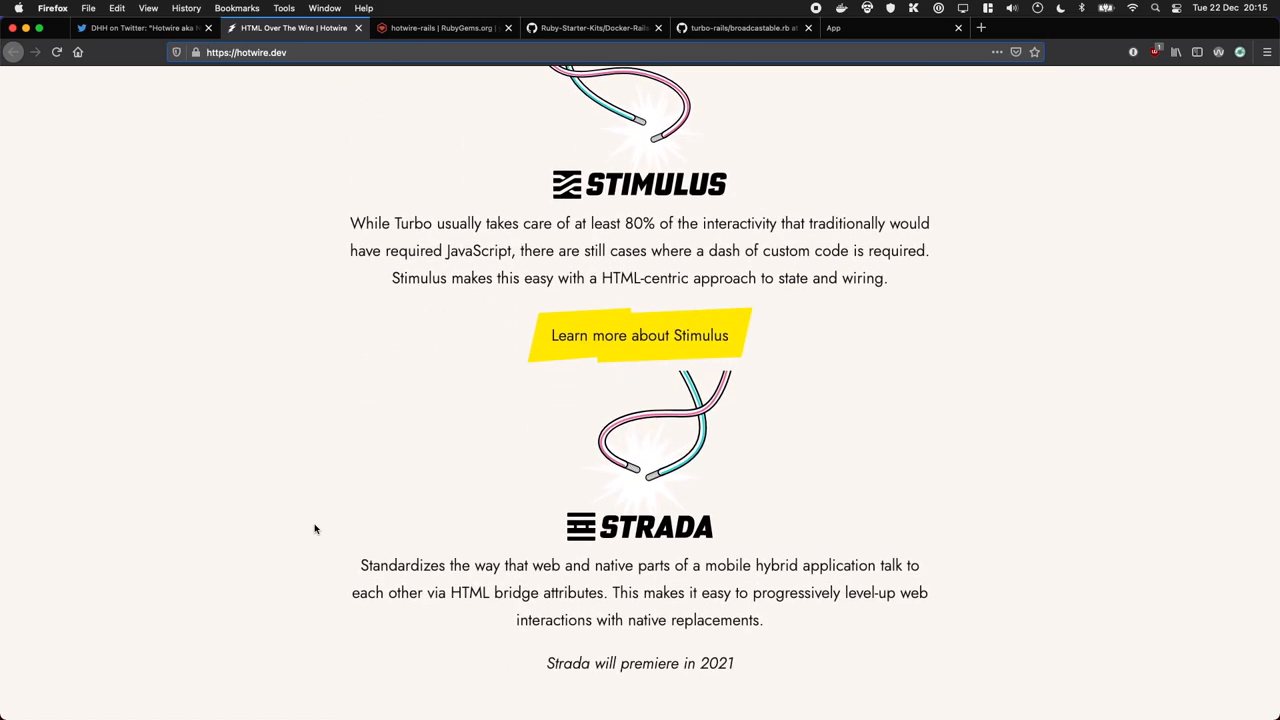
{"action": "scroll", "scroll_direction": "up", "scroll_amount": 3}
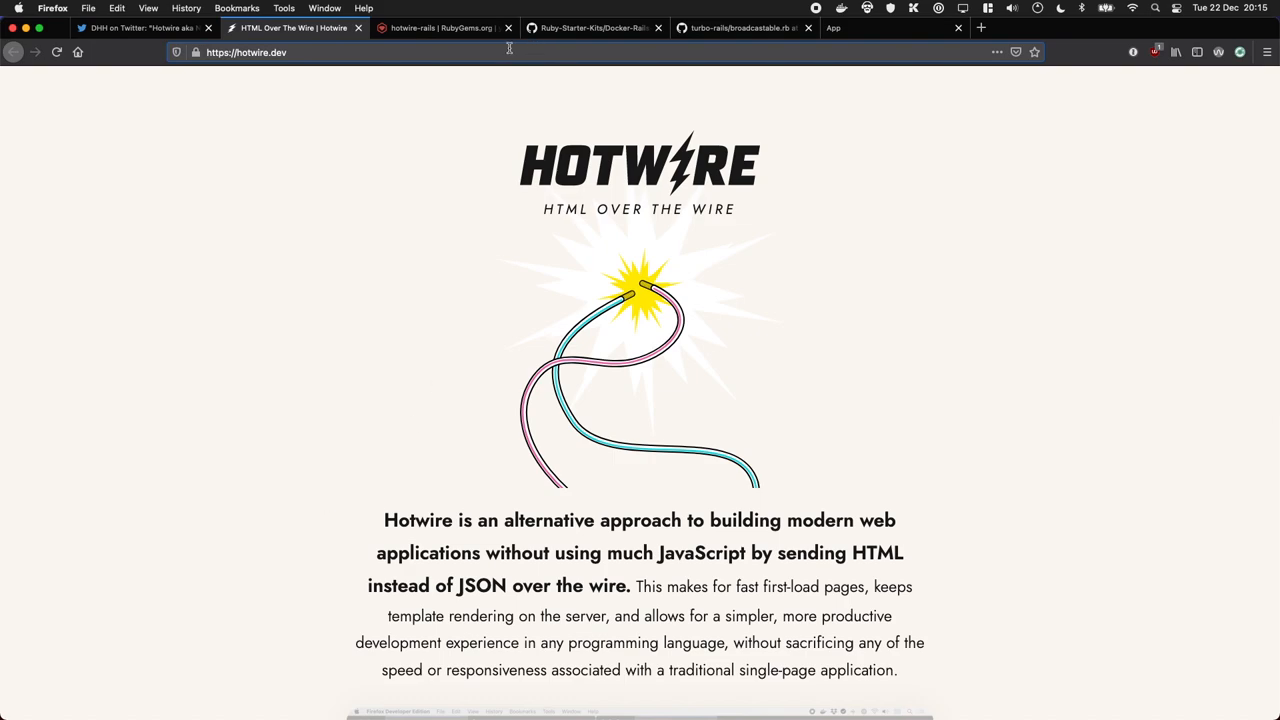
{"action": "left_click", "coordinate": [440, 27]}
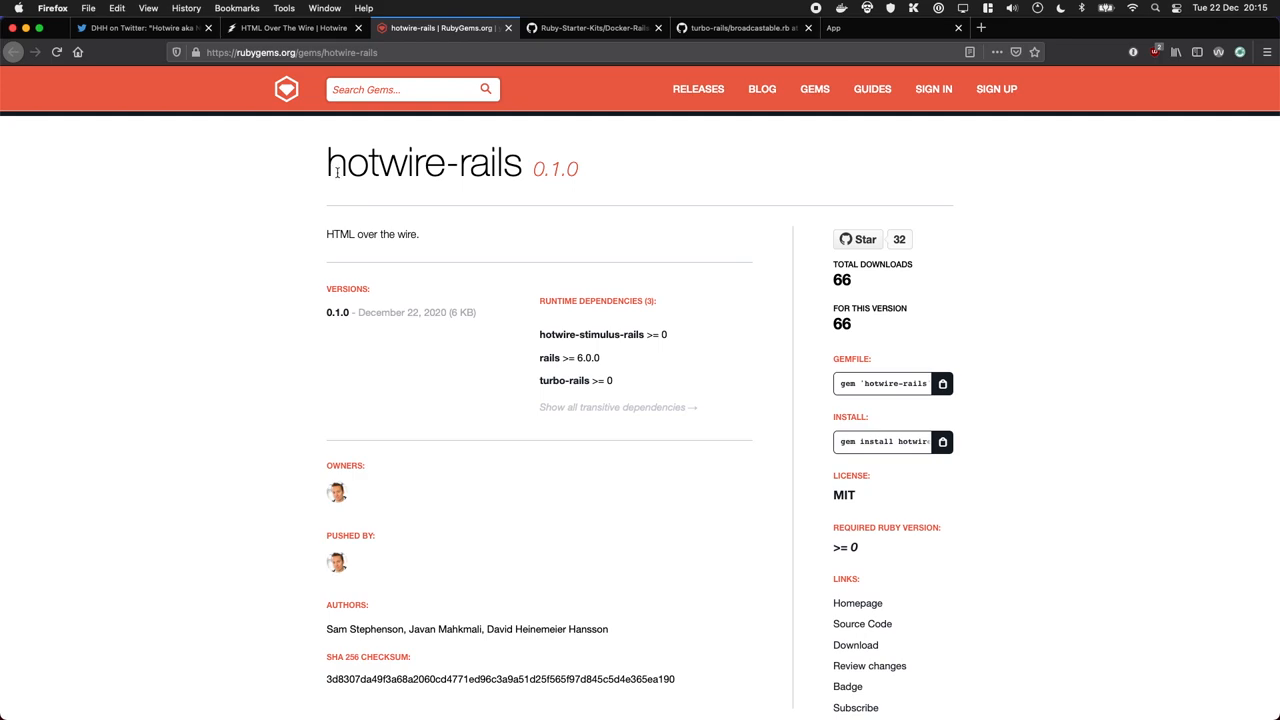
{"action": "mouse_move", "coordinate": [497, 169]}
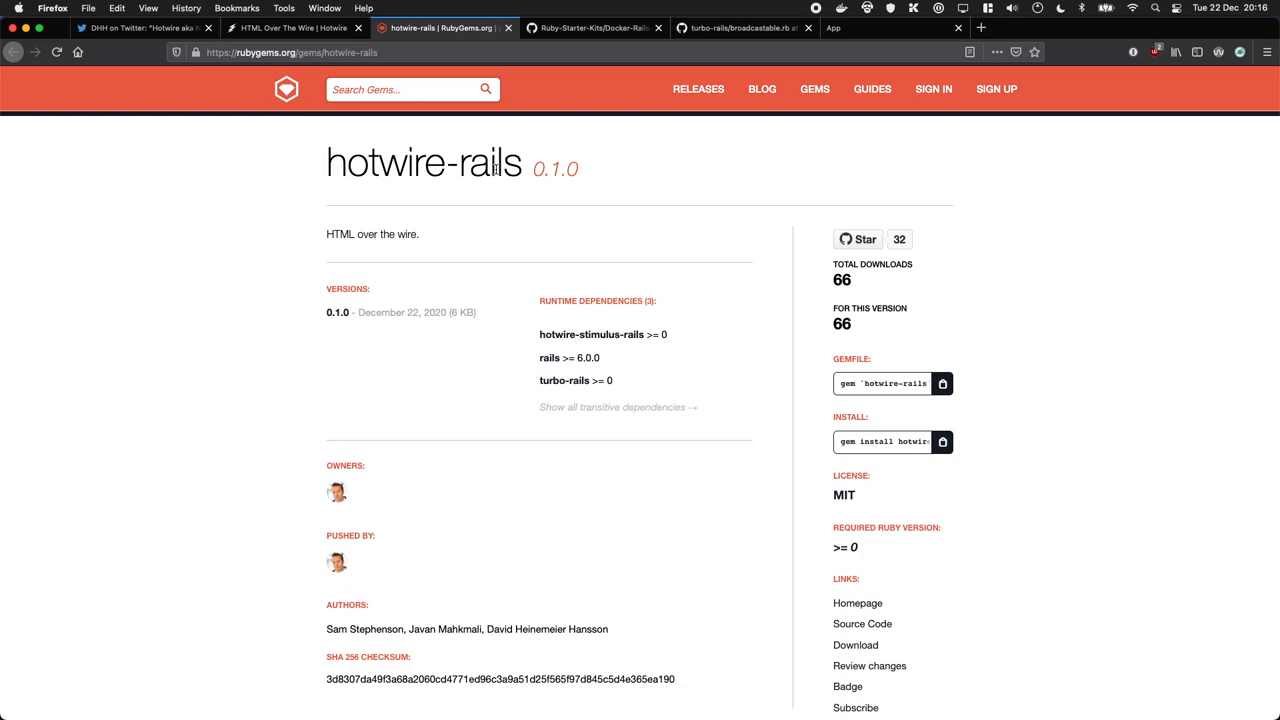
{"action": "left_click", "coordinate": [594, 27]}
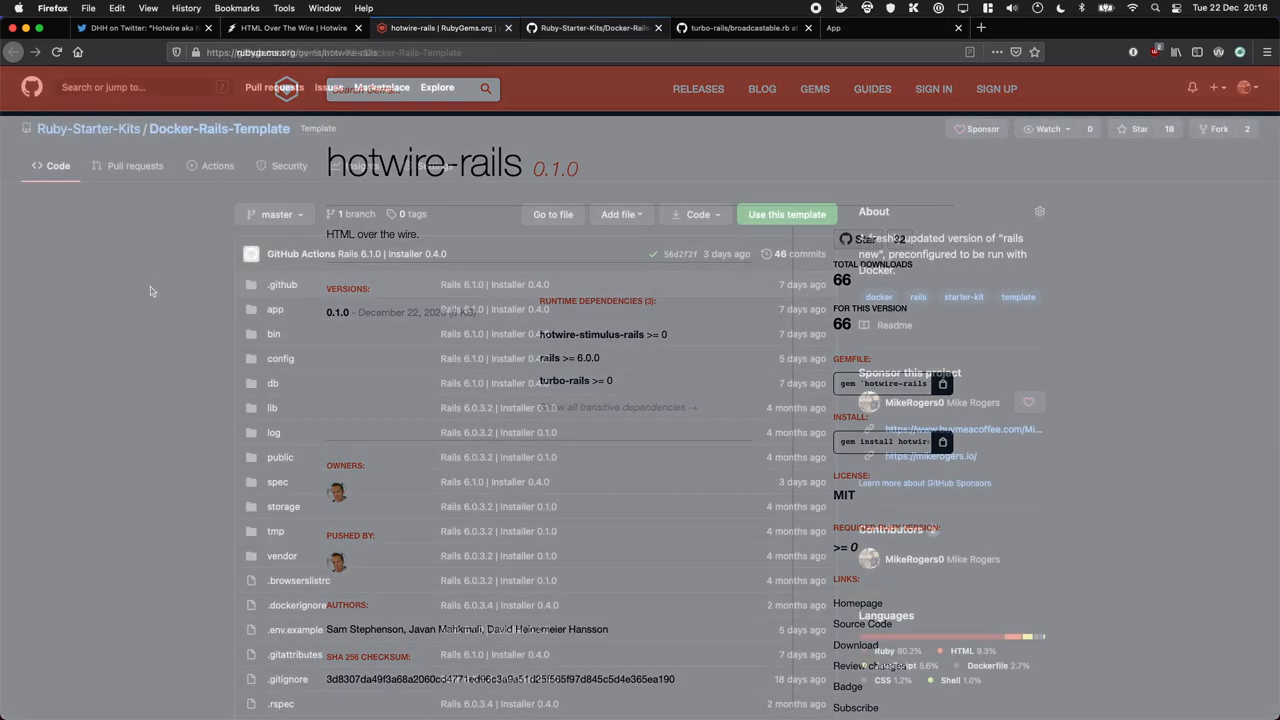
{"action": "left_click", "coordinate": [594, 27]}
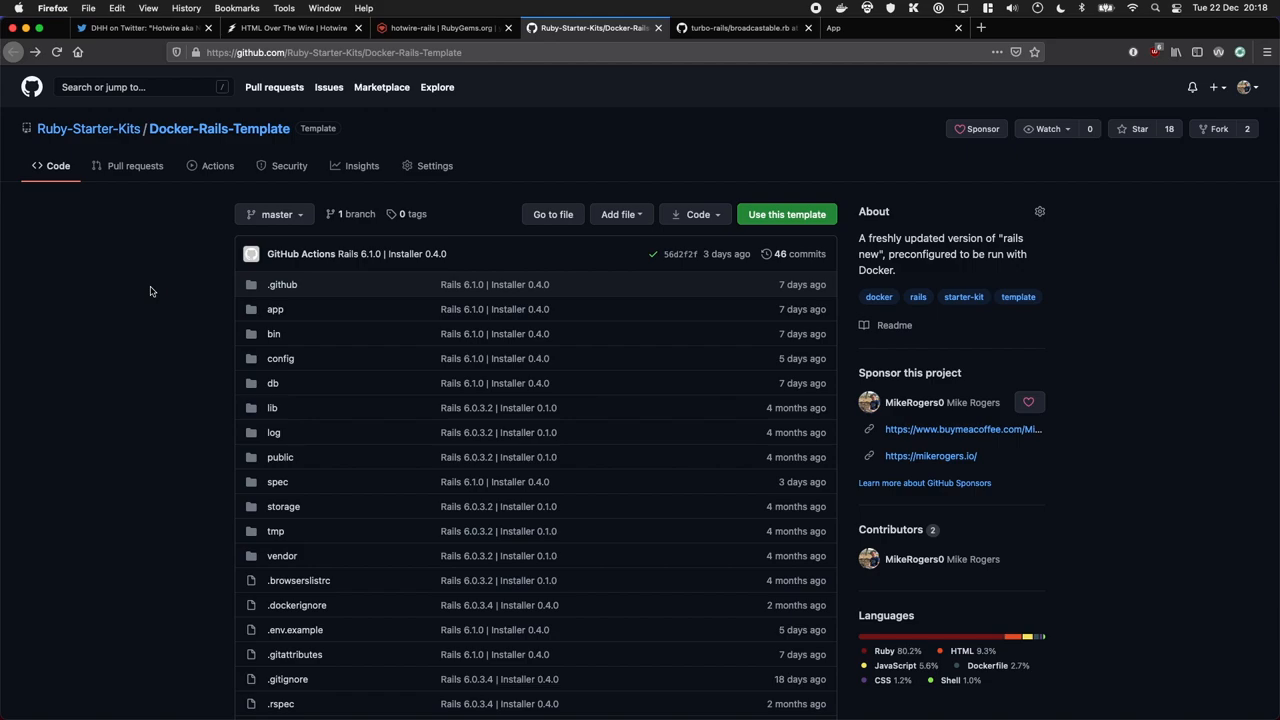
{"action": "scroll", "scroll_direction": "down", "scroll_amount": 3}
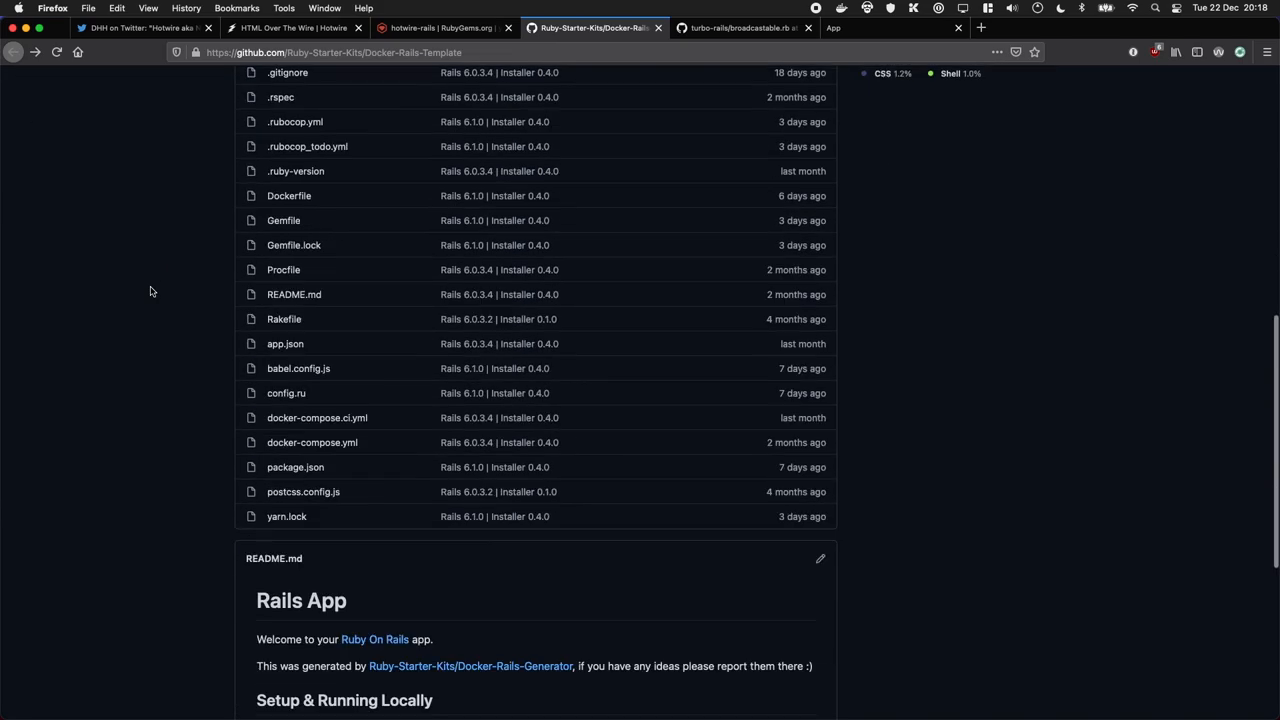
{"action": "scroll", "scroll_direction": "up", "scroll_amount": 3}
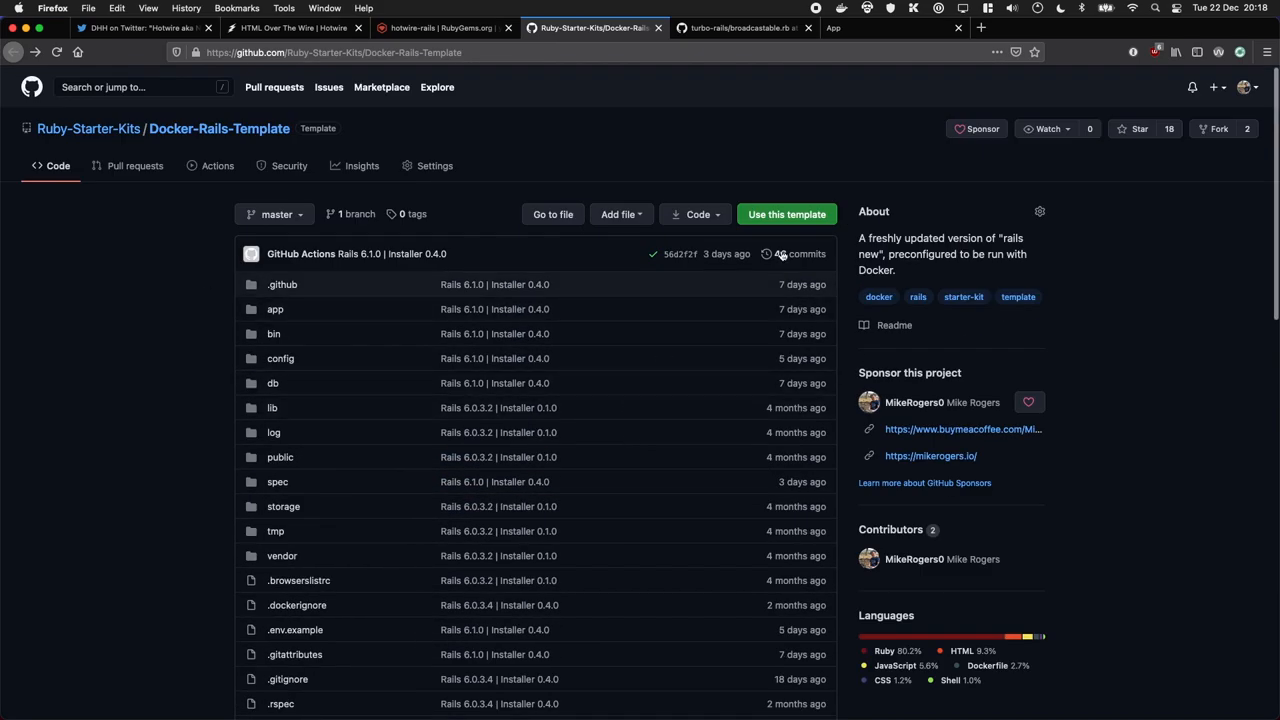
{"action": "scroll", "scroll_direction": "down", "scroll_amount": 3}
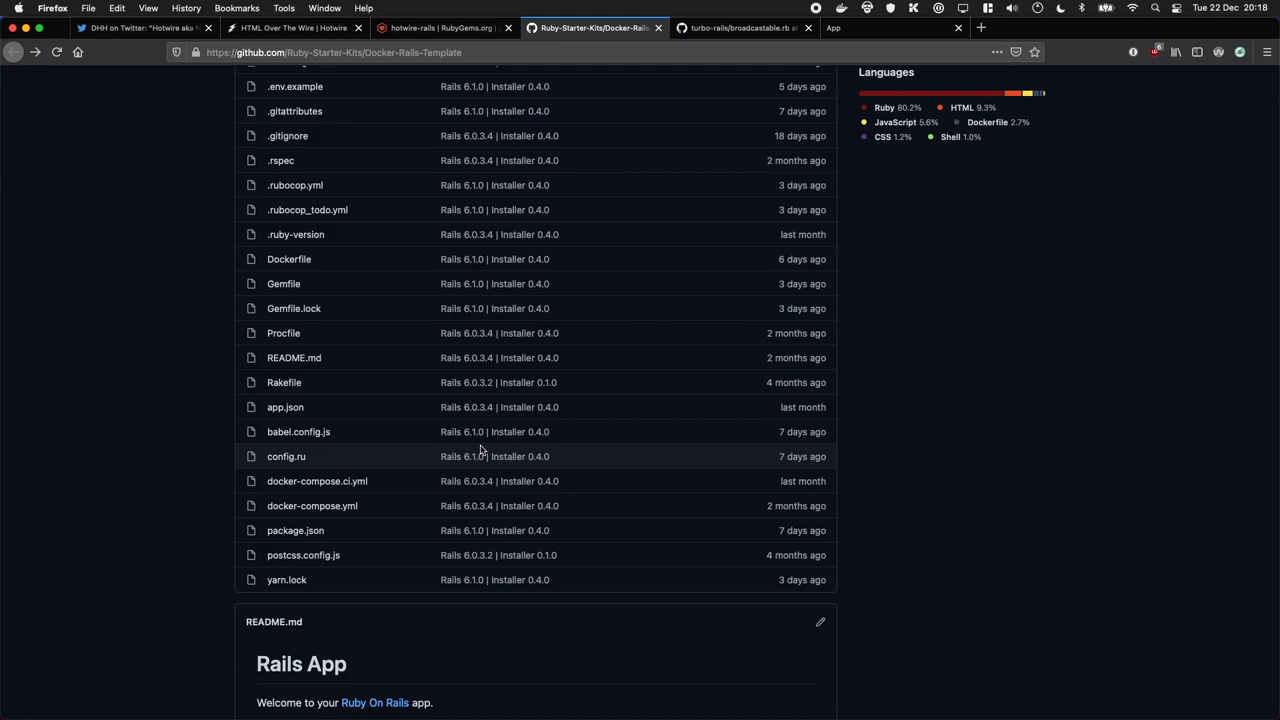
{"action": "mouse_move", "coordinate": [311, 505]}
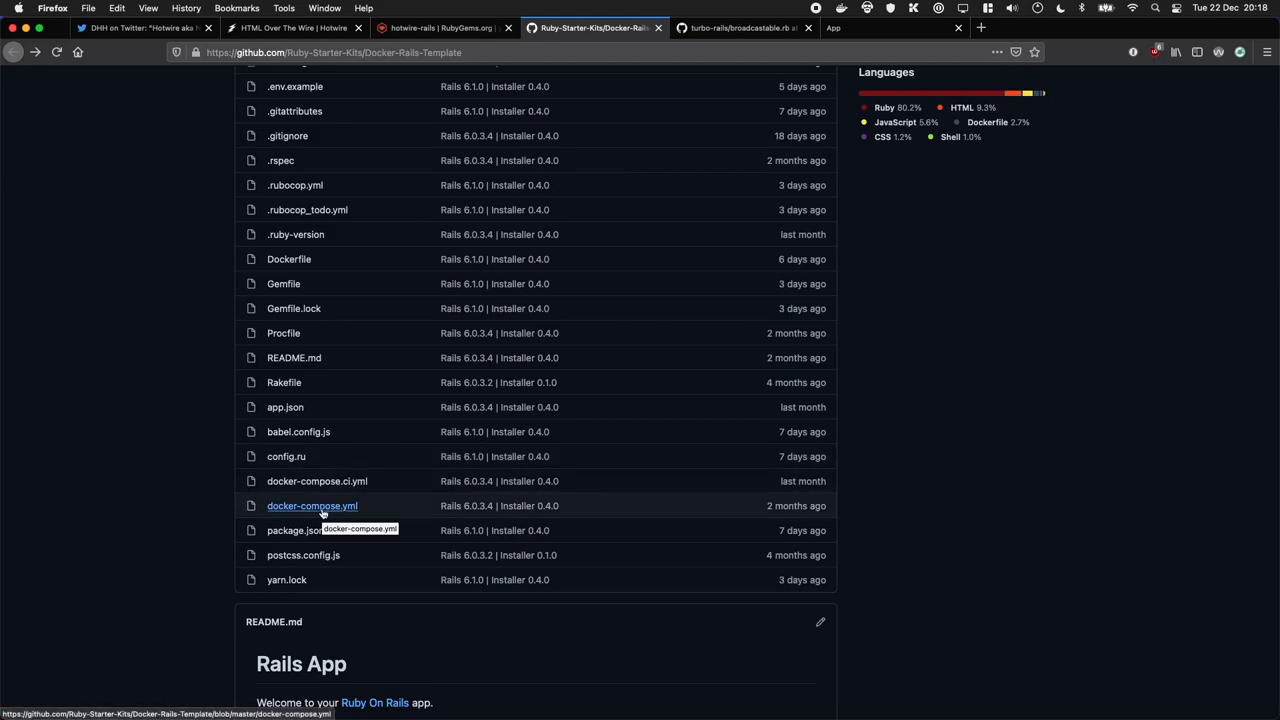
{"action": "scroll", "scroll_direction": "up", "scroll_amount": 3}
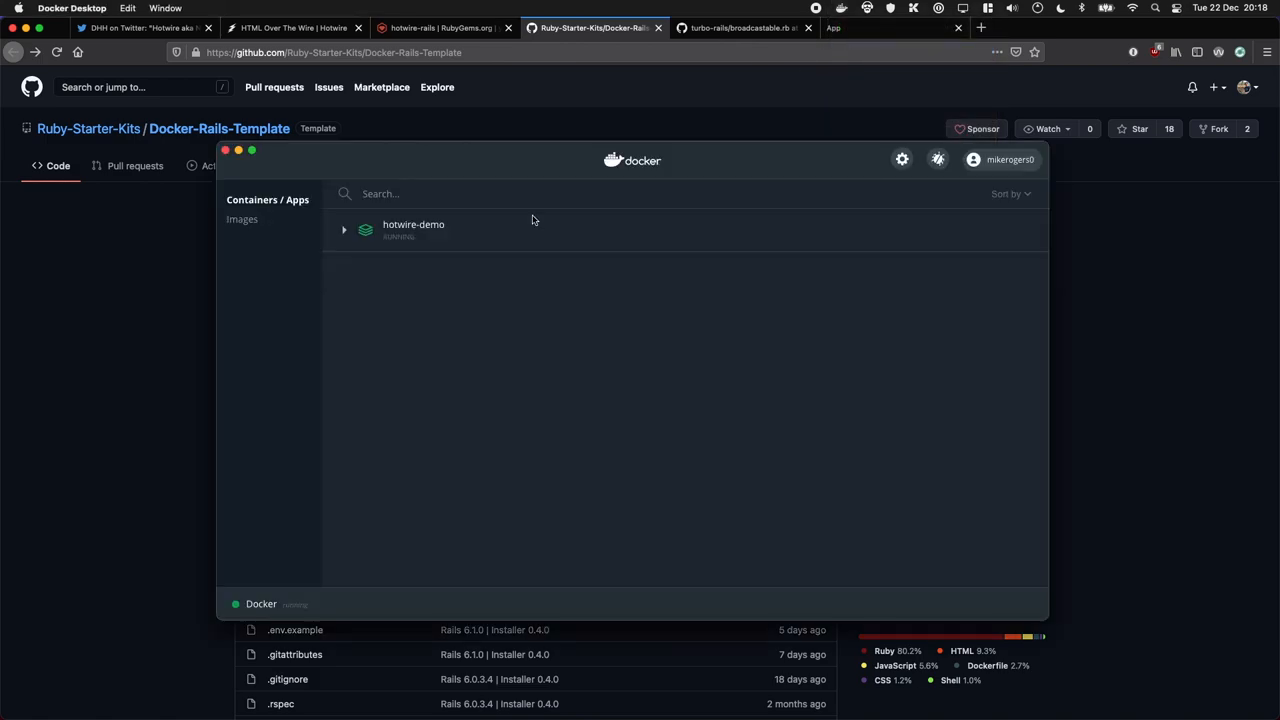
{"action": "mouse_move", "coordinate": [131, 283]}
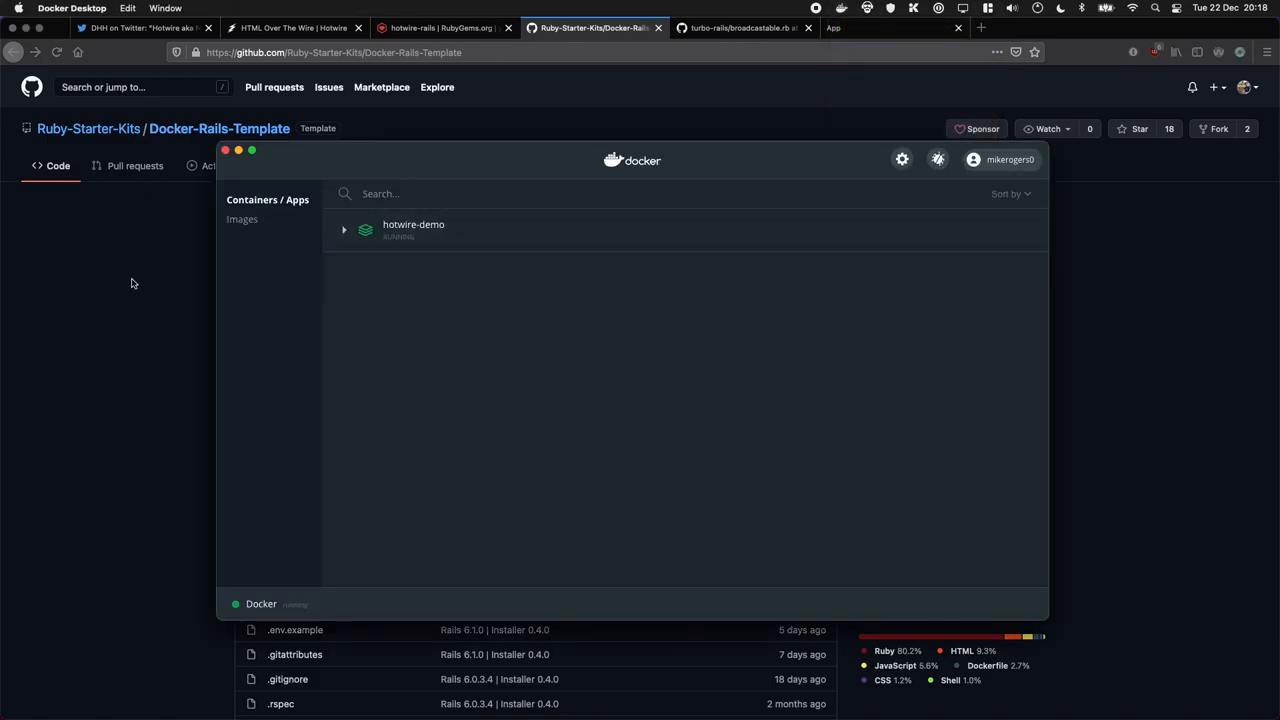
Show turbo-rails' broadcastable.rb on GitHub and scroll through its broadcasting comments
{"action": "left_click", "coordinate": [745, 27]}
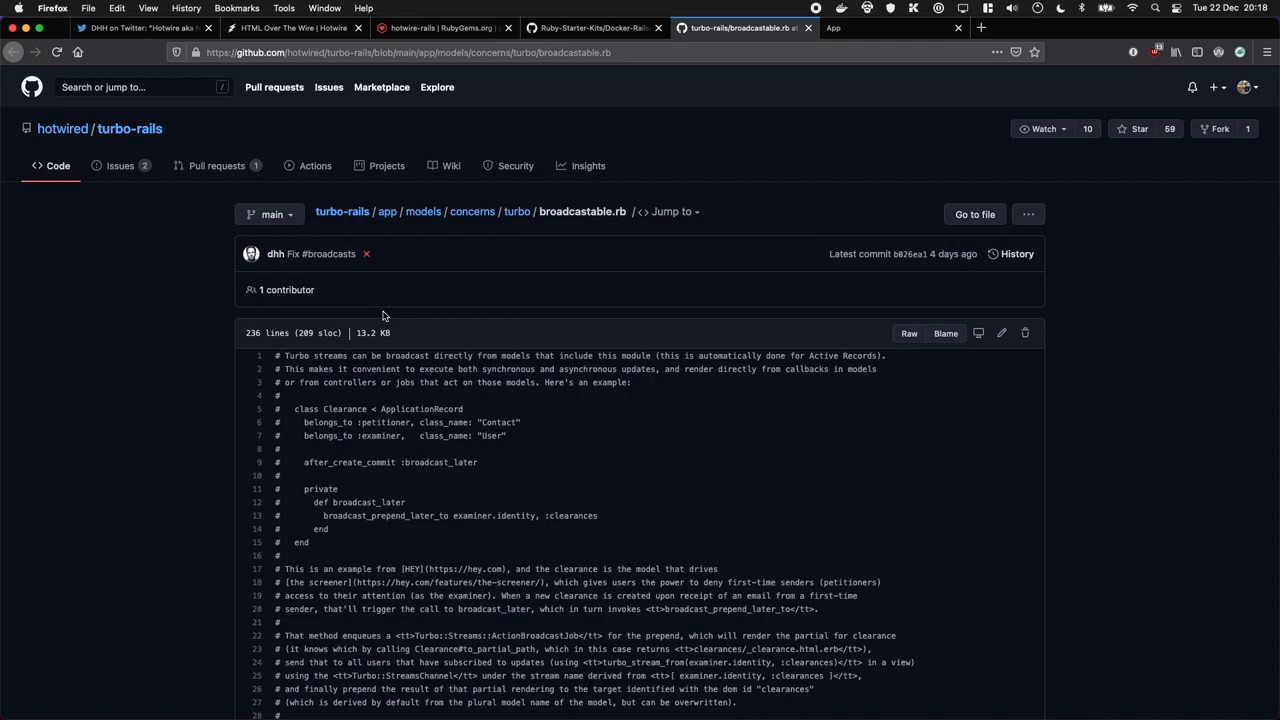
{"action": "mouse_move", "coordinate": [224, 309]}
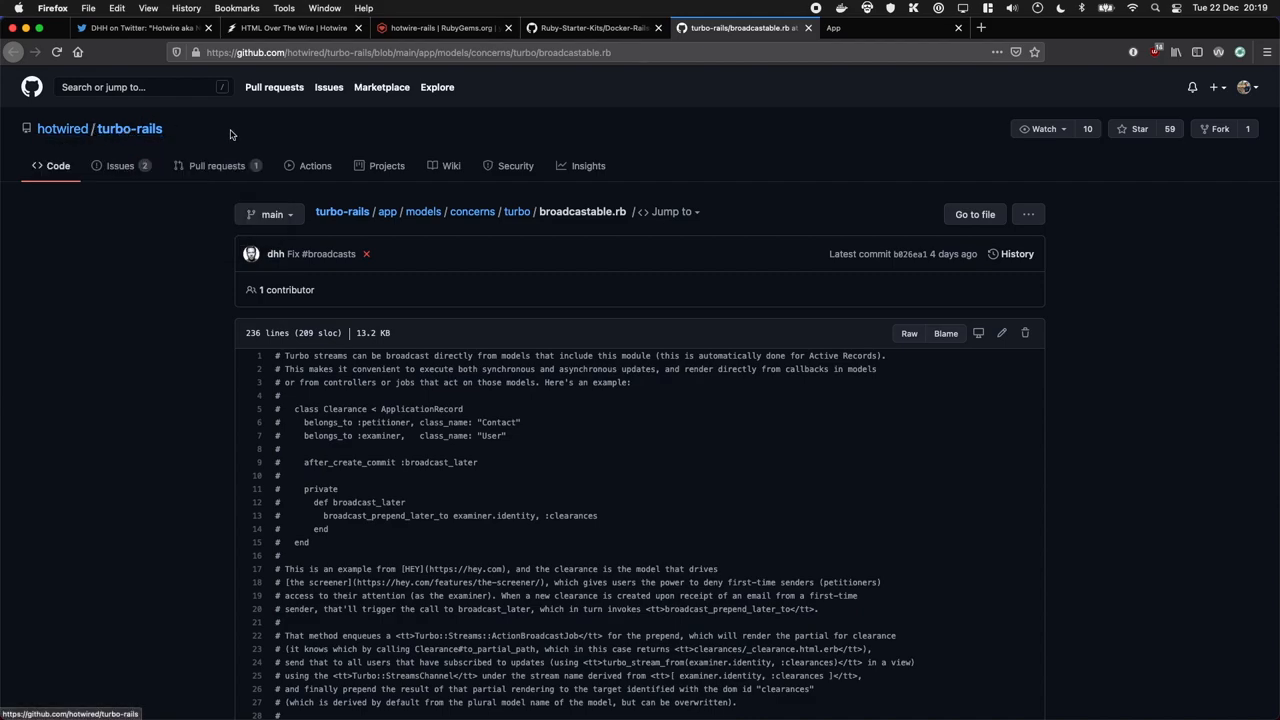
{"action": "scroll", "scroll_direction": "down", "scroll_amount": 3}
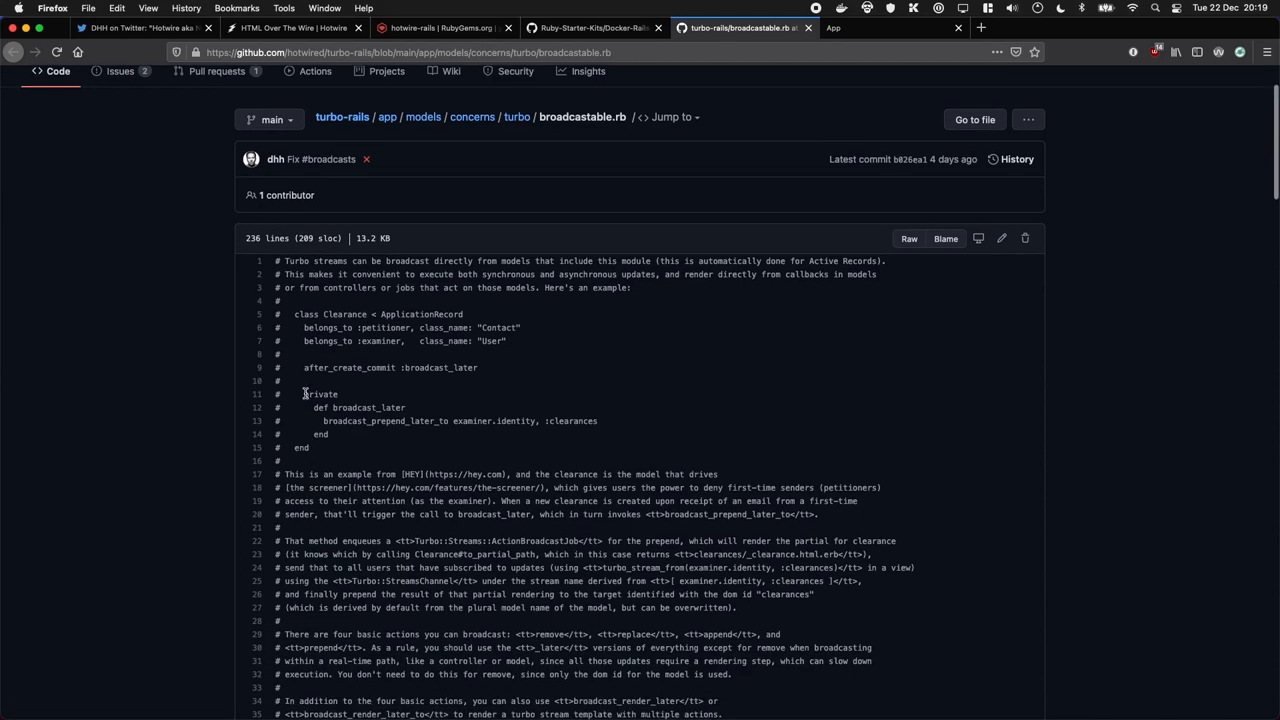
{"action": "mouse_move", "coordinate": [26, 445]}
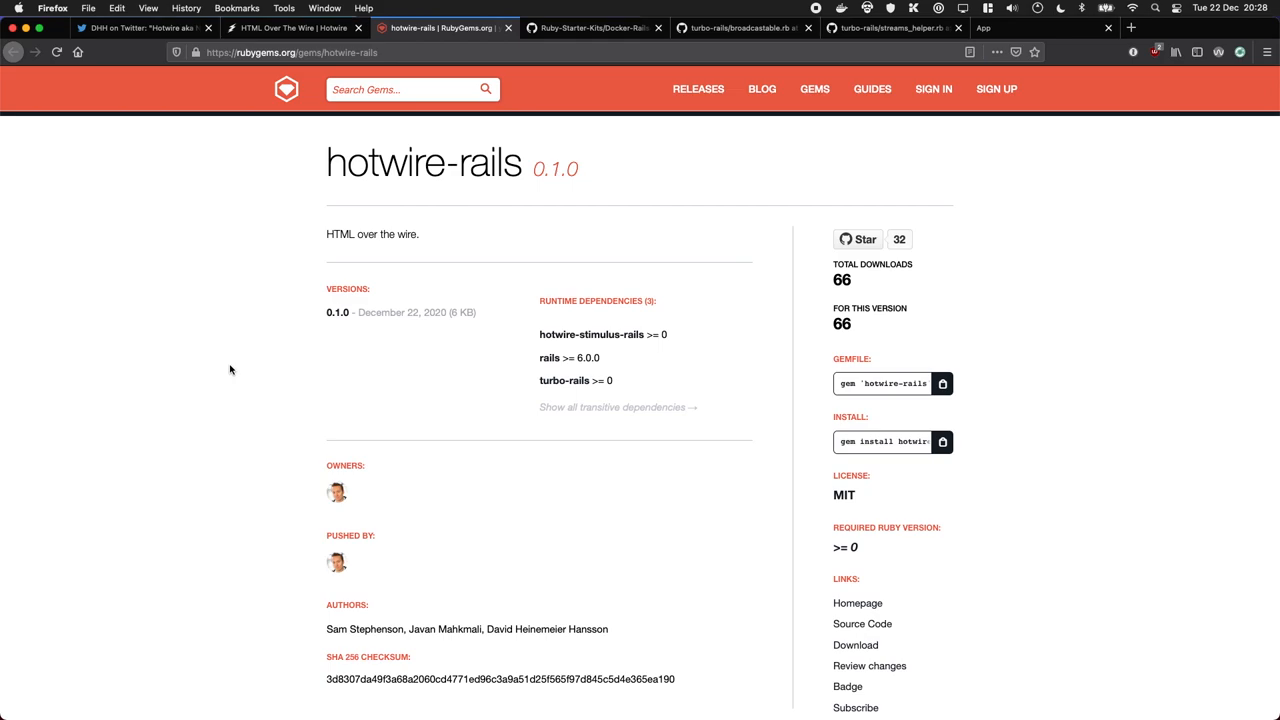
{"action": "mouse_move", "coordinate": [264, 234]}
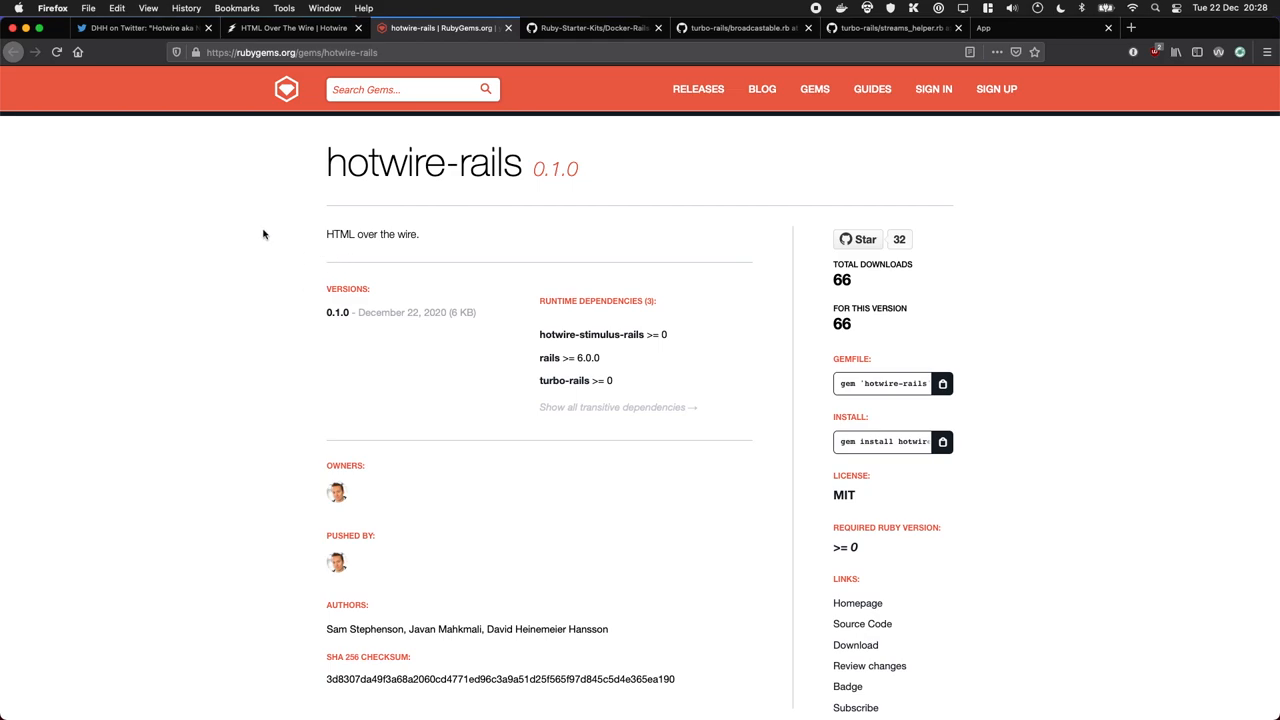
Copy the hotwire-rails gem name and run 'bundle add hotwire-rails' in the web container
{"action": "double_click", "coordinate": [423, 161]}
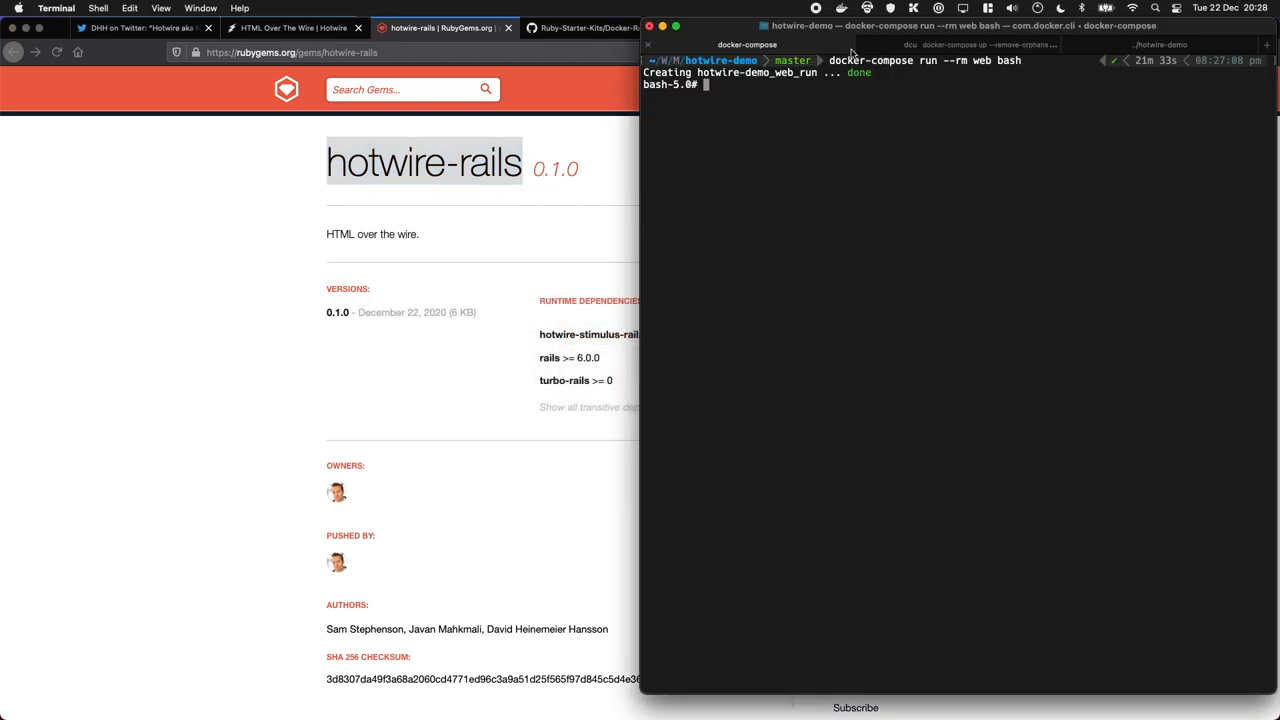
{"action": "mouse_move", "coordinate": [851, 52]}
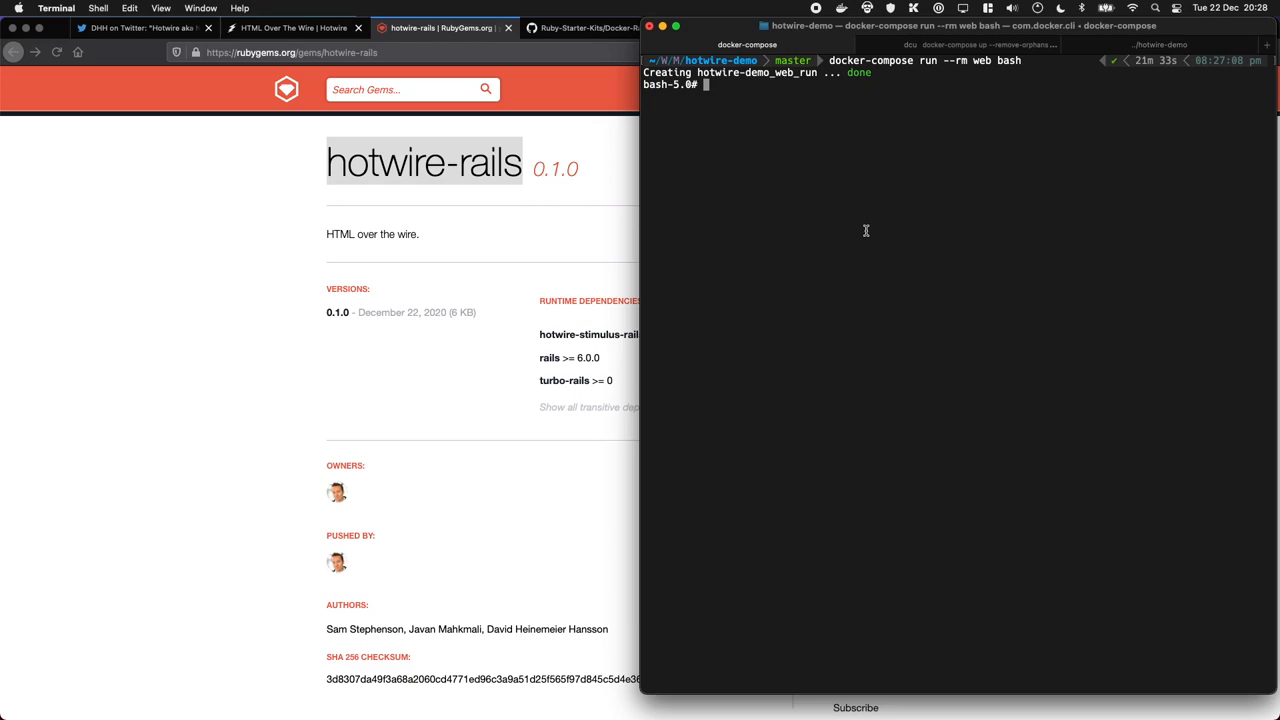
{"action": "type", "text": "bundle add"}
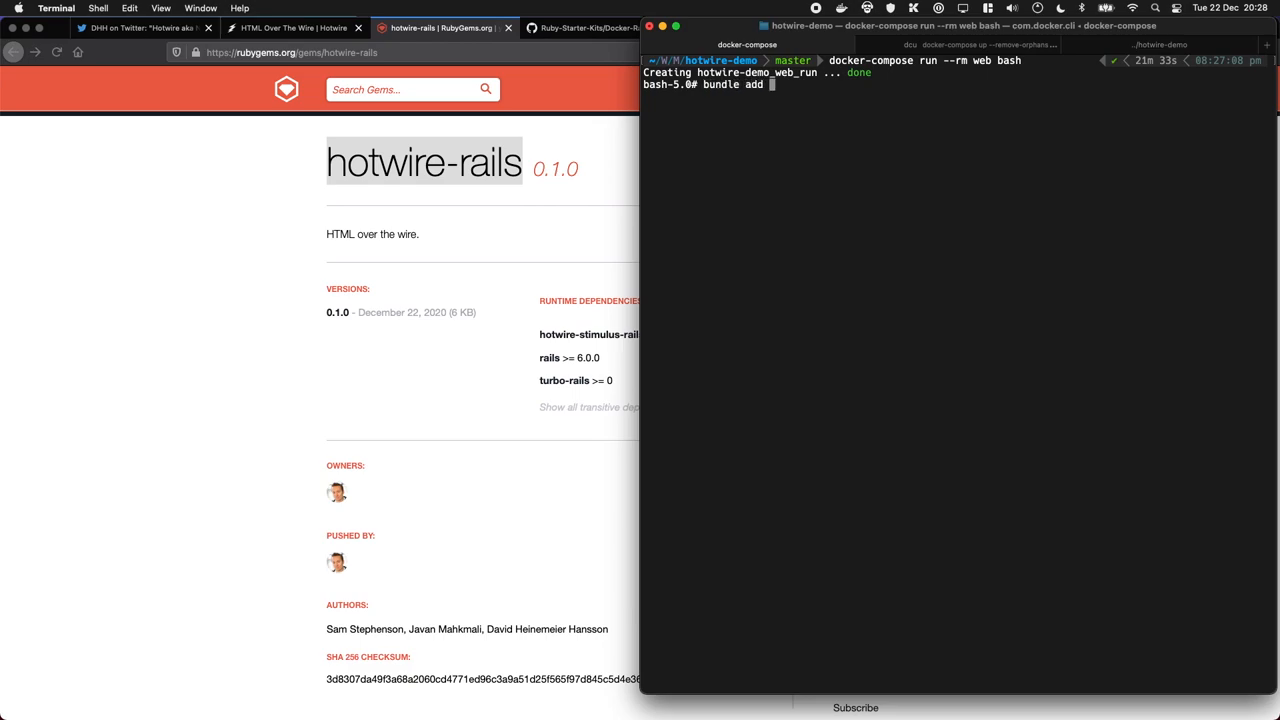
{"action": "key", "text": "Return"}
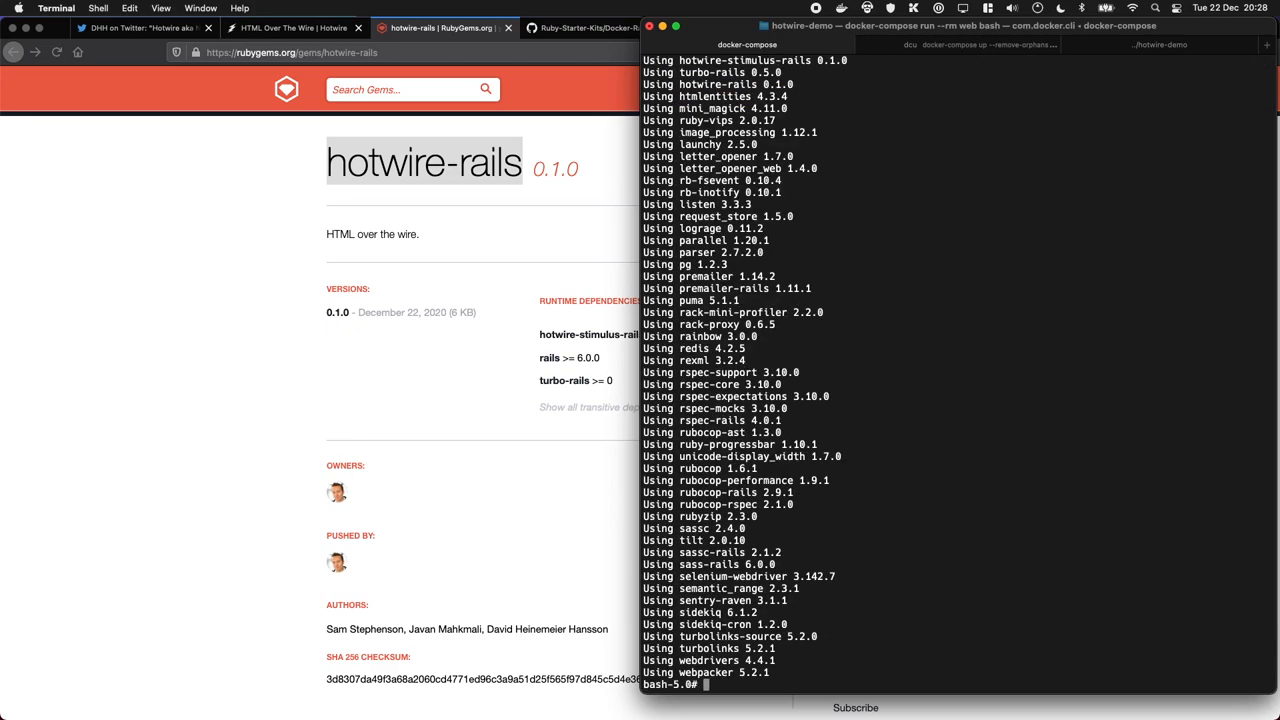
Run 'rails hotwire:install' and scroll through its Turbo, Stimulus and Redis changes
{"action": "type", "text": "rails"}
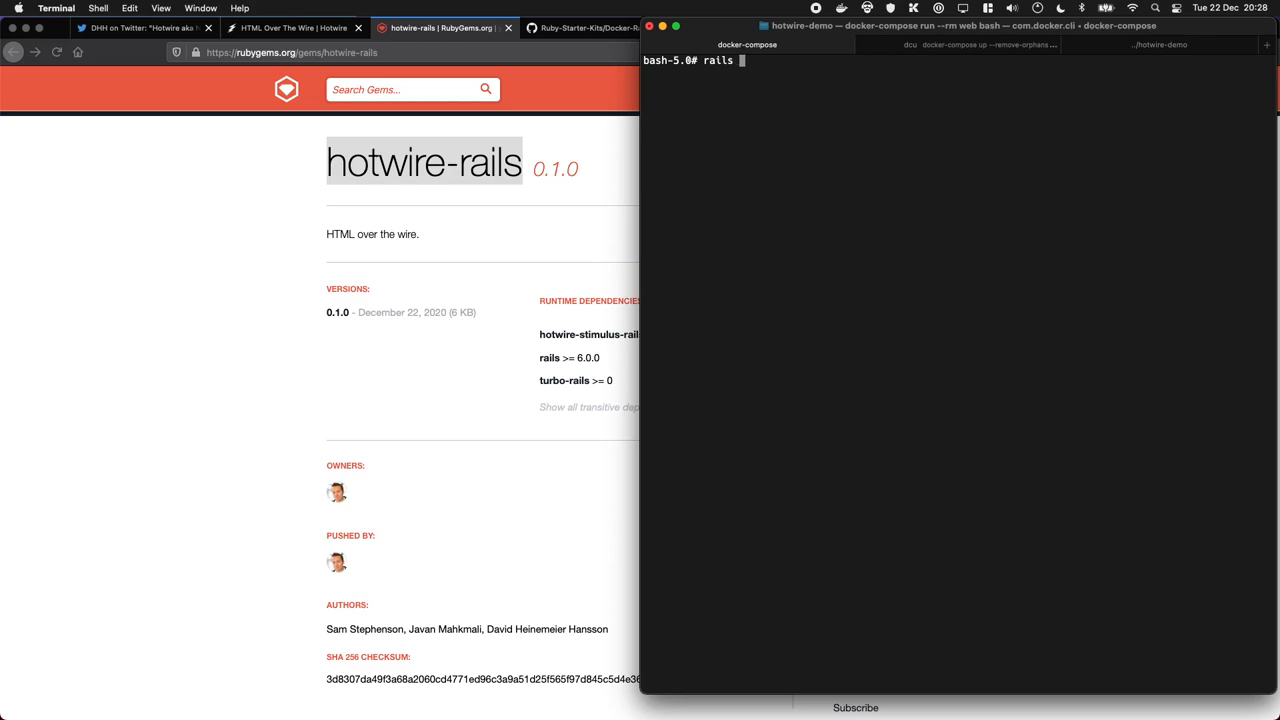
{"action": "key", "text": "Return"}
{"action": "type", "text": "hot"}
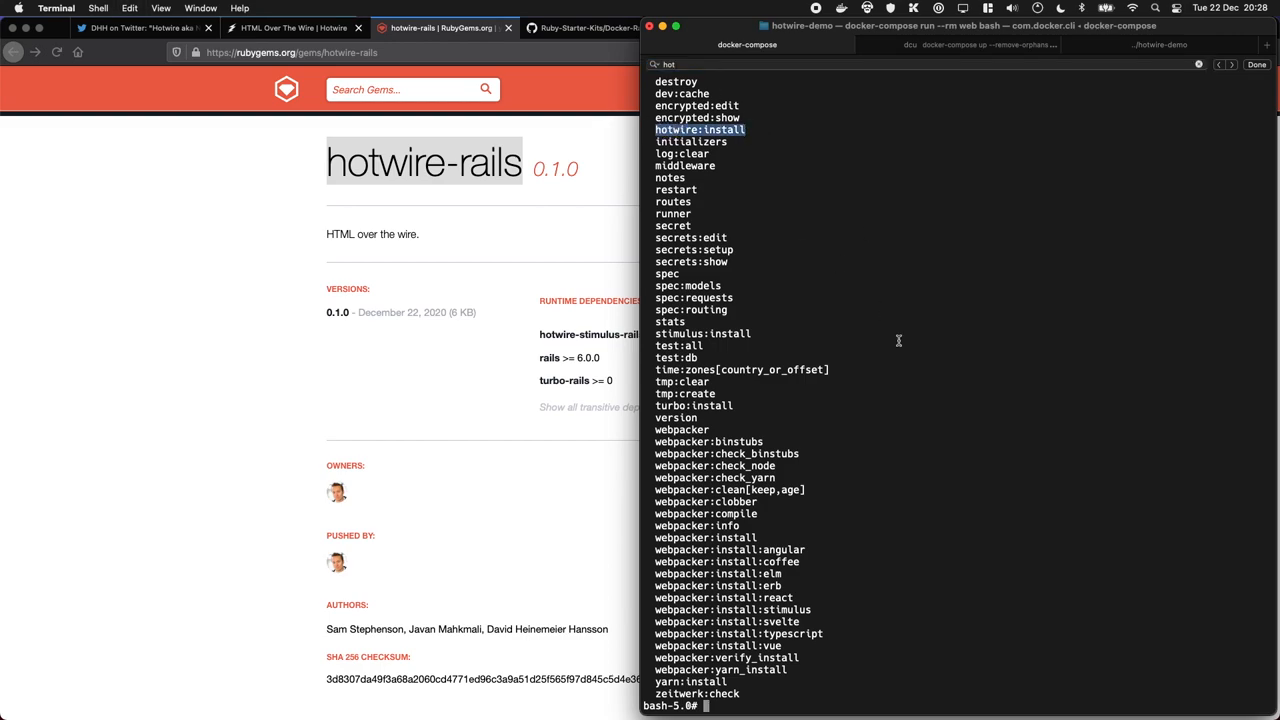
{"action": "type", "text": "rails"}
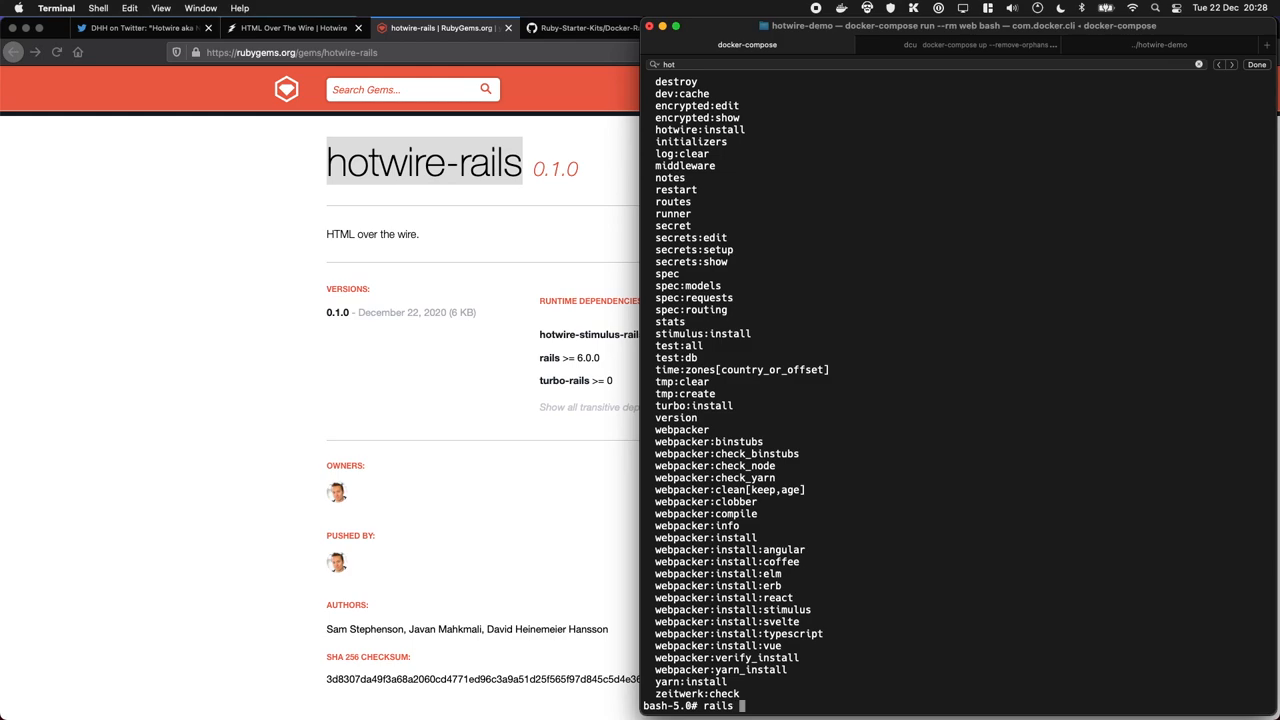
{"action": "type", "text": "hotwire:install"}
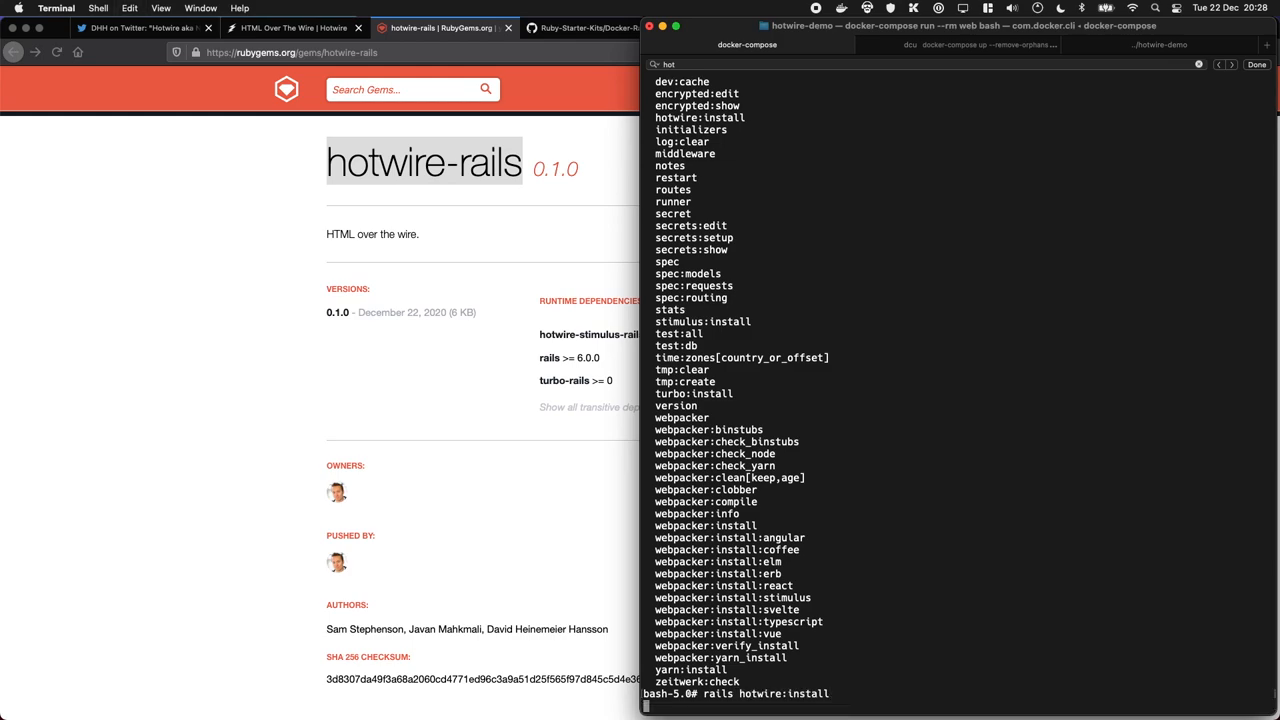
{"action": "key", "text": "Return"}
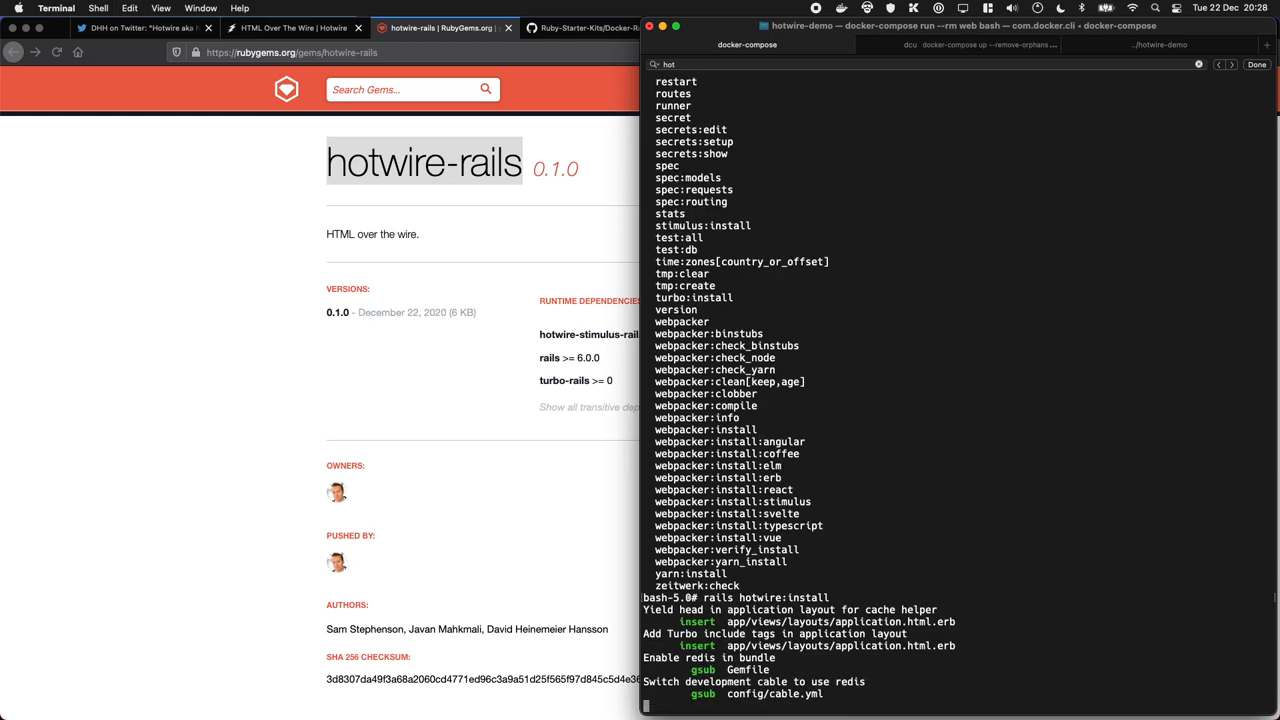
{"action": "scroll", "scroll_direction": "down", "scroll_amount": 3}
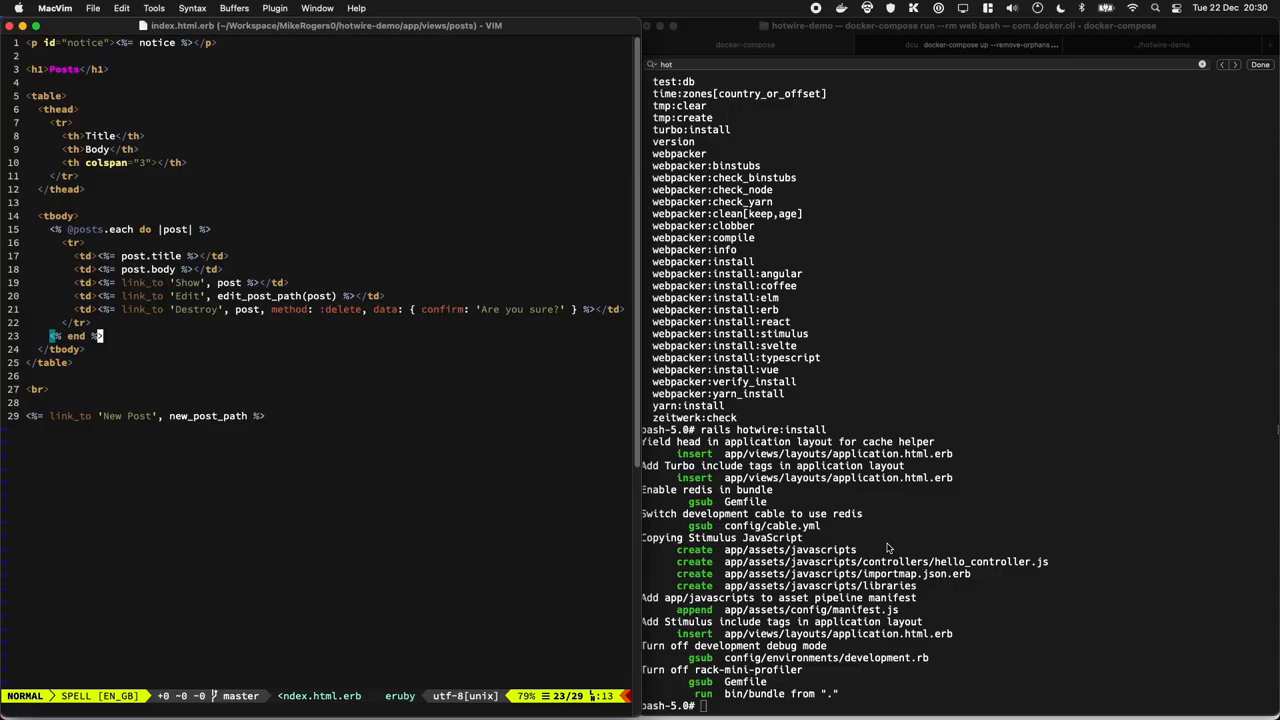
Open application.html.erb and highlight the new turbo_include_tags and stimulus_include_tags lines
{"action": "key", "text": "ctrl+p"}
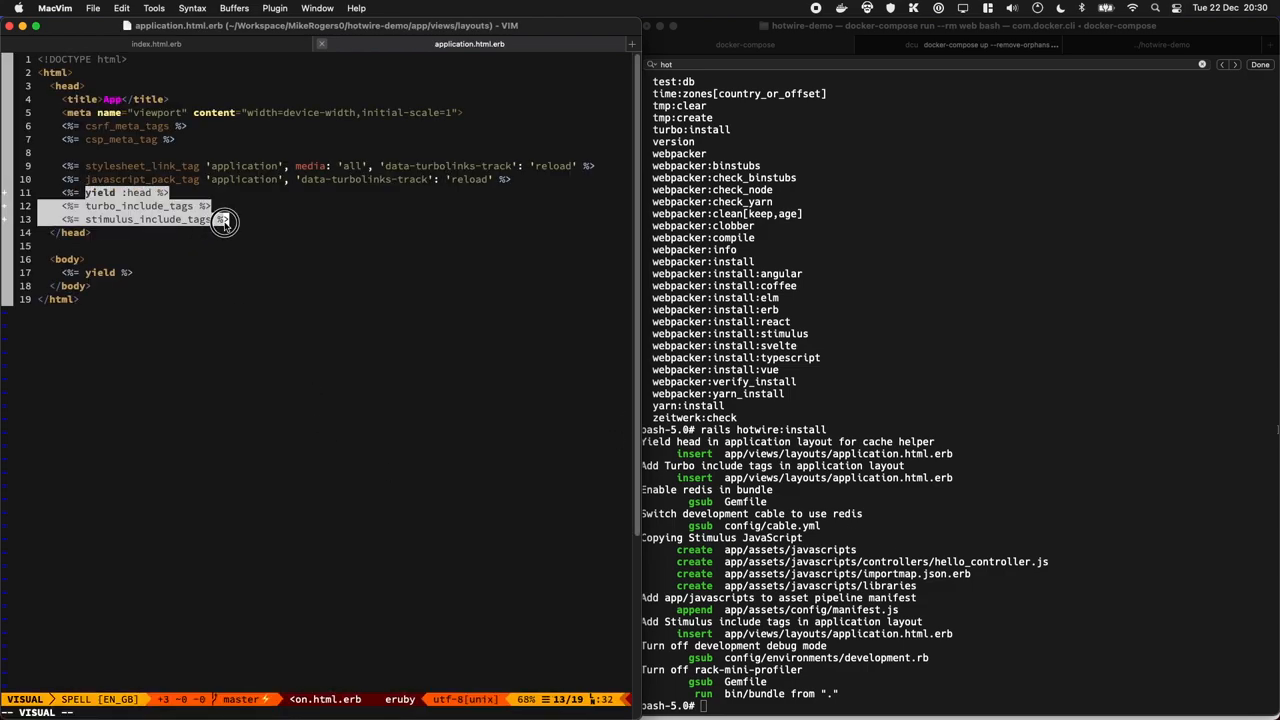
{"action": "key", "text": "Escape"}
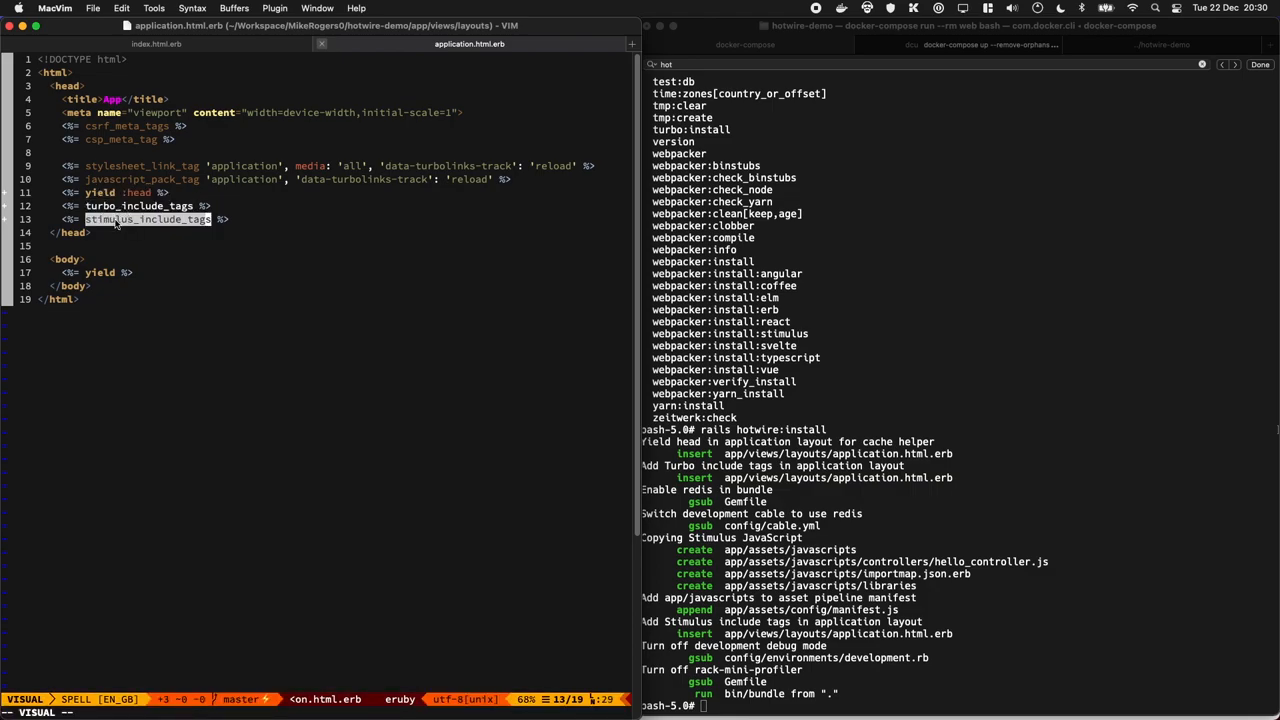
{"action": "key", "text": "Escape"}
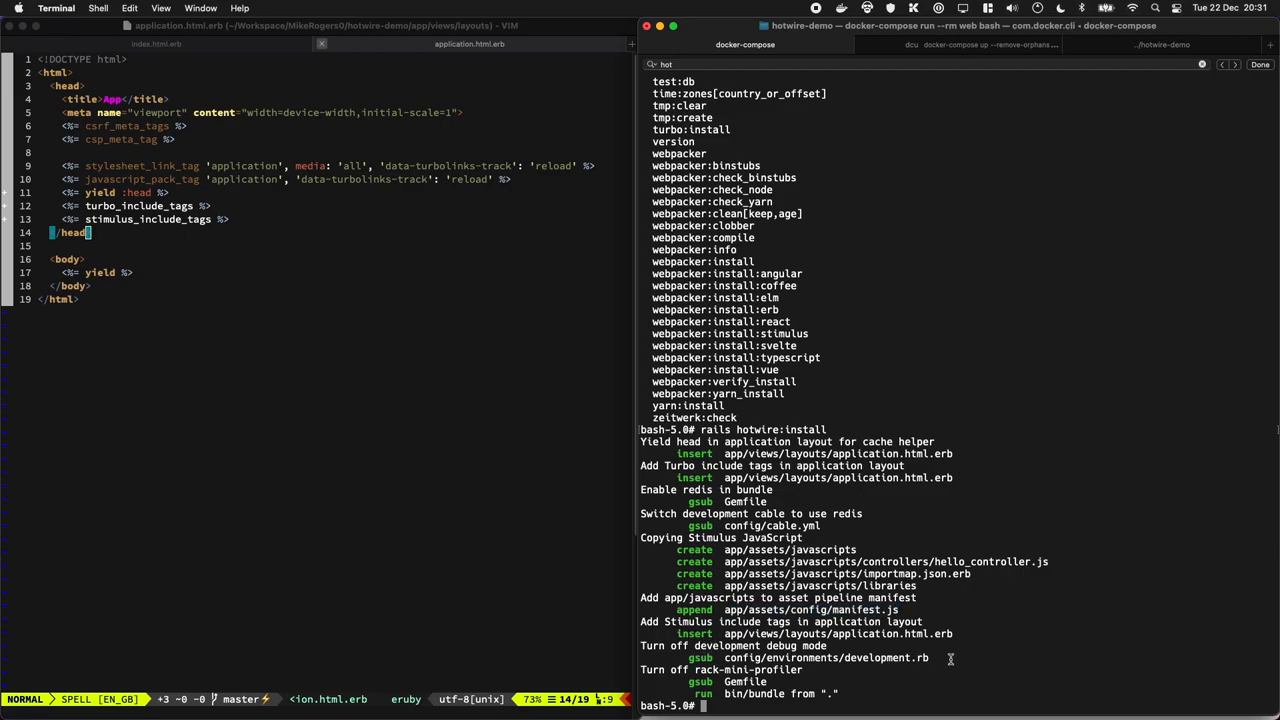
{"action": "mouse_move", "coordinate": [300, 349]}
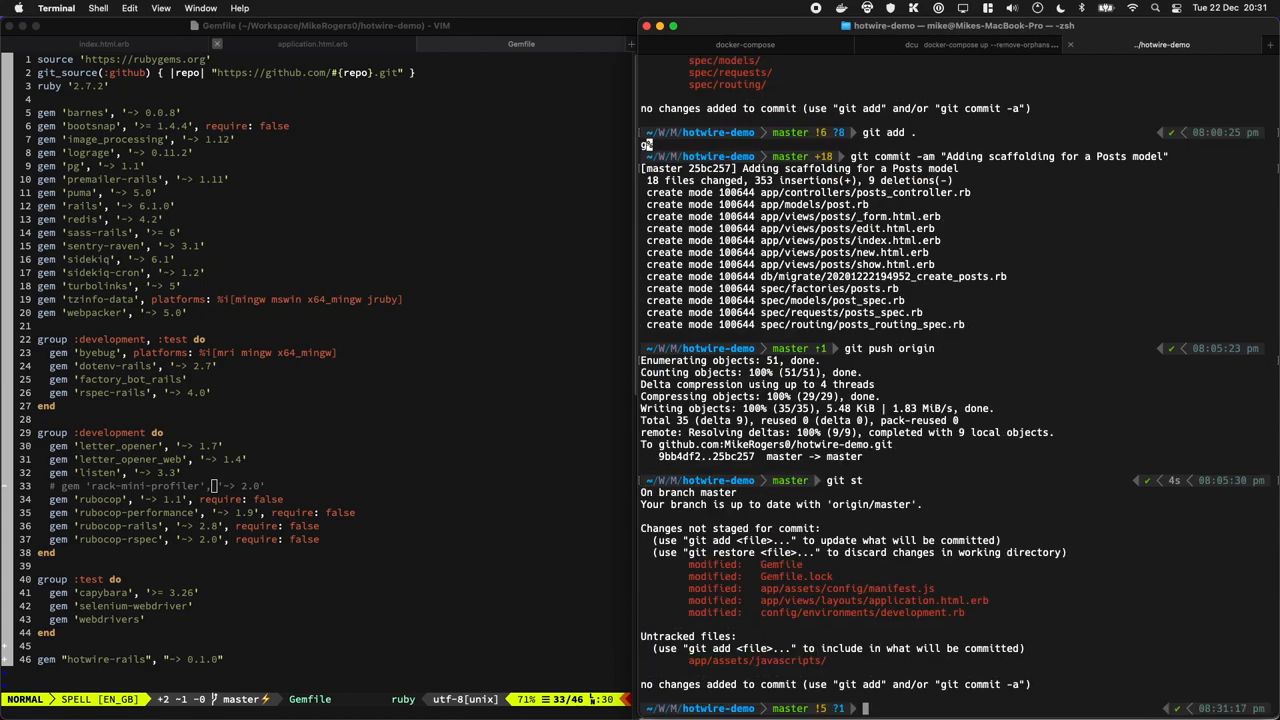
Check git status for the installer's changes, then switch to MacVim with the Gemfile
{"action": "left_click", "coordinate": [320, 86]}
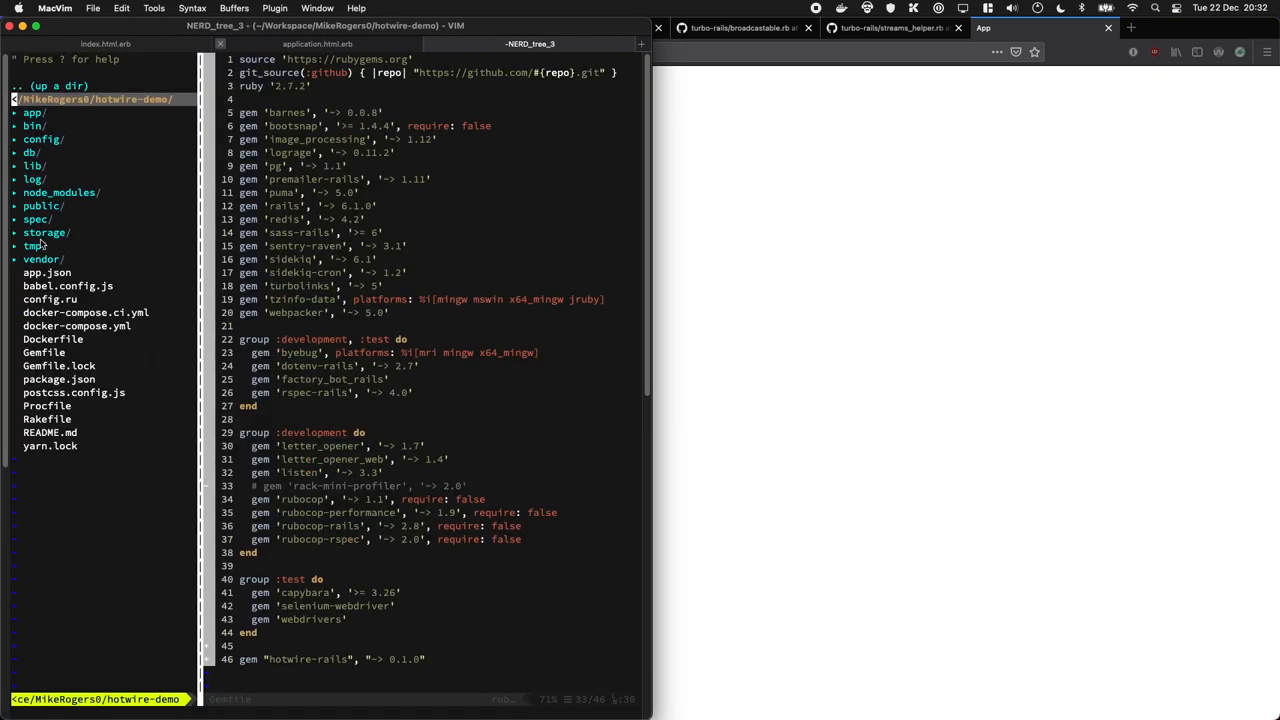
{"action": "left_click", "coordinate": [40, 205]}
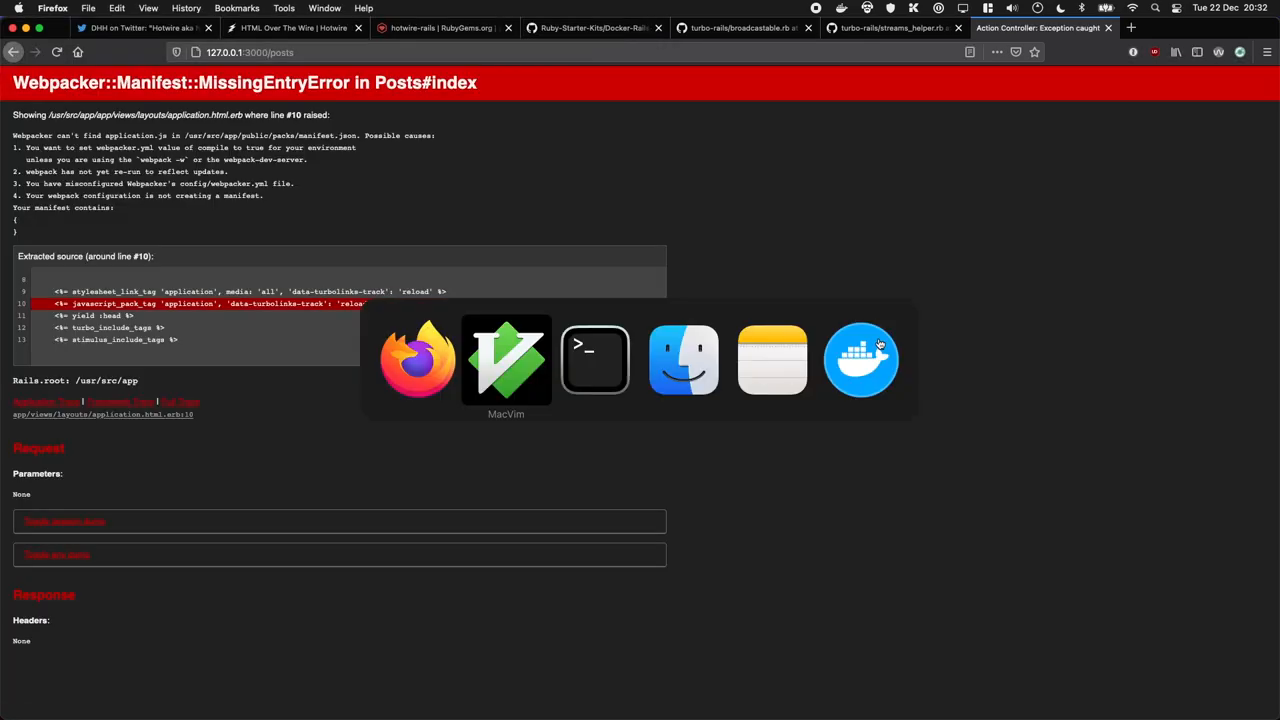
Reload 127.0.0.1:3000/posts so Sample Title lists again, then view streams_helper.rb
{"action": "left_click", "coordinate": [595, 360]}
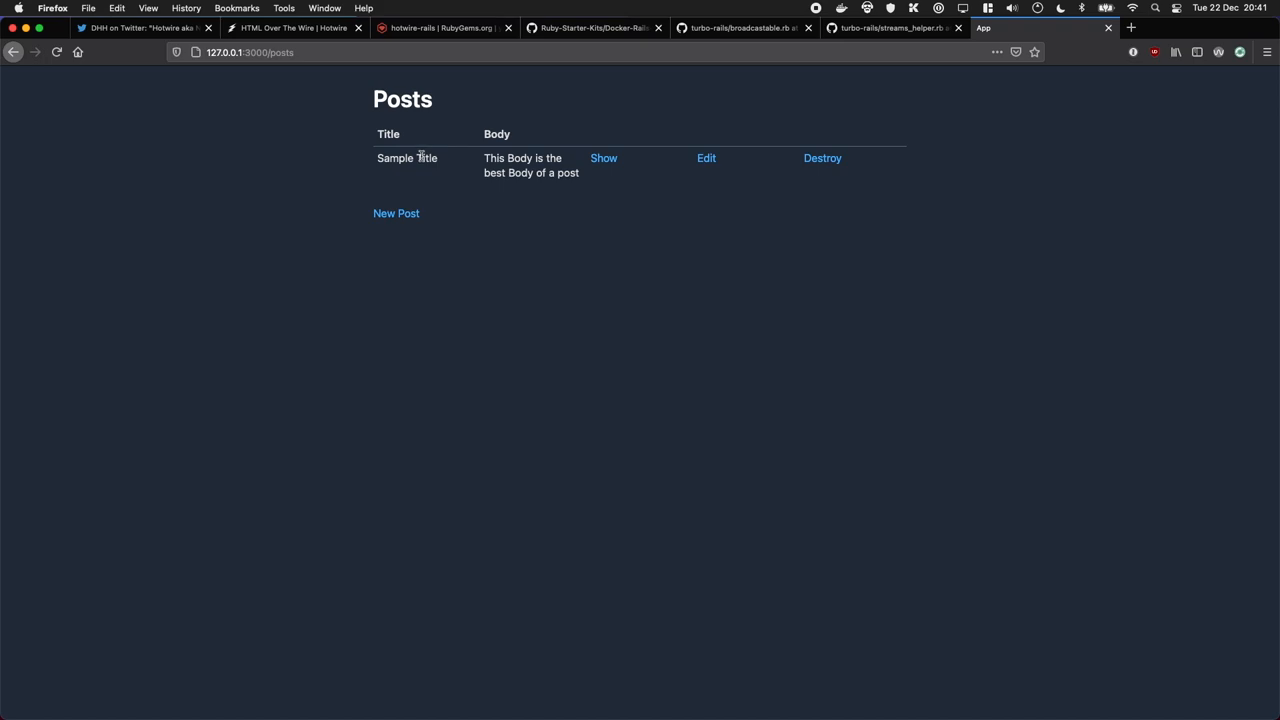
{"action": "mouse_move", "coordinate": [854, 58]}
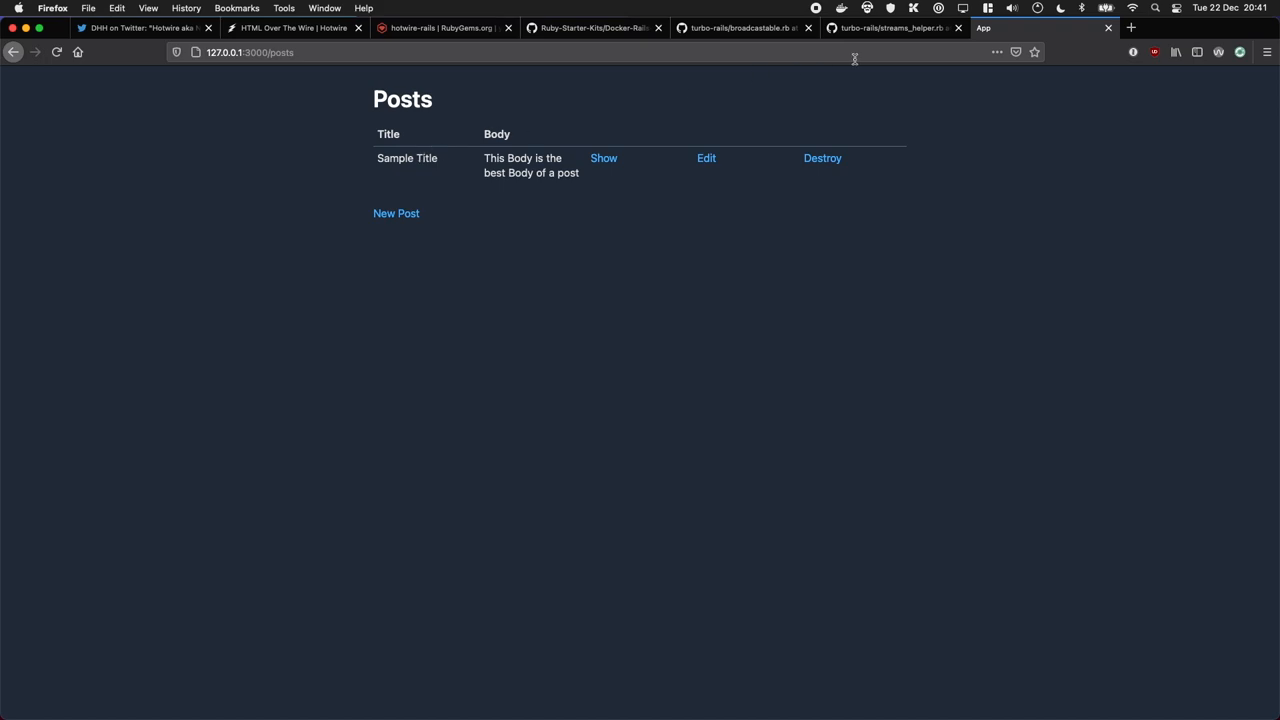
{"action": "mouse_move", "coordinate": [861, 44]}
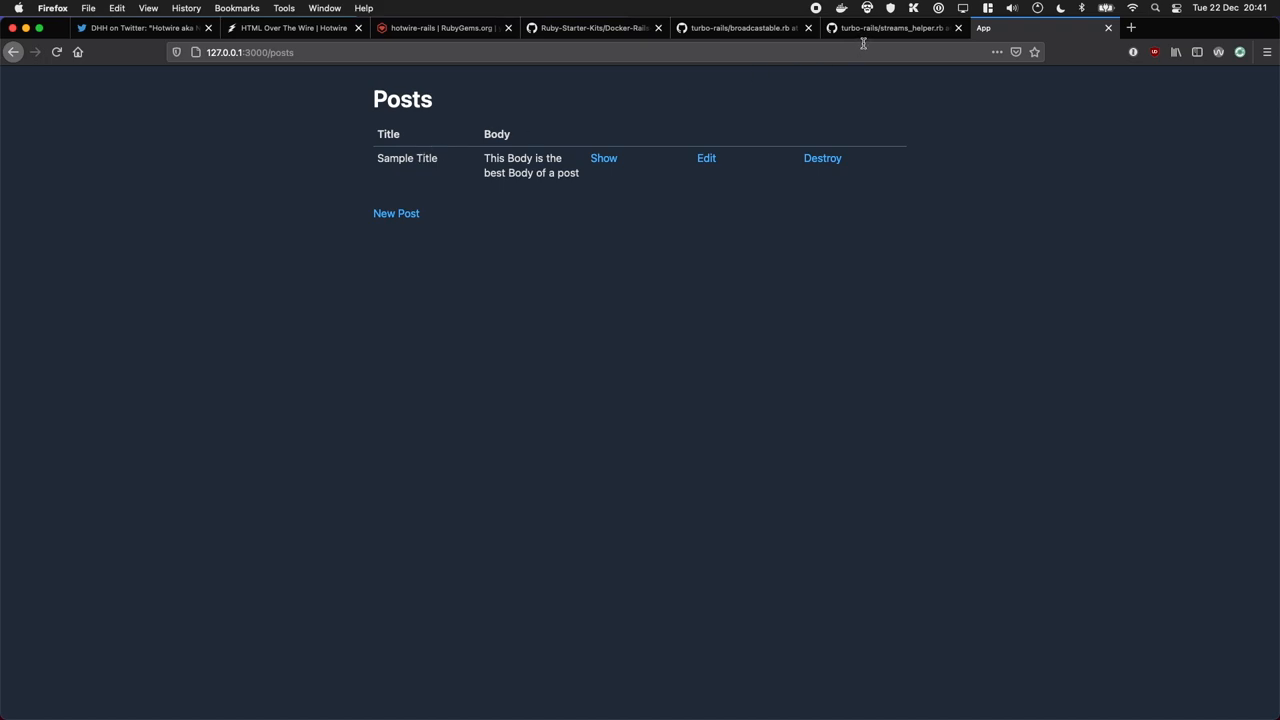
{"action": "left_click", "coordinate": [890, 27]}
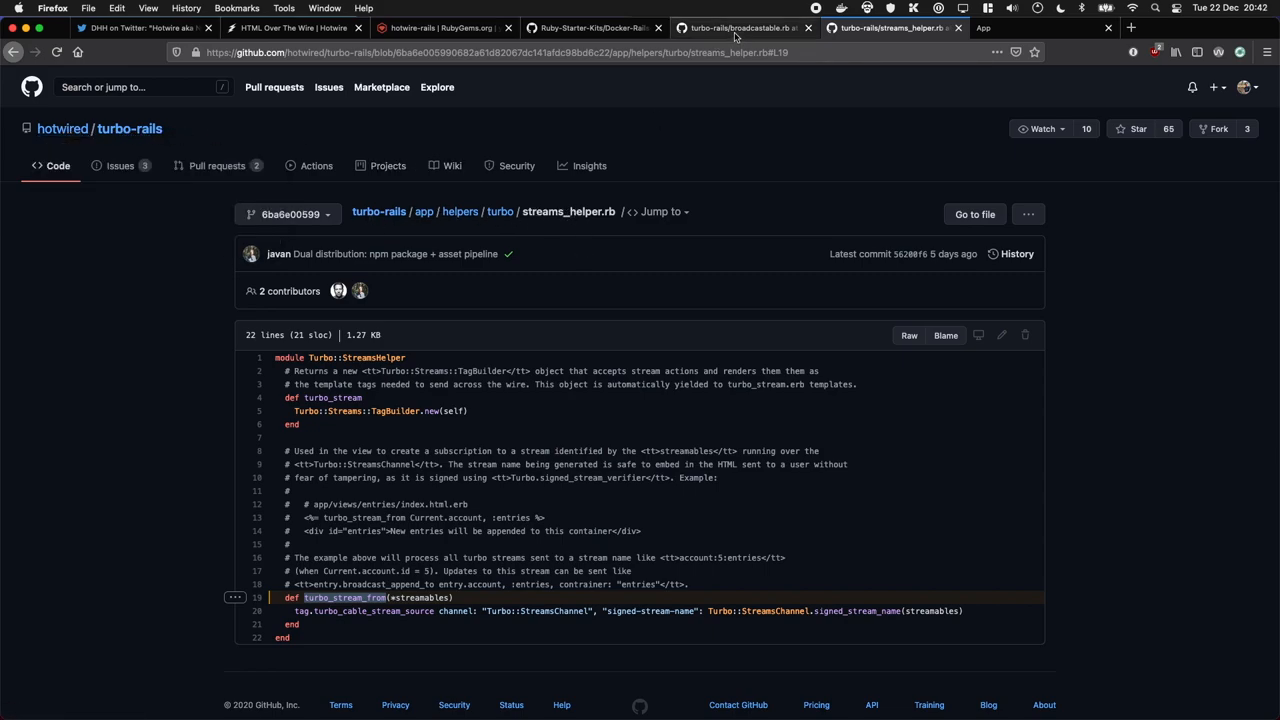
Scroll through broadcastable.rb's broadcasts_to docs, then return to the streams_helper.rb source
{"action": "left_click", "coordinate": [740, 27]}
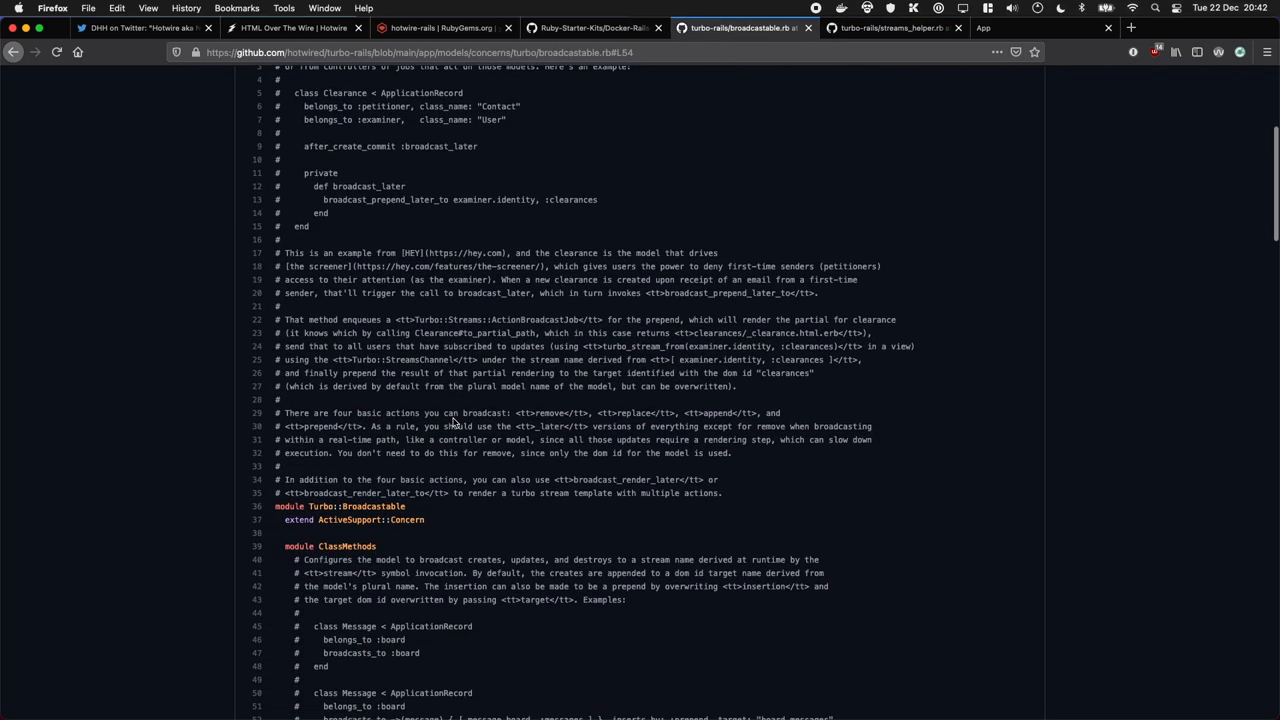
{"action": "scroll", "scroll_direction": "down", "scroll_amount": 3}
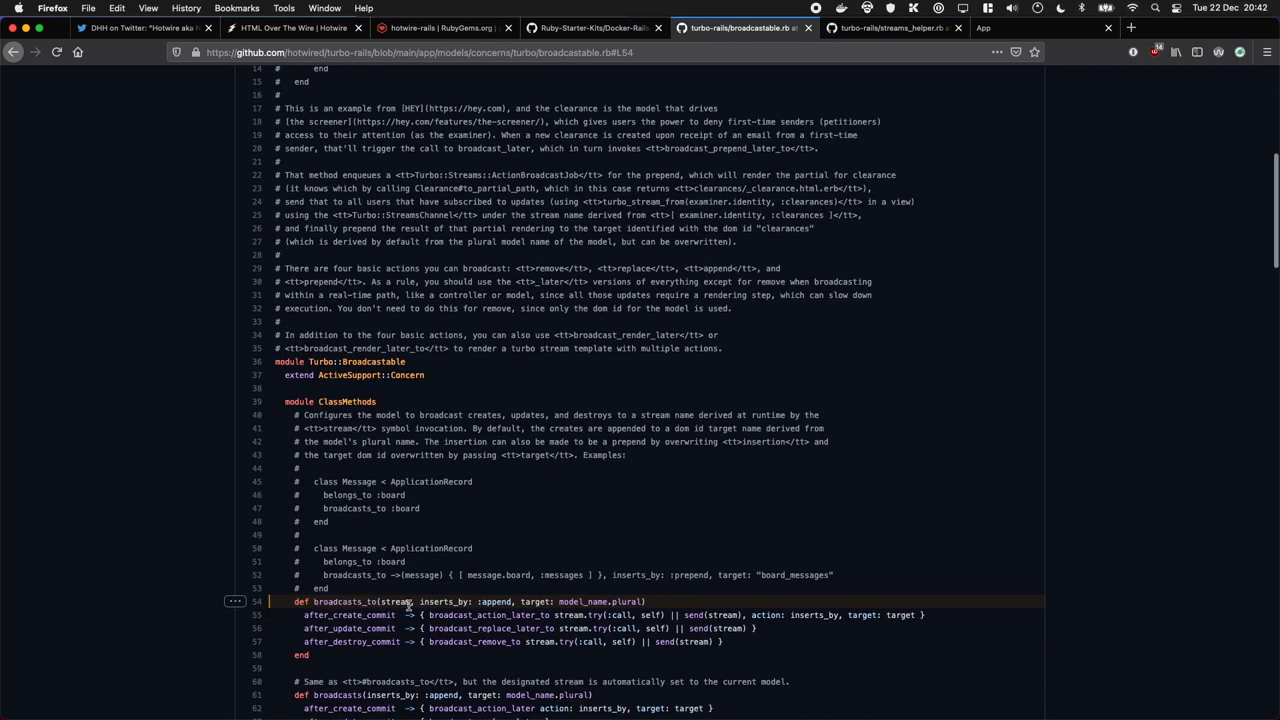
{"action": "scroll", "scroll_direction": "up", "scroll_amount": 3}
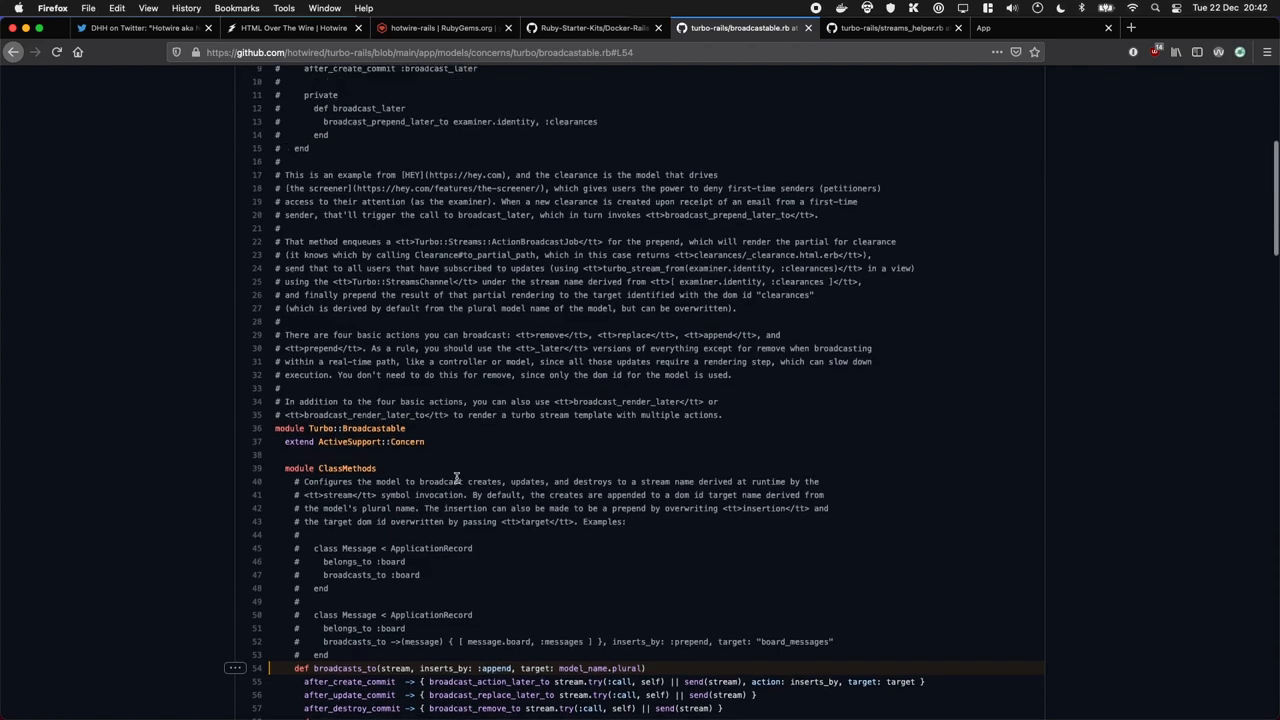
{"action": "scroll", "scroll_direction": "up", "scroll_amount": 3}
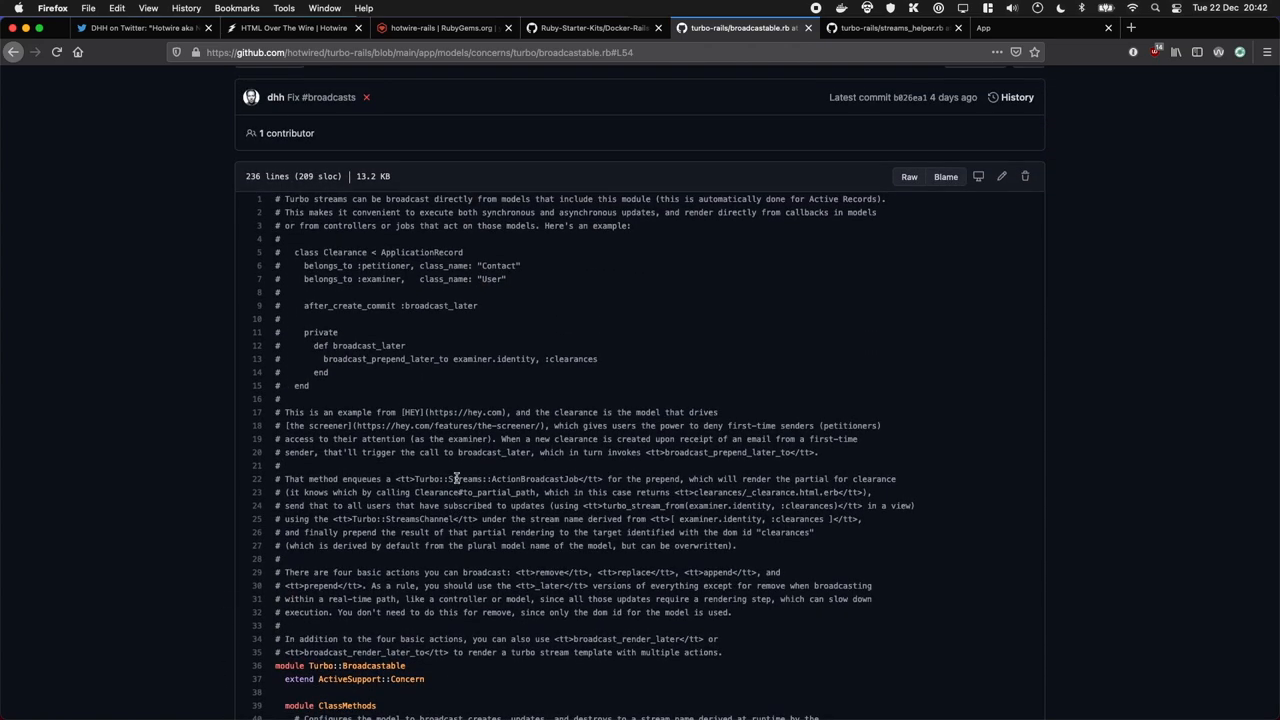
{"action": "scroll", "scroll_direction": "up", "scroll_amount": 3}
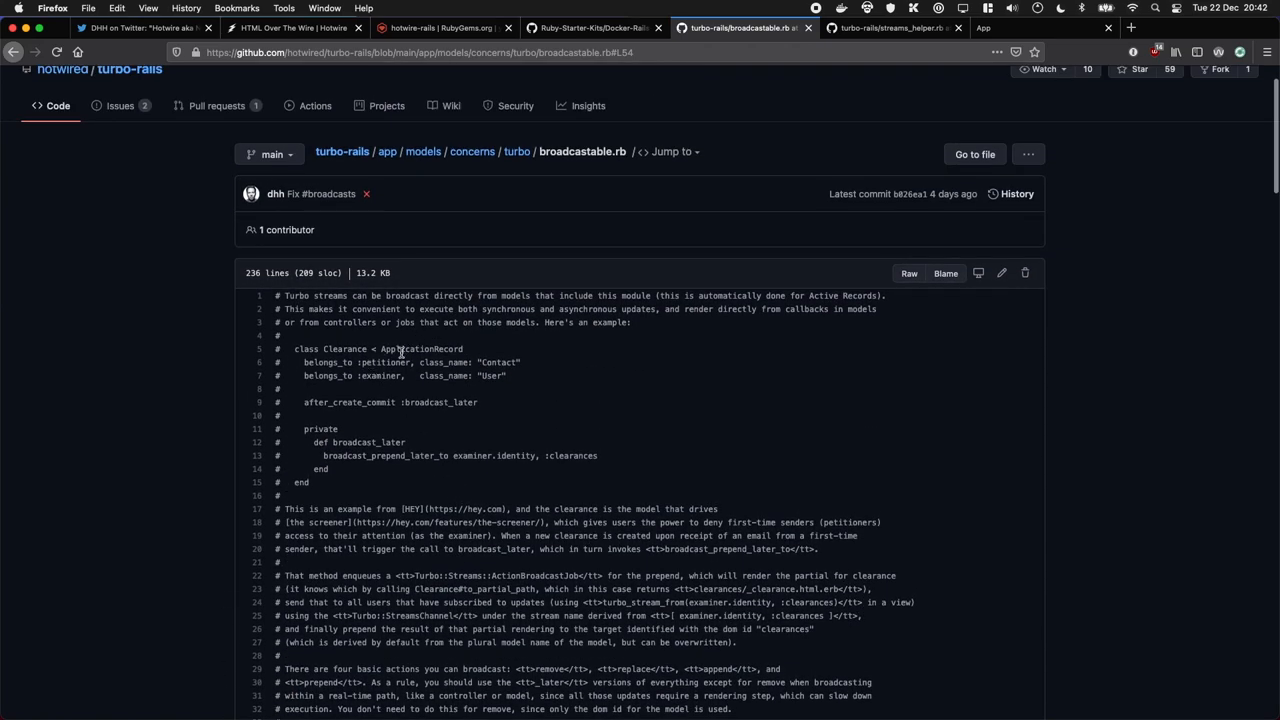
{"action": "mouse_move", "coordinate": [429, 413]}
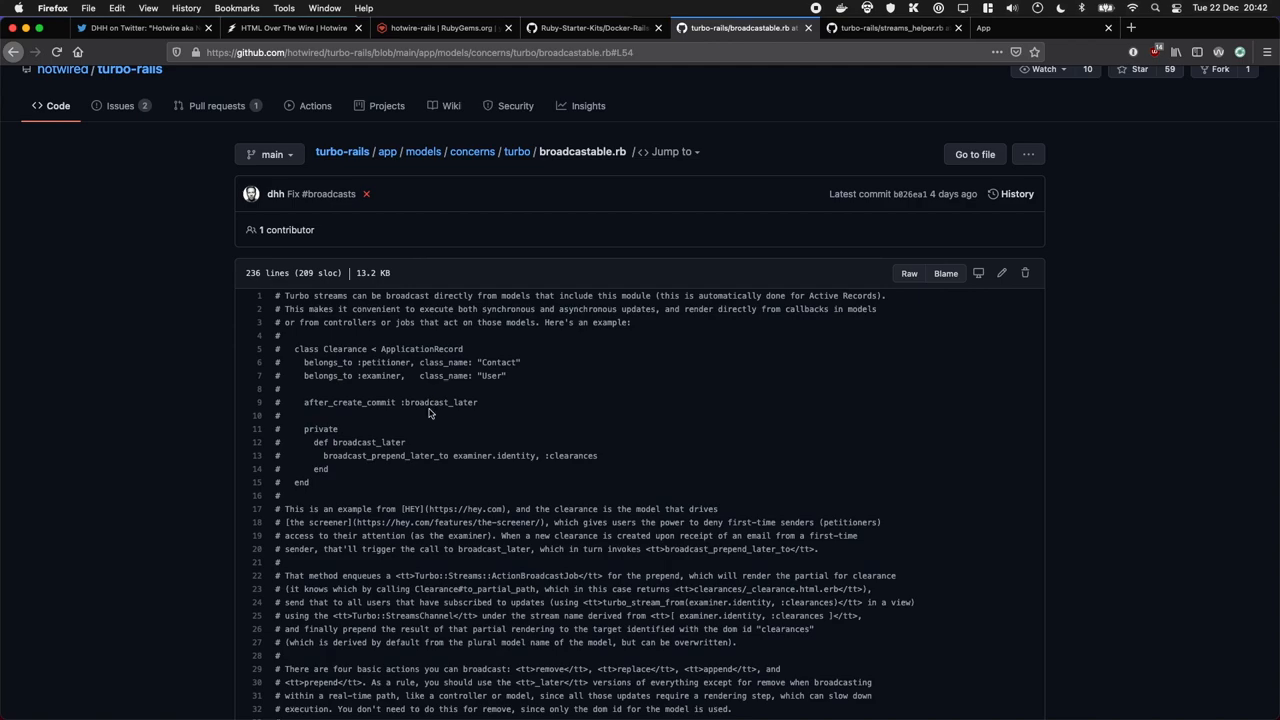
{"action": "scroll", "scroll_direction": "up", "scroll_amount": 3}
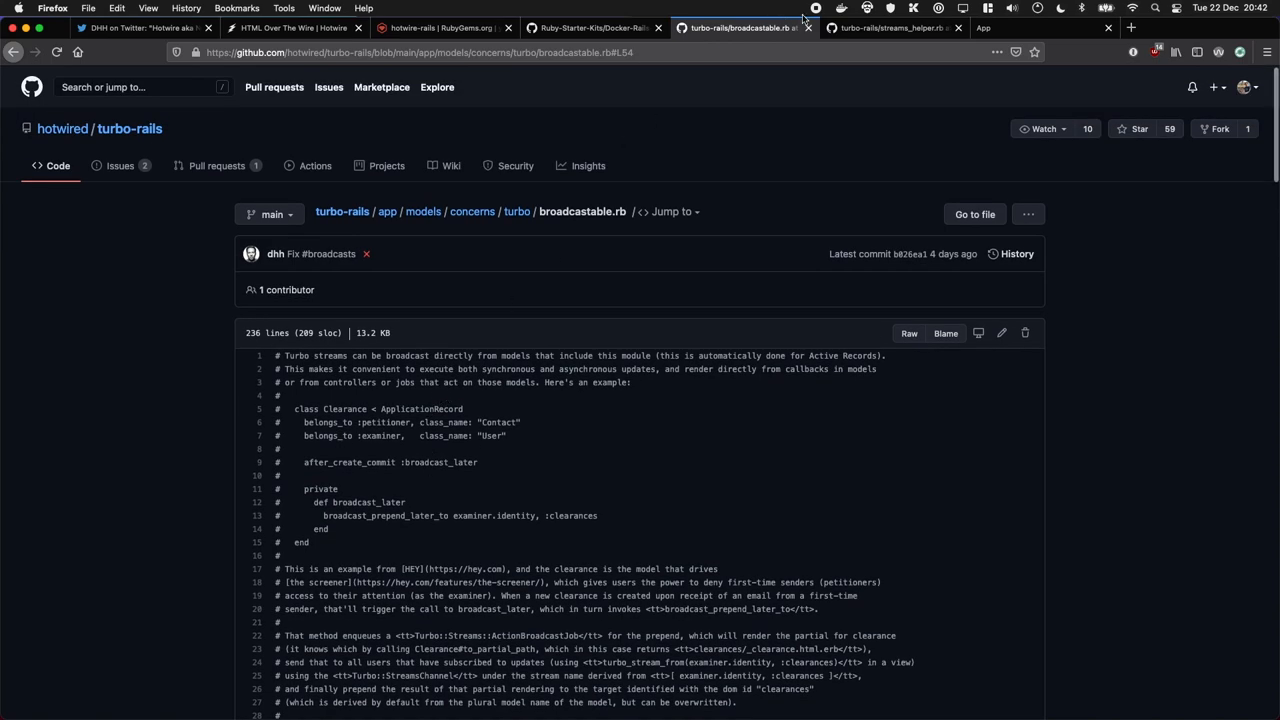
{"action": "left_click", "coordinate": [890, 27]}
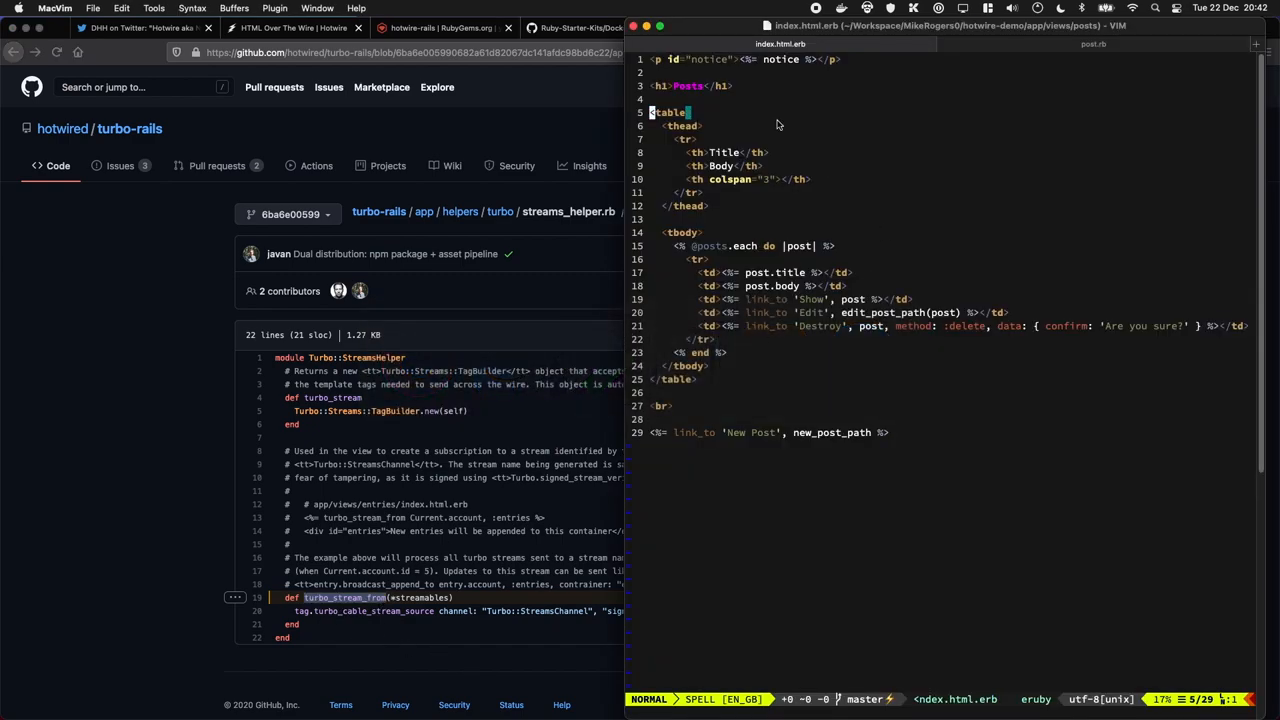
Add '<%= turbo_stream_from :posts %>' below the Posts heading in index.html.erb and save
{"action": "key", "text": "Up"}
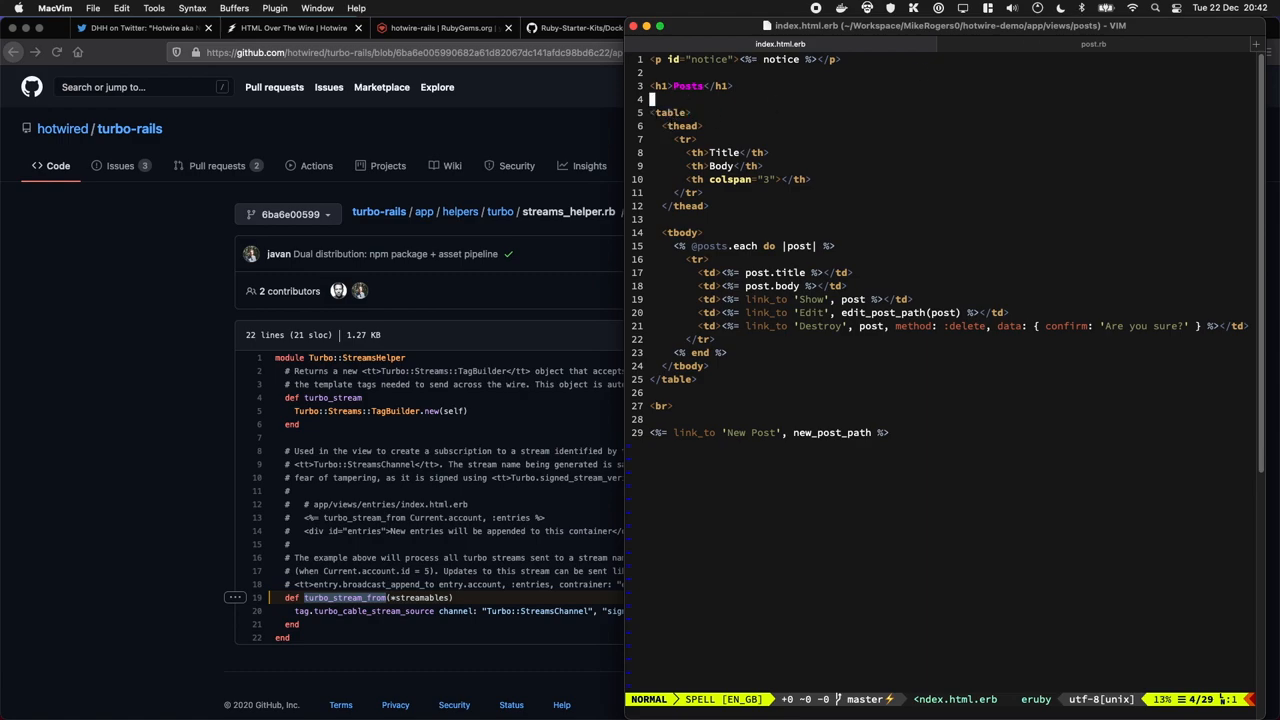
{"action": "type", "text": "<%= turbo_stream_from"}
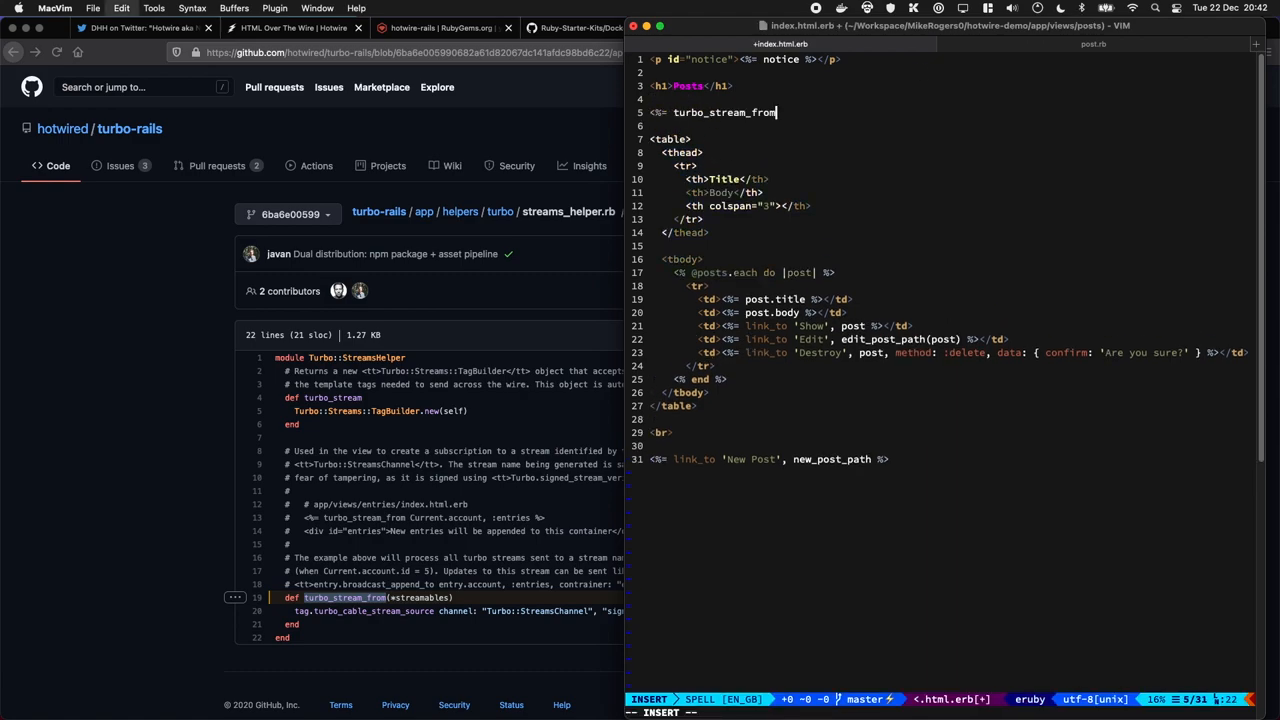
{"action": "type", "text": ":posts %>"}
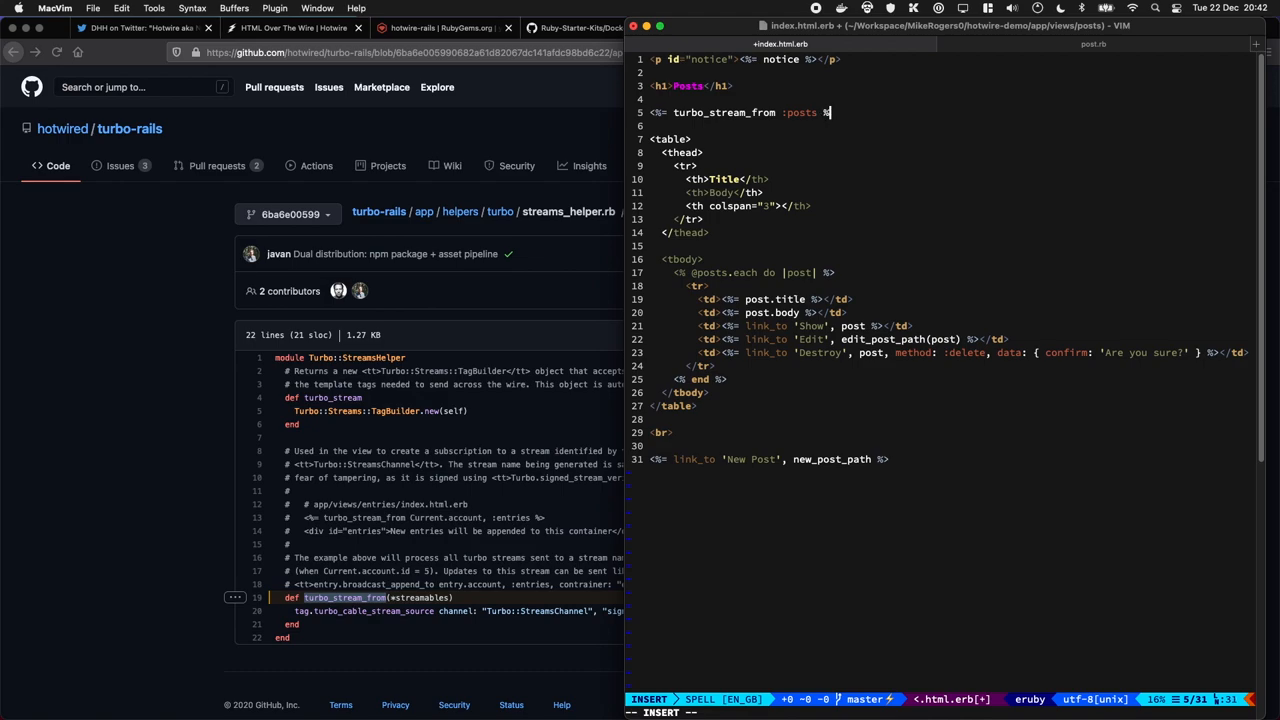
{"action": "key", "text": "Escape"}
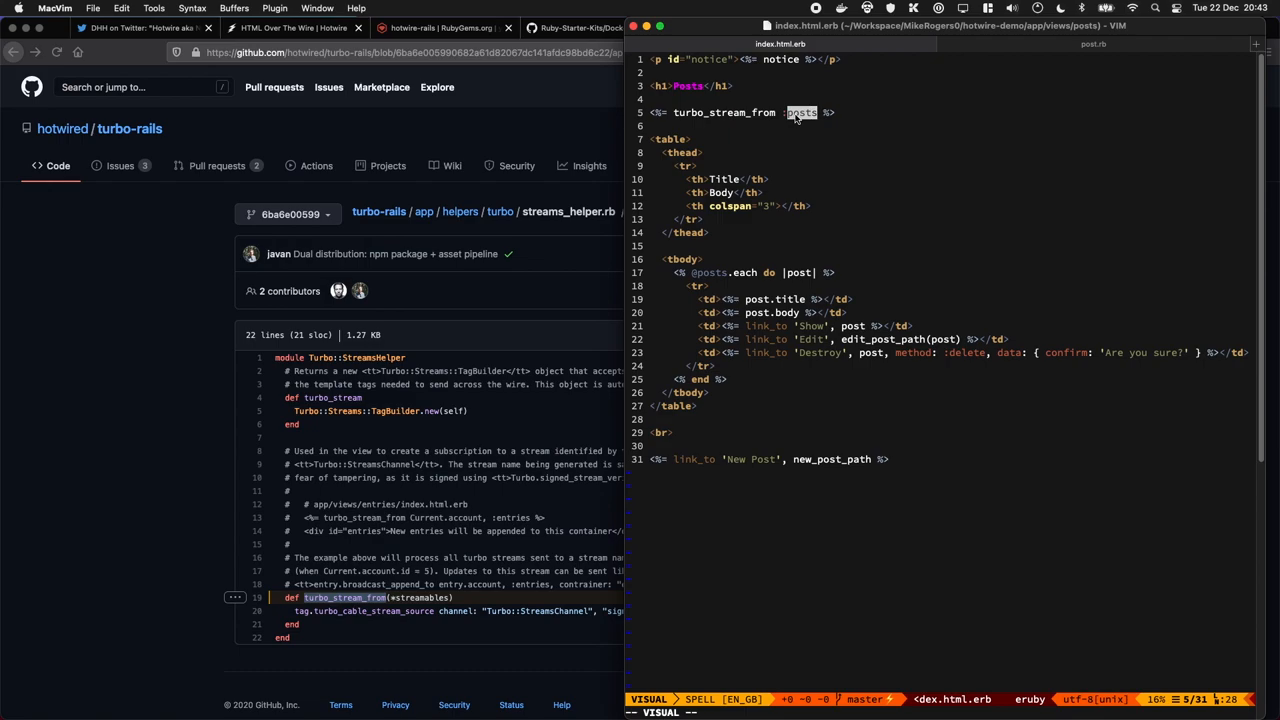
{"action": "key", "text": "Escape"}
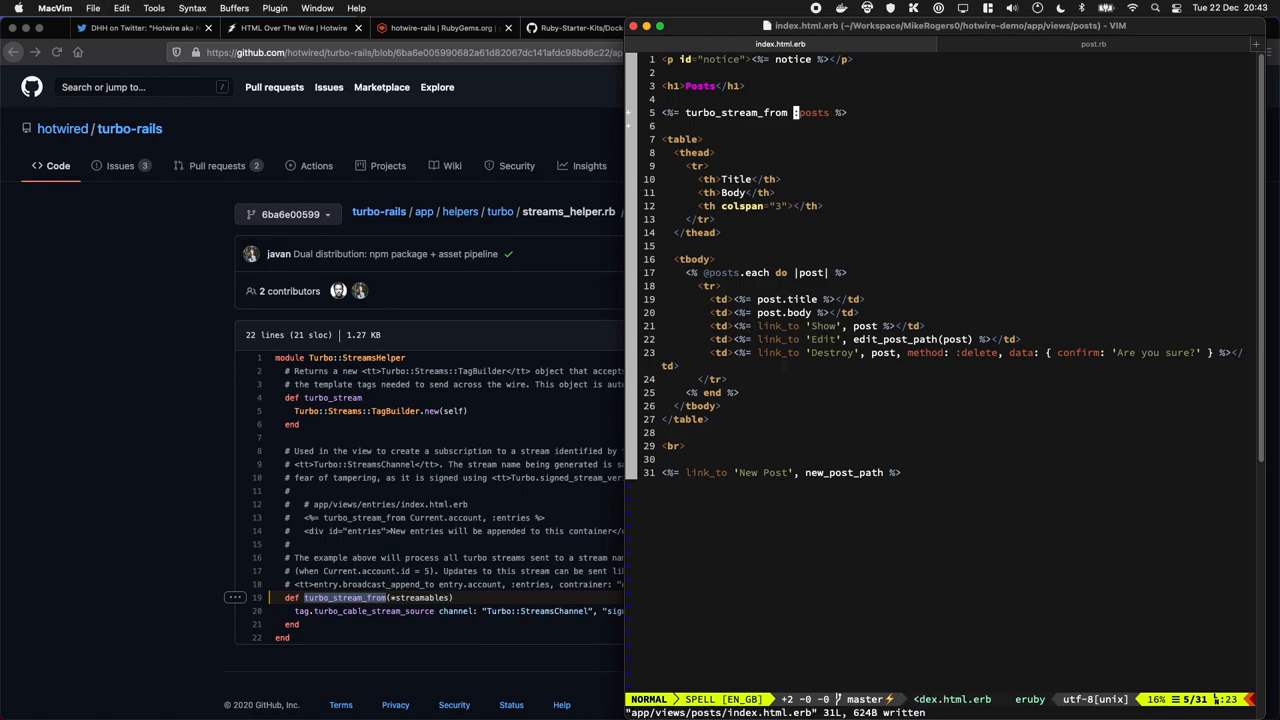
{"action": "mouse_move", "coordinate": [810, 283]}
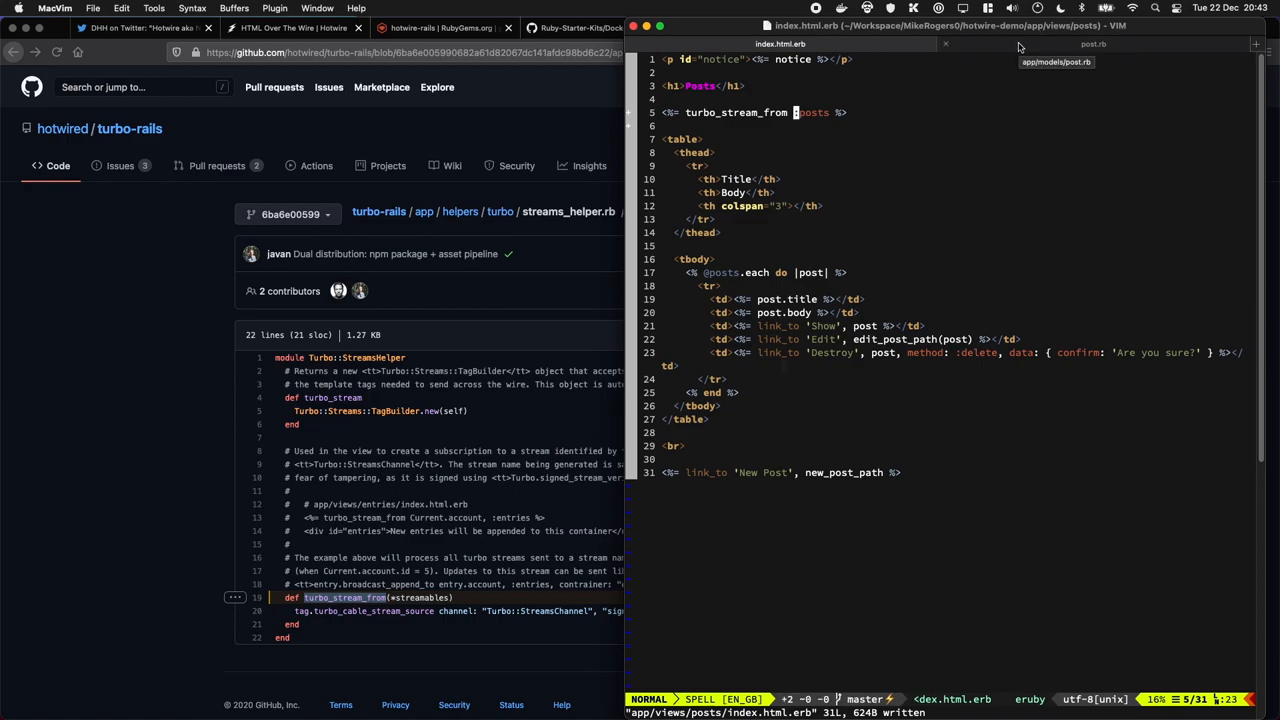
Copy the `broadcasts_to ->(message) { [ message.board, :messages ] }` example from broadcastable.rb
{"action": "left_click", "coordinate": [1093, 43]}
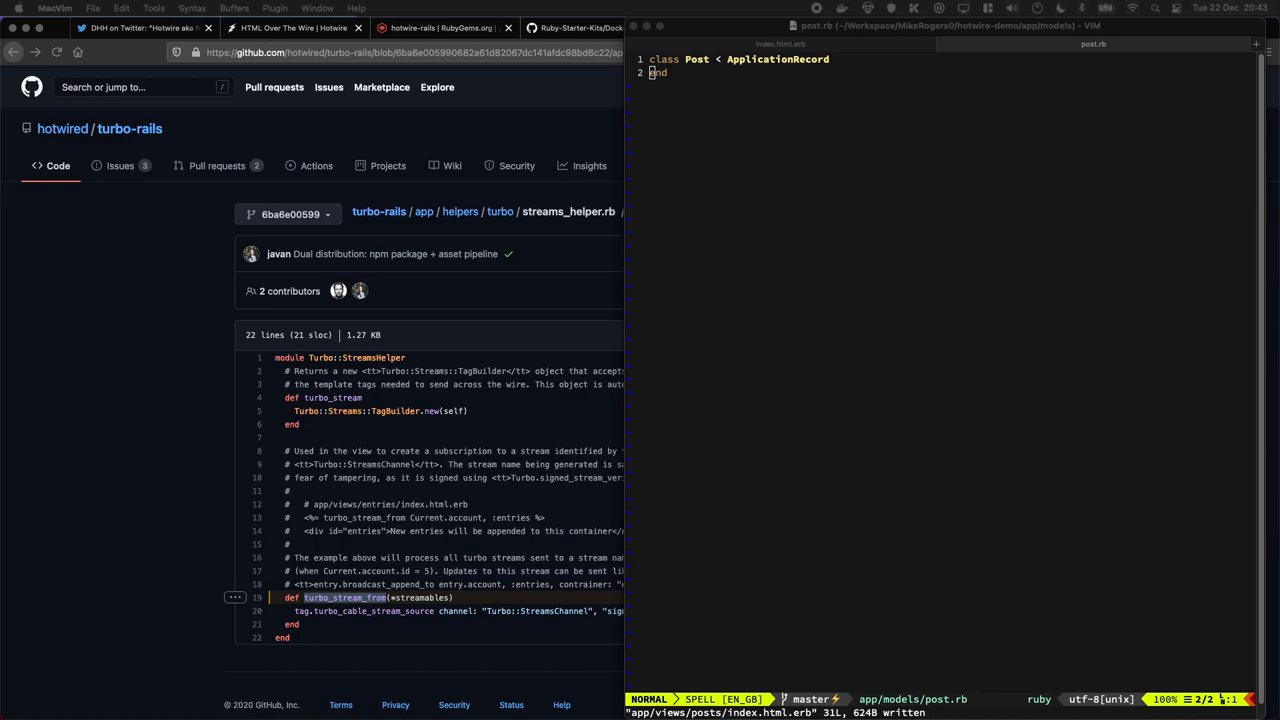
{"action": "left_click", "coordinate": [745, 27]}
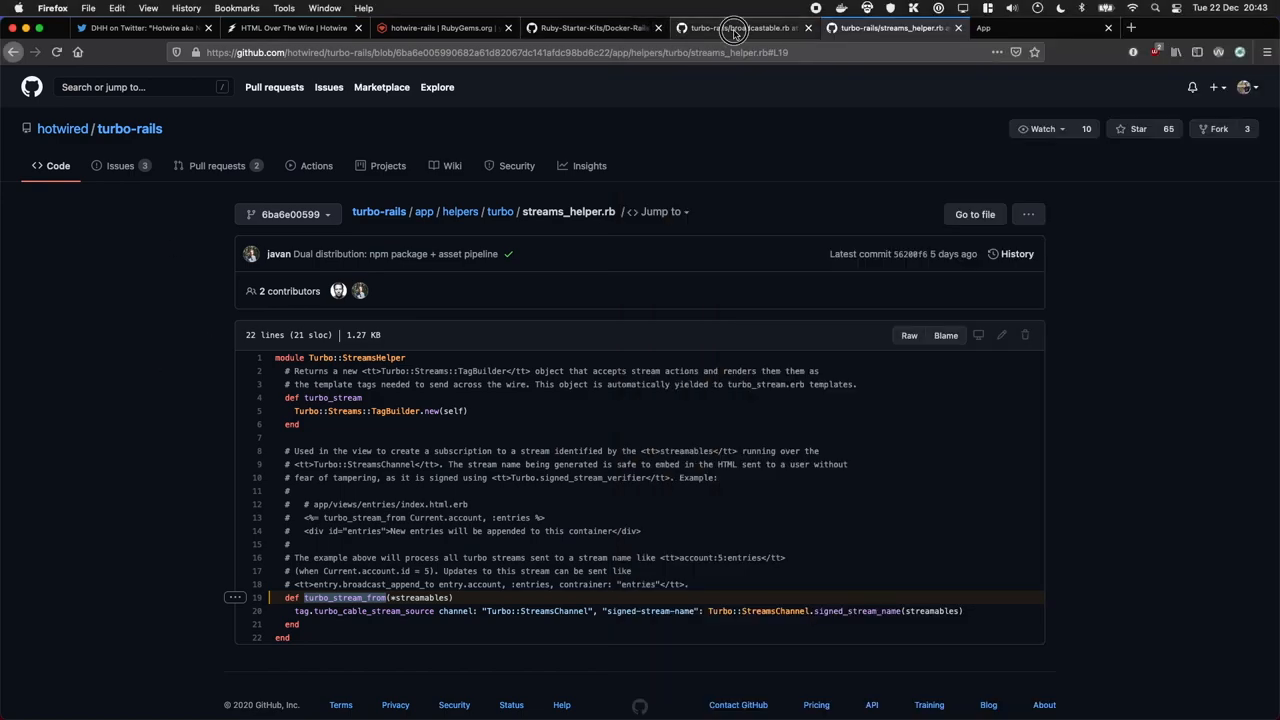
{"action": "left_click", "coordinate": [740, 27]}
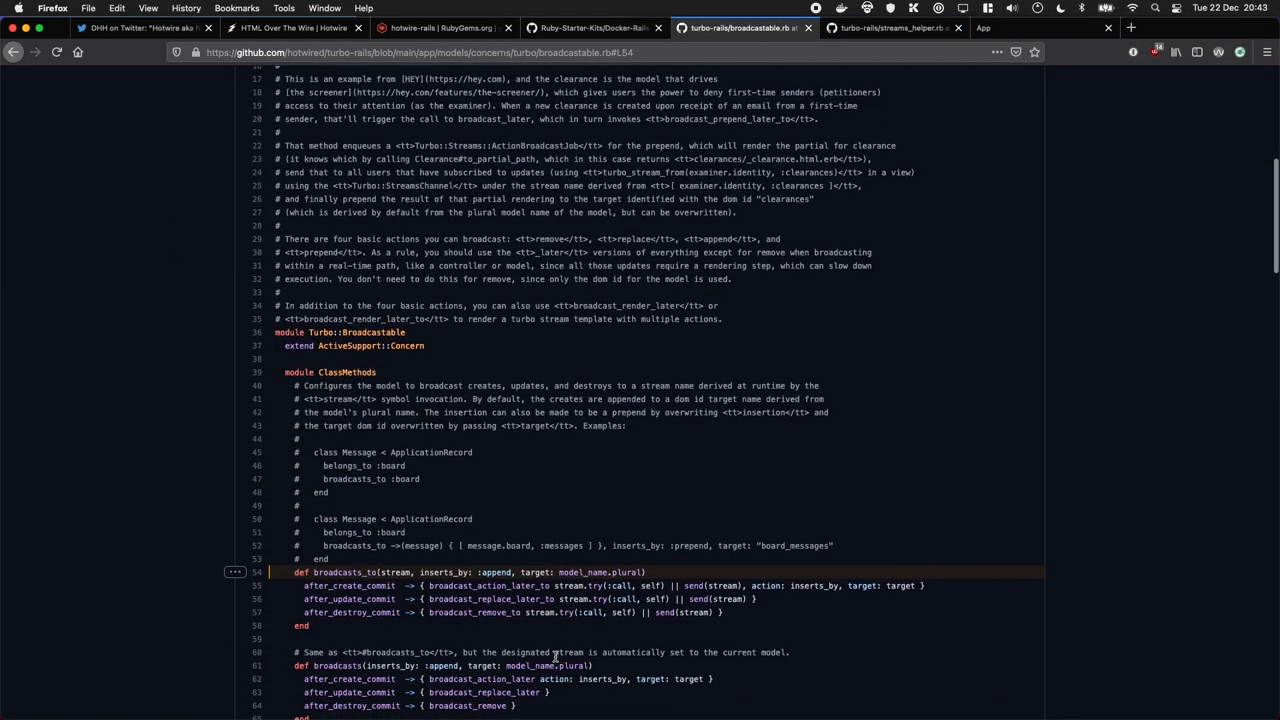
{"action": "mouse_move", "coordinate": [600, 545]}
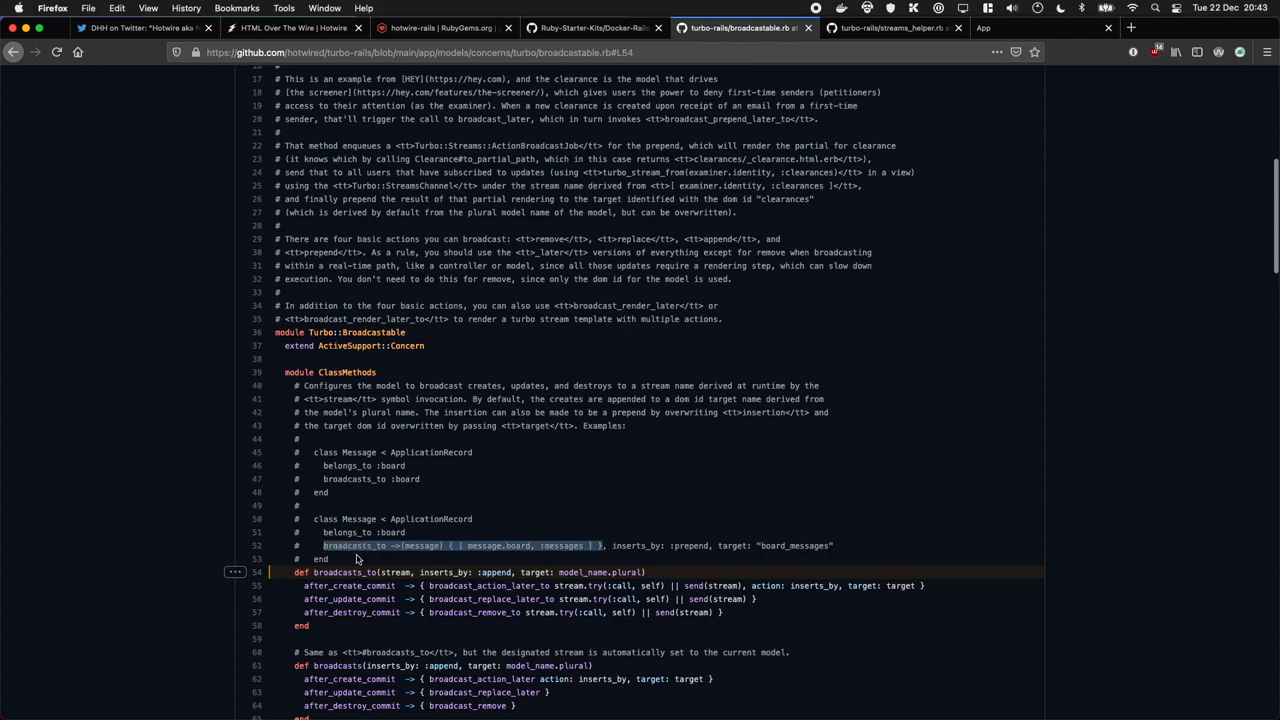
{"action": "mouse_move", "coordinate": [377, 640]}
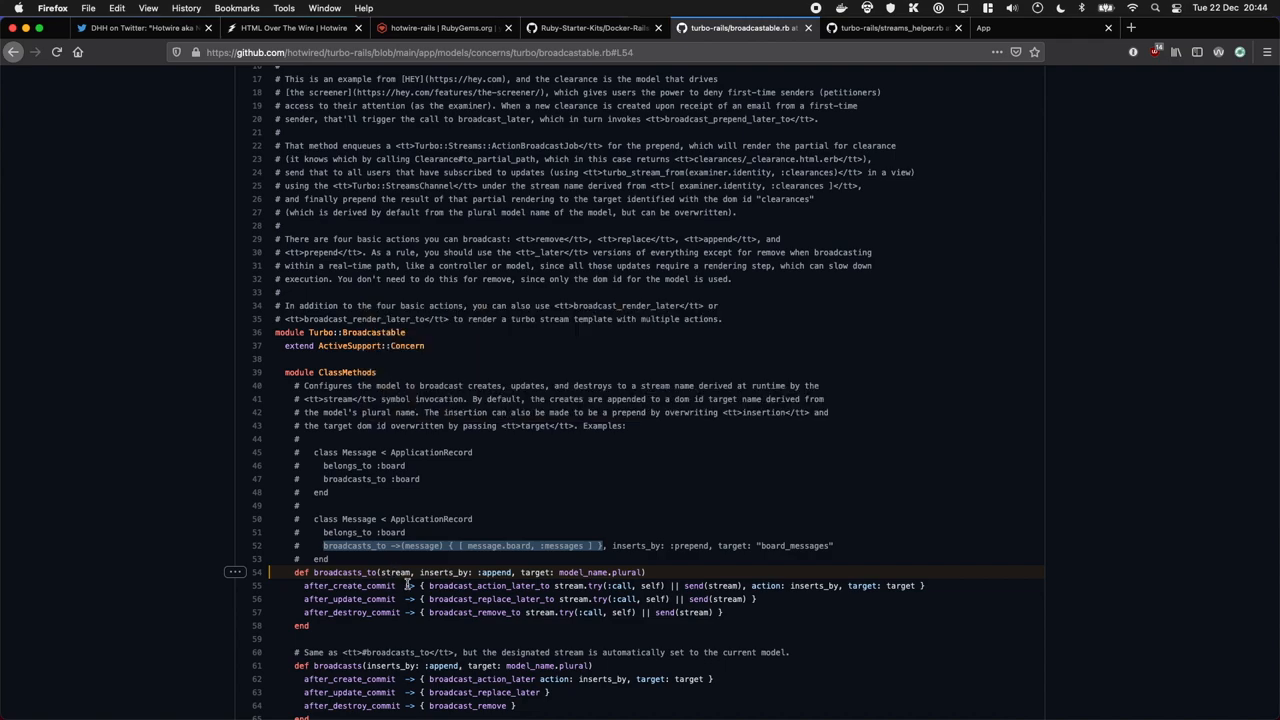
{"action": "left_click", "coordinate": [400, 545]}
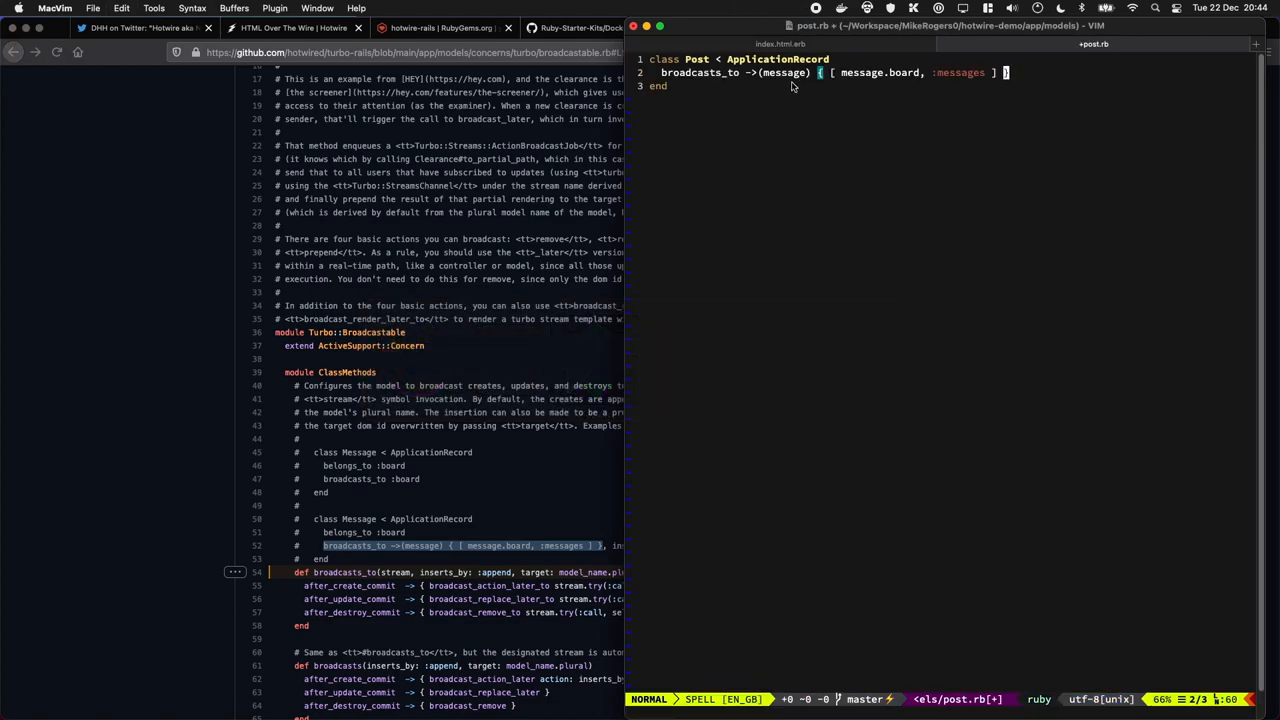
Change the pasted line to `broadcasts_to ->(post) { :posts }` and save post.rb
{"action": "type", "text": "post) { :posts"}
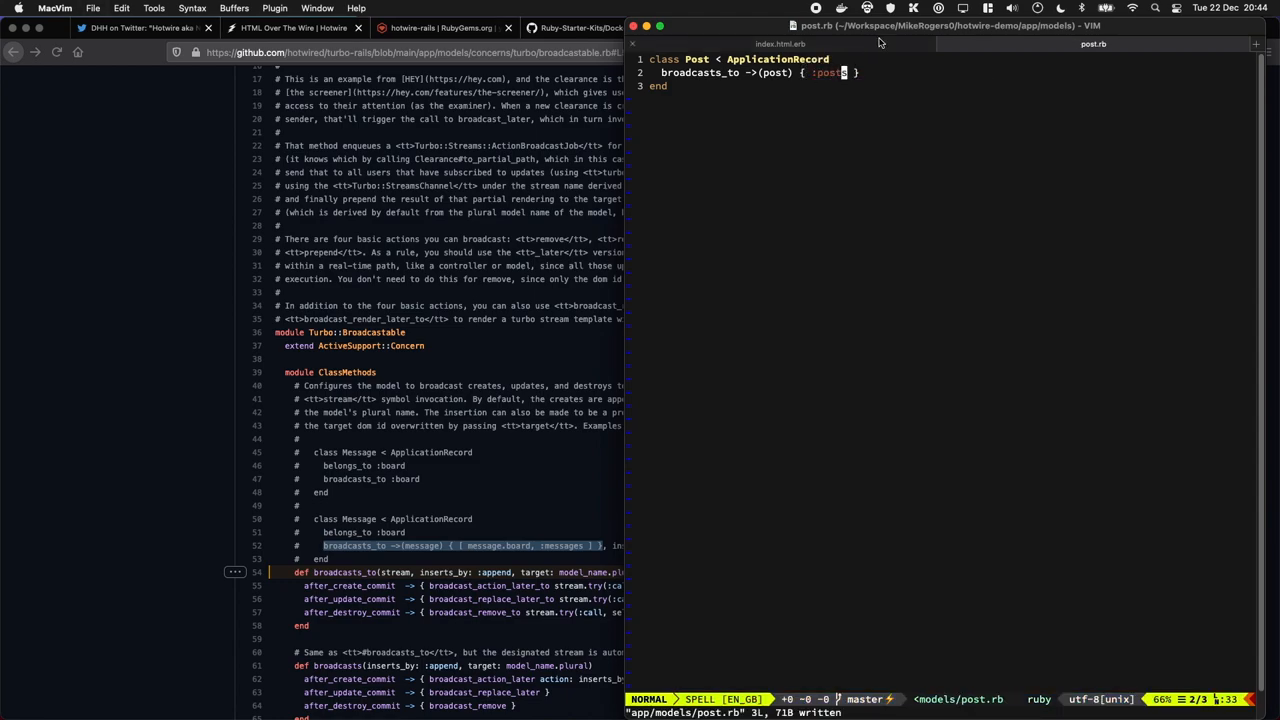
{"action": "left_click", "coordinate": [779, 43]}
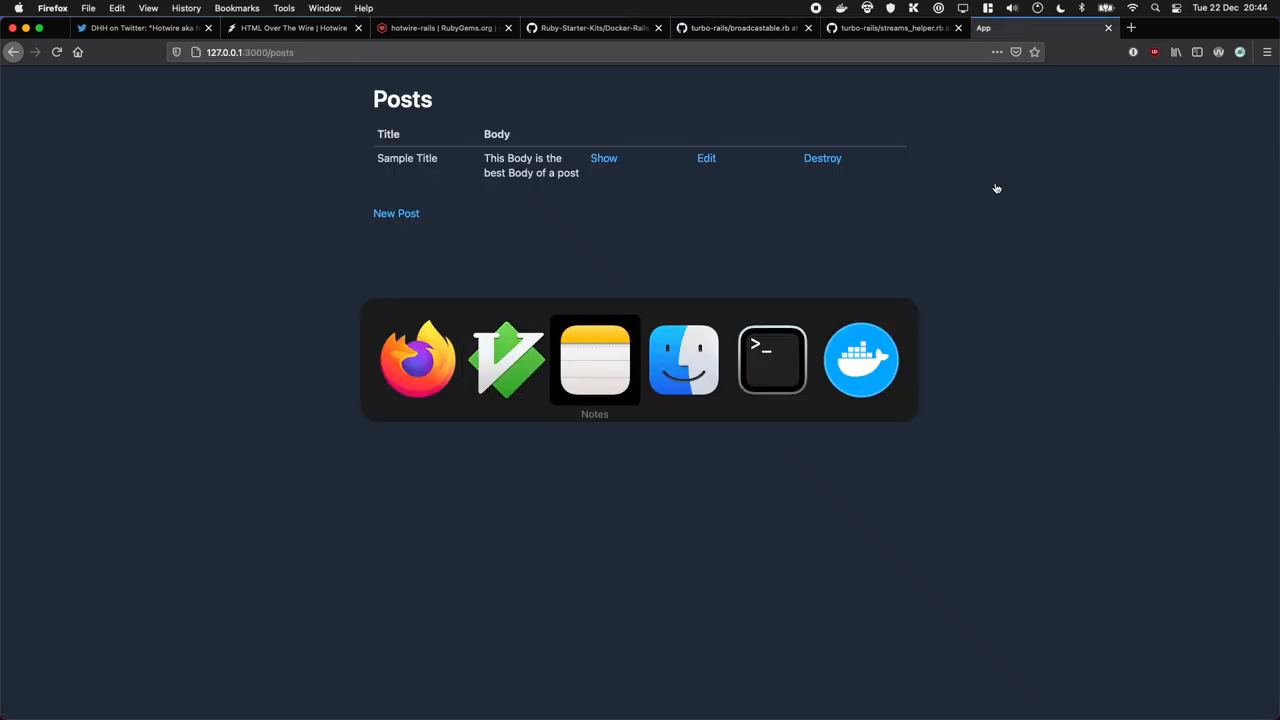
Save the post as 'Yeah A Sample Title' and select _post in the MissingTemplate log warning
{"action": "left_click", "coordinate": [771, 359]}
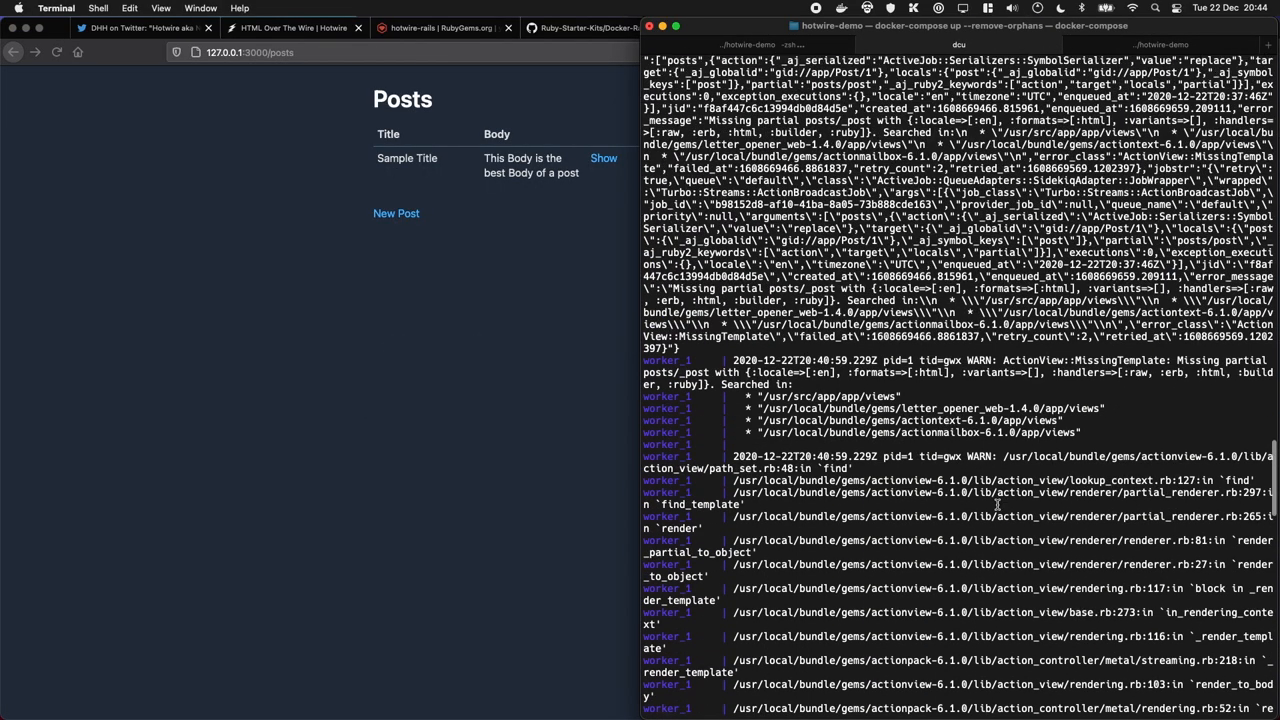
{"action": "scroll", "scroll_direction": "down", "scroll_amount": 3}
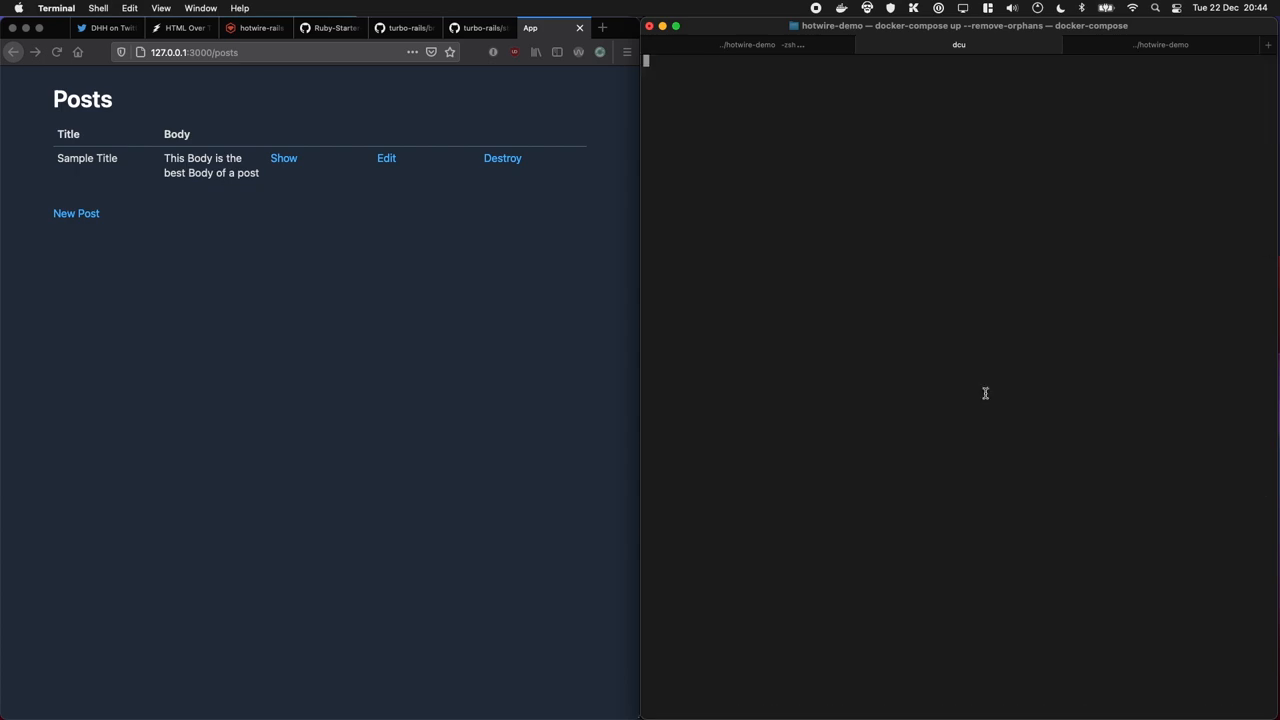
{"action": "left_click", "coordinate": [386, 158]}
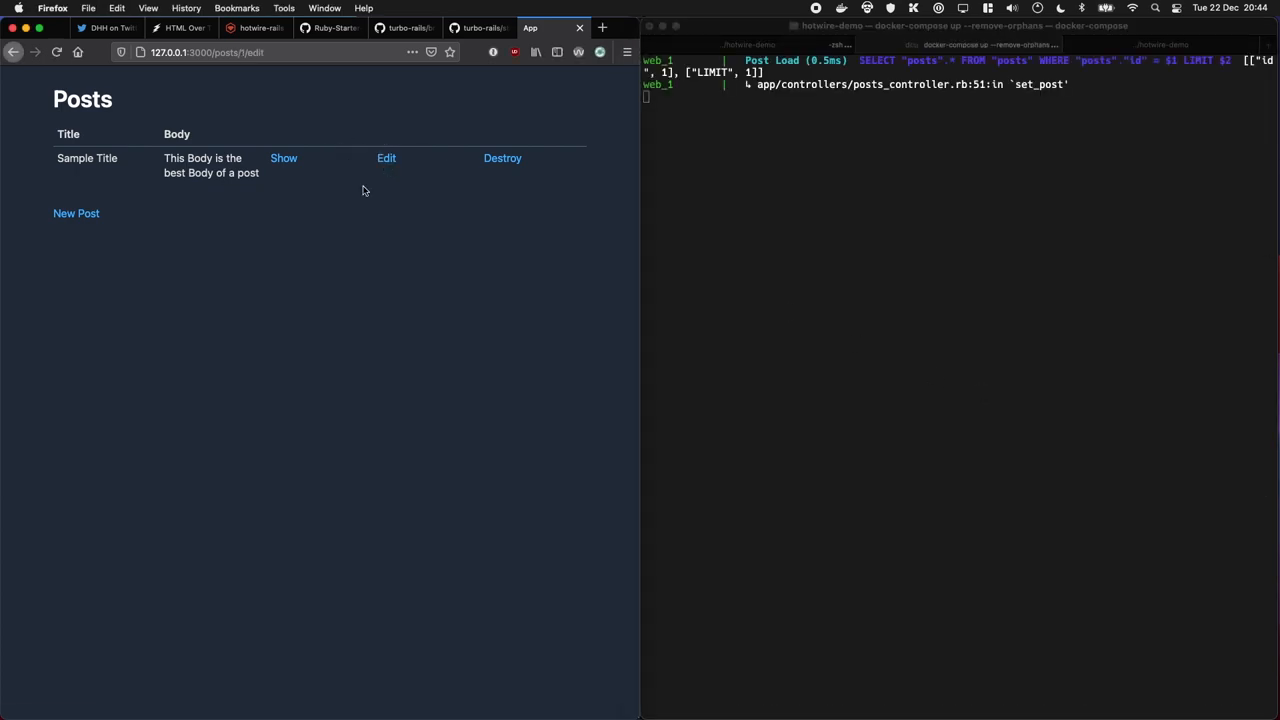
{"action": "left_click", "coordinate": [386, 158]}
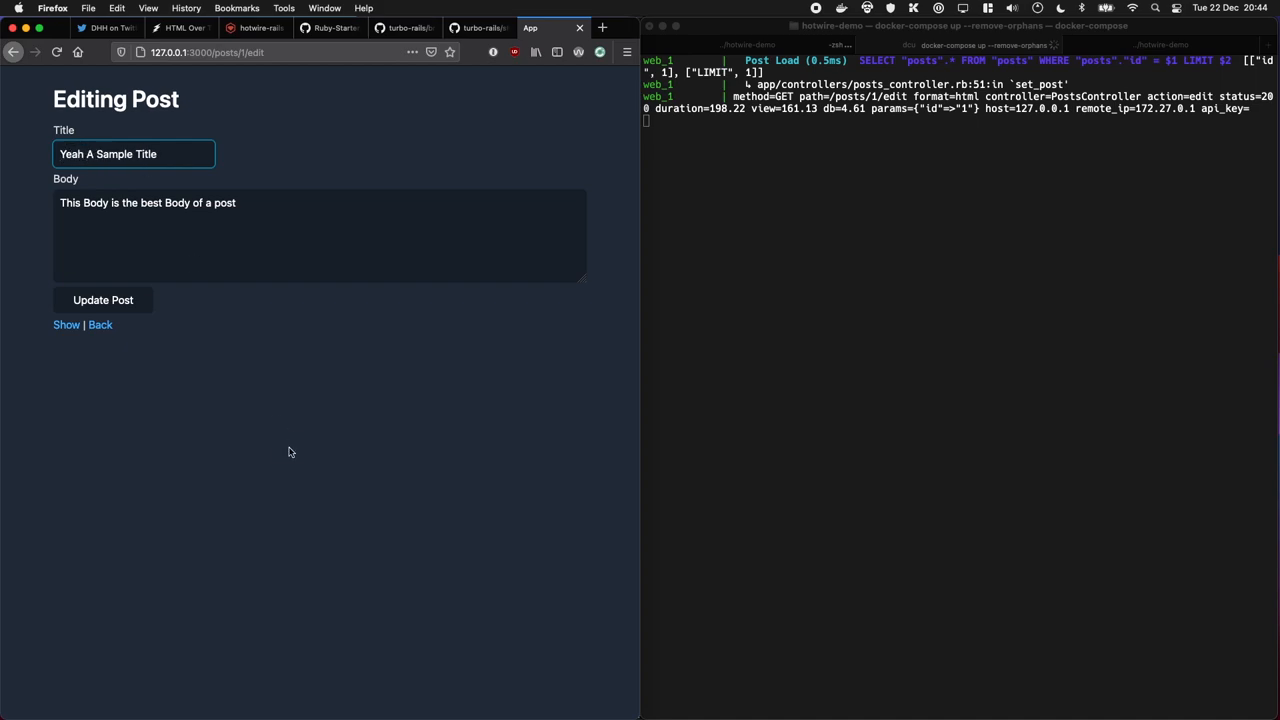
{"action": "left_click", "coordinate": [103, 300]}
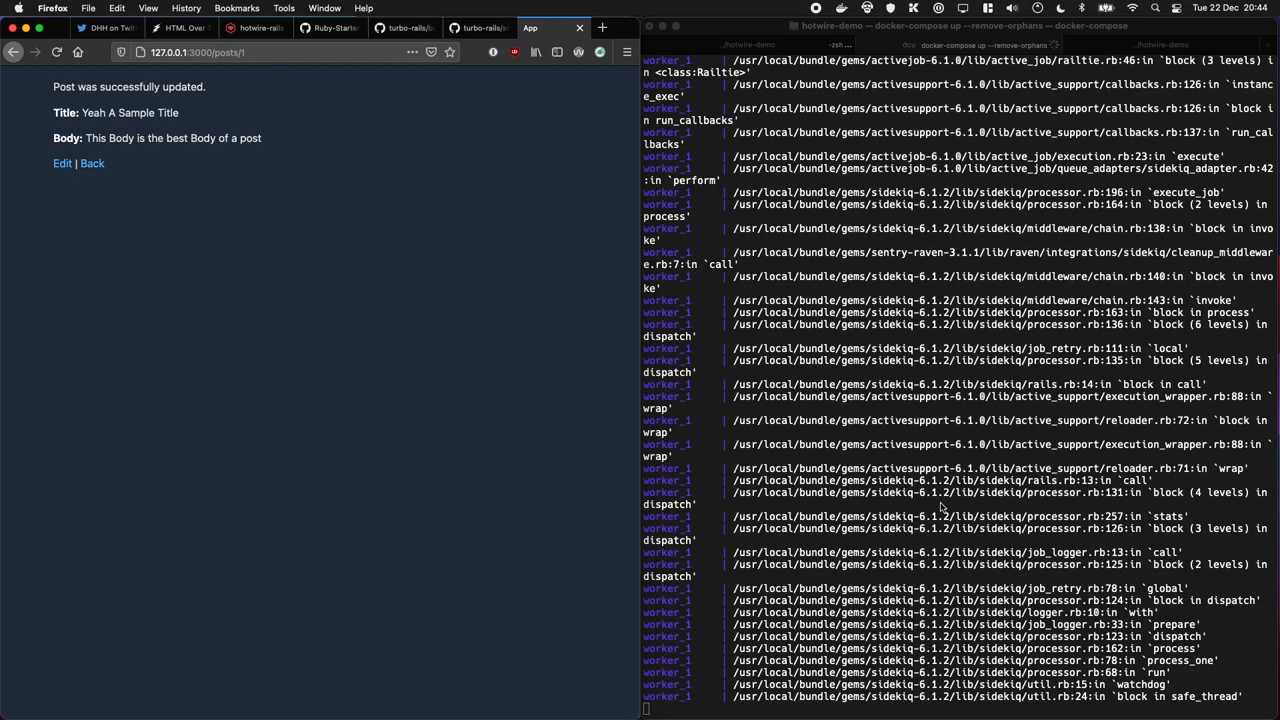
{"action": "scroll", "scroll_direction": "down", "scroll_amount": 3}
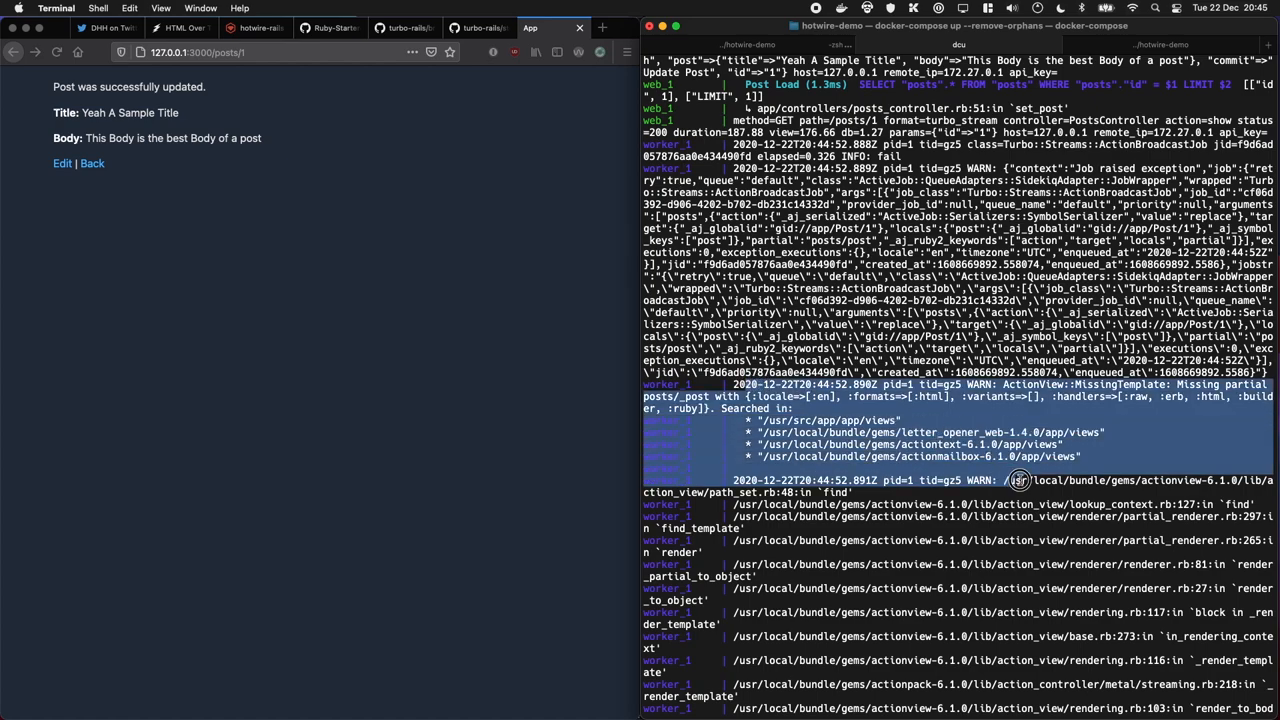
{"action": "mouse_move", "coordinate": [884, 411]}
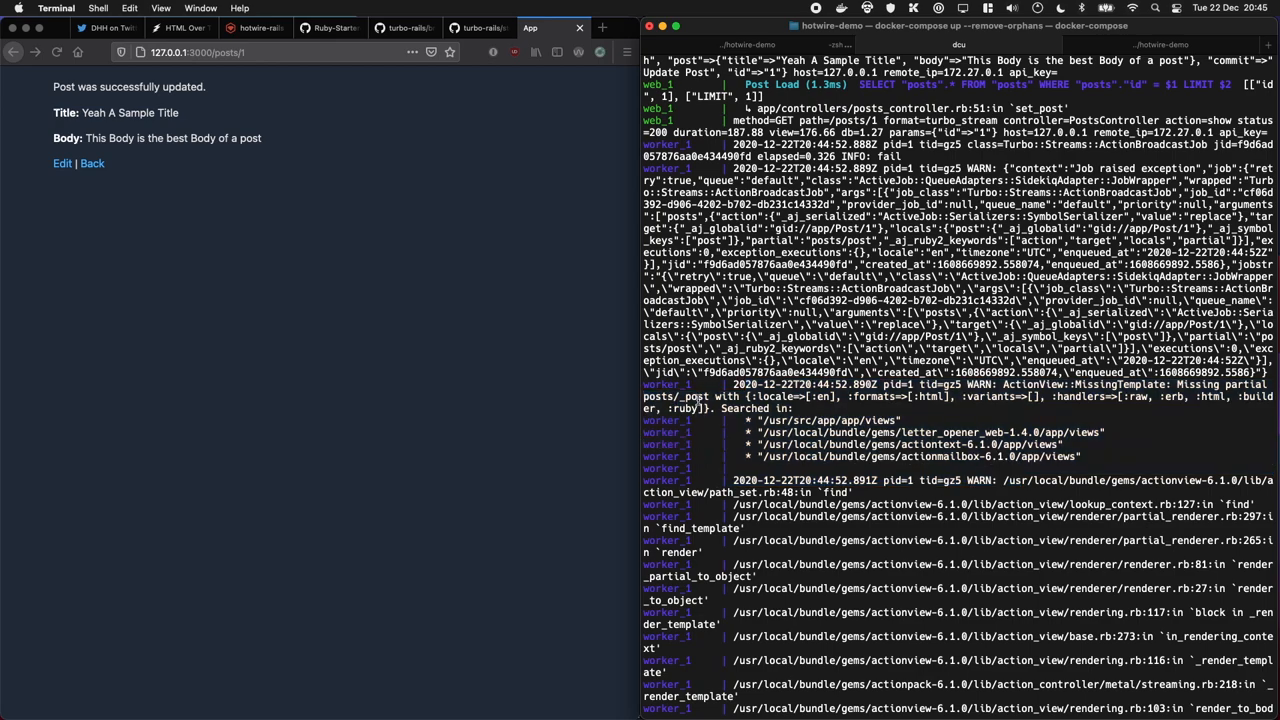
{"action": "double_click", "coordinate": [675, 397]}
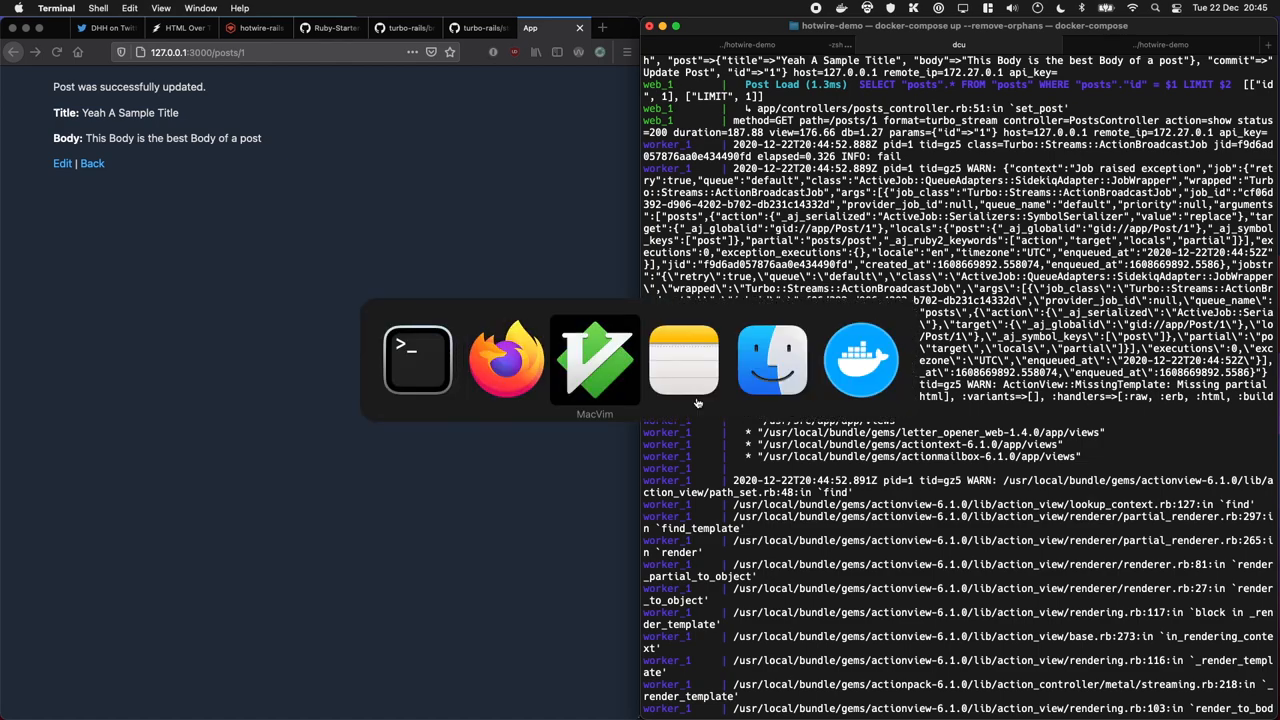
In a Rails console, run `post = Post.last` and `post.to_partial_path`
{"action": "left_click", "coordinate": [594, 358]}
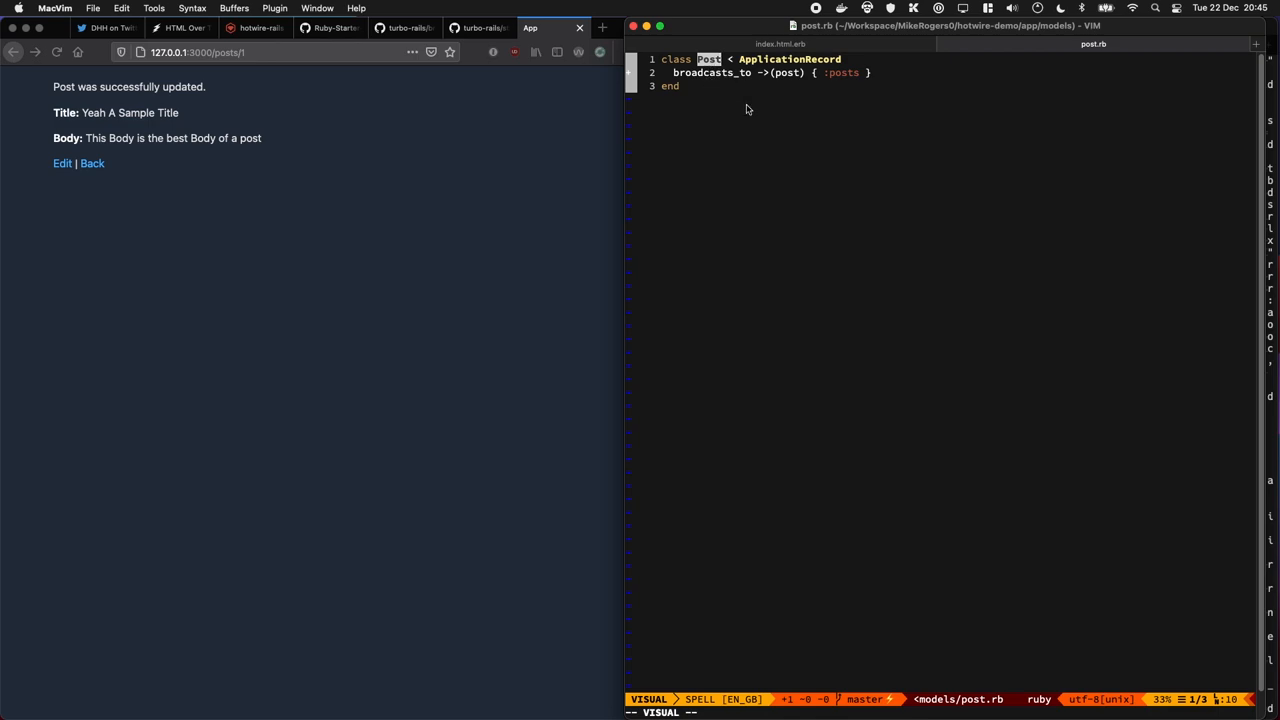
{"action": "mouse_move", "coordinate": [712, 71]}
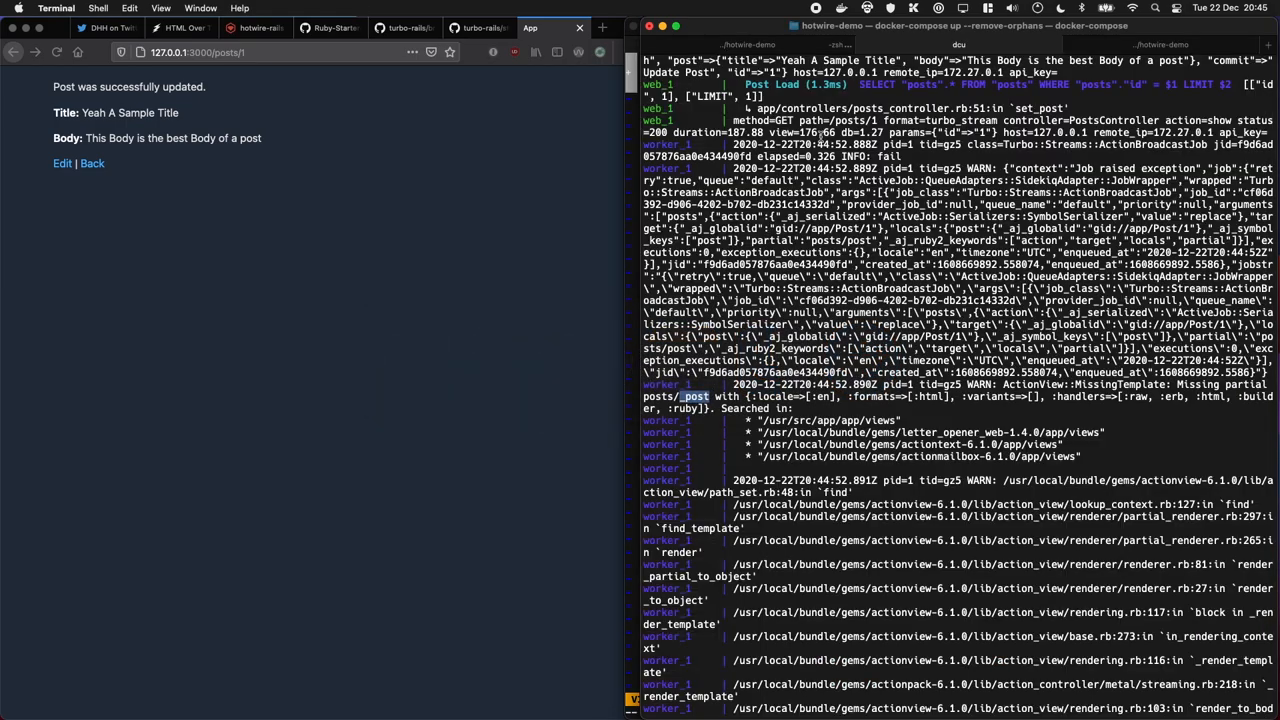
{"action": "left_click", "coordinate": [1031, 44]}
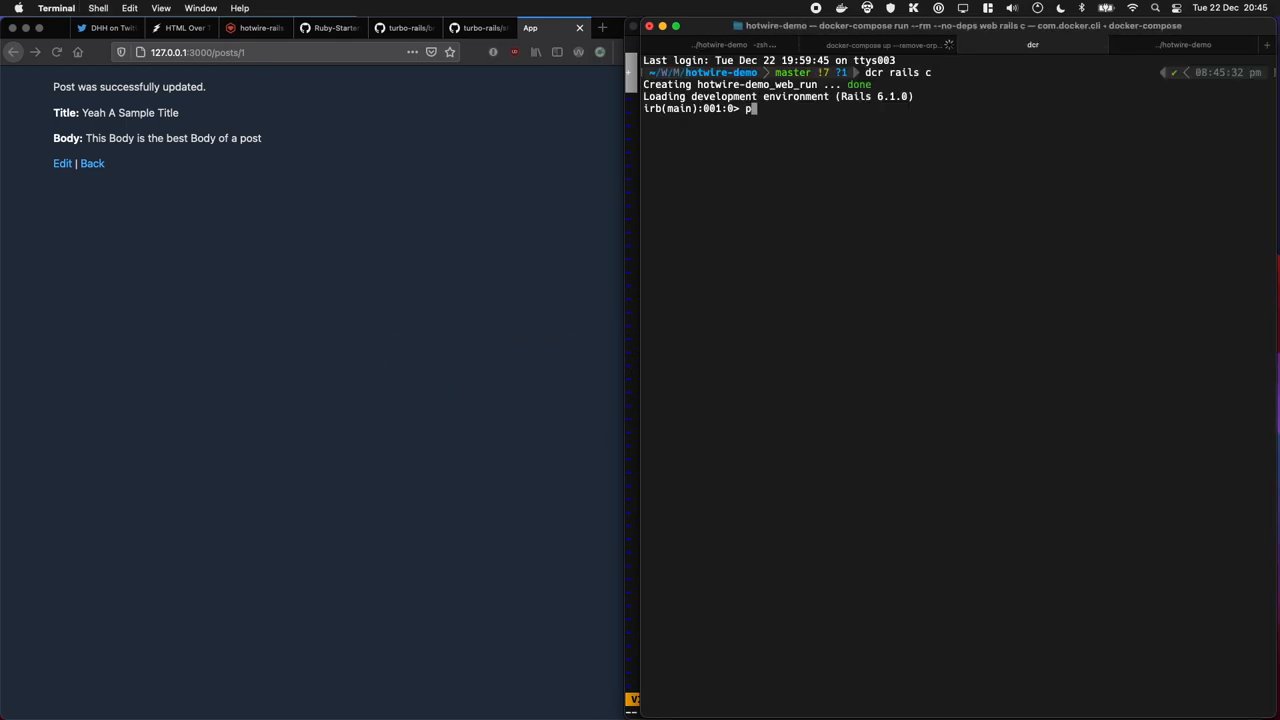
{"action": "type", "text": "ost = Post.las"}
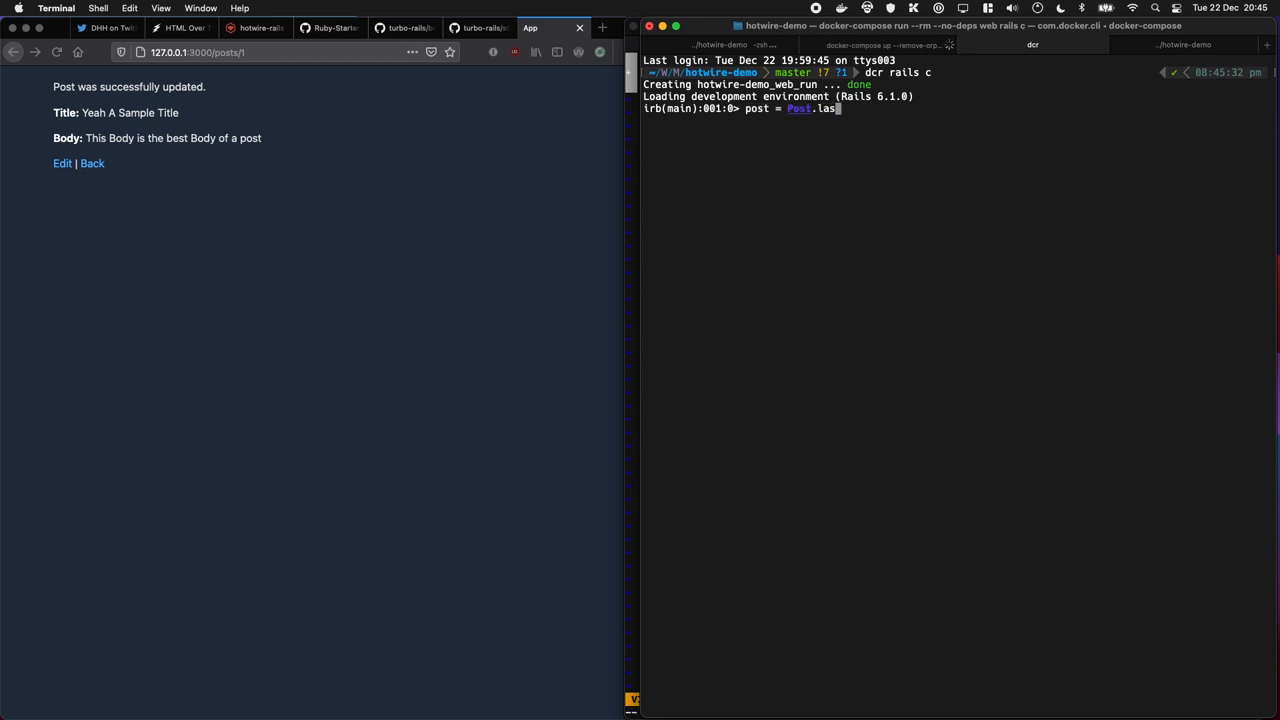
{"action": "key", "text": "Return"}
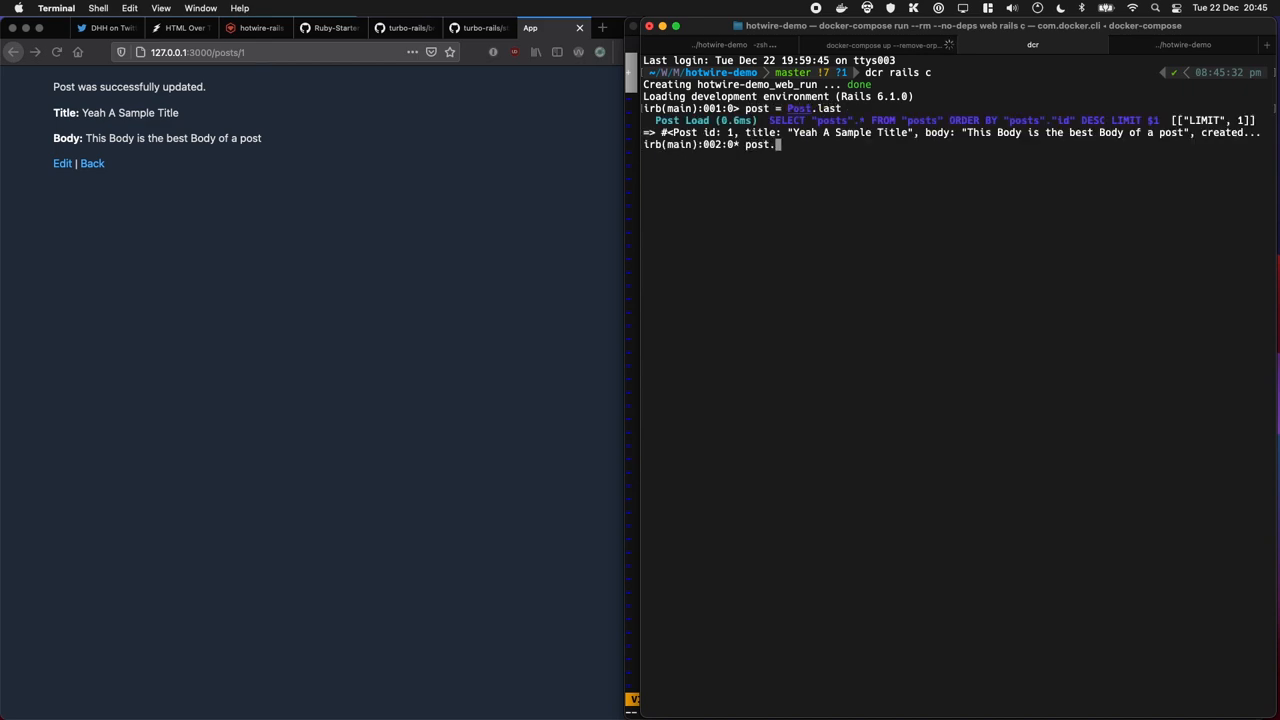
{"action": "type", "text": "to_partial_pa"}
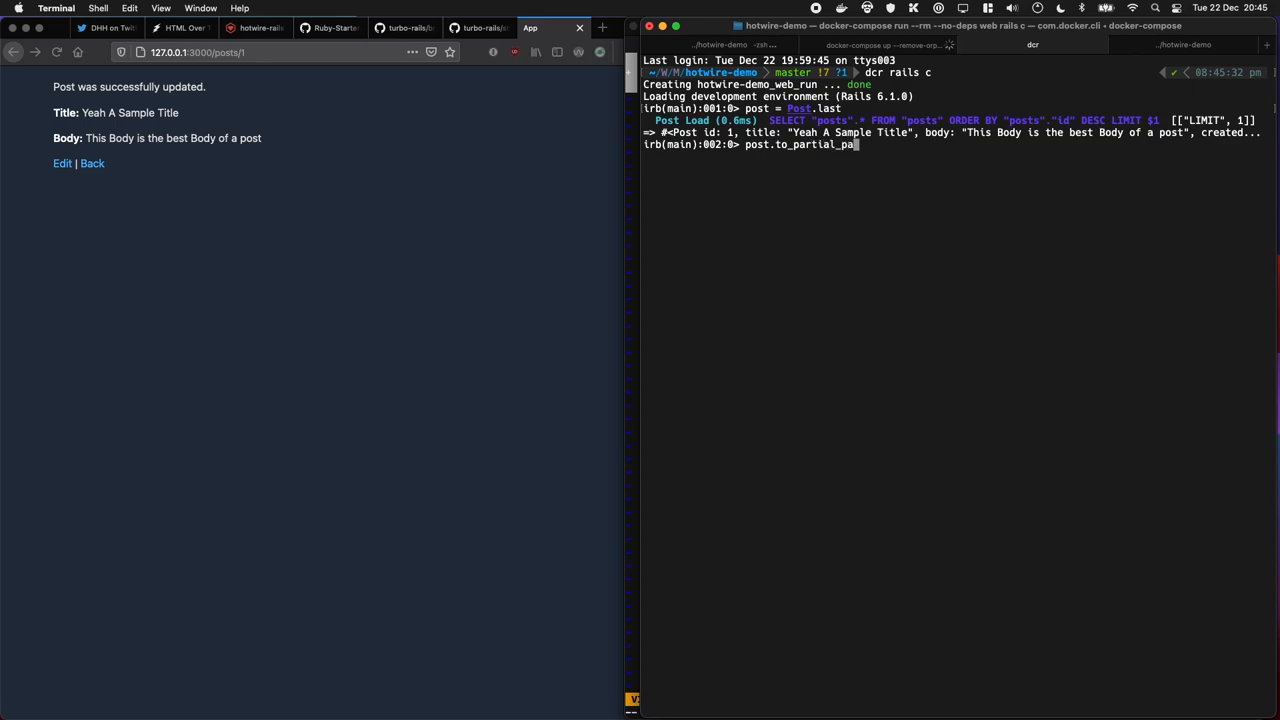
{"action": "key", "text": "Return"}
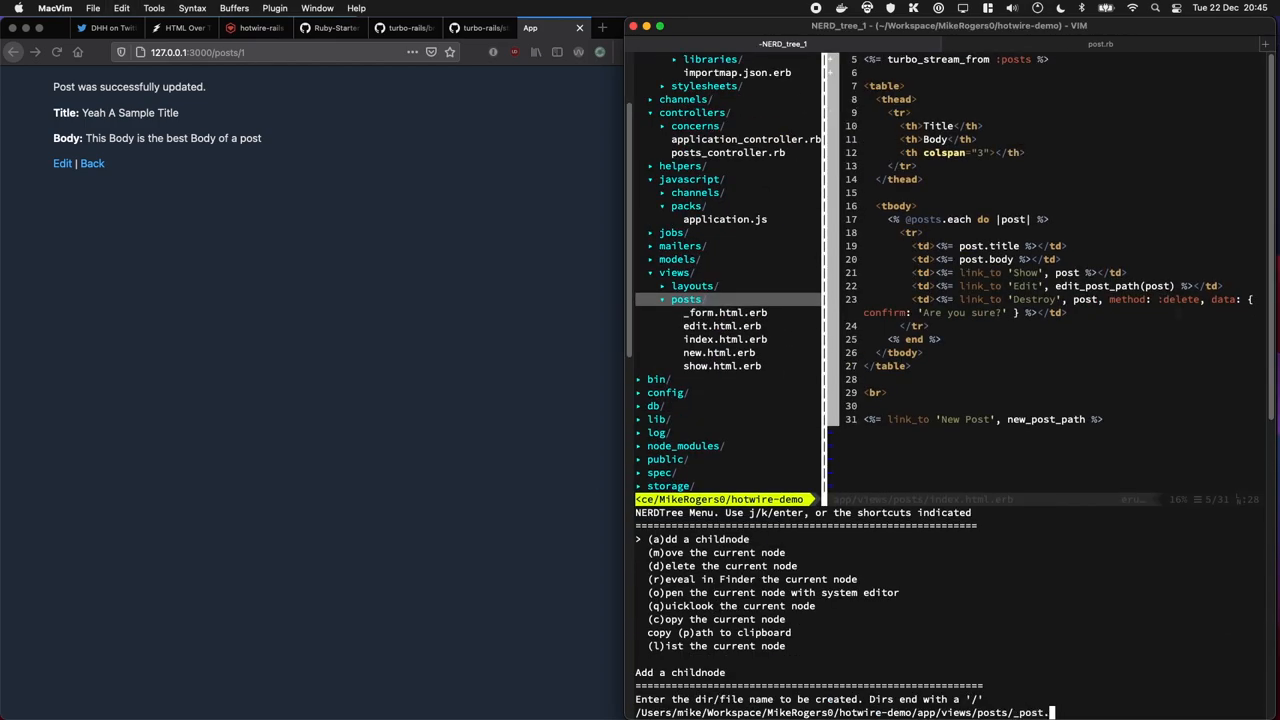
Create app/views/posts/_post.html.erb through NERDTree and open the new partial
{"action": "key", "text": "Return"}
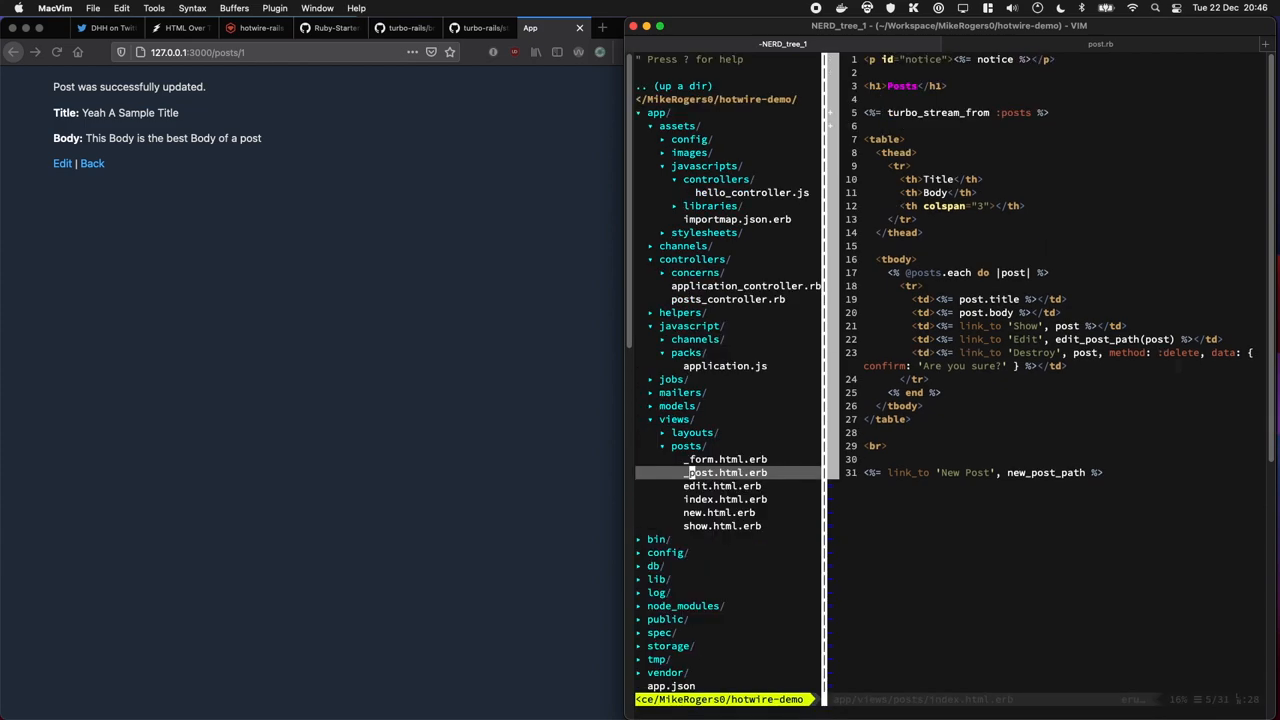
{"action": "mouse_move", "coordinate": [743, 634]}
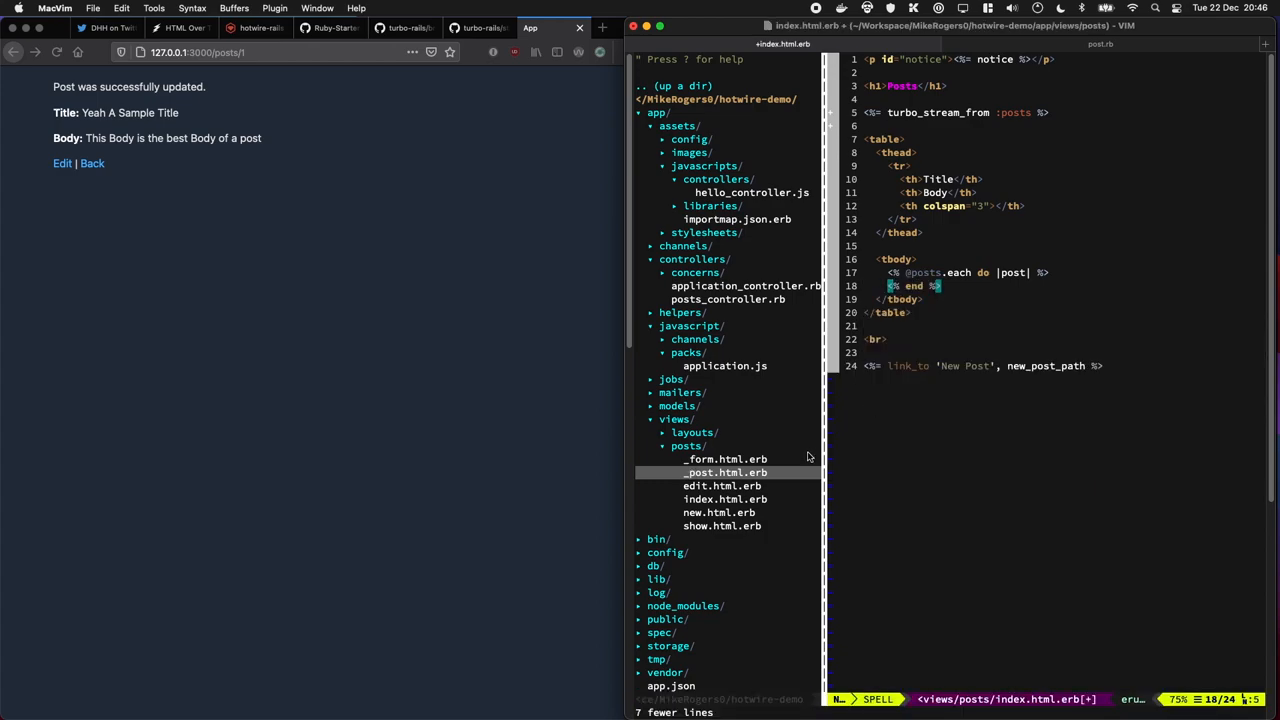
{"action": "left_click", "coordinate": [725, 472]}
{"action": "type", "text": "<%= render @posts"}
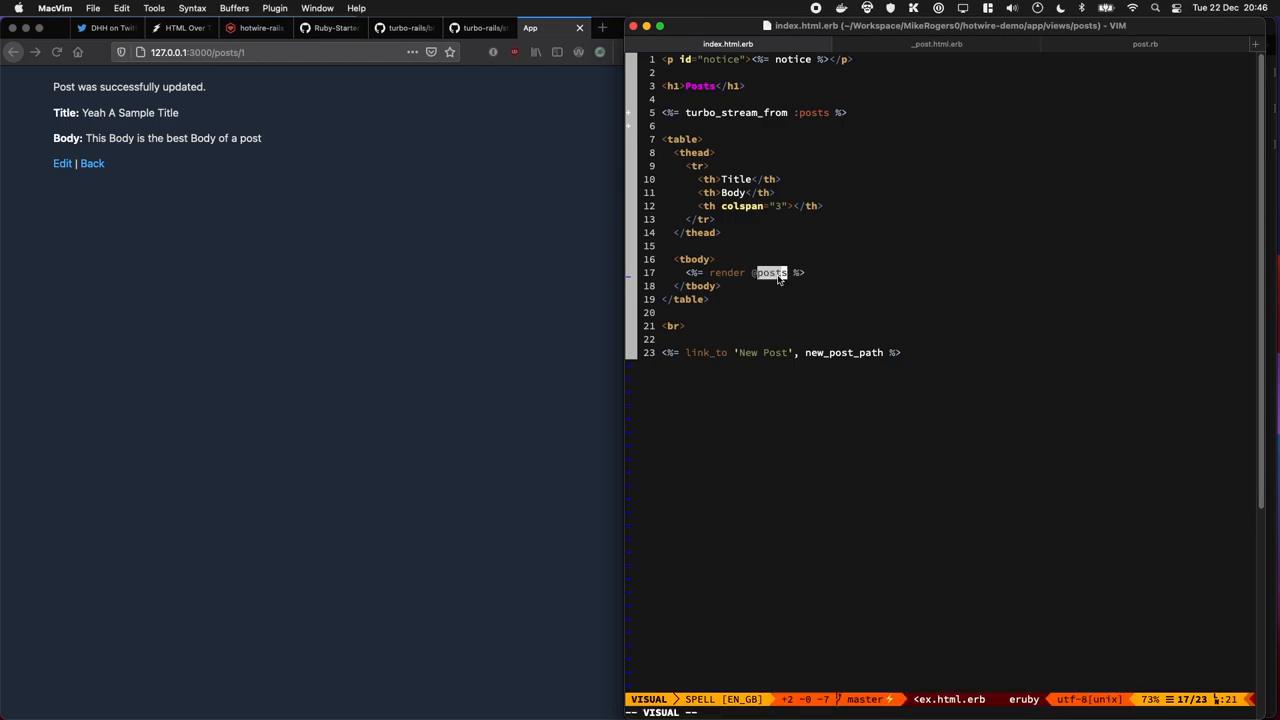
{"action": "mouse_move", "coordinate": [738, 365]}
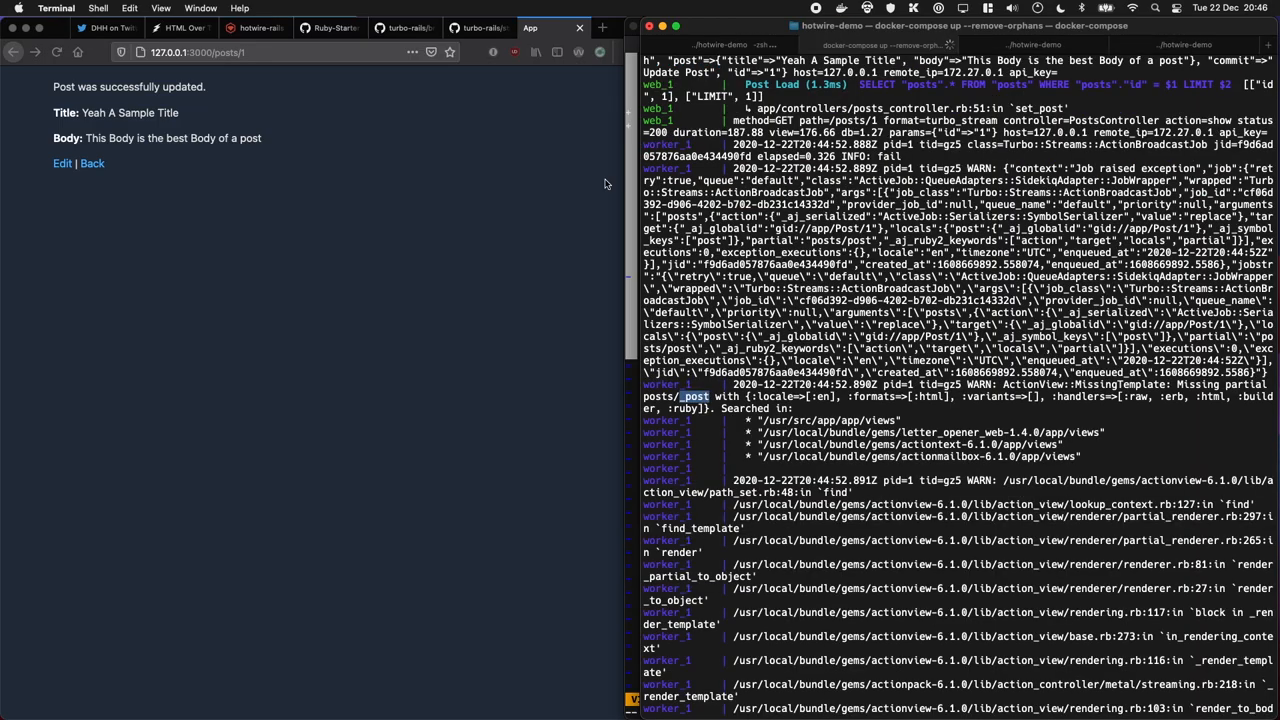
Retitle the post 'Yeah A Sample Title 2' and save it
{"action": "left_click", "coordinate": [91, 163]}
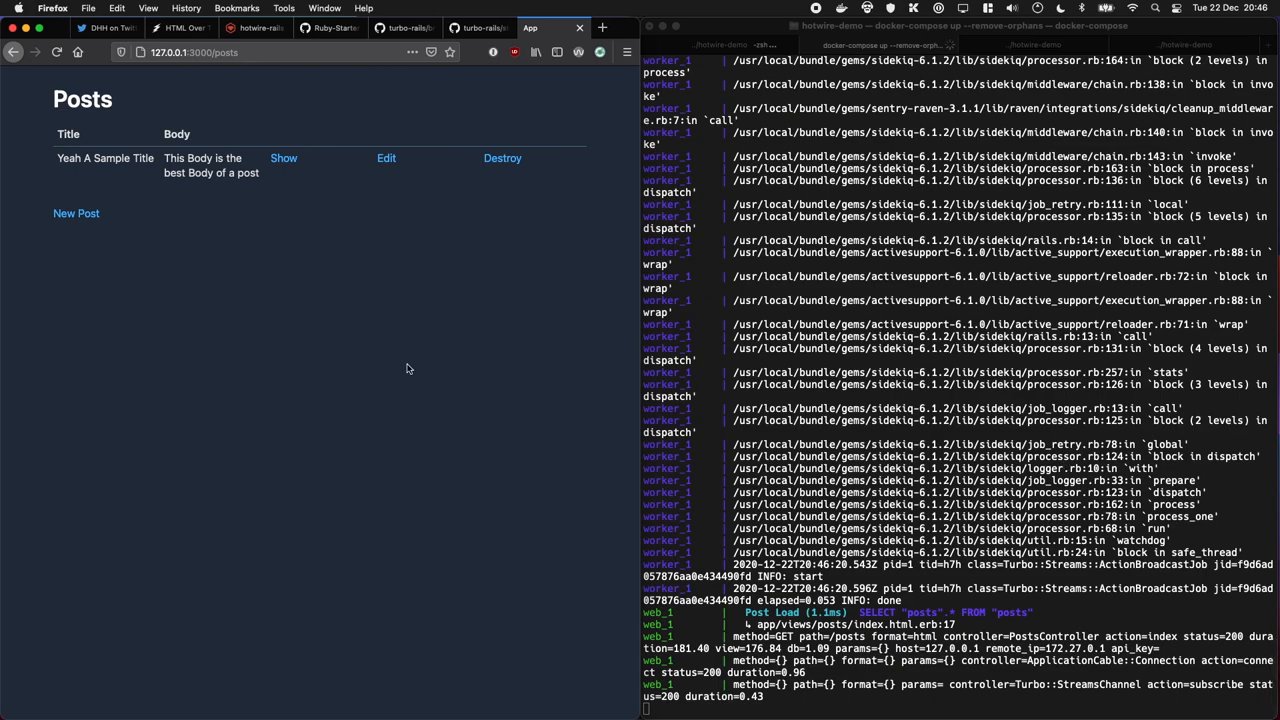
{"action": "mouse_move", "coordinate": [344, 177]}
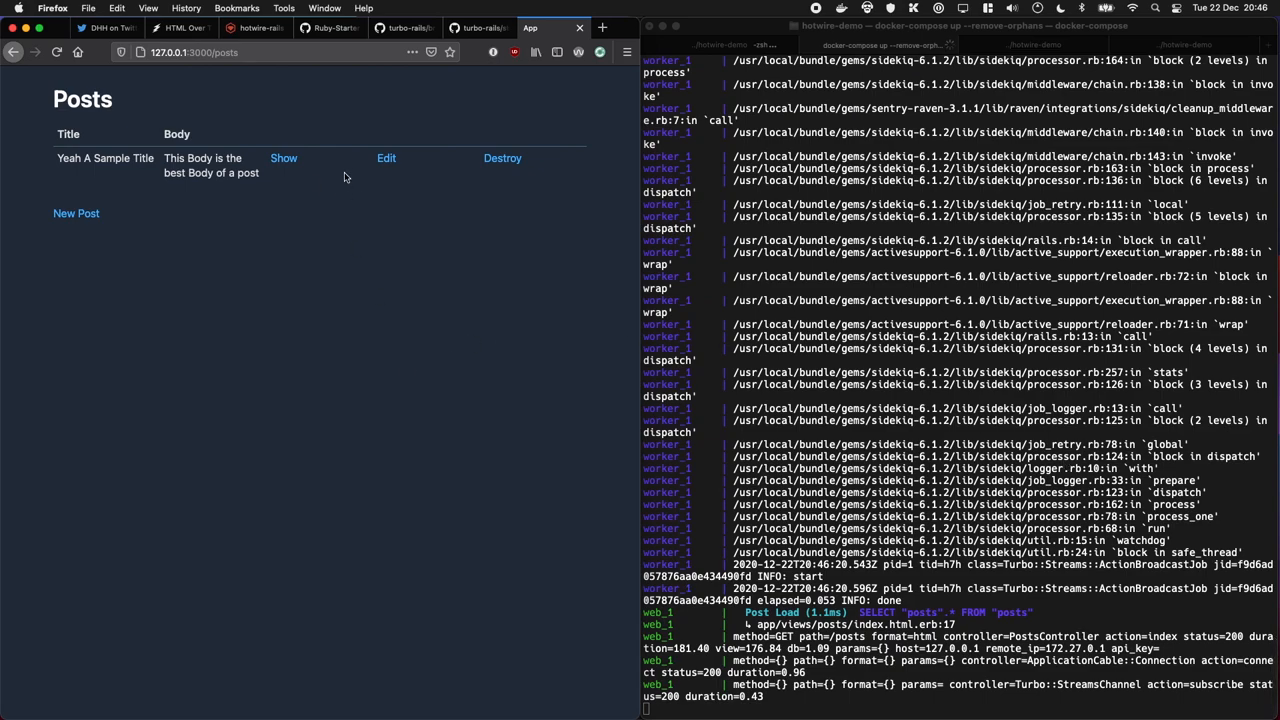
{"action": "left_click", "coordinate": [386, 158]}
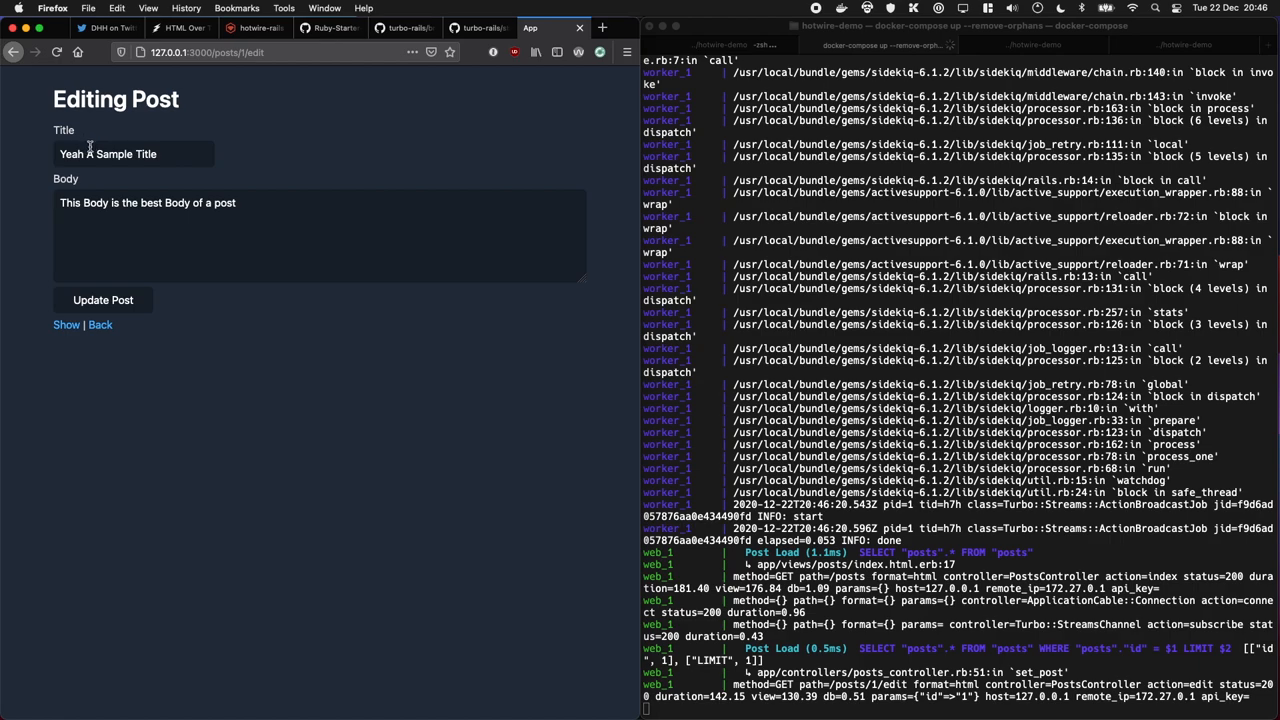
{"action": "type", "text": "2"}
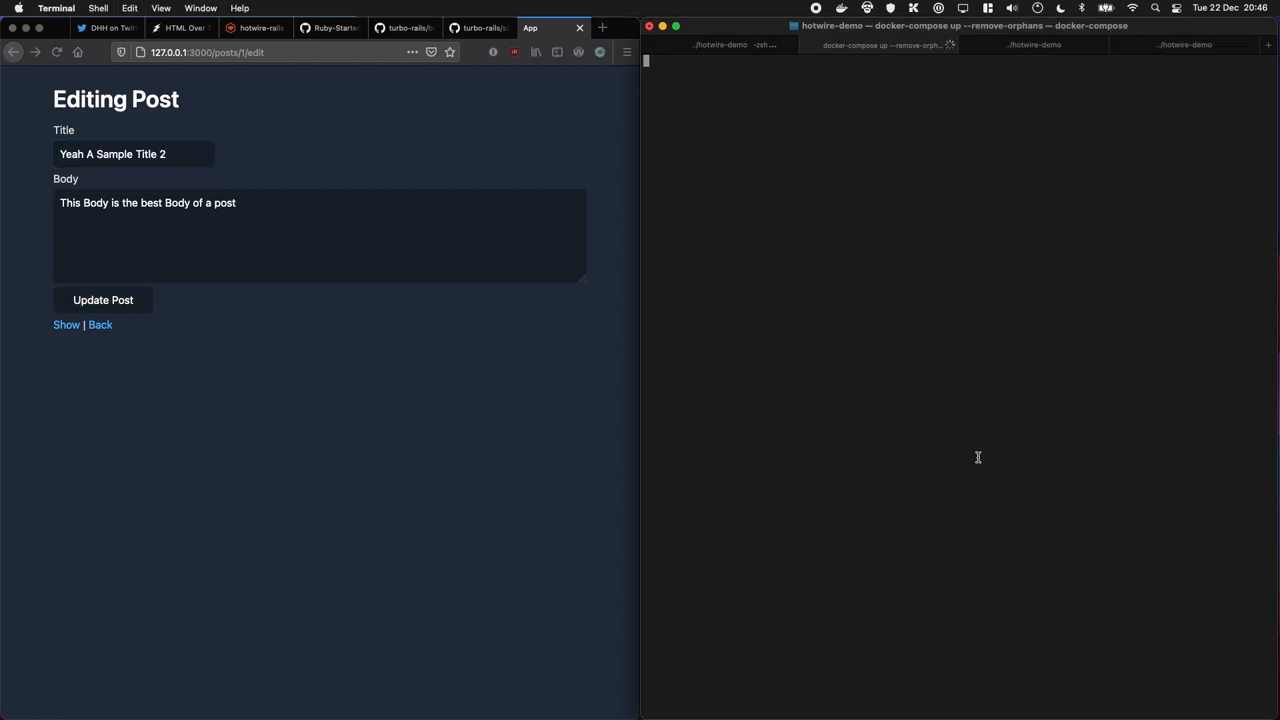
{"action": "left_click", "coordinate": [103, 300]}
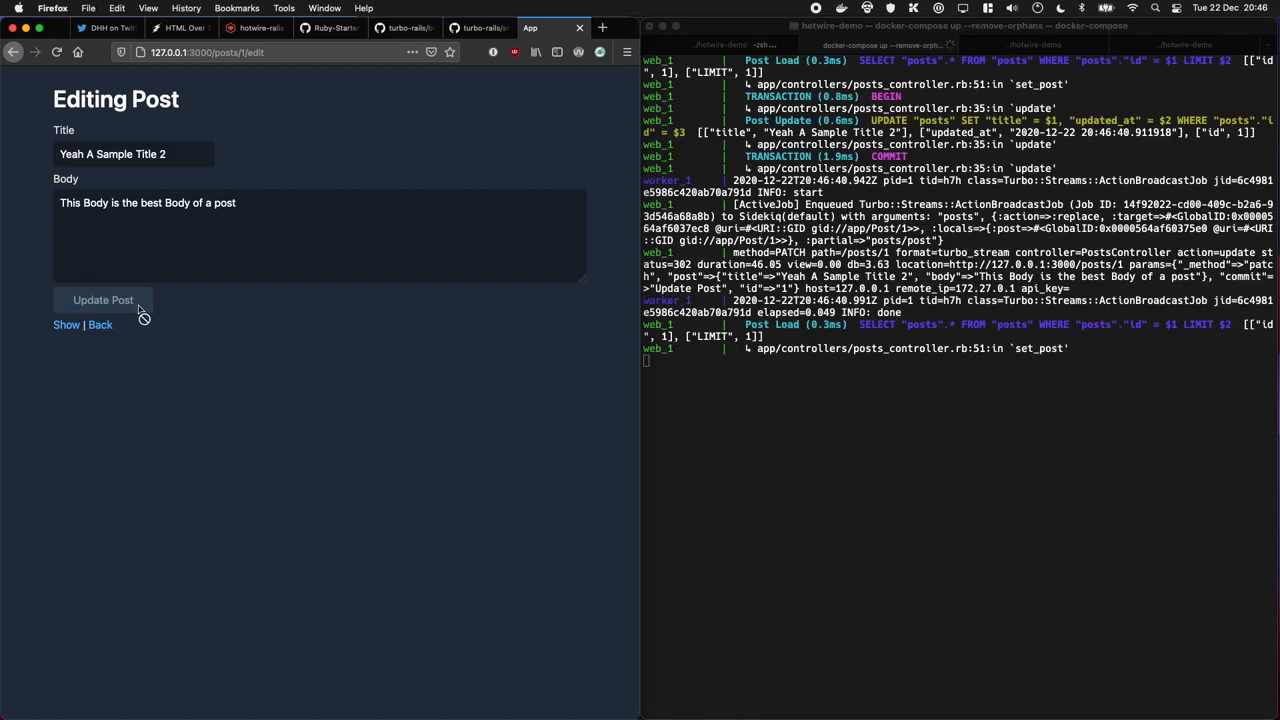
{"action": "left_click", "coordinate": [103, 300]}
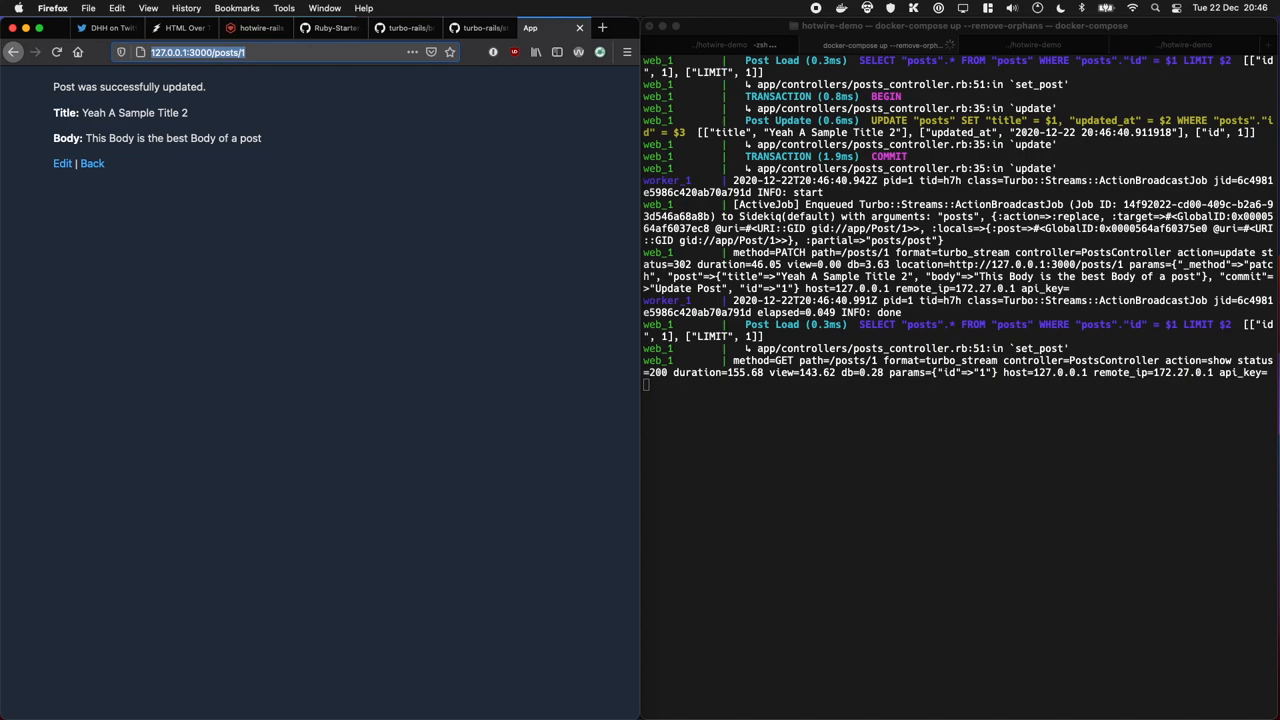
{"action": "mouse_move", "coordinate": [437, 228]}
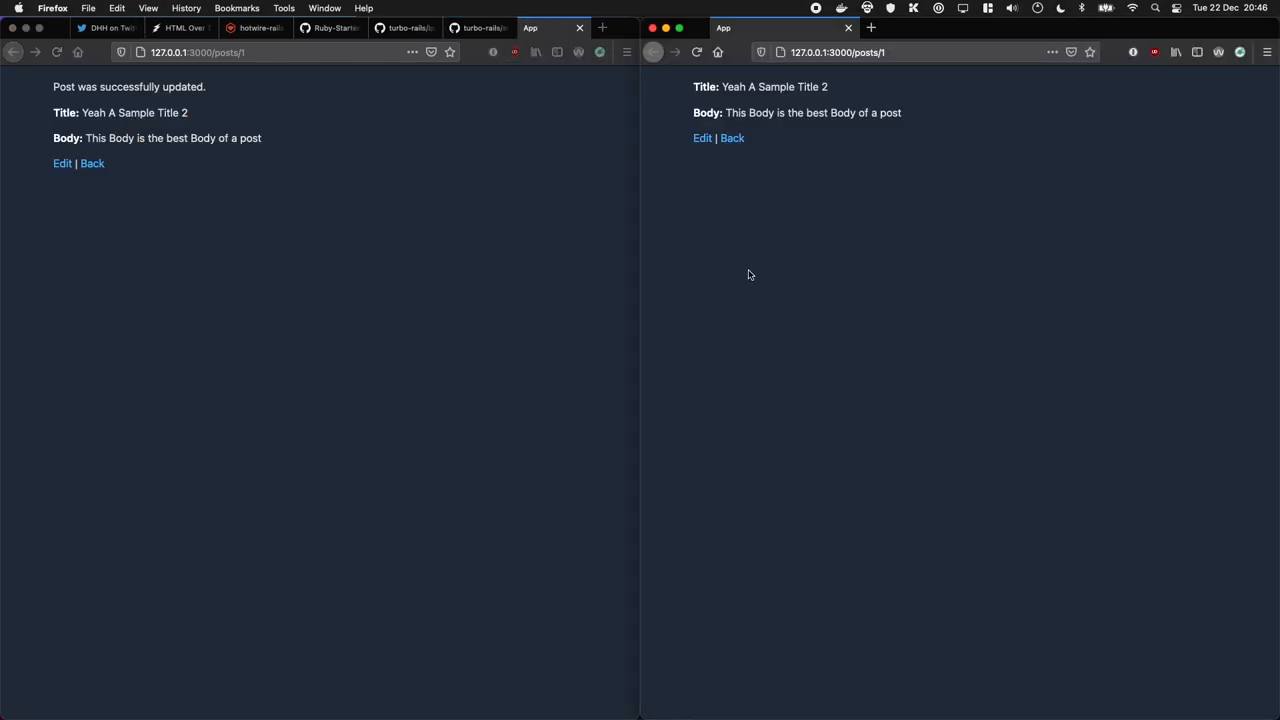
From the second window's posts list, save the post with the trailing 2 removed
{"action": "left_click", "coordinate": [732, 138]}
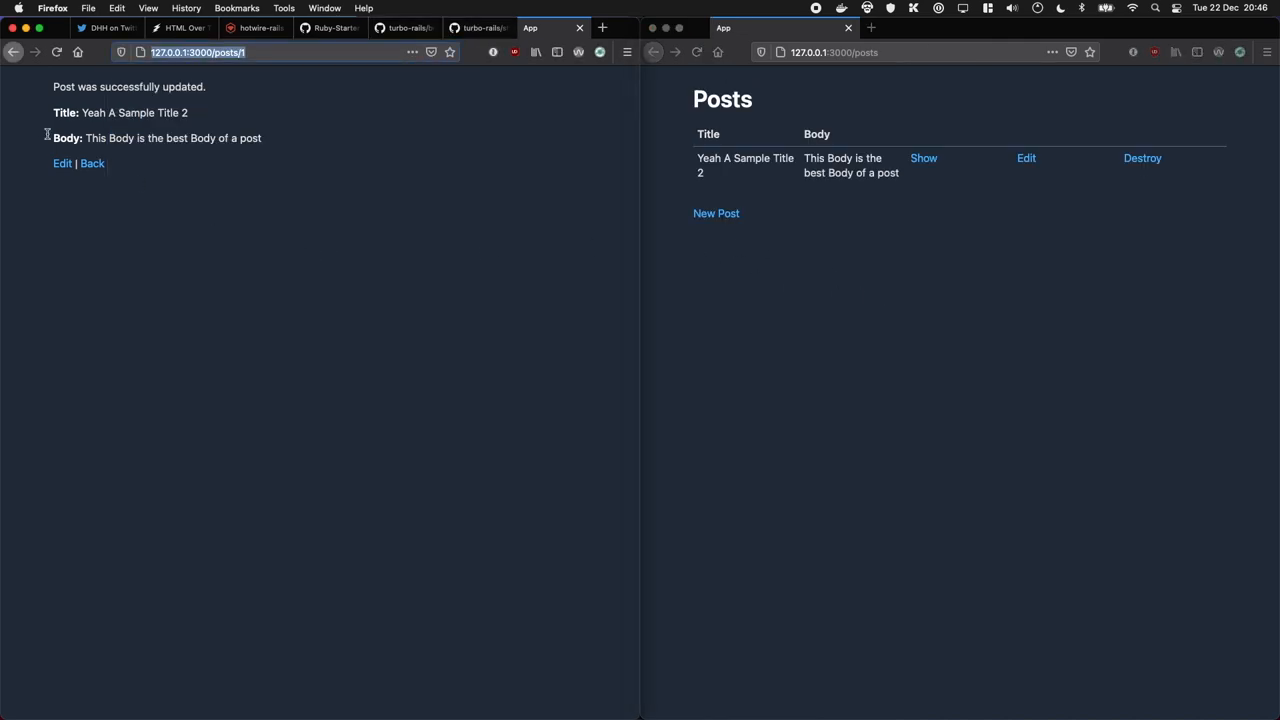
{"action": "left_click", "coordinate": [62, 163]}
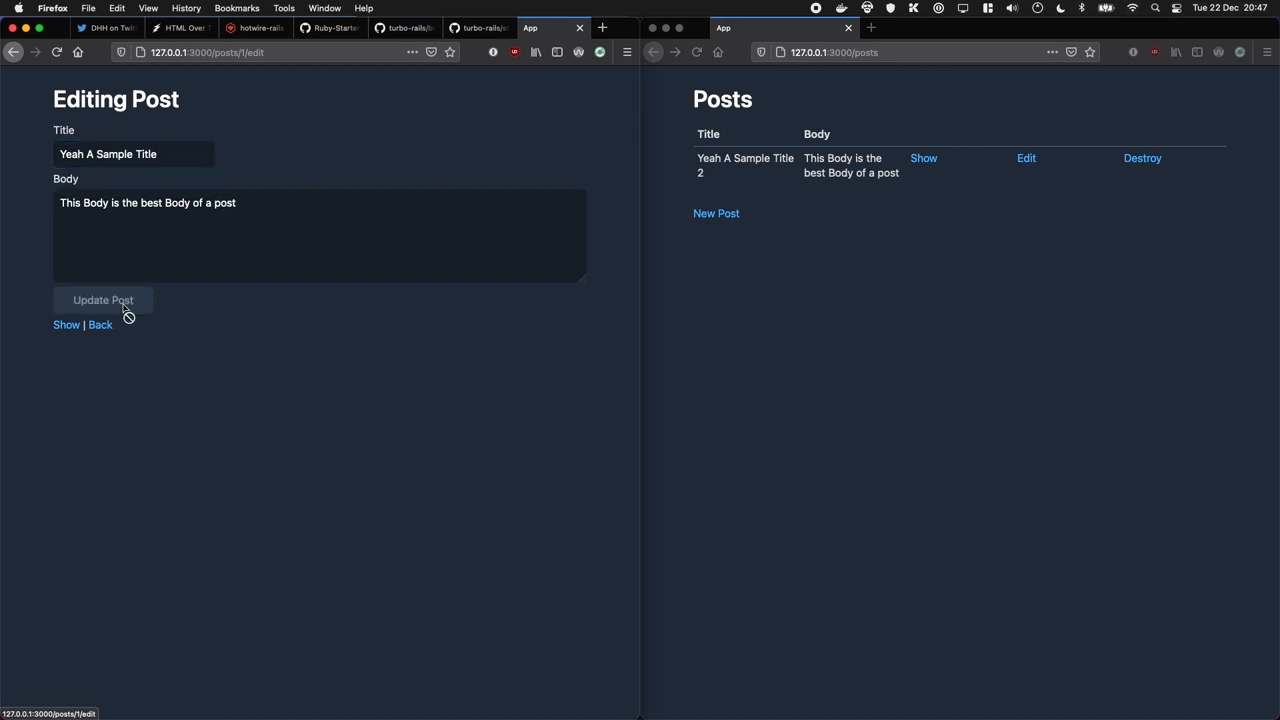
{"action": "left_click", "coordinate": [103, 300]}
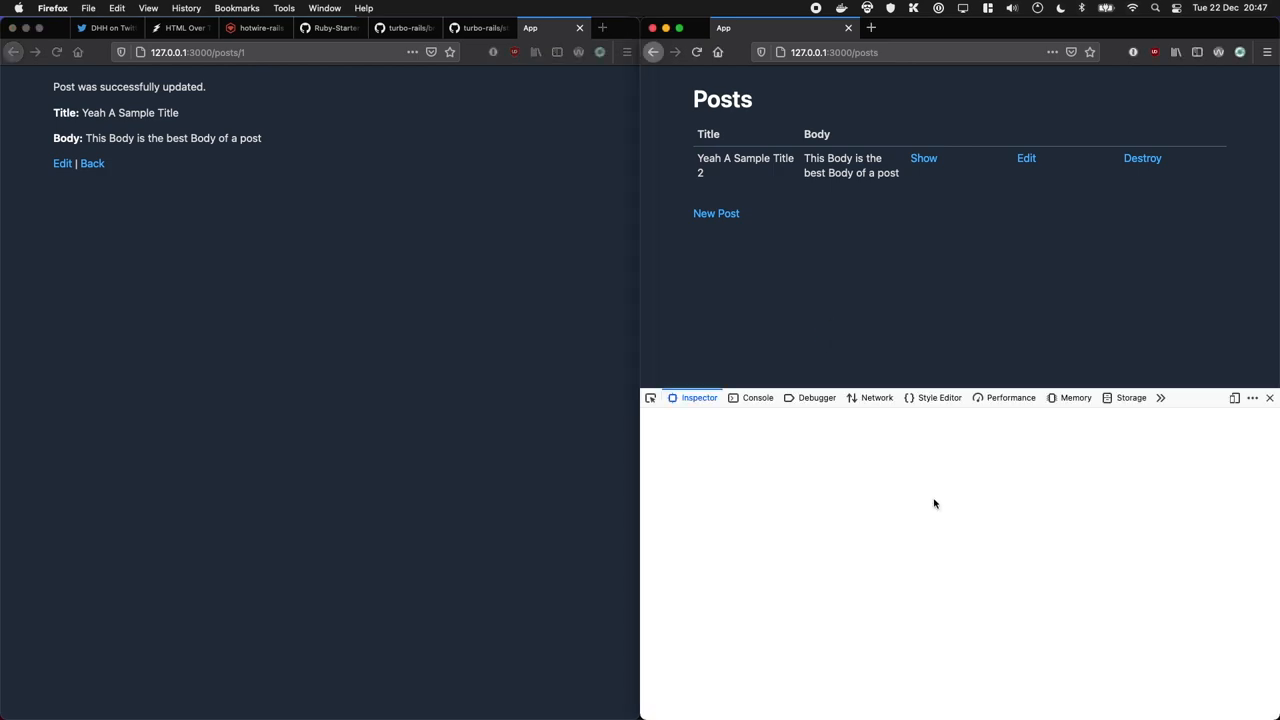
Show the cable WebSocket's welcome, subscription and ping messages in the Network panel
{"action": "left_click", "coordinate": [876, 397]}
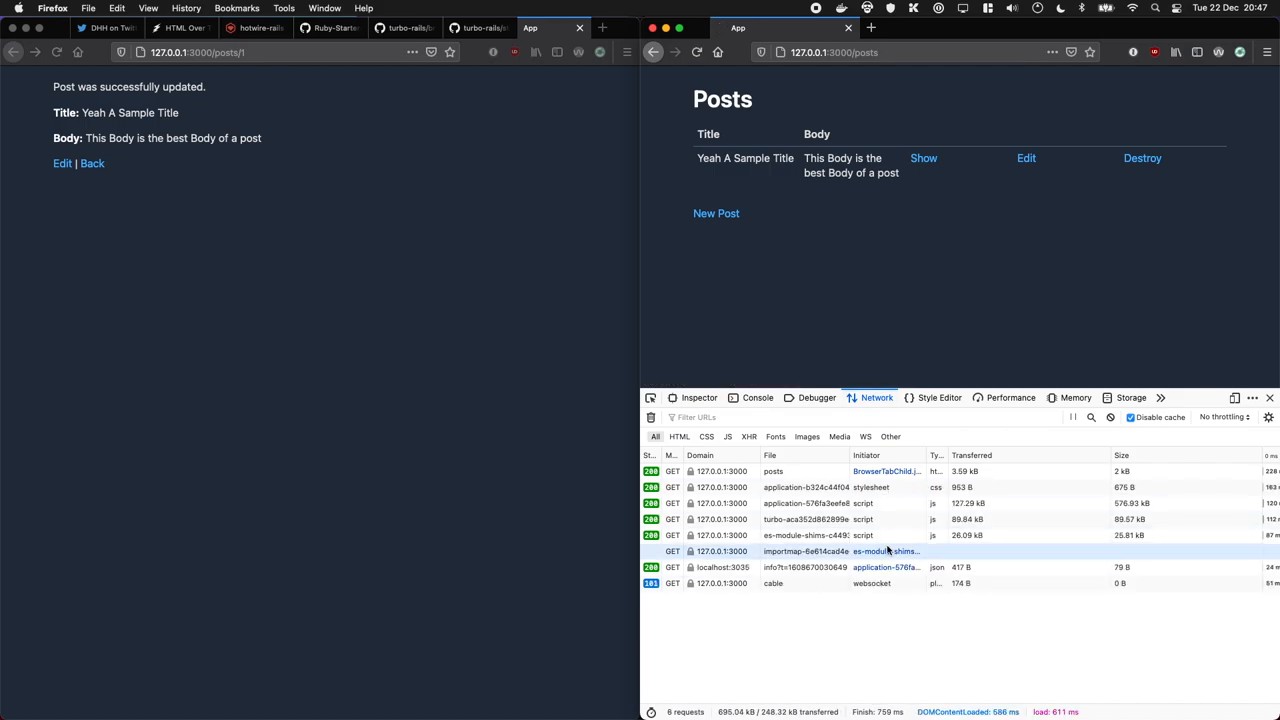
{"action": "left_click", "coordinate": [772, 583]}
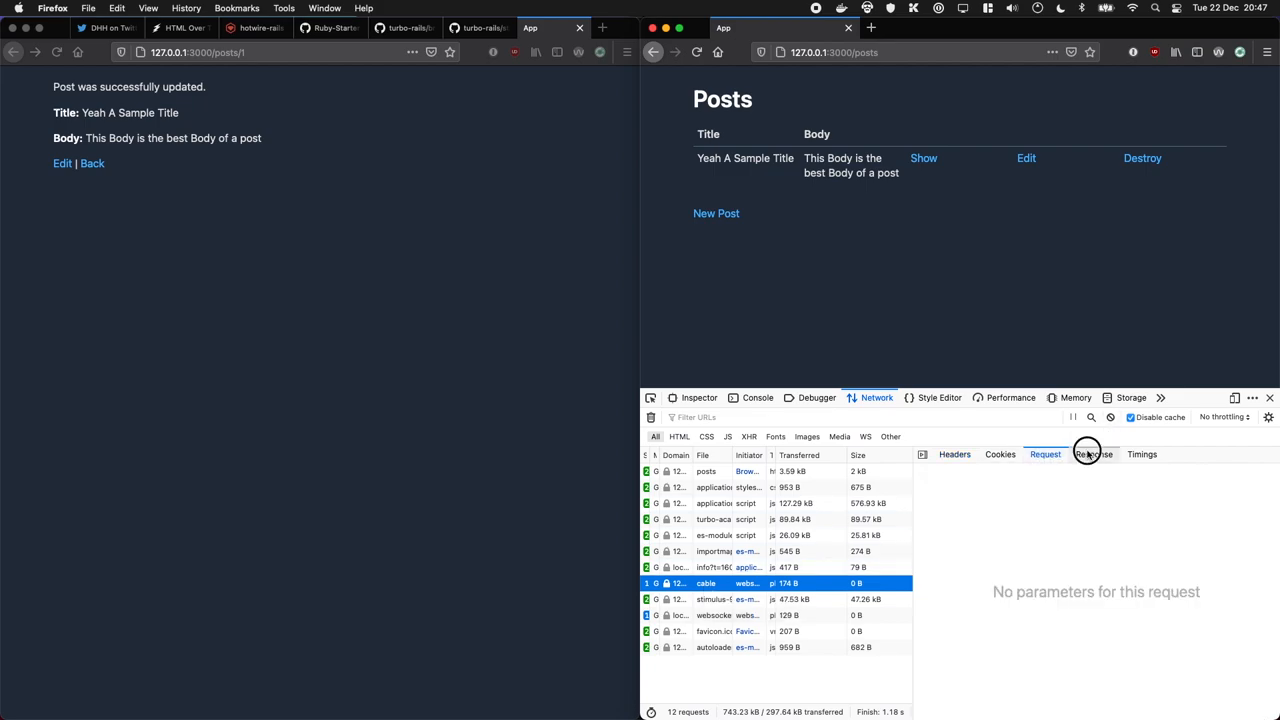
{"action": "left_click", "coordinate": [1093, 454]}
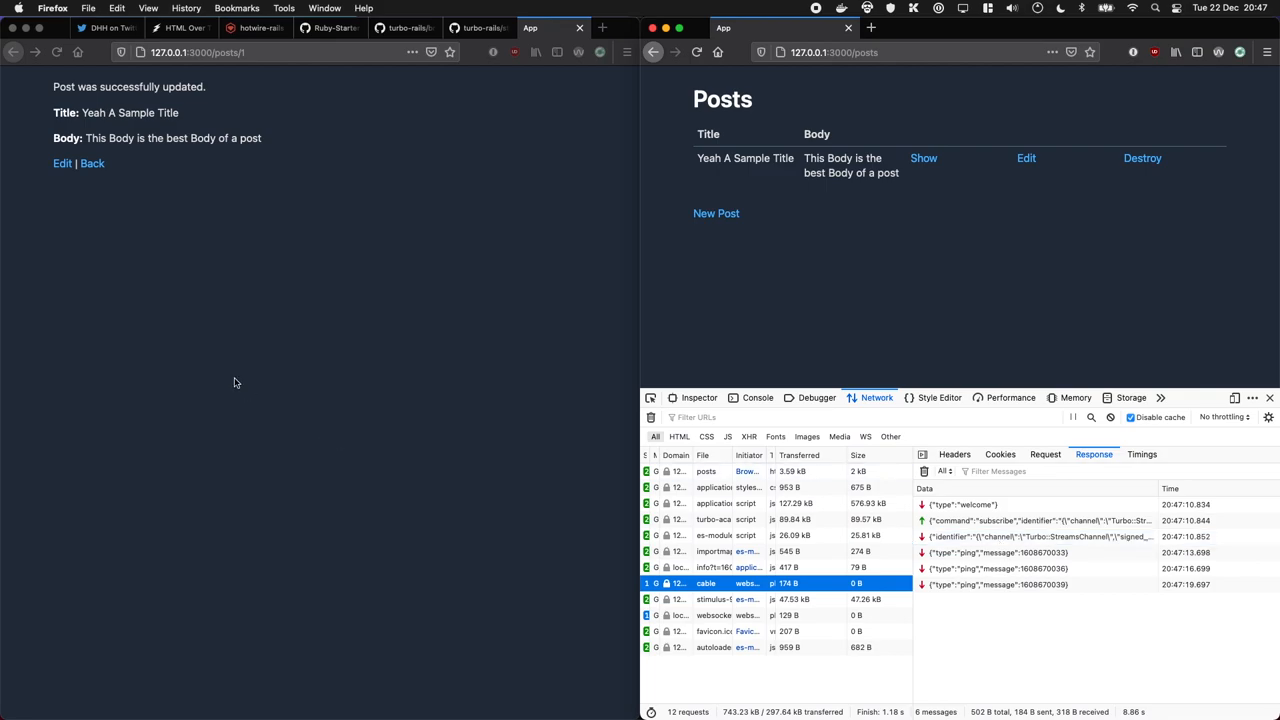
Retitle the post 'Yeah A Sample Title 22' and save it
{"action": "left_click", "coordinate": [62, 163]}
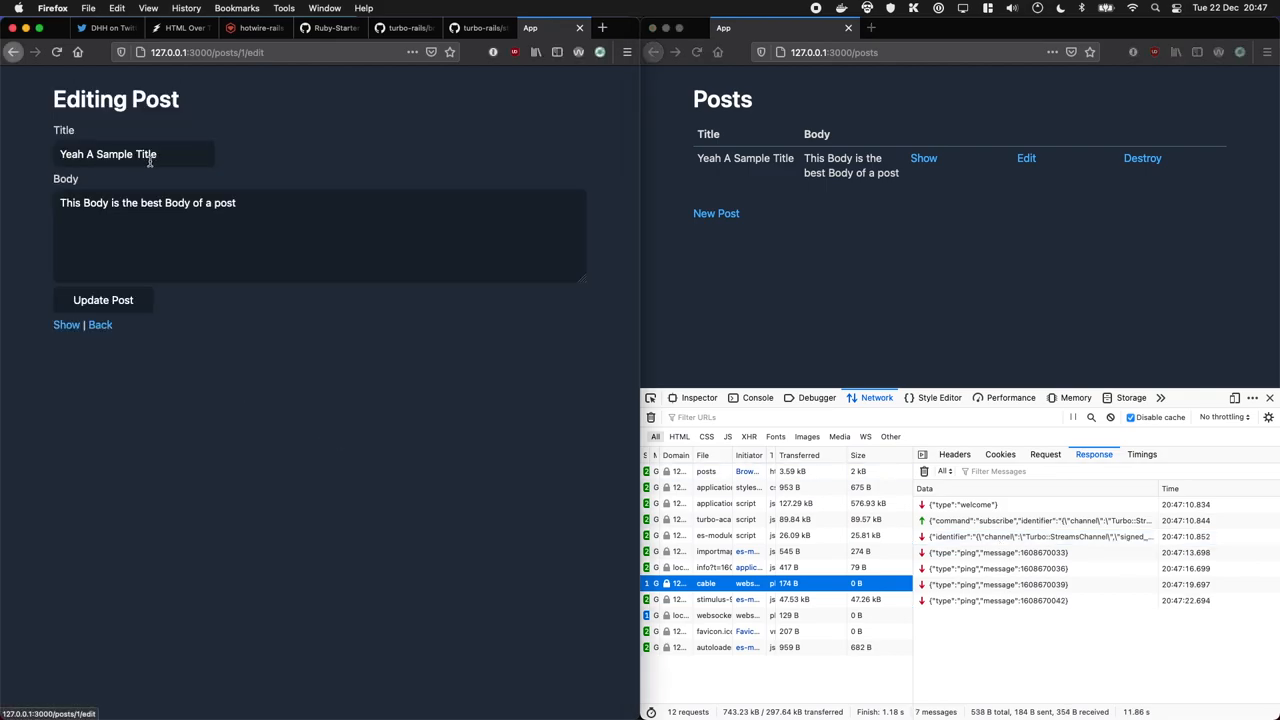
{"action": "type", "text": "22"}
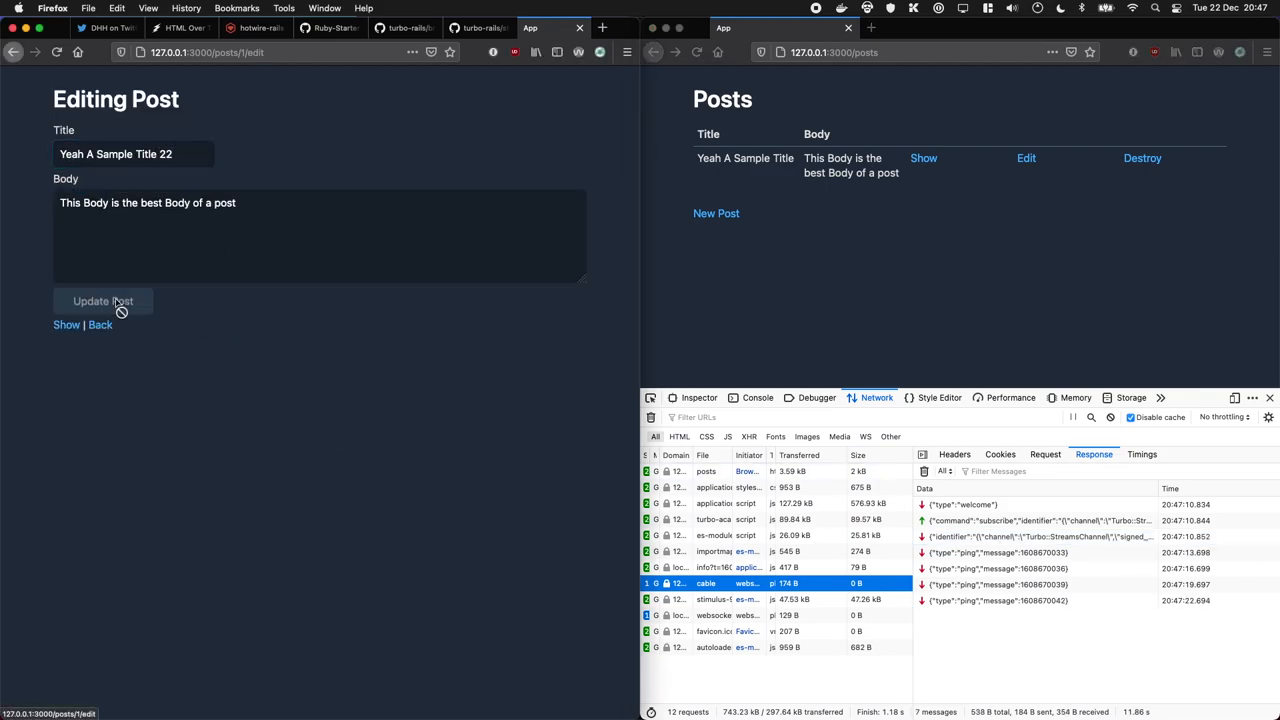
{"action": "left_click", "coordinate": [103, 301]}
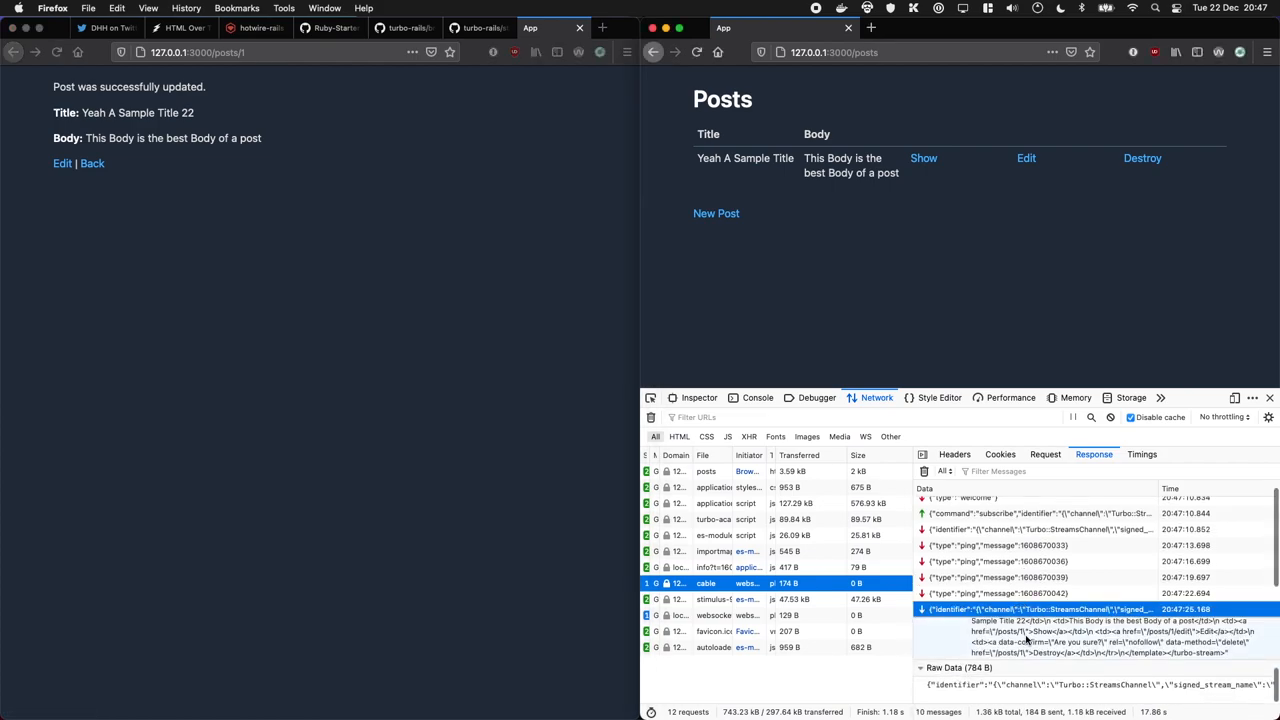
Enlarge DevTools and expand the broadcast turbo-stream replace message to read its payload
{"action": "left_click_drag", "start_coordinate": [950, 390], "coordinate": [950, 165]}
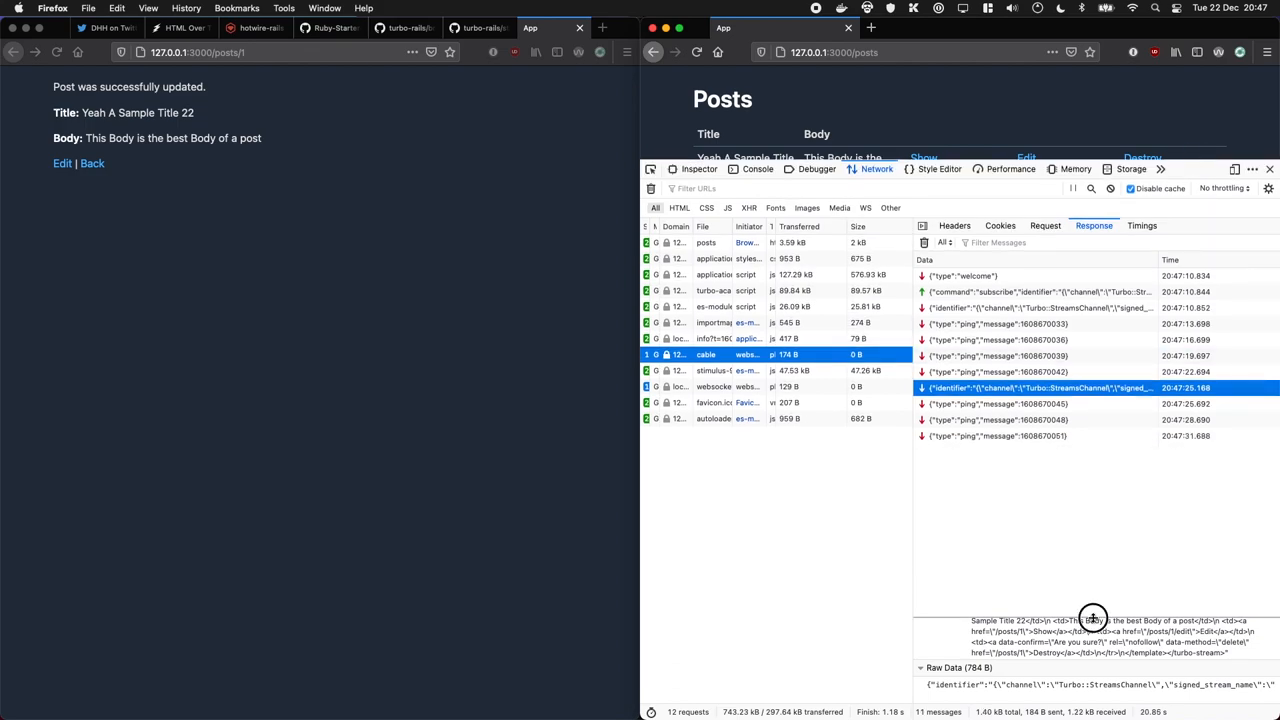
{"action": "left_click", "coordinate": [1040, 388]}
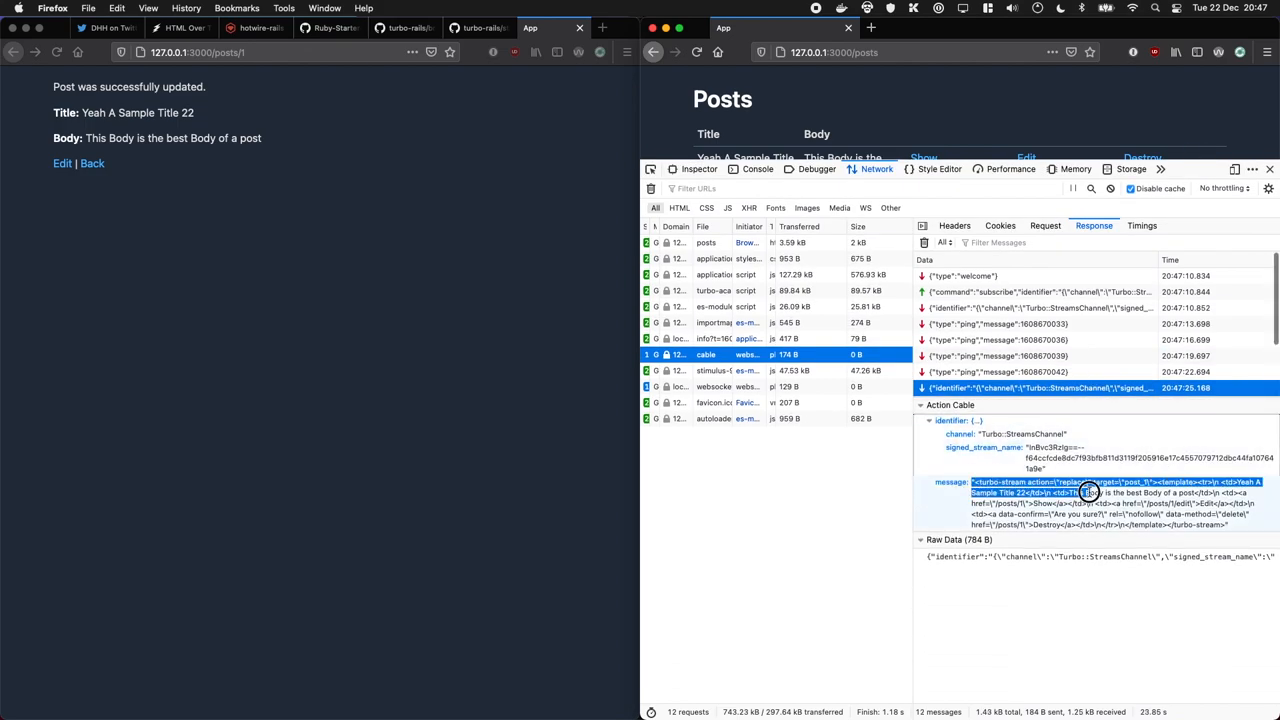
{"action": "left_click", "coordinate": [937, 481]}
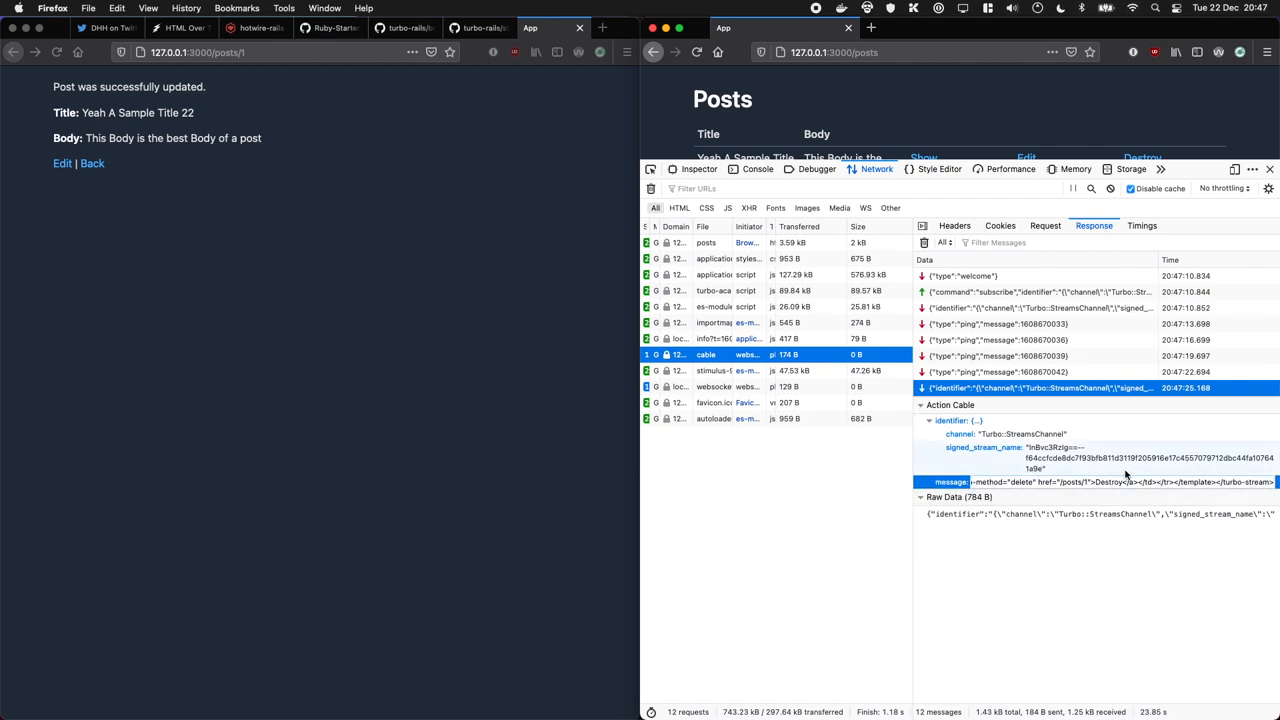
{"action": "left_click", "coordinate": [921, 405]}
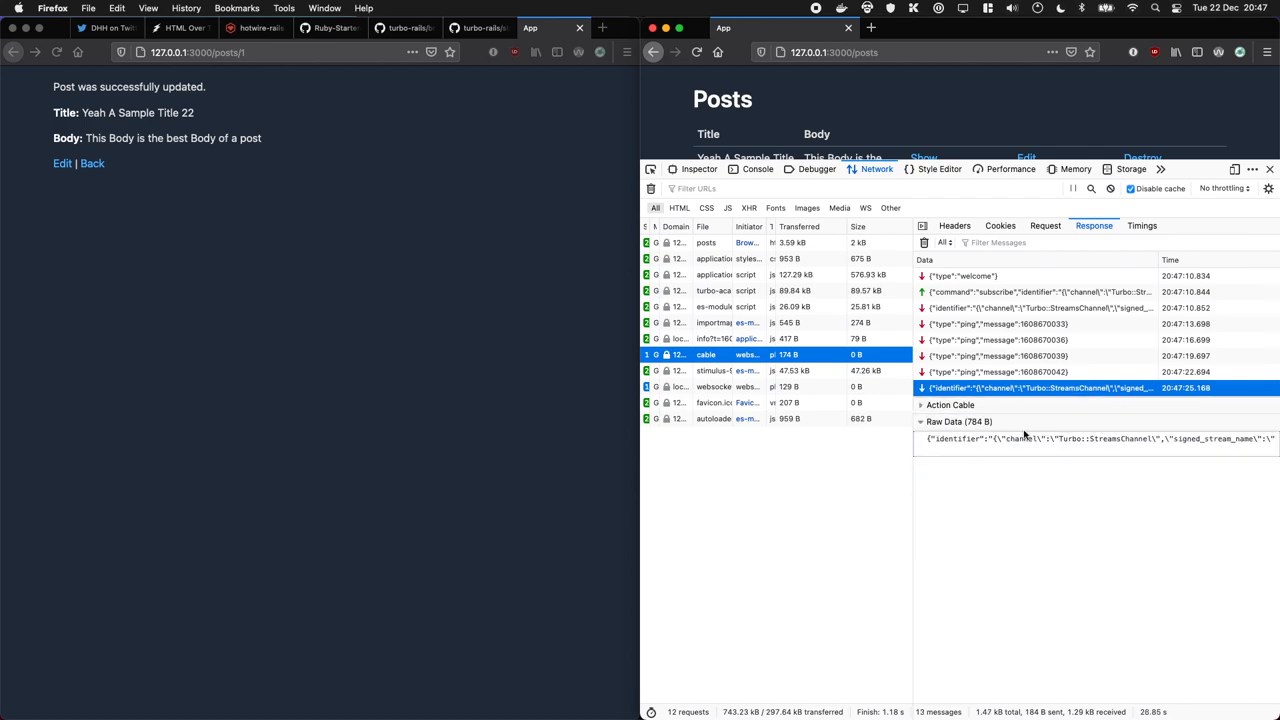
{"action": "left_click", "coordinate": [921, 405]}
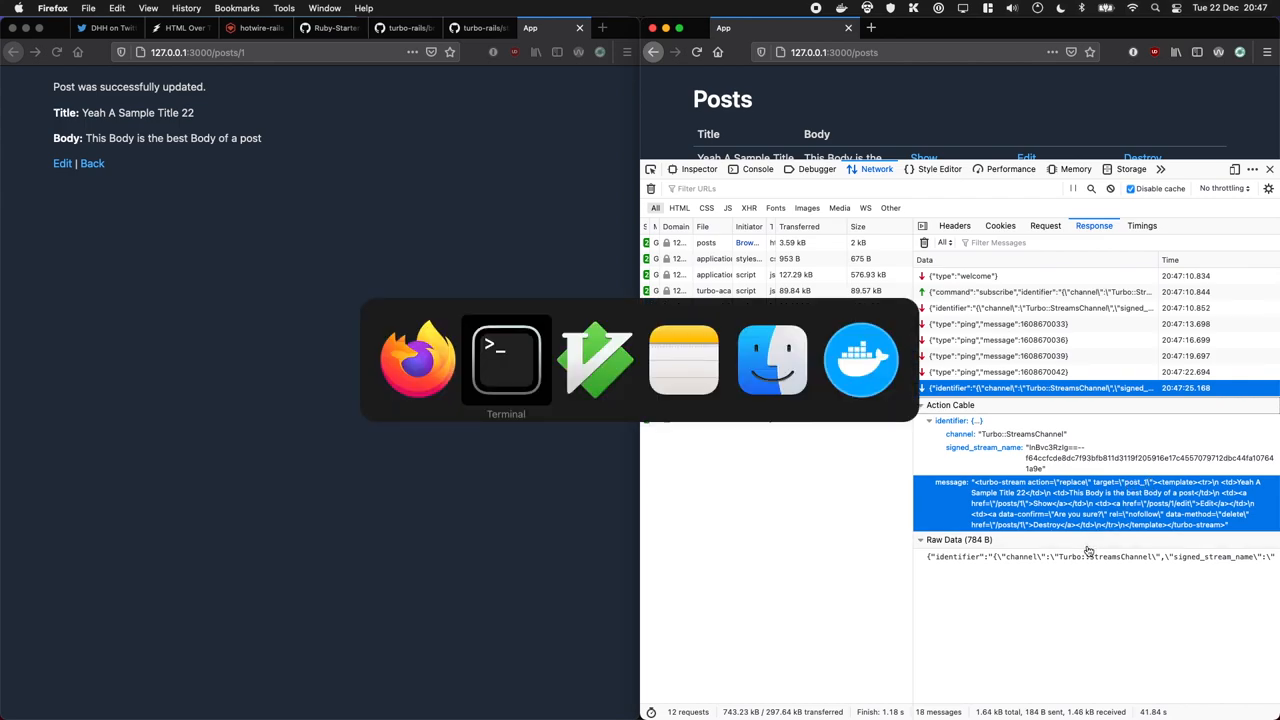
Add `id="<%= dom_id post %>"` to the partial's opening <tr> tag
{"action": "left_click", "coordinate": [595, 360]}
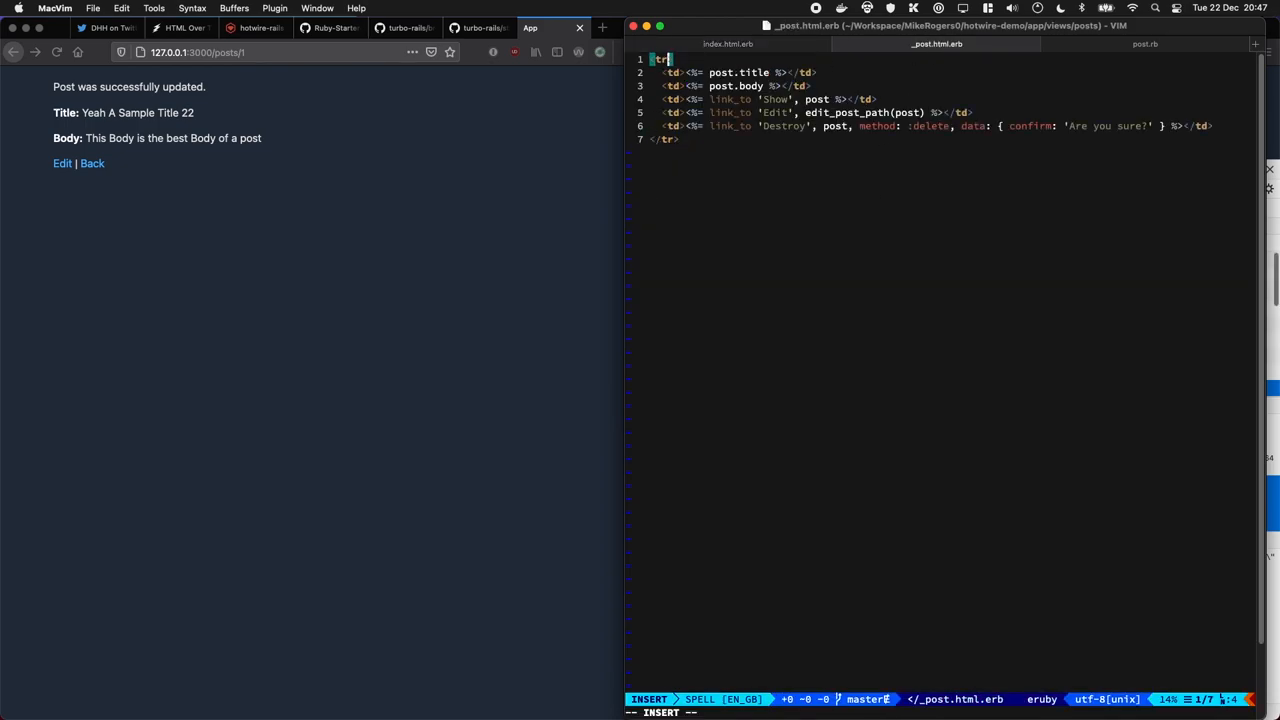
{"action": "type", "text": "id="}
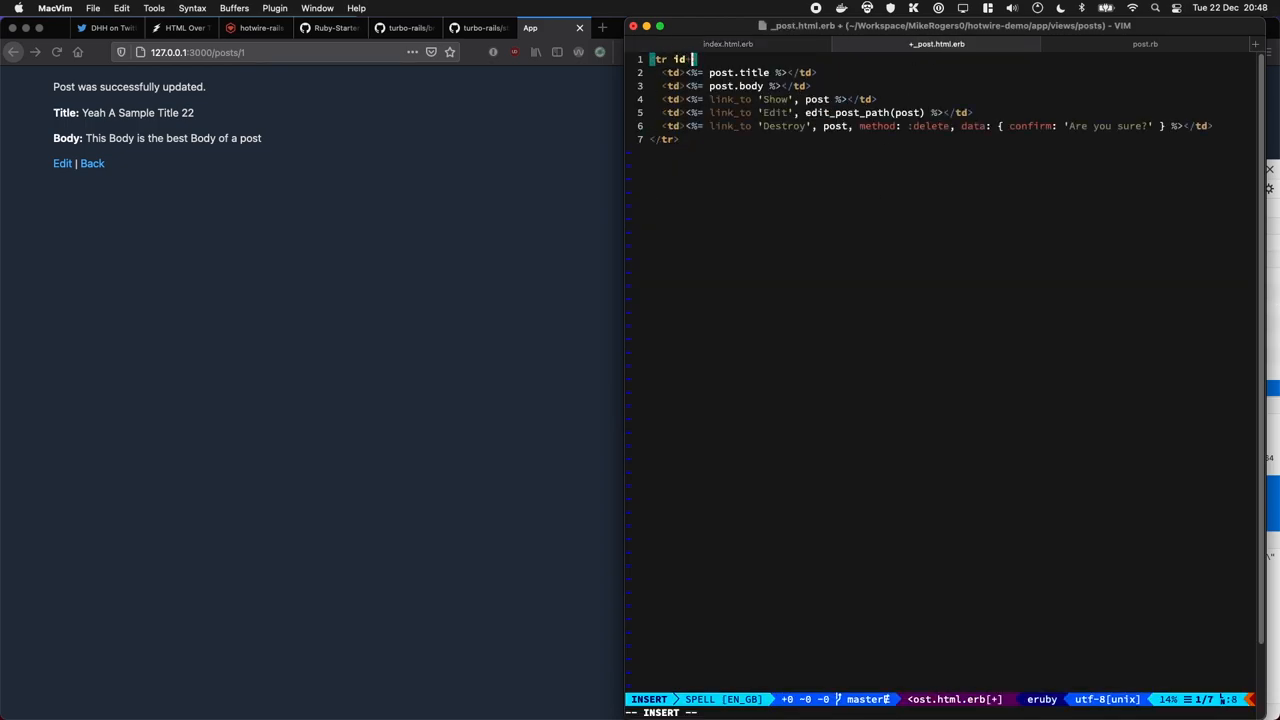
{"action": "type", "text": "post %\""}
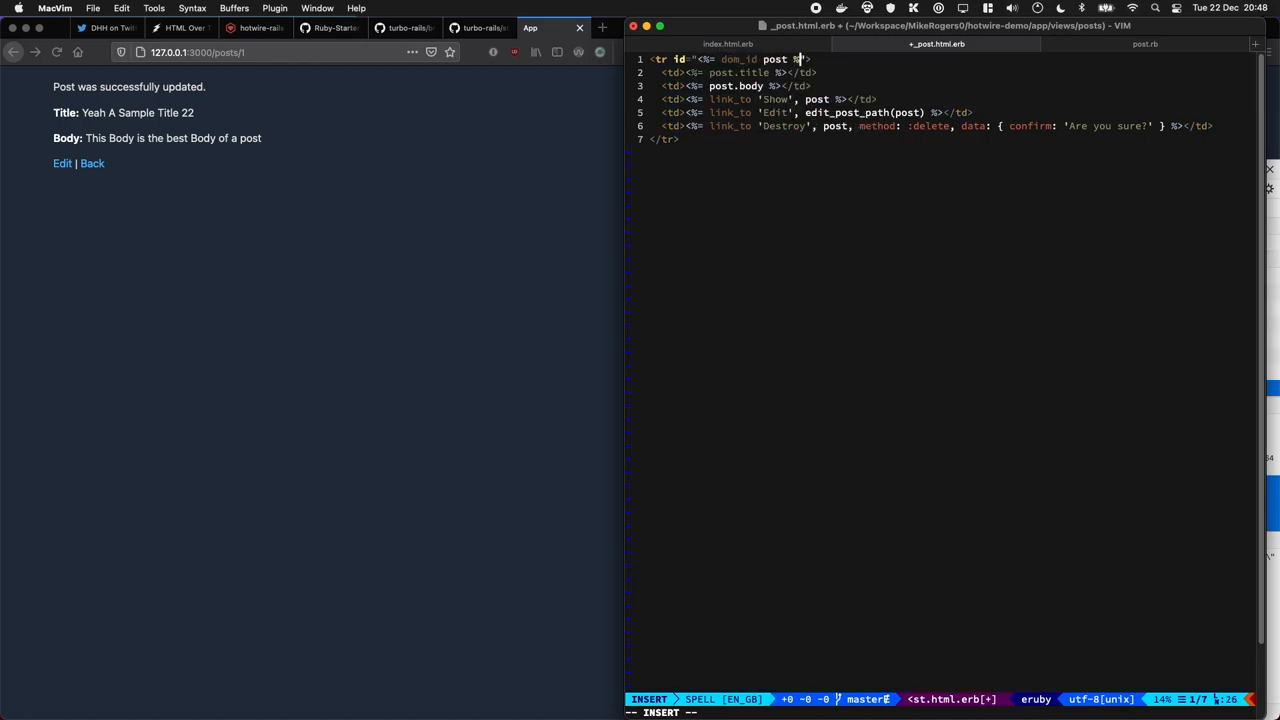
{"action": "left_click", "coordinate": [308, 194]}
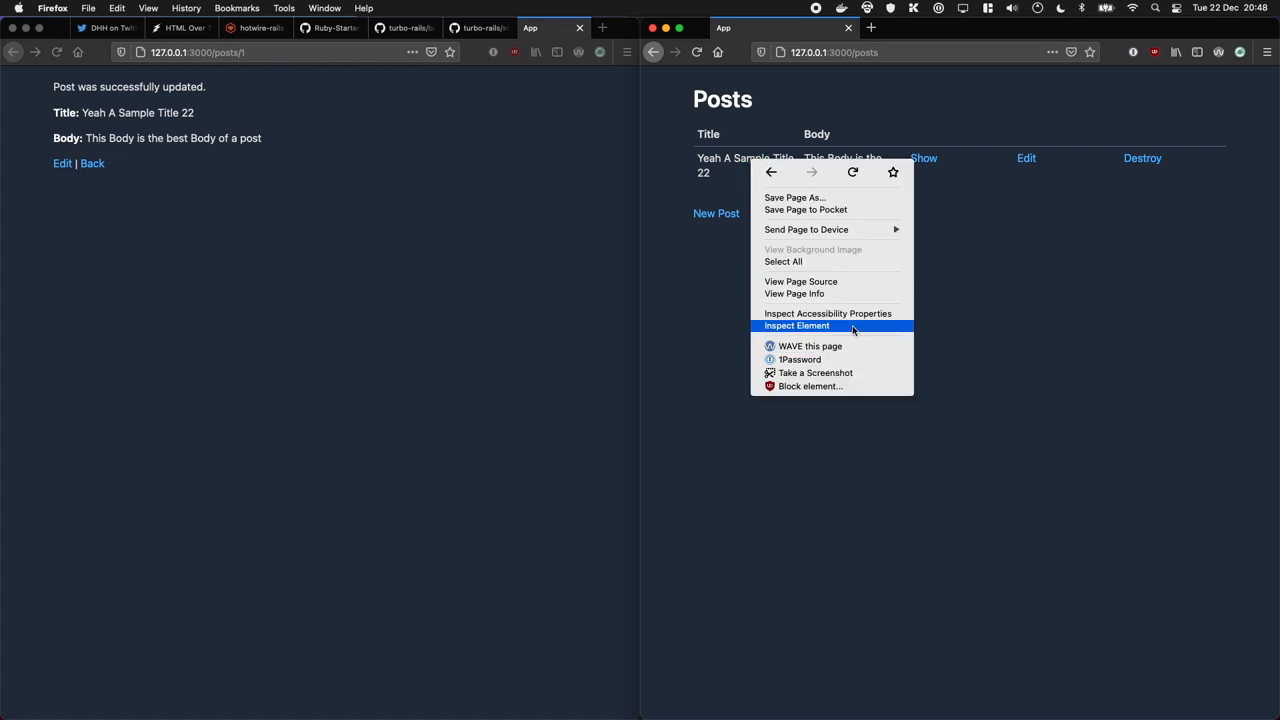
Inspect the row's post_1 id, then re-save the post as 'Yeah A Sample Title'
{"action": "left_click", "coordinate": [796, 325]}
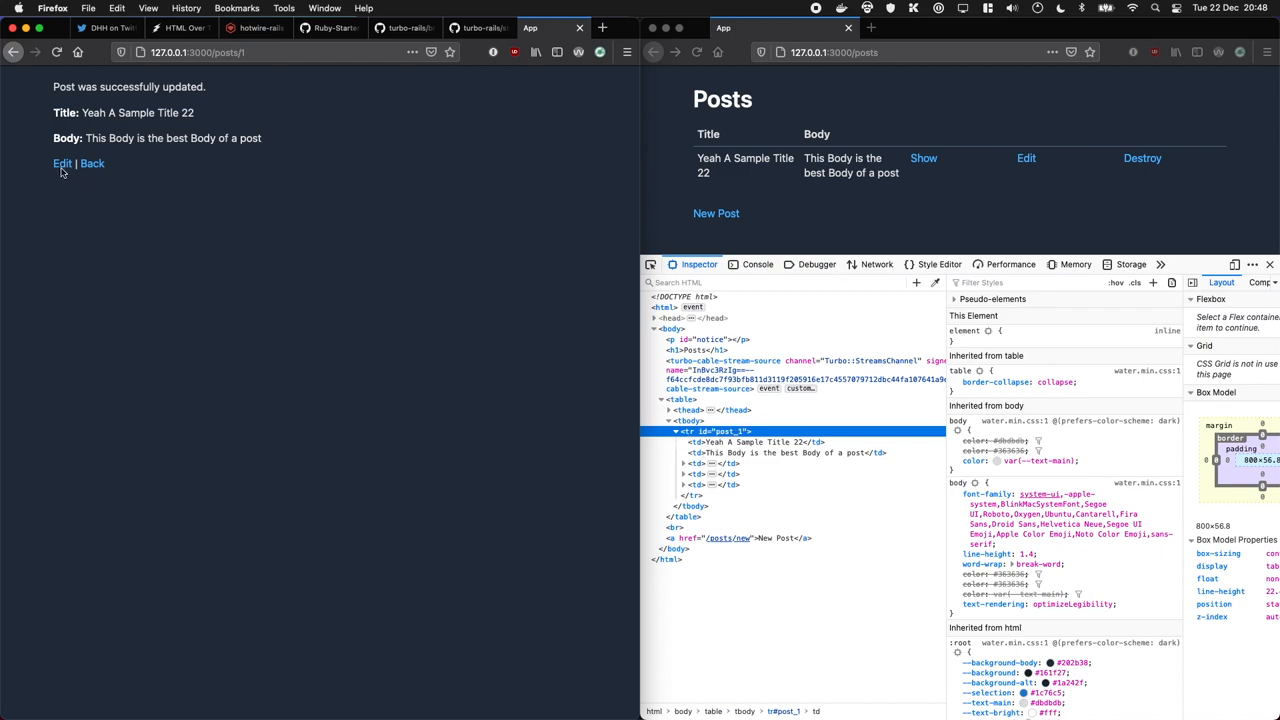
{"action": "left_click", "coordinate": [62, 163]}
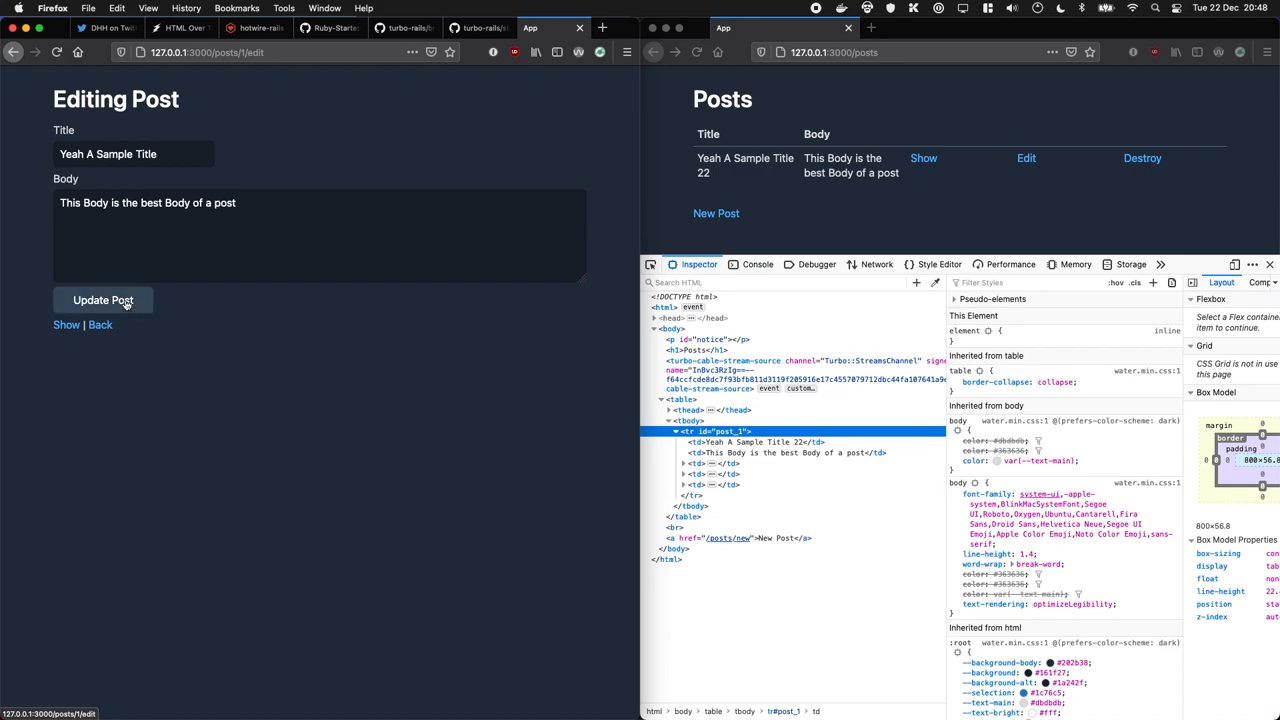
{"action": "left_click", "coordinate": [103, 300]}
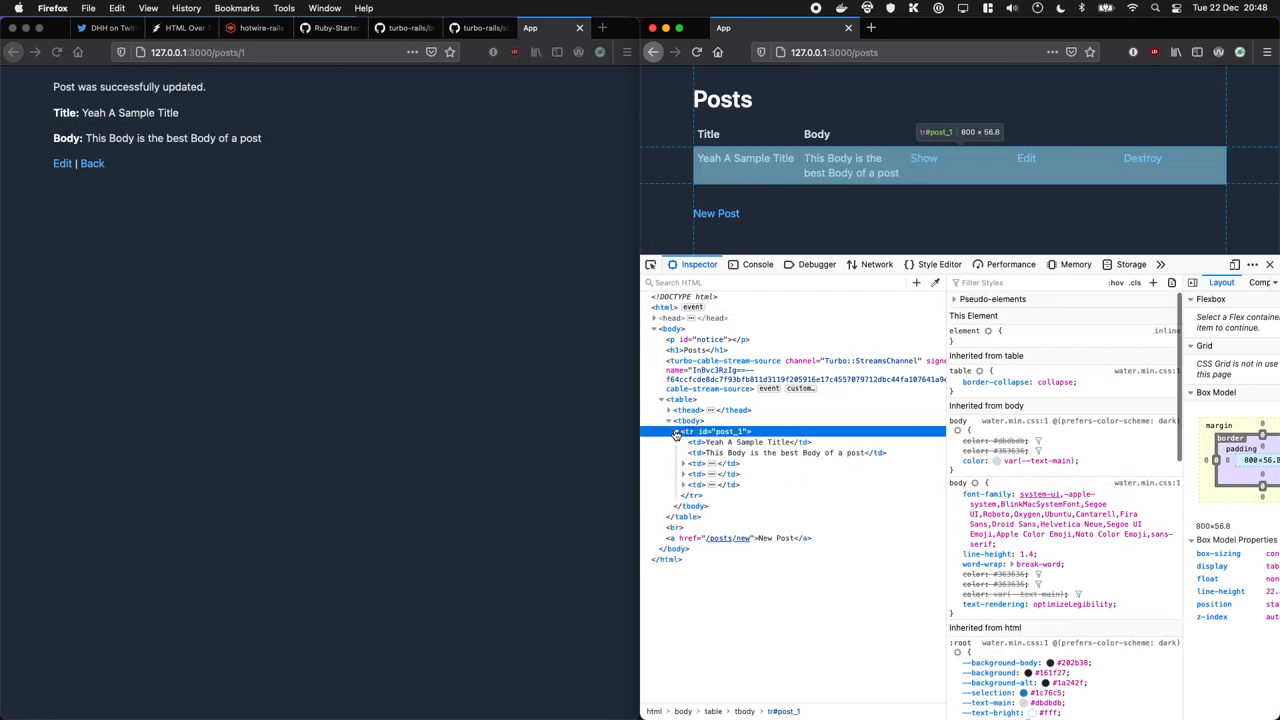
{"action": "mouse_move", "coordinate": [586, 458]}
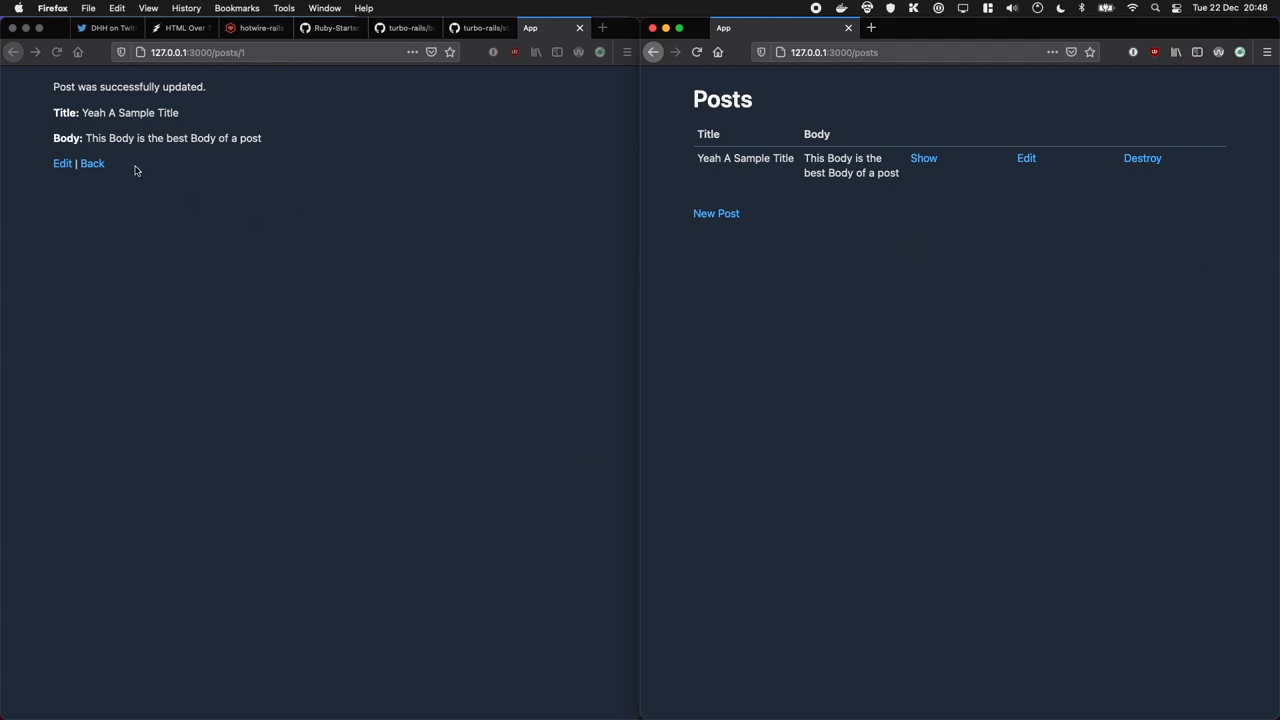
Retitle the post to 'Sample Title' and show that post in the second window
{"action": "left_click", "coordinate": [62, 163]}
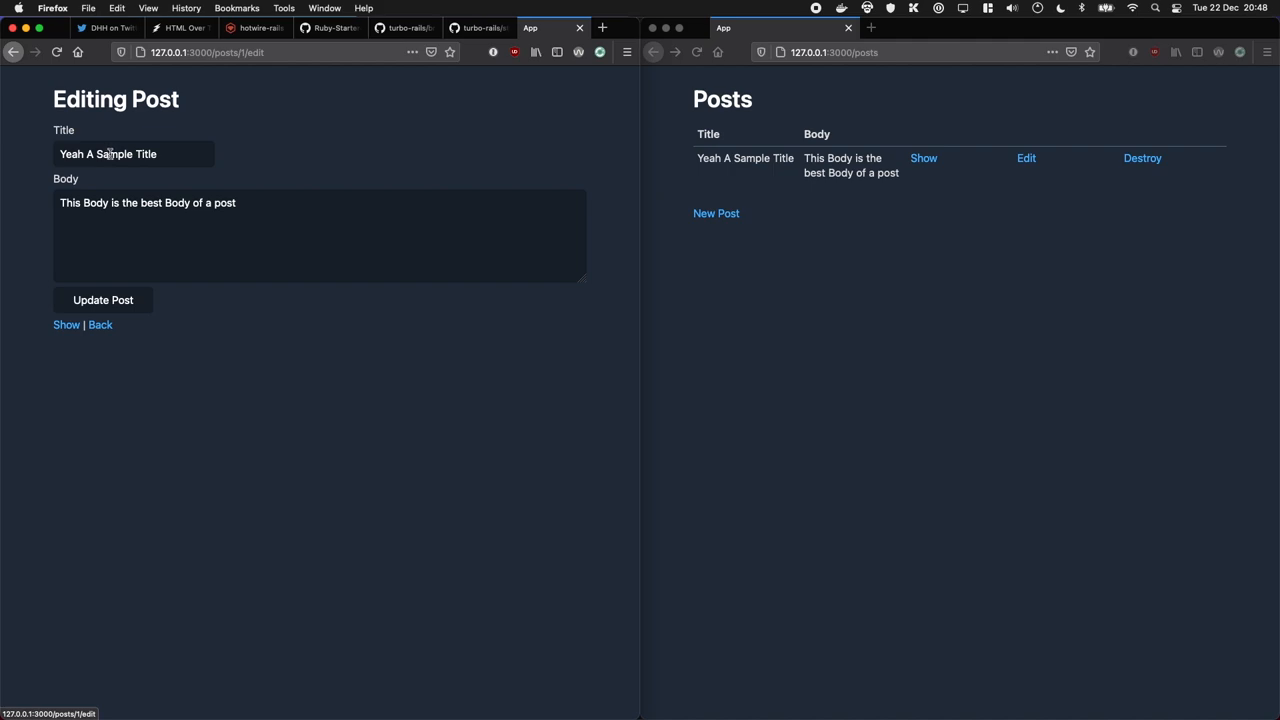
{"action": "left_click", "coordinate": [103, 300]}
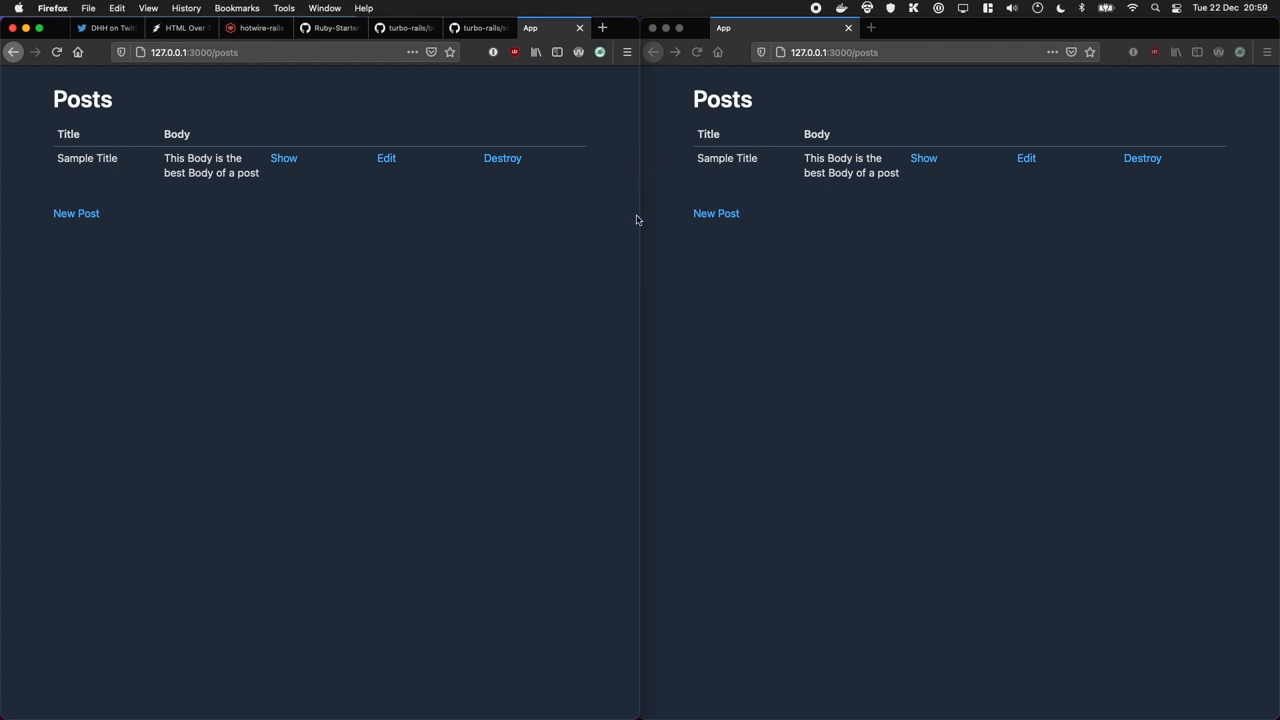
{"action": "left_click", "coordinate": [923, 158]}
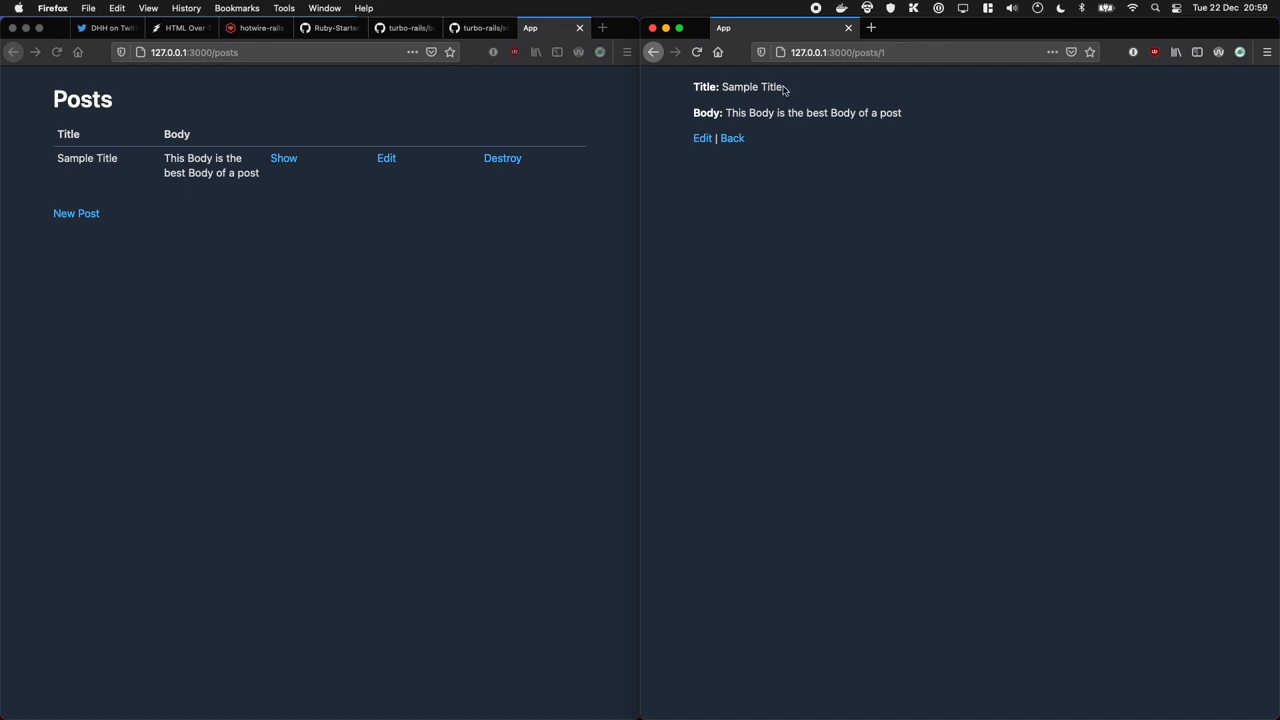
{"action": "mouse_move", "coordinate": [772, 88]}
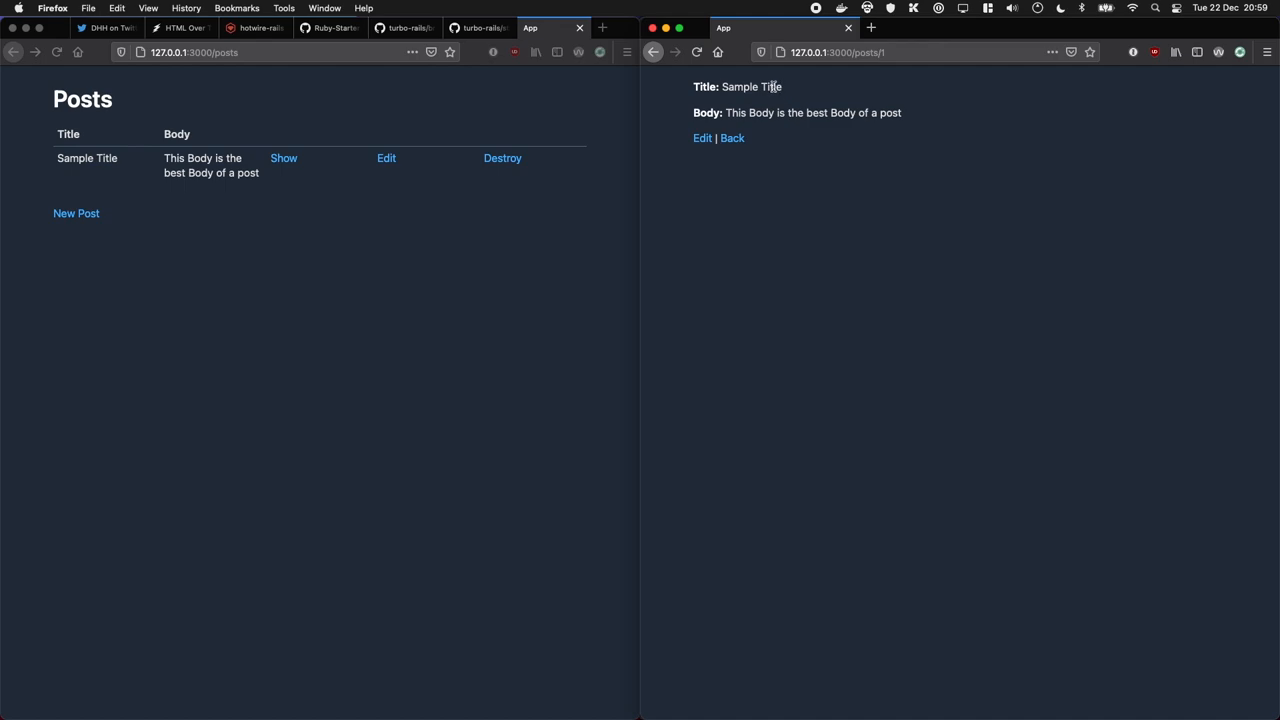
{"action": "mouse_move", "coordinate": [770, 86]}
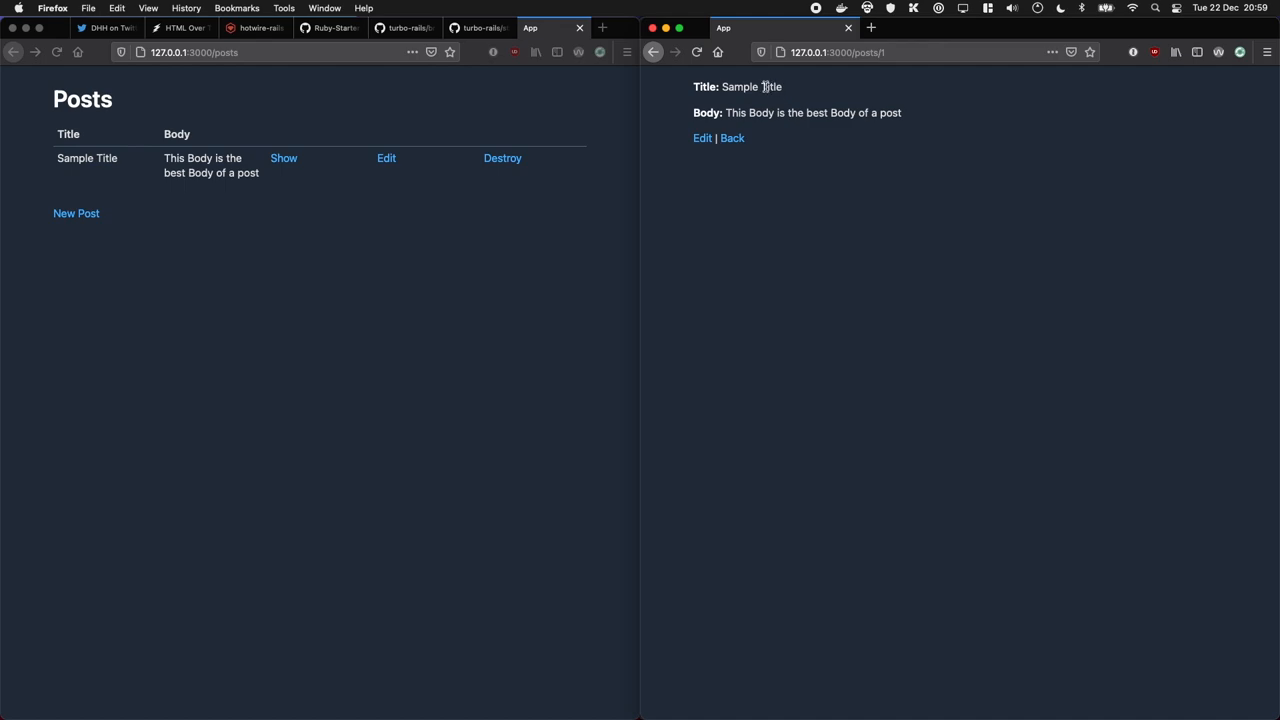
{"action": "mouse_move", "coordinate": [404, 27]}
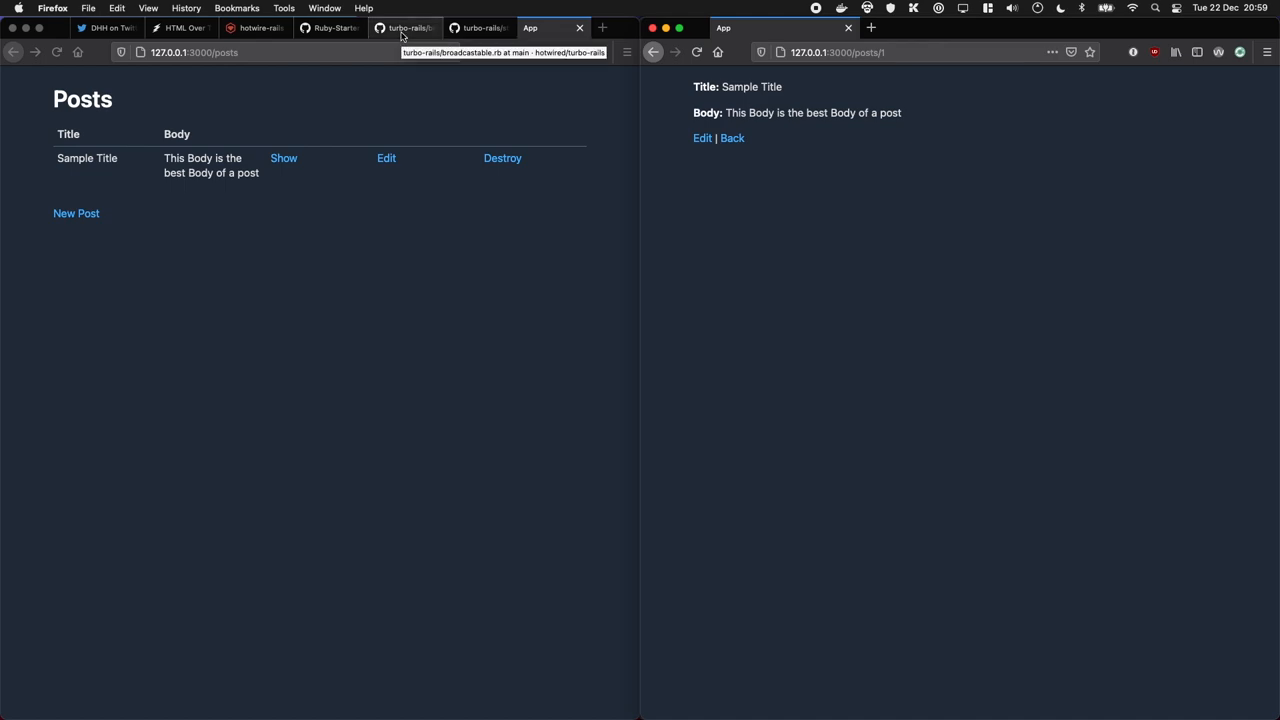
Scroll turbo-rails' broadcastable.rb to the broadcast_replace_to definition and its partial examples
{"action": "left_click", "coordinate": [405, 27]}
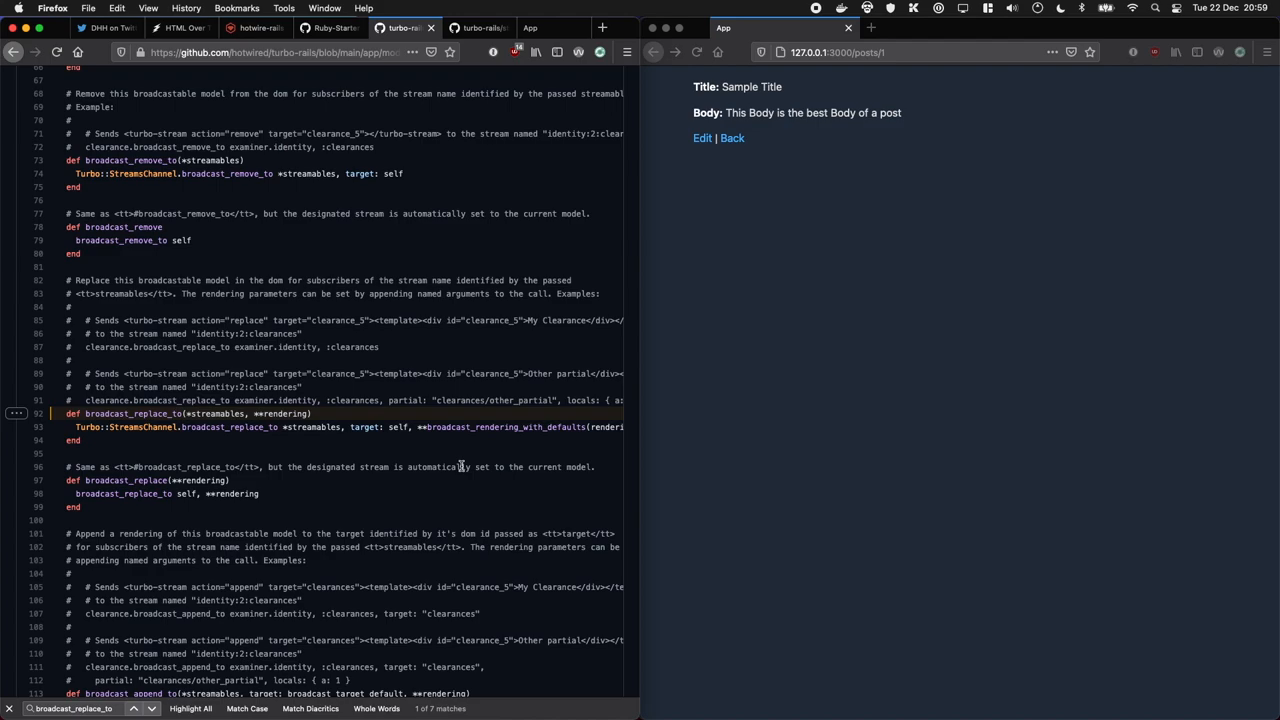
{"action": "scroll", "scroll_direction": "up", "scroll_amount": 3}
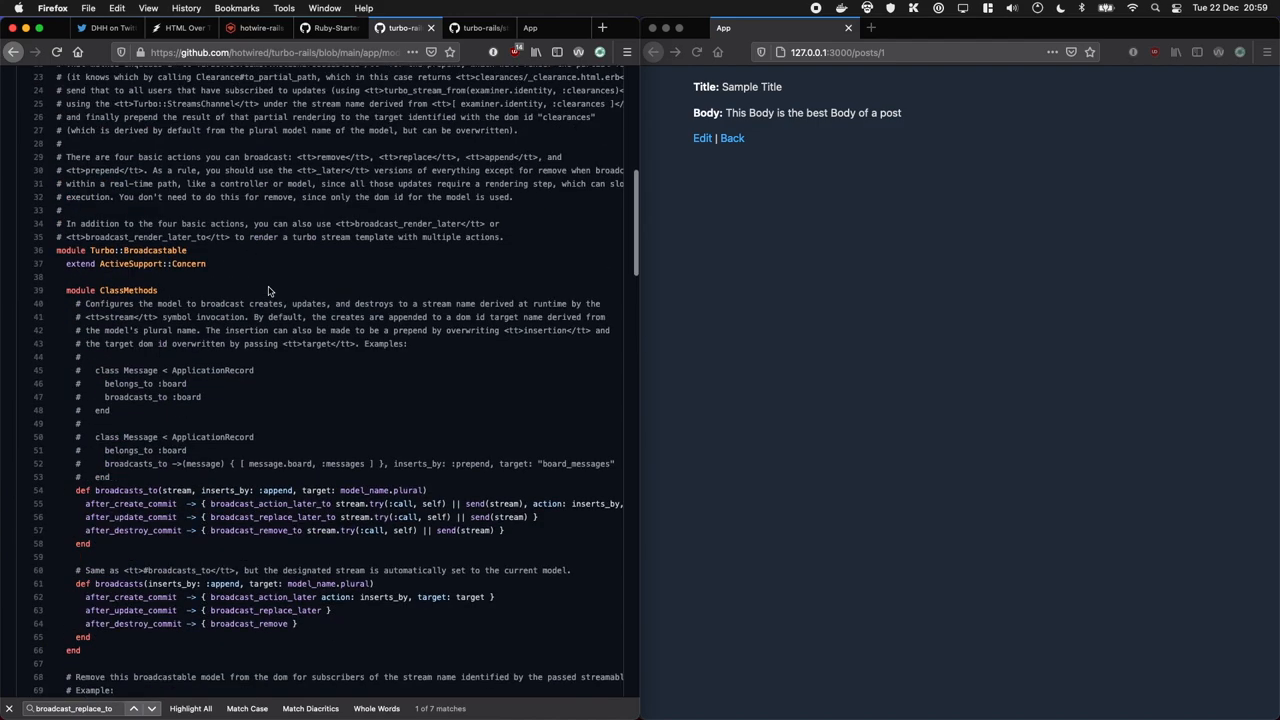
{"action": "scroll", "scroll_direction": "down", "scroll_amount": 3}
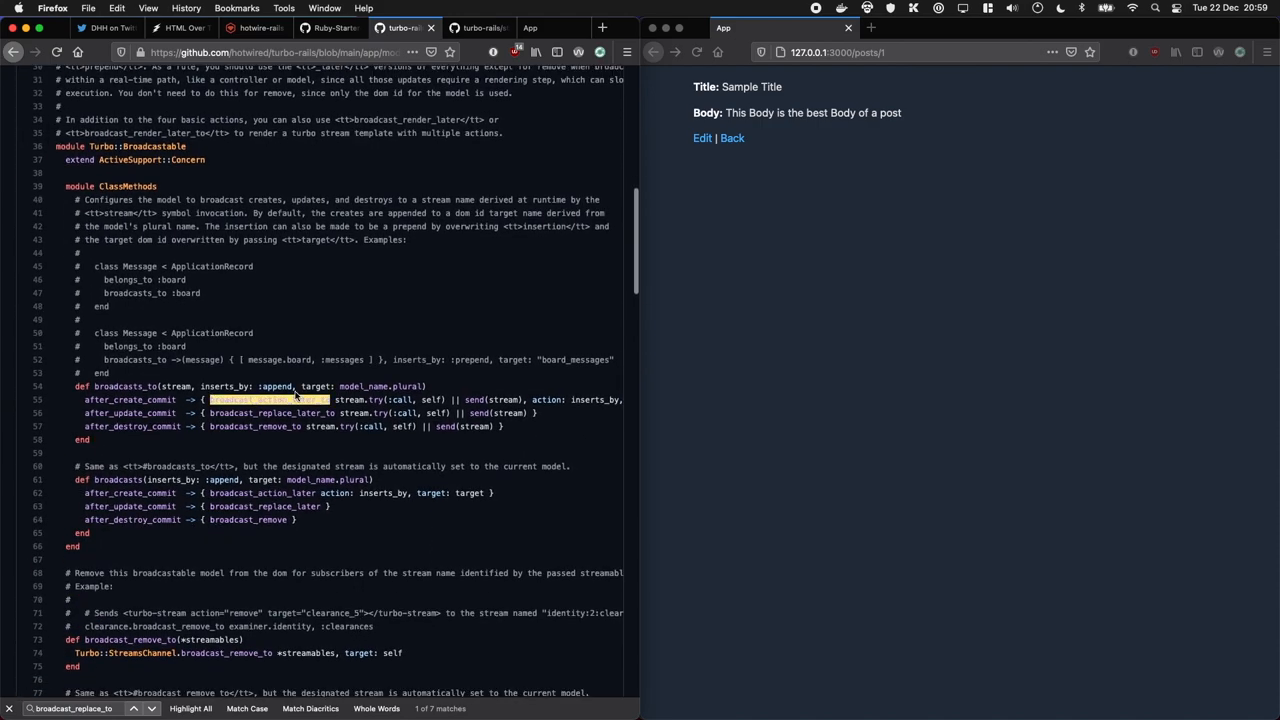
{"action": "scroll", "scroll_direction": "down", "scroll_amount": 3}
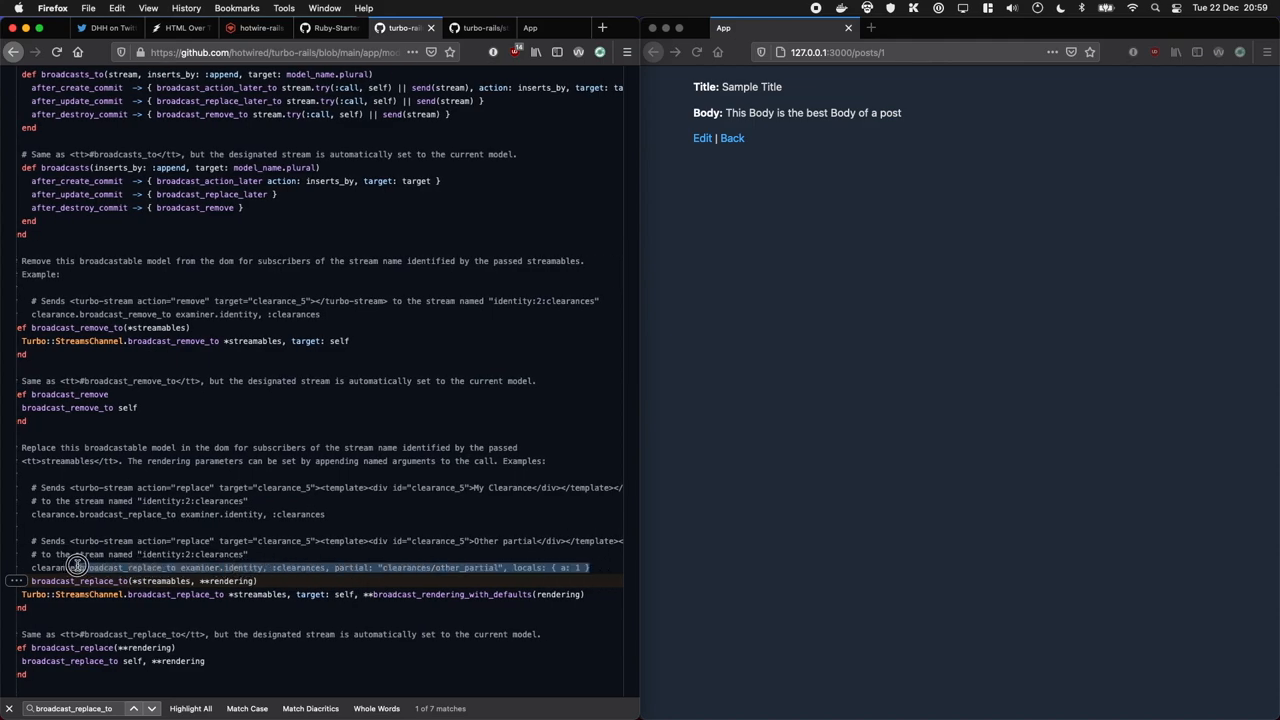
{"action": "mouse_move", "coordinate": [748, 412]}
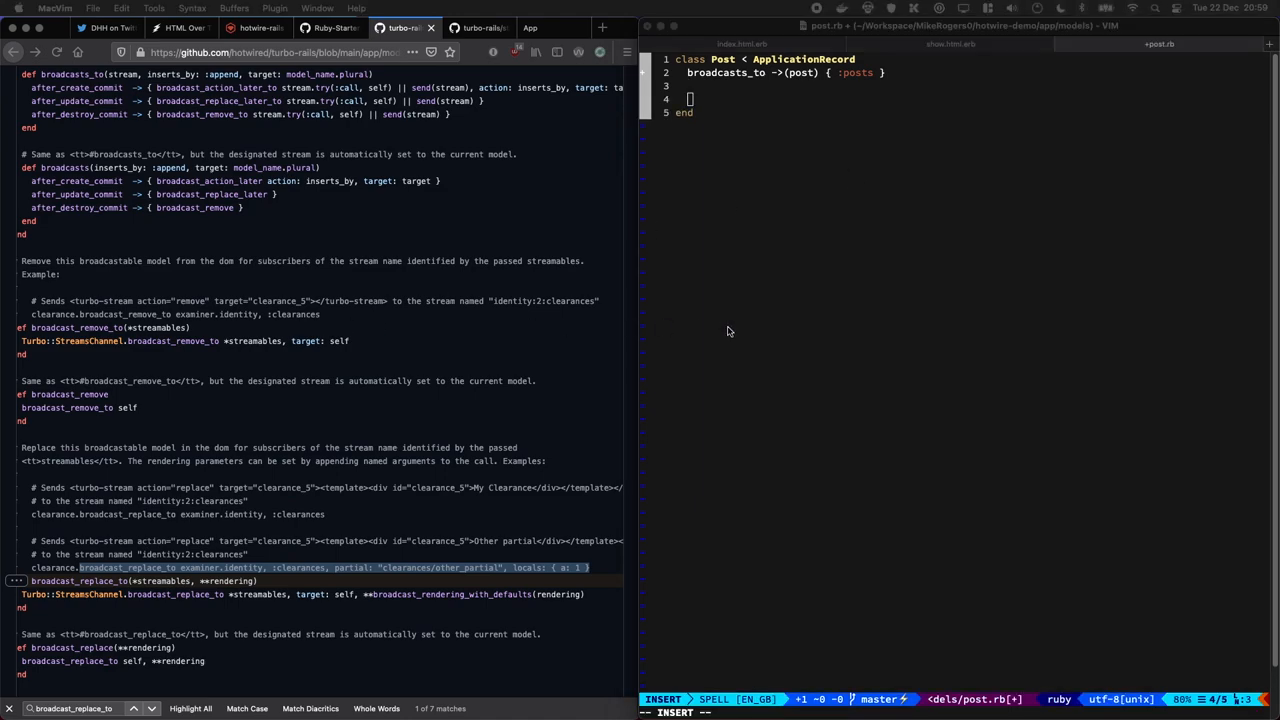
Add after_update_commit :update_show_view and a private update_show_view method to post.rb
{"action": "type", "text": "after_u"}
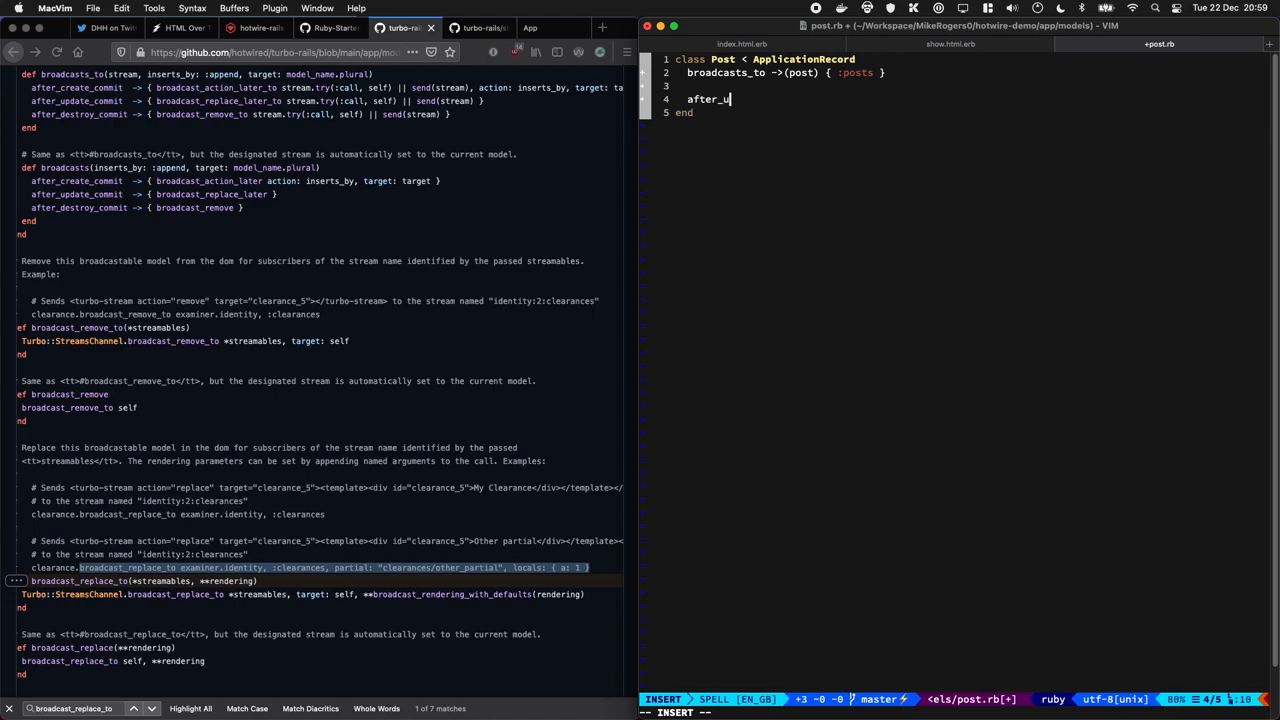
{"action": "type", "text": "pdate_commit"}
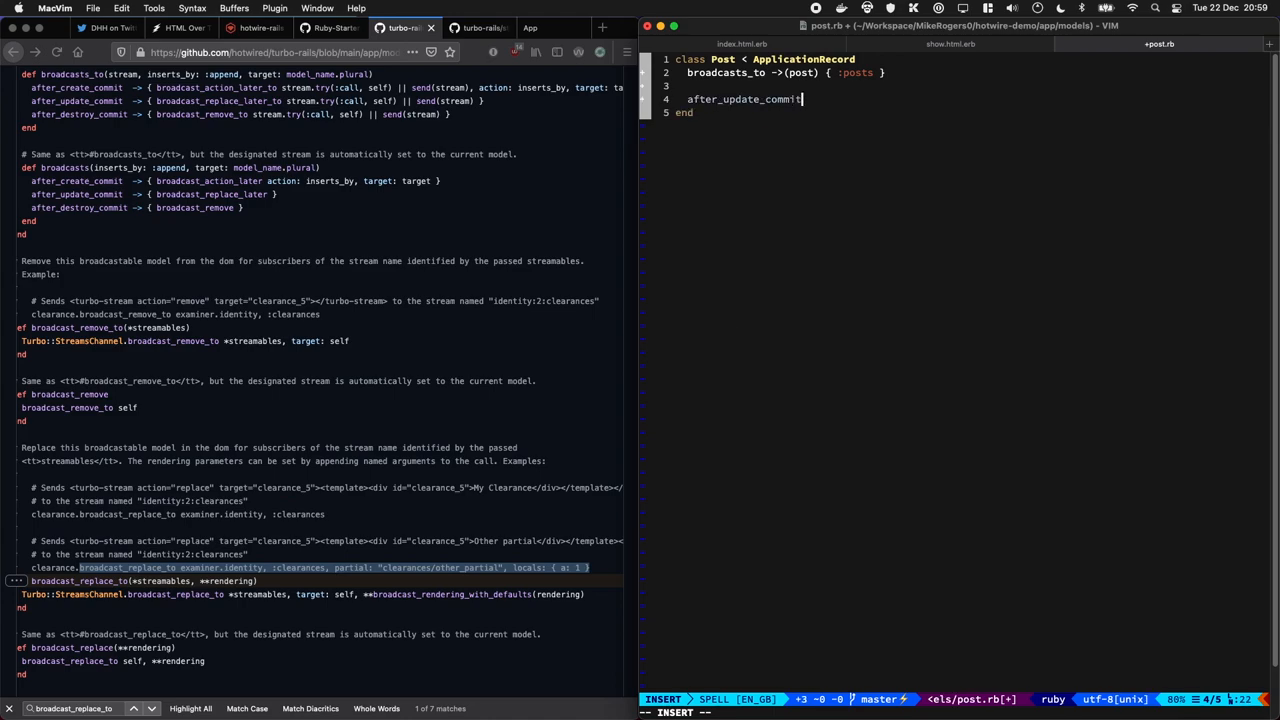
{"action": "type", "text": ":updatre"}
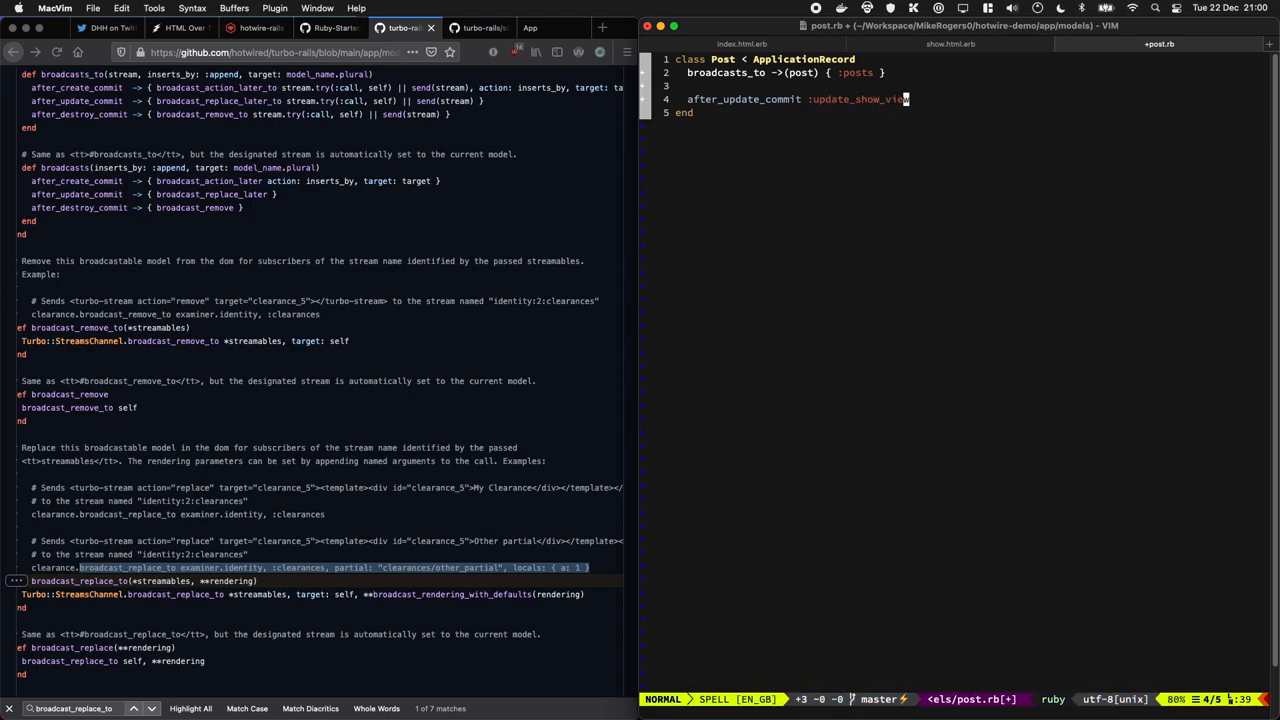
{"action": "type", "text": "private"}
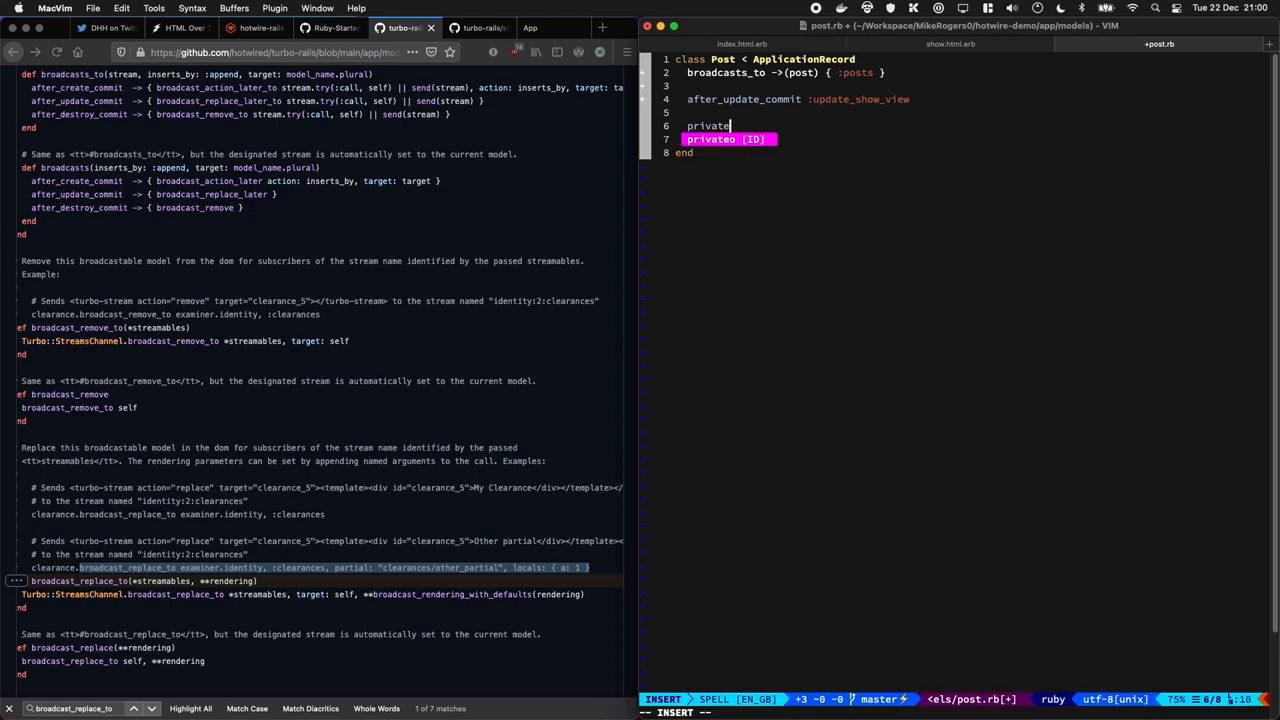
{"action": "type", "text": "def view"}
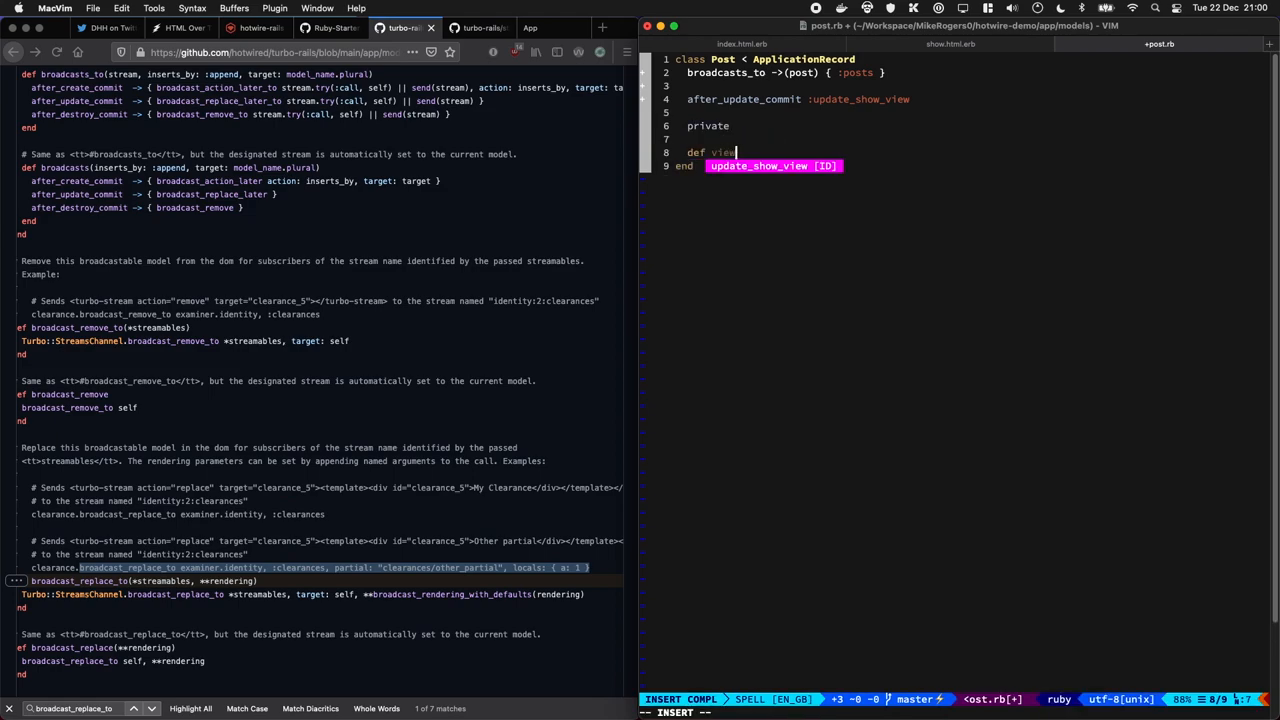
{"action": "type", "text": "update_show_"}
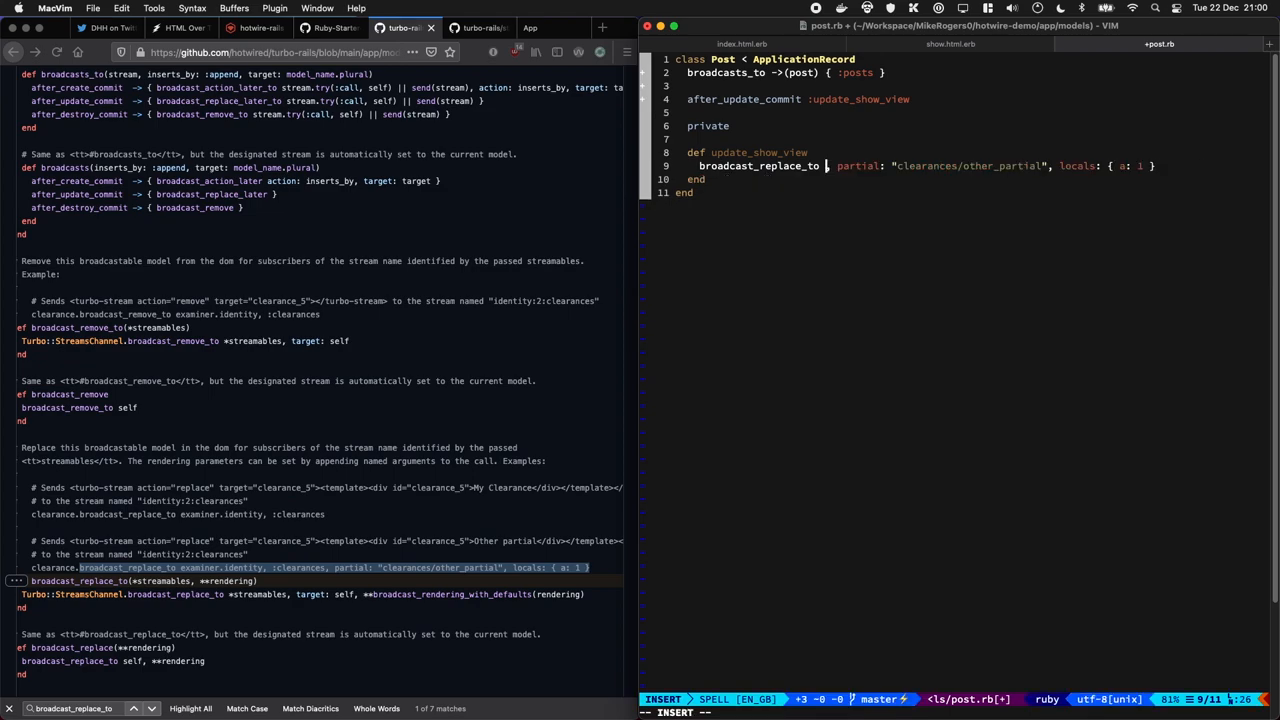
{"action": "key", "text": "Escape"}
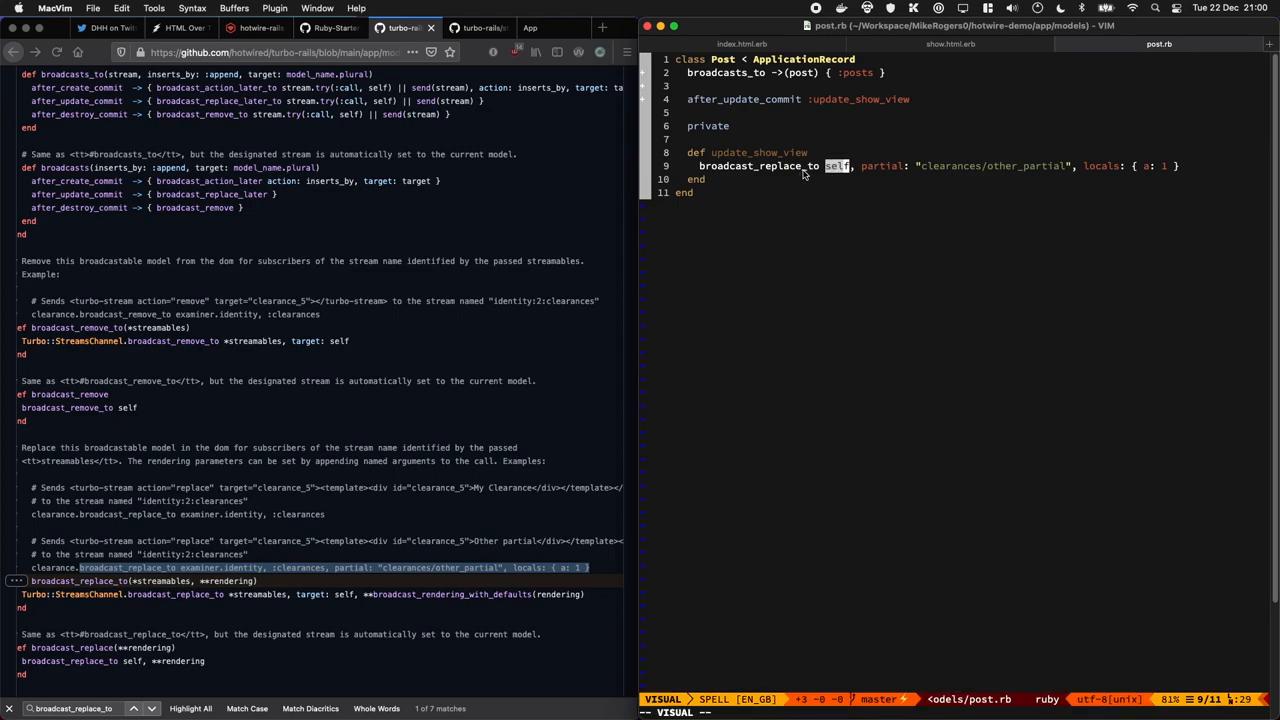
{"action": "mouse_move", "coordinate": [840, 167]}
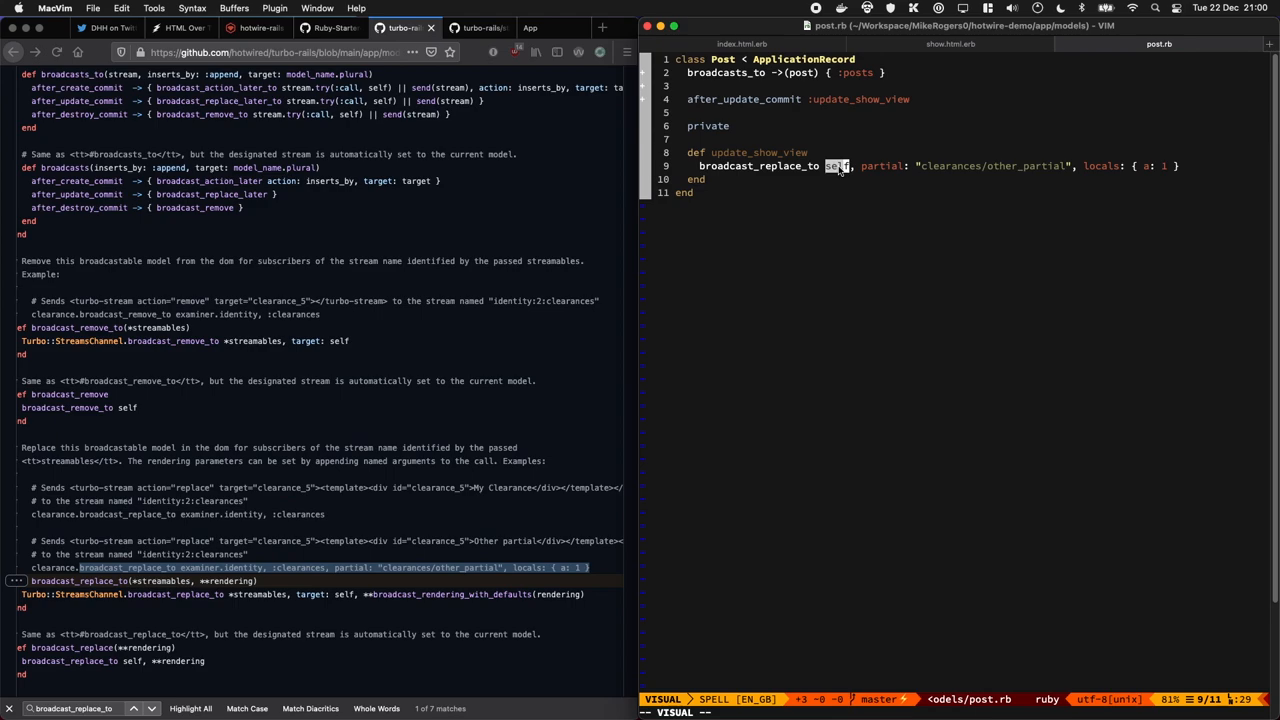
Point broadcast_replace_to at the posts/show partial with post: self locals
{"action": "key", "text": "Escape"}
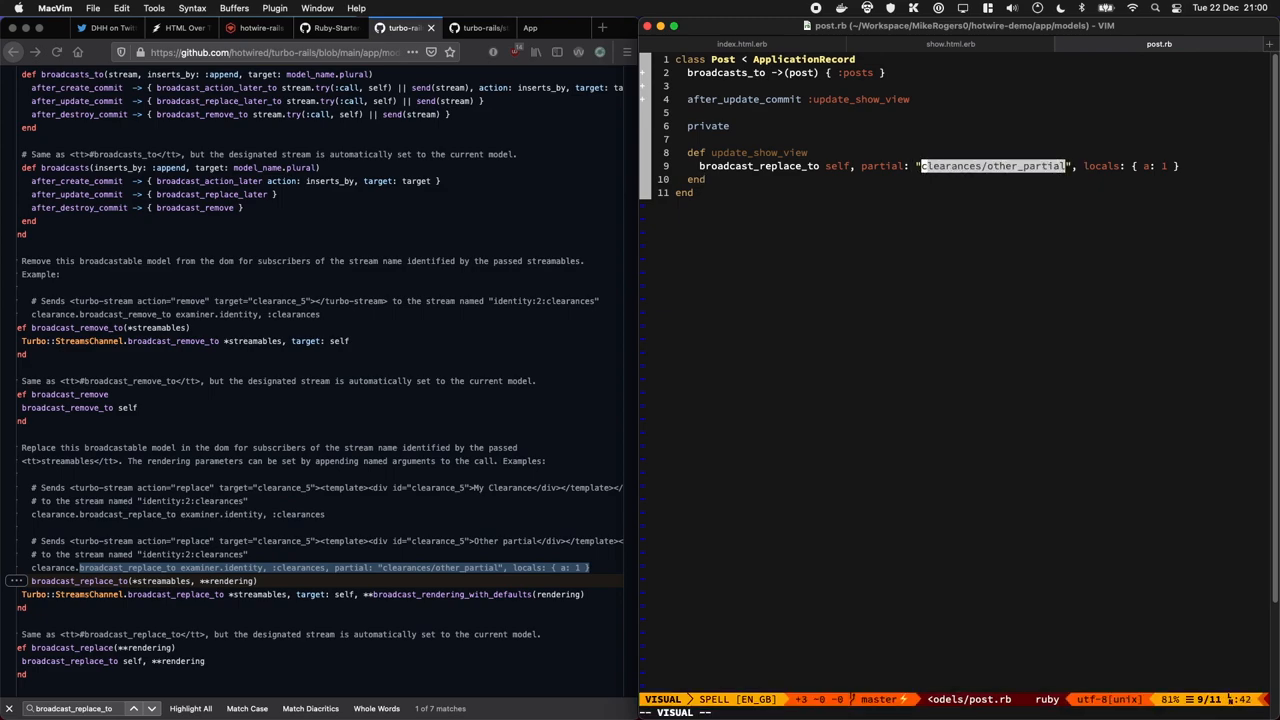
{"action": "type", "text": "posts/"}
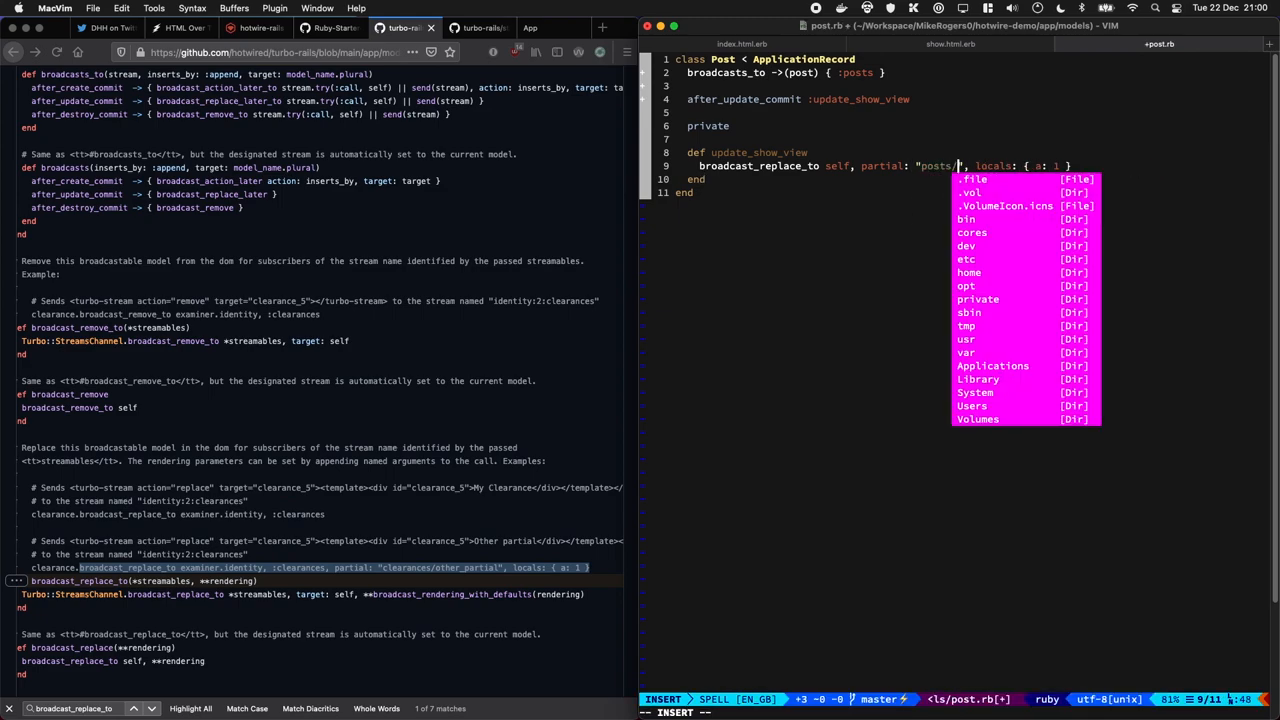
{"action": "key", "text": "Escape"}
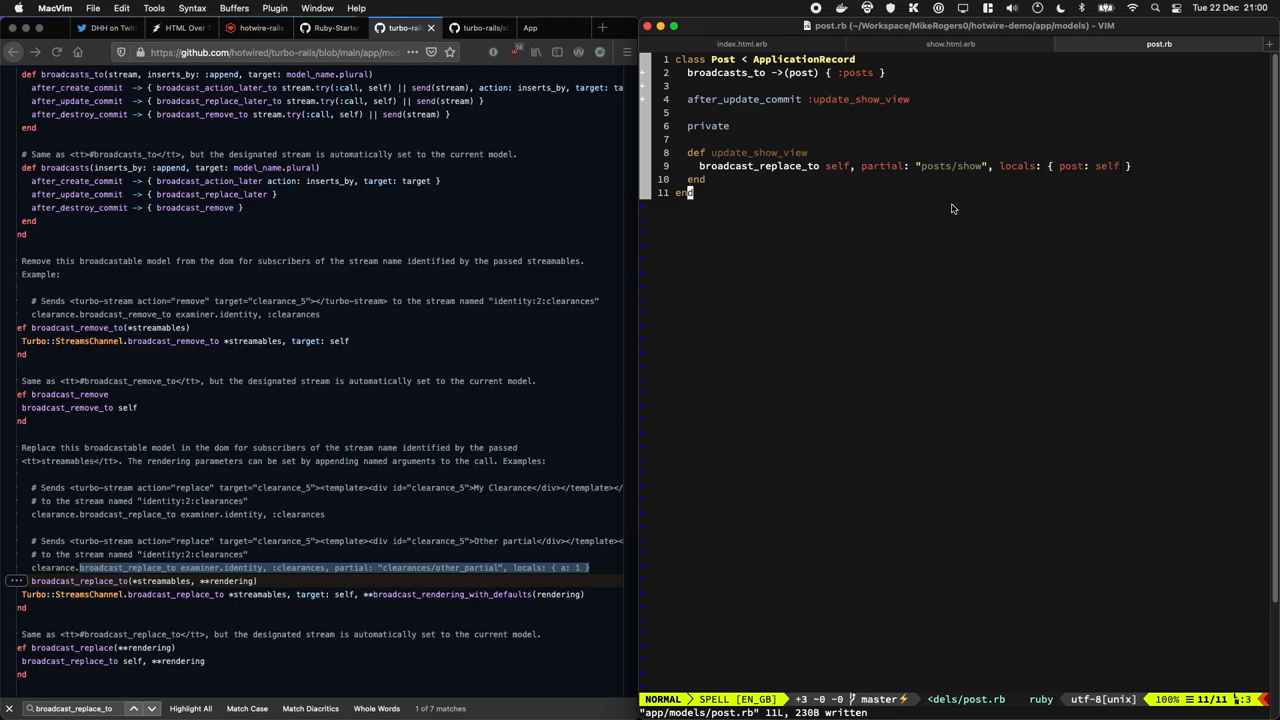
{"action": "left_click", "coordinate": [950, 43]}
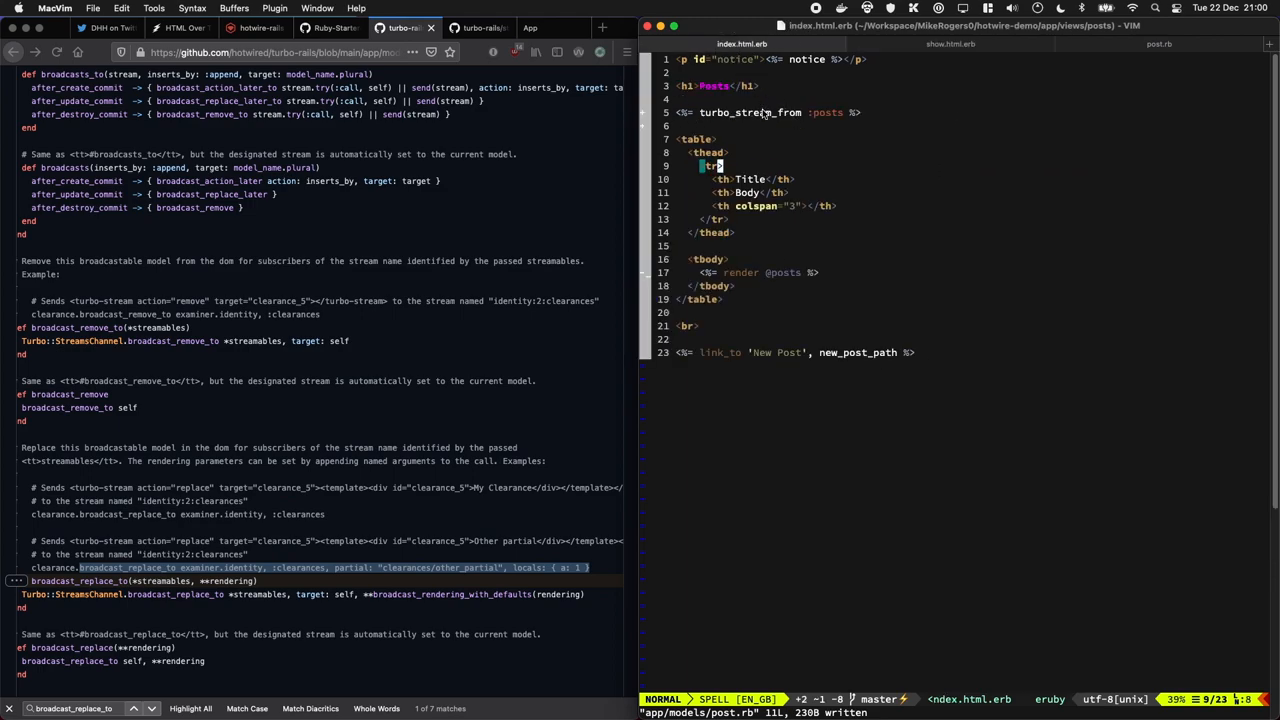
{"action": "left_click", "coordinate": [949, 43]}
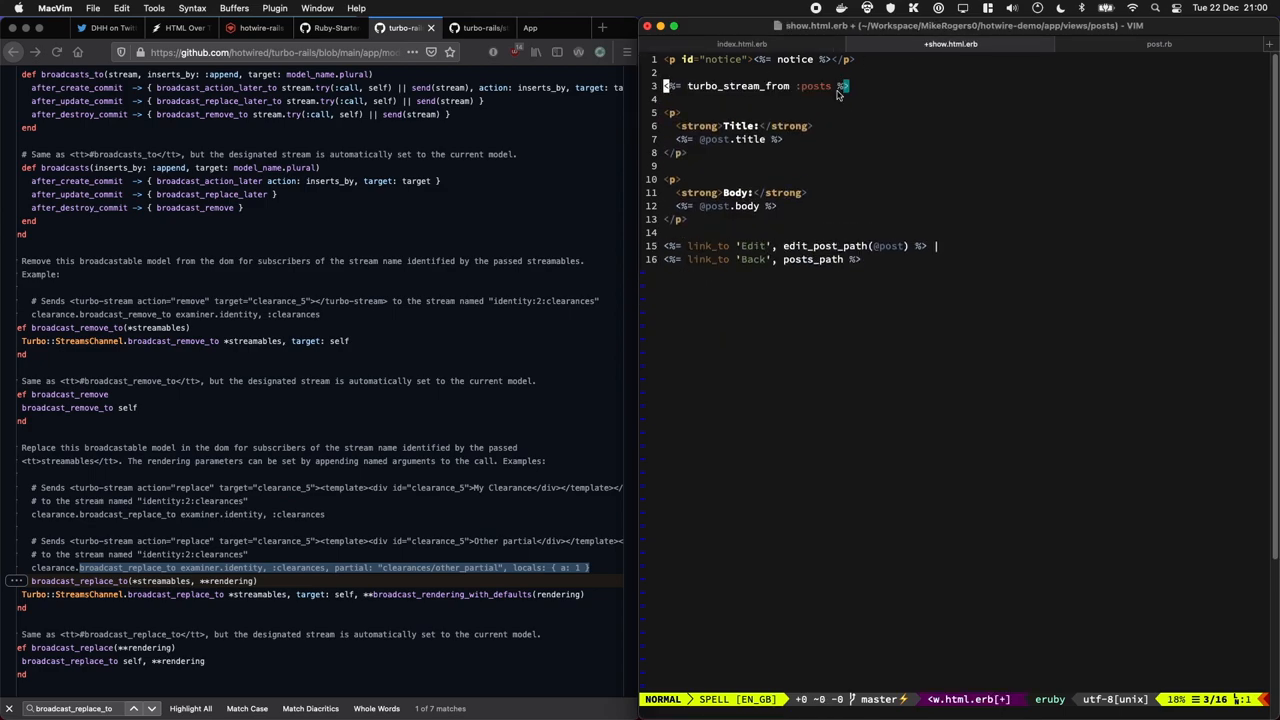
{"action": "left_click", "coordinate": [1158, 43]}
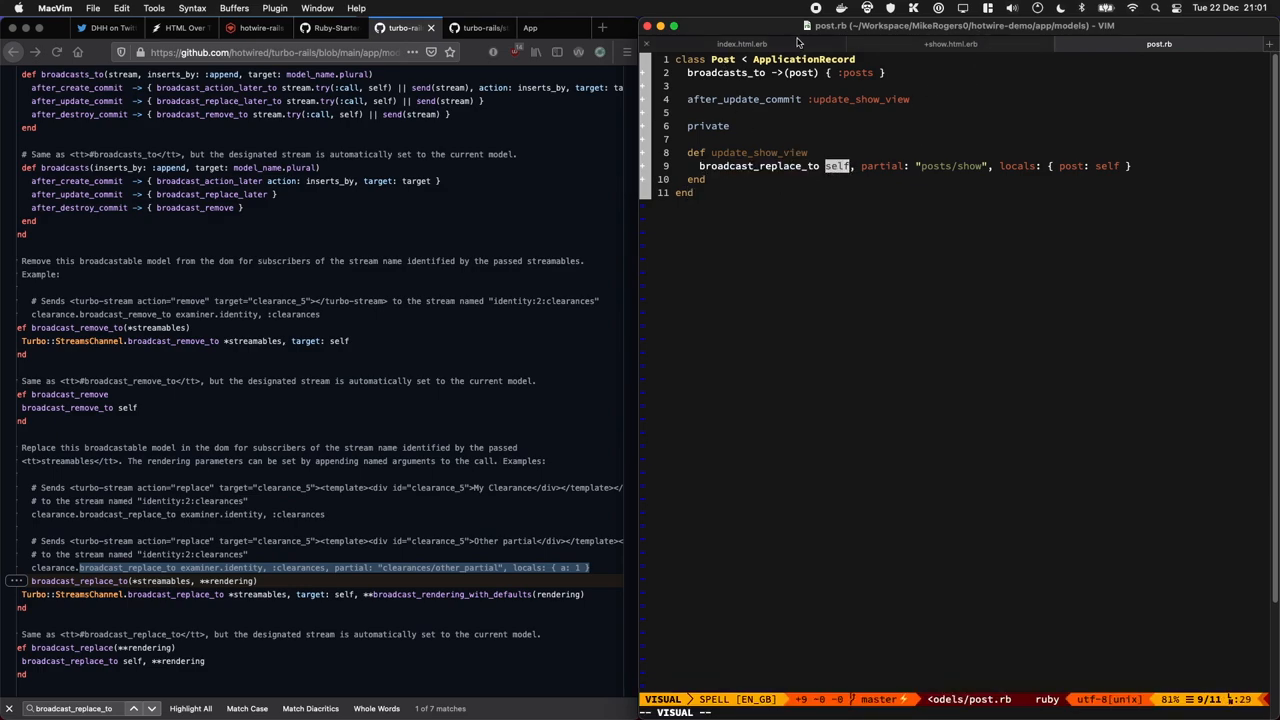
{"action": "left_click", "coordinate": [950, 43]}
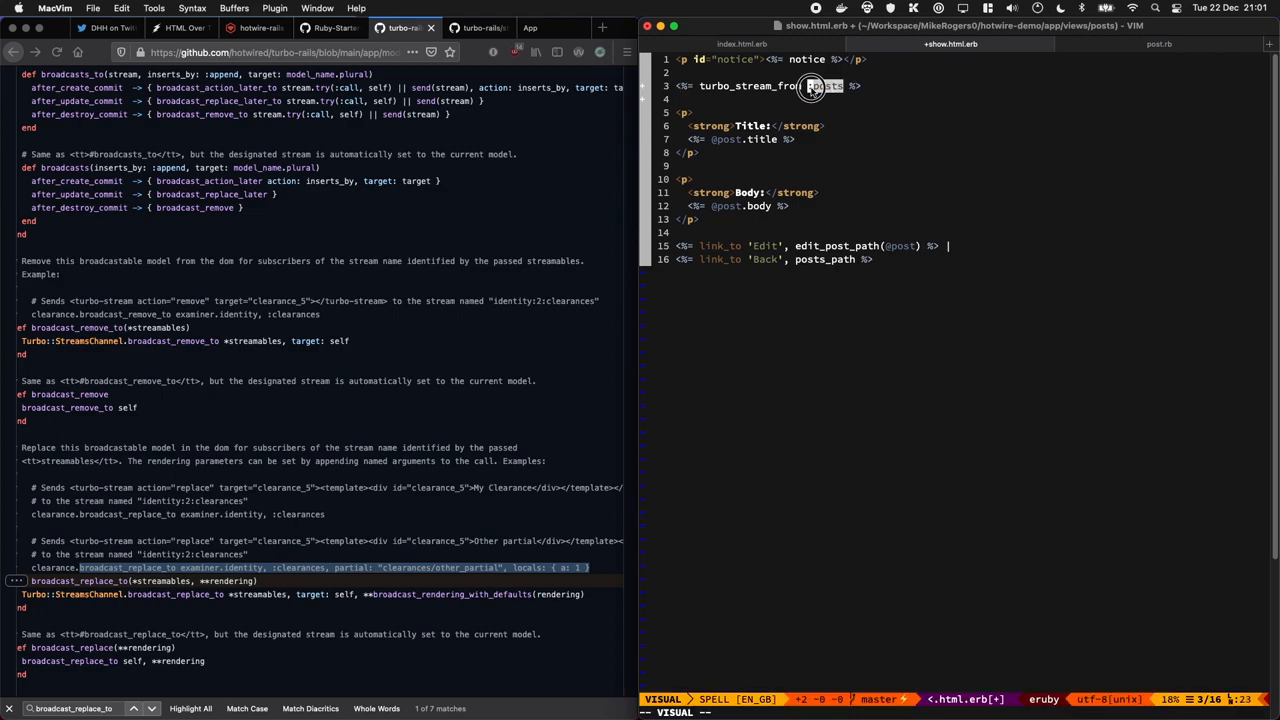
{"action": "key", "text": "Escape"}
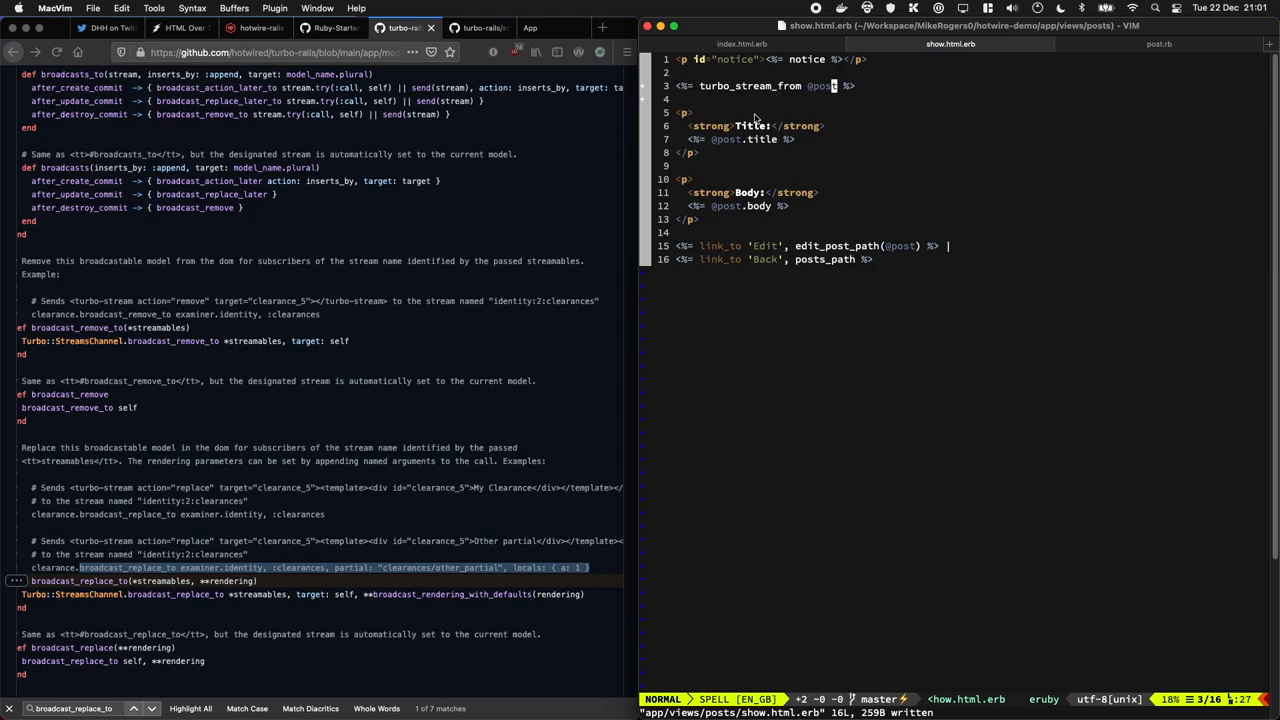
{"action": "left_click", "coordinate": [1158, 43]}
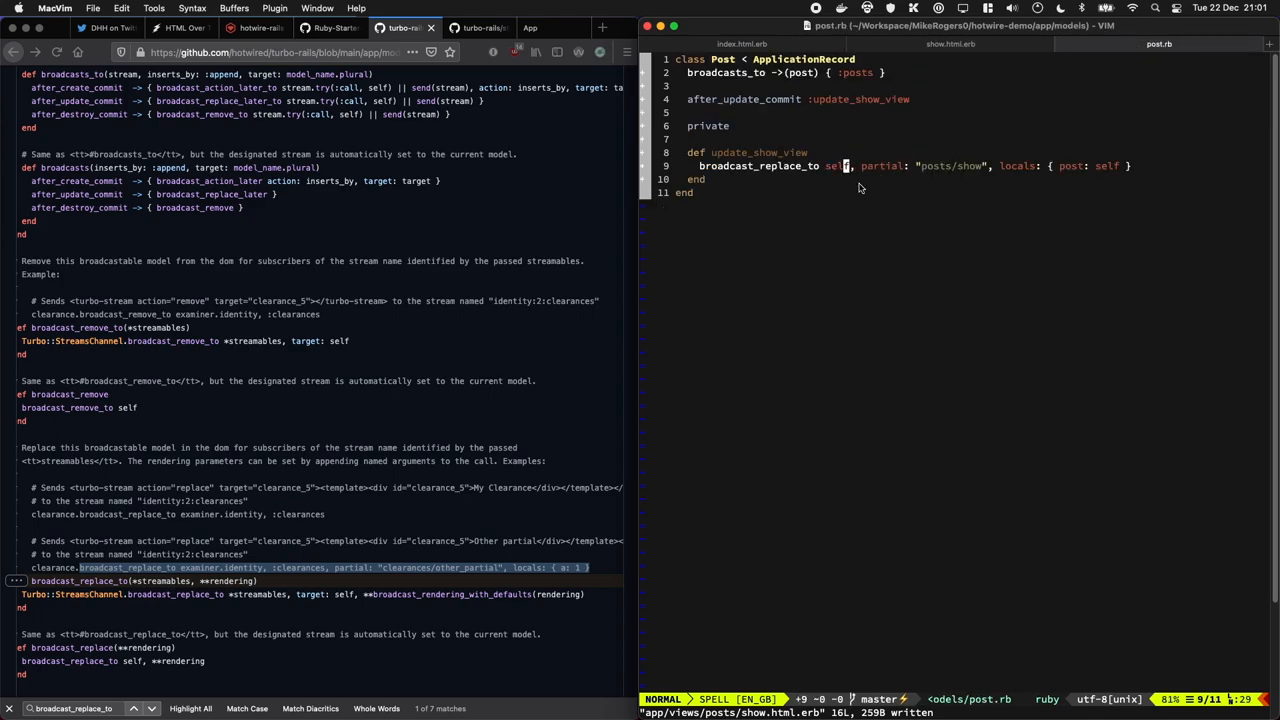
{"action": "left_click", "coordinate": [948, 43]}
{"action": "type", "text": "<% rend"}
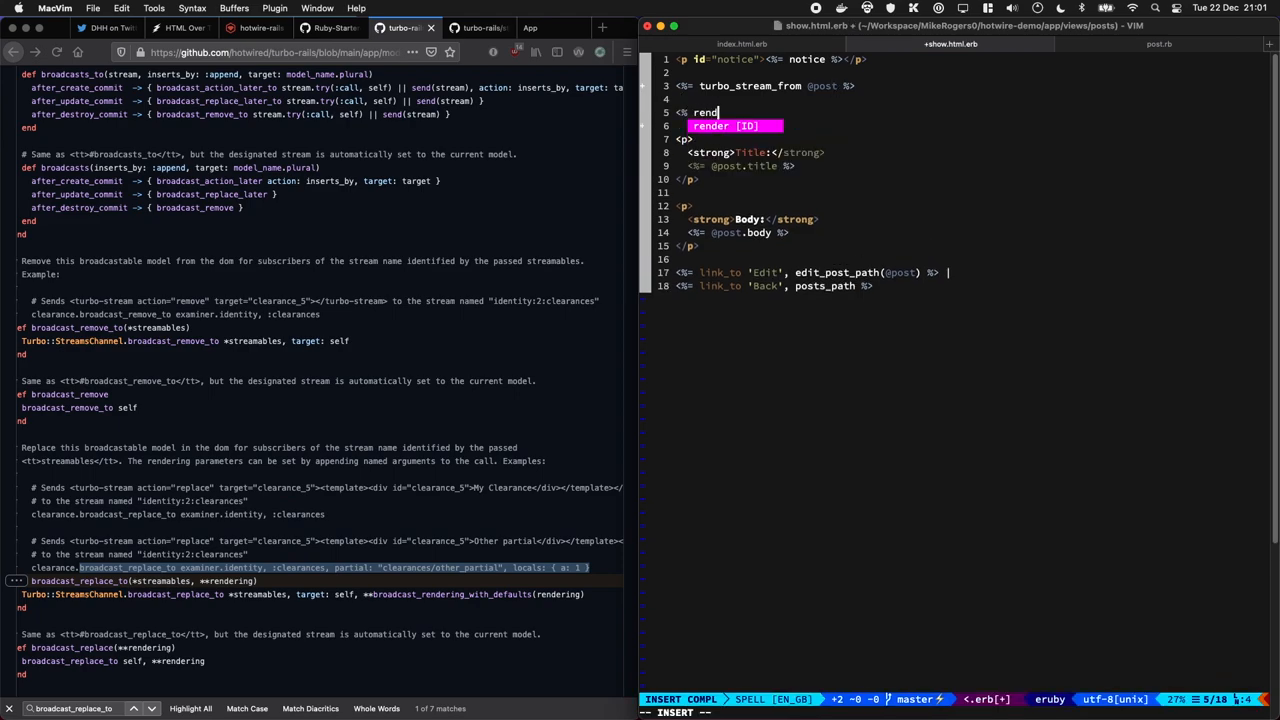
Insert <%= render "posts/show" %> above the post details in show.html.erb
{"action": "key", "text": "Escape"}
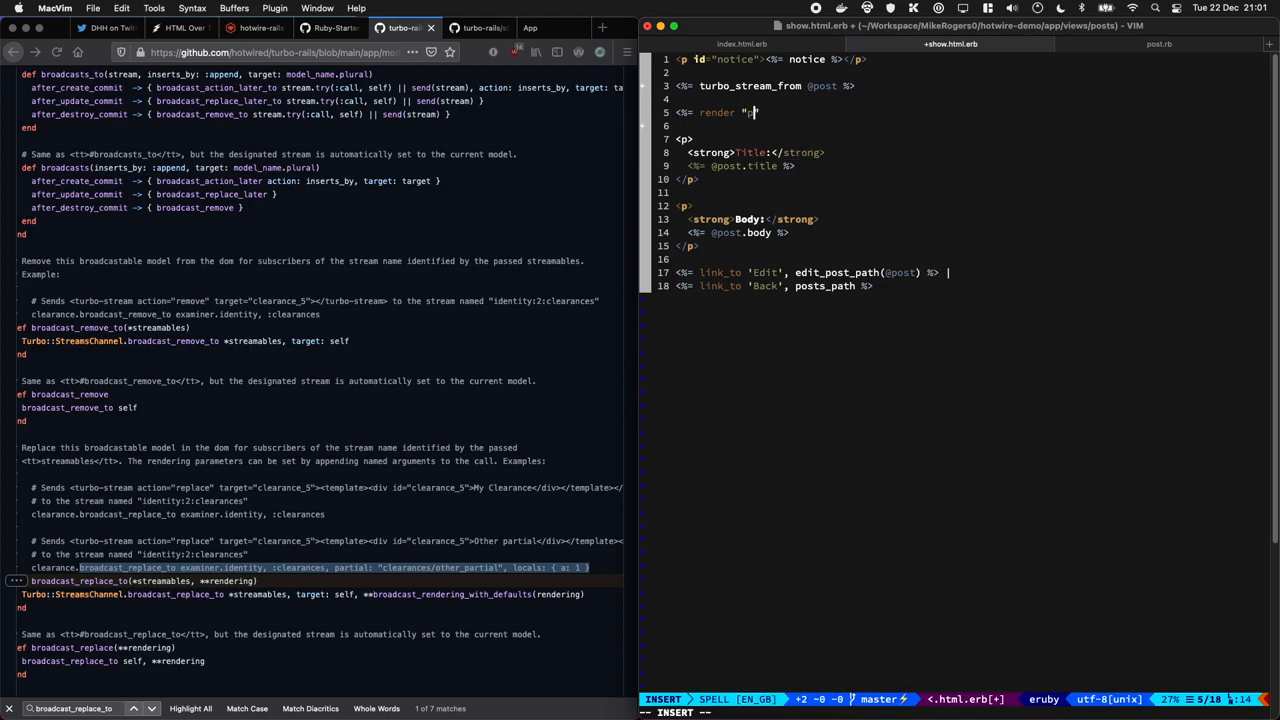
{"action": "type", "text": "osts/show\","}
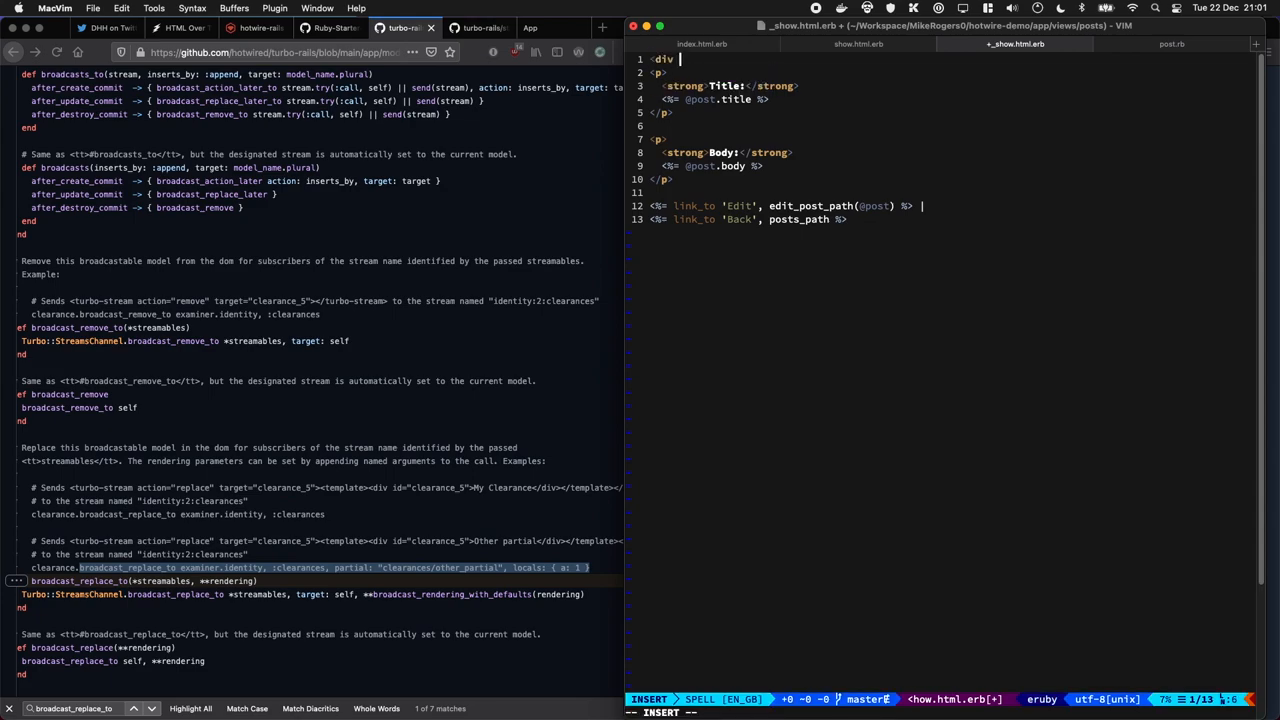
Wrap _show.html.erb in a div with id dom_id post, reindent, and save
{"action": "type", "text": "id=\""}
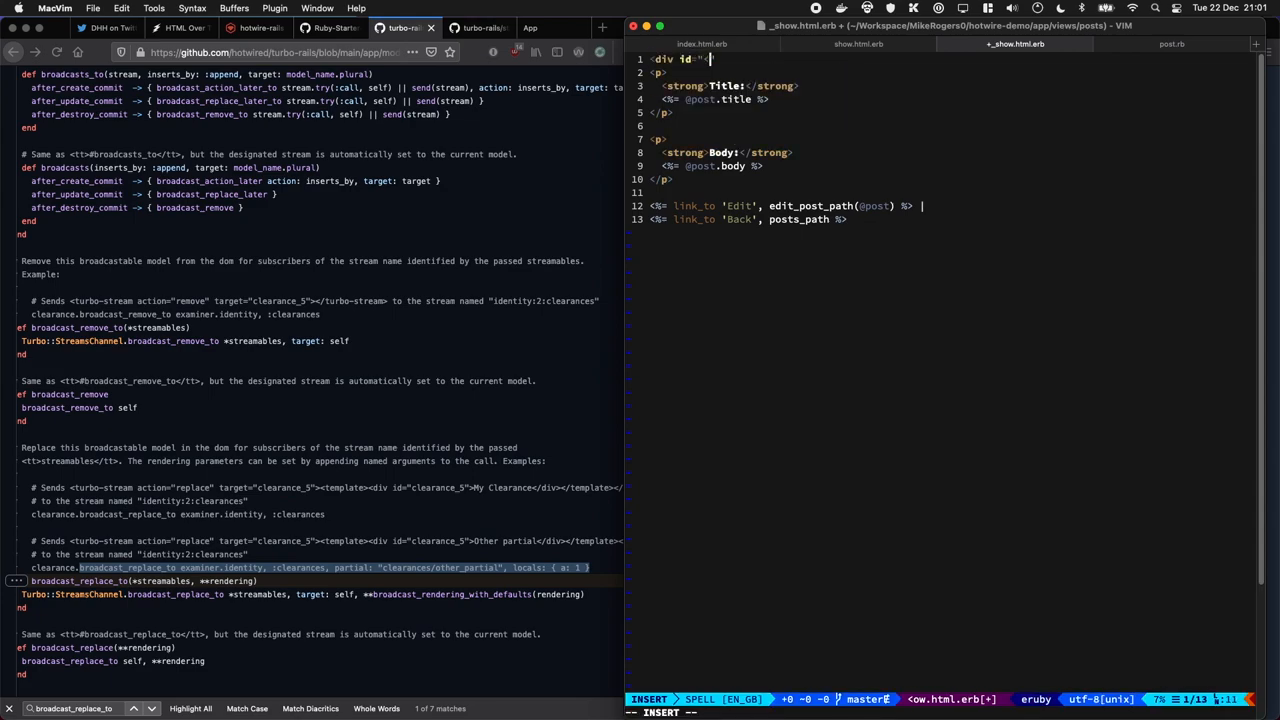
{"action": "type", "text": "<%= dom_id @post\""}
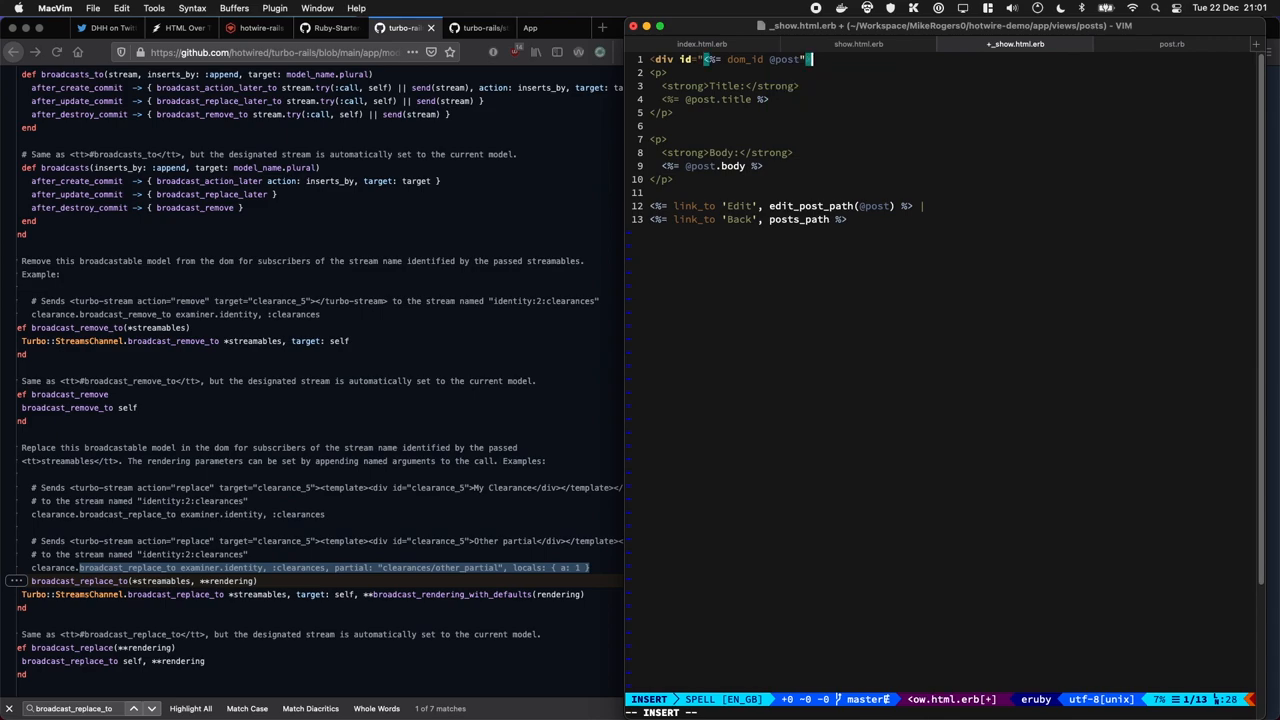
{"action": "type", "text": "</div>"}
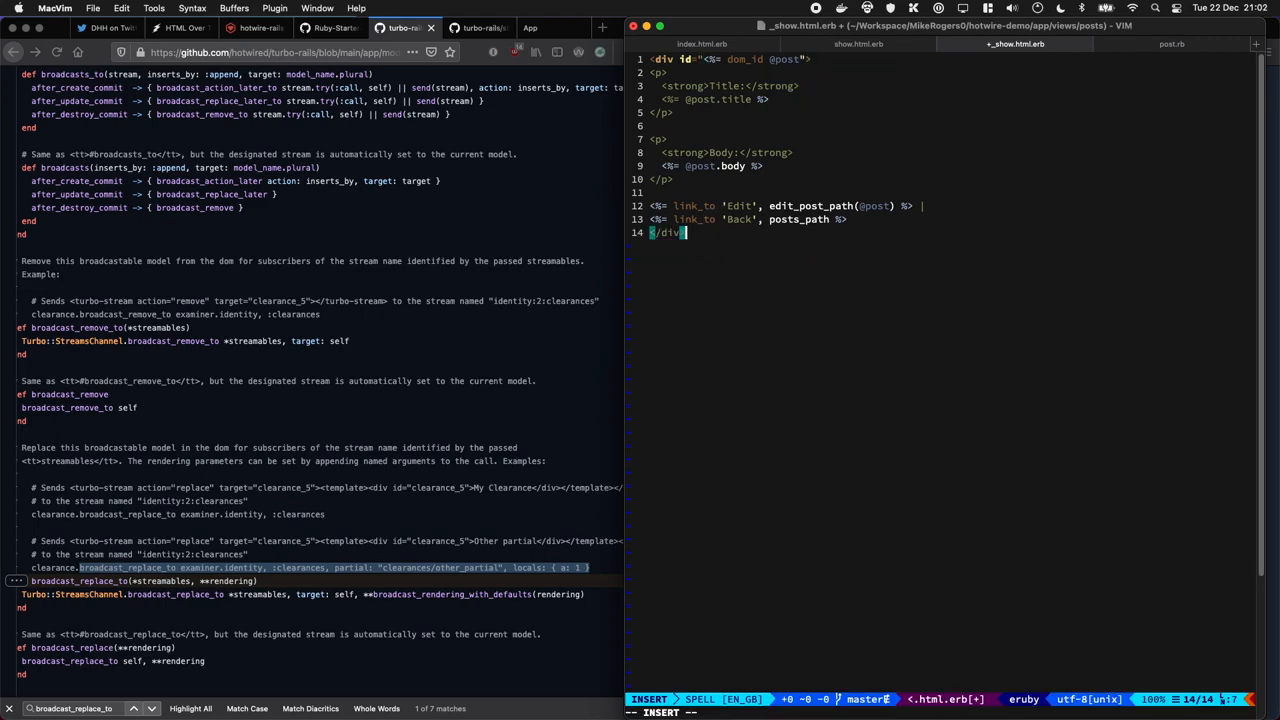
{"action": "key", "text": "Escape"}
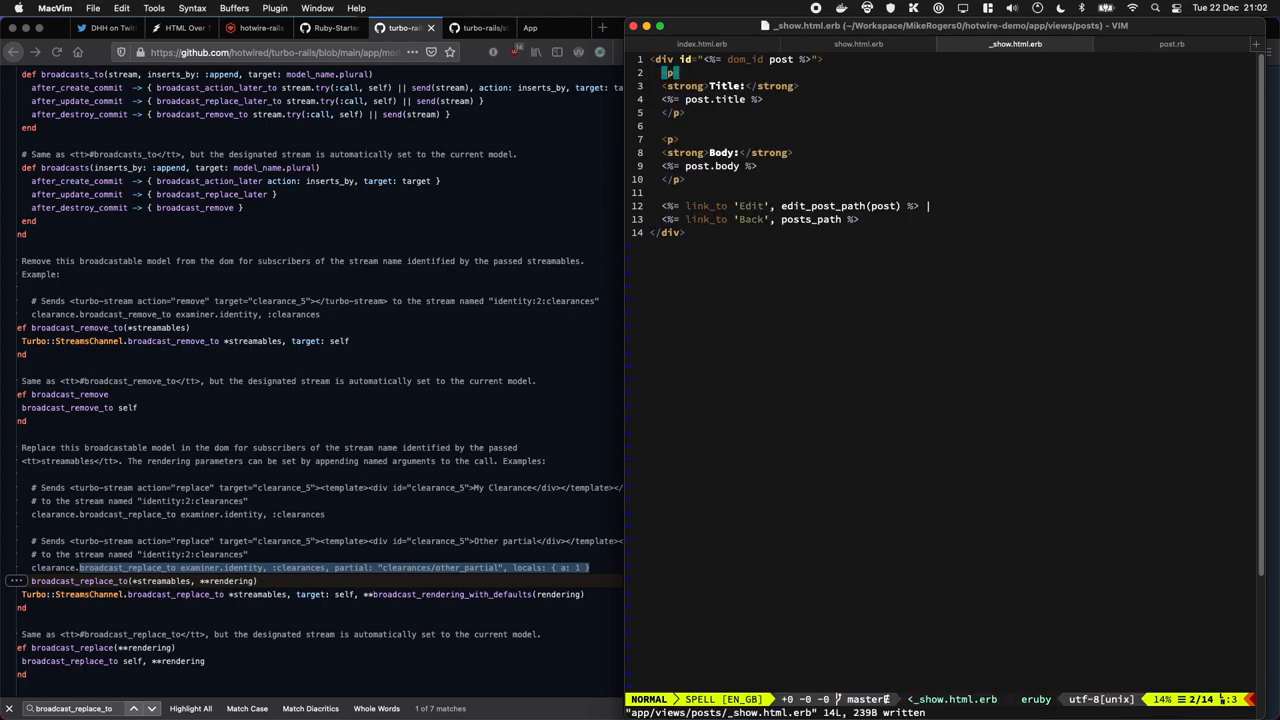
{"action": "left_click", "coordinate": [529, 27]}
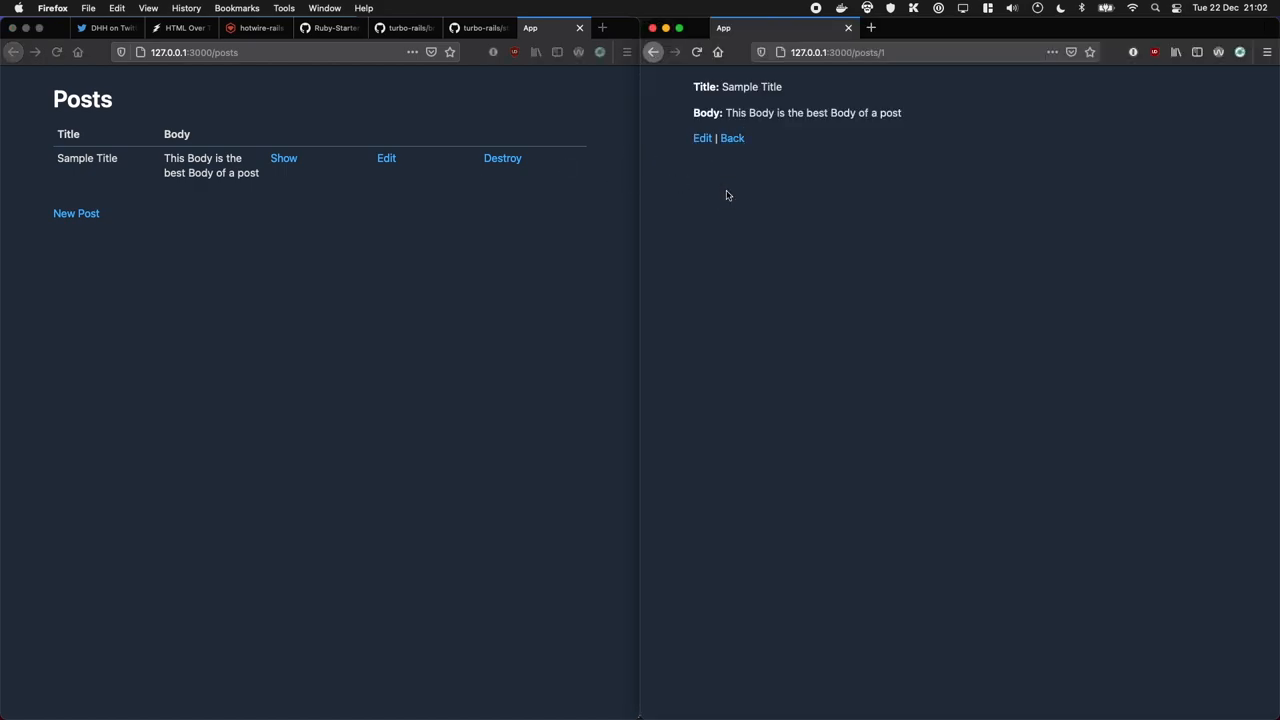
{"action": "right_click", "coordinate": [727, 195]}
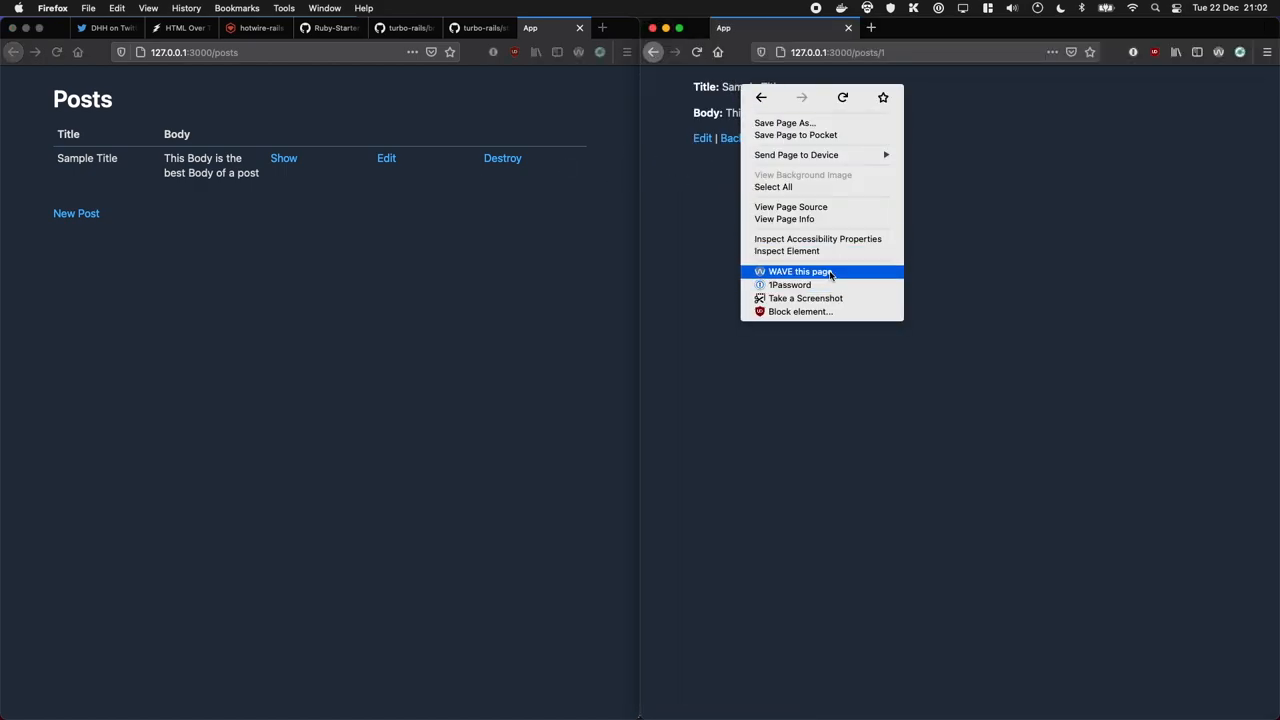
{"action": "left_click", "coordinate": [787, 251]}
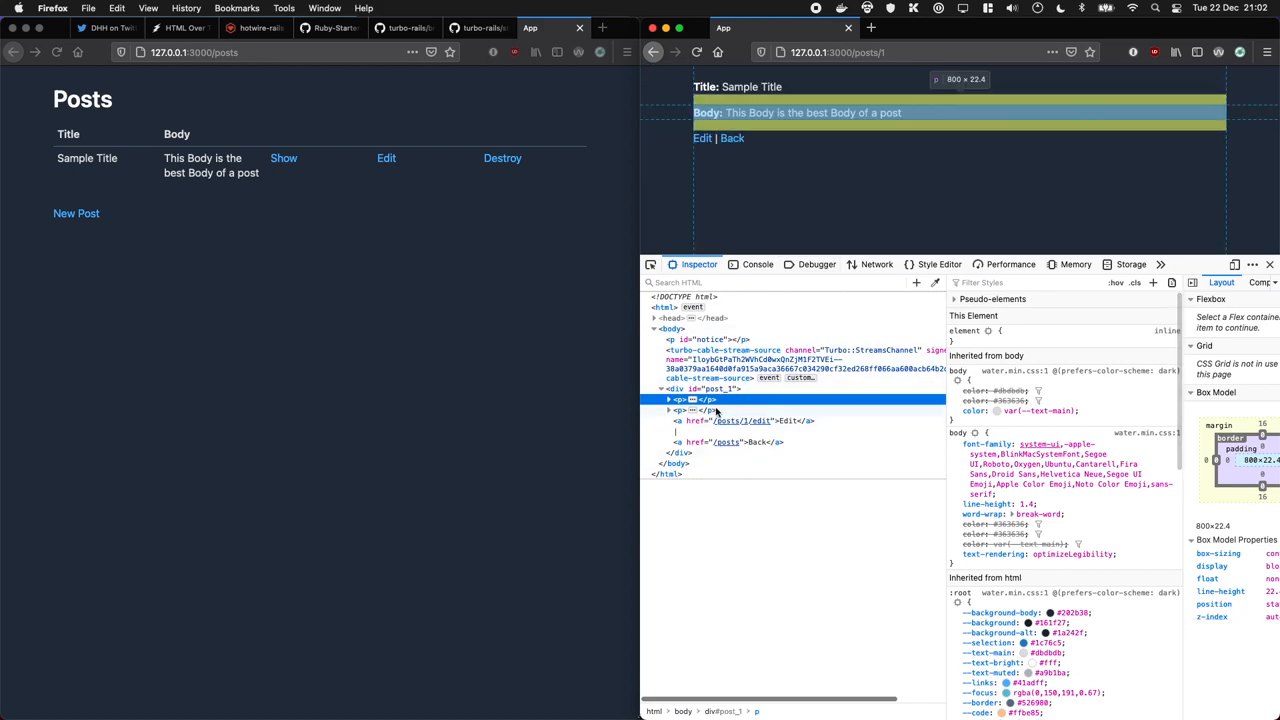
{"action": "left_click", "coordinate": [700, 388]}
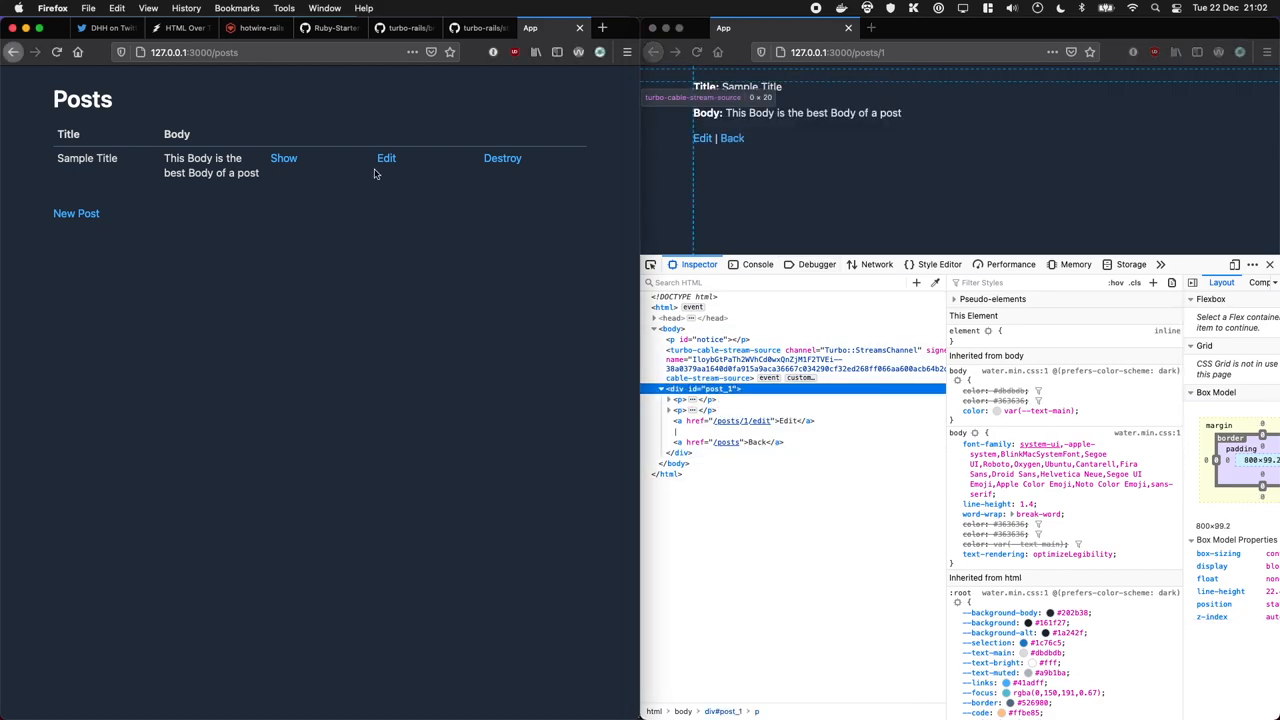
{"action": "left_click", "coordinate": [386, 158]}
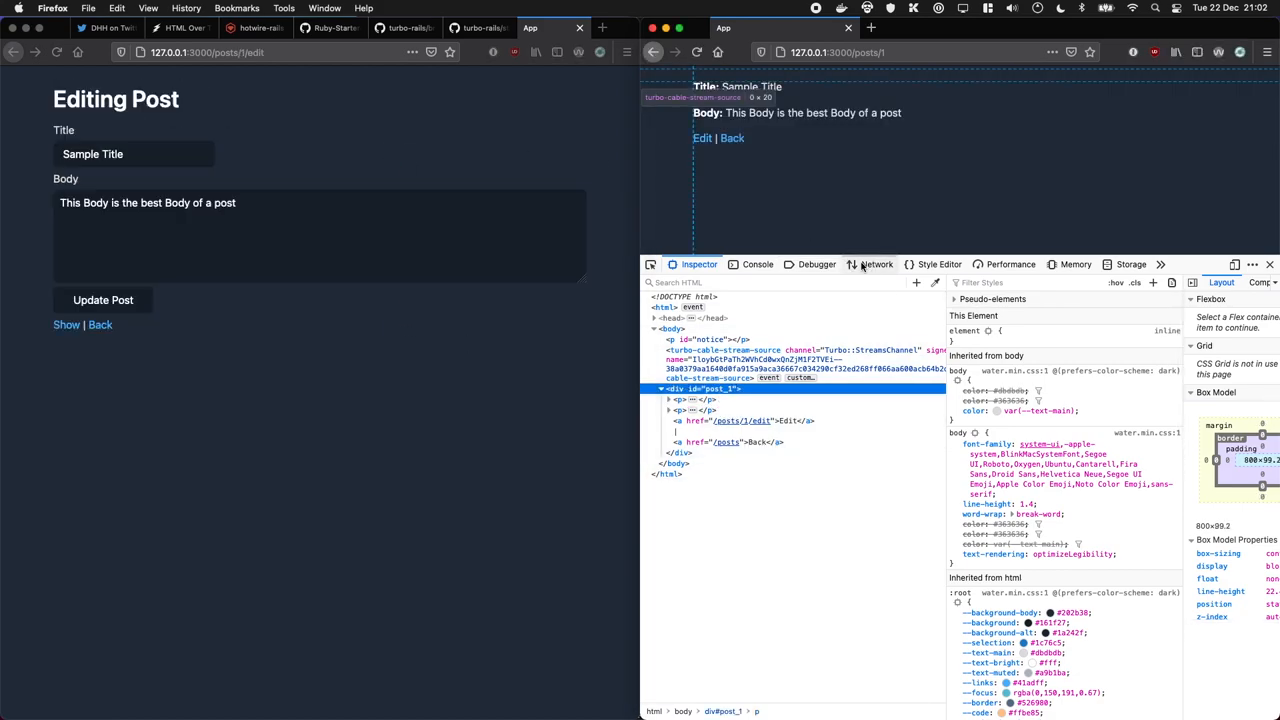
{"action": "left_click", "coordinate": [876, 264]}
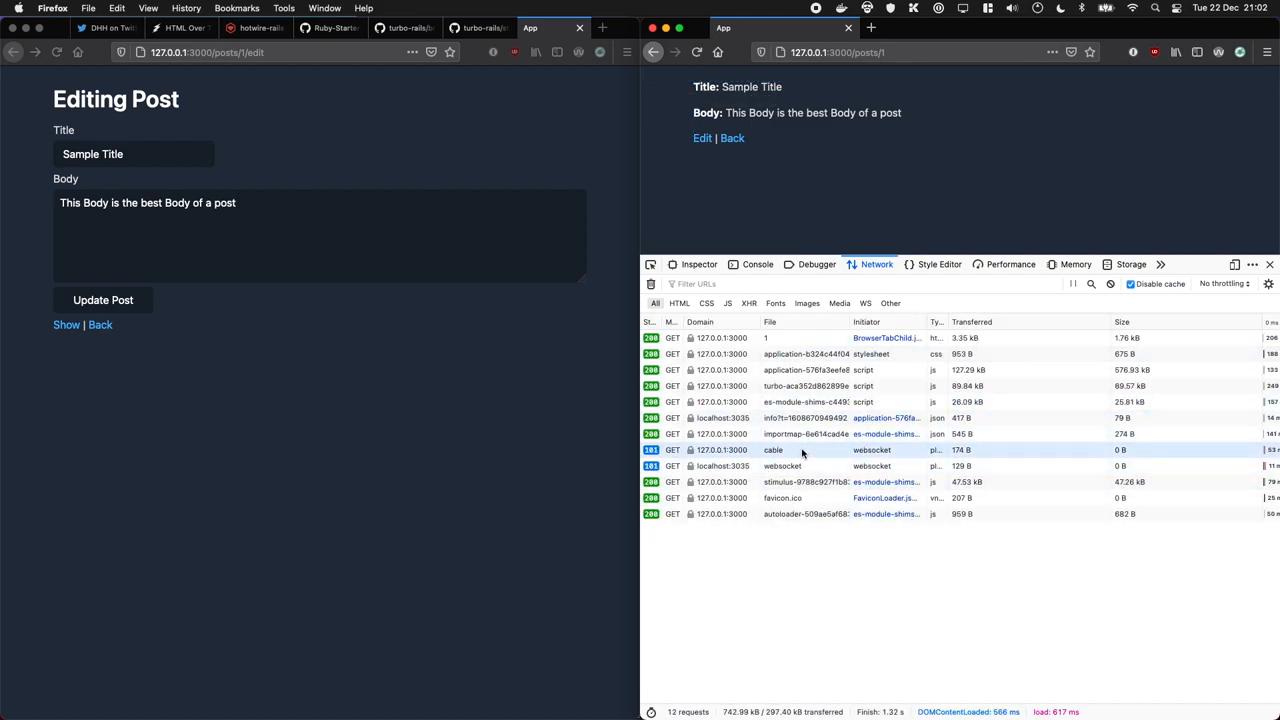
{"action": "left_click", "coordinate": [772, 449]}
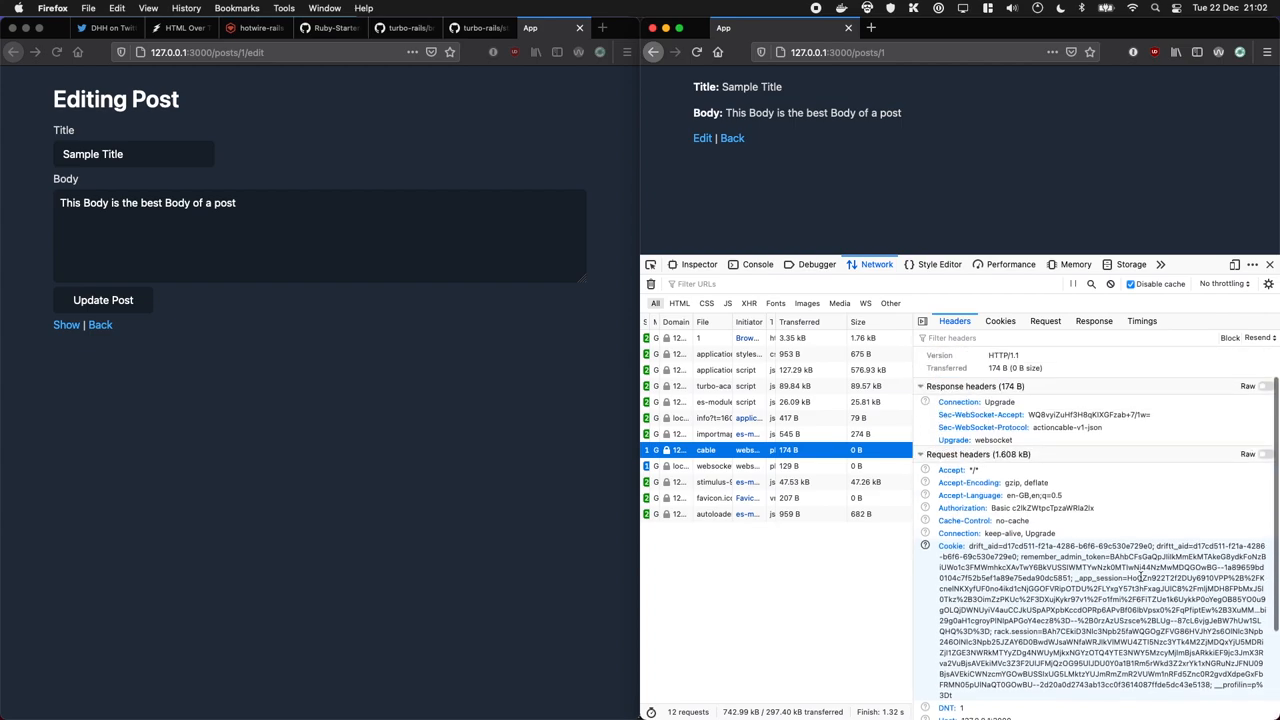
{"action": "left_click", "coordinate": [1093, 321]}
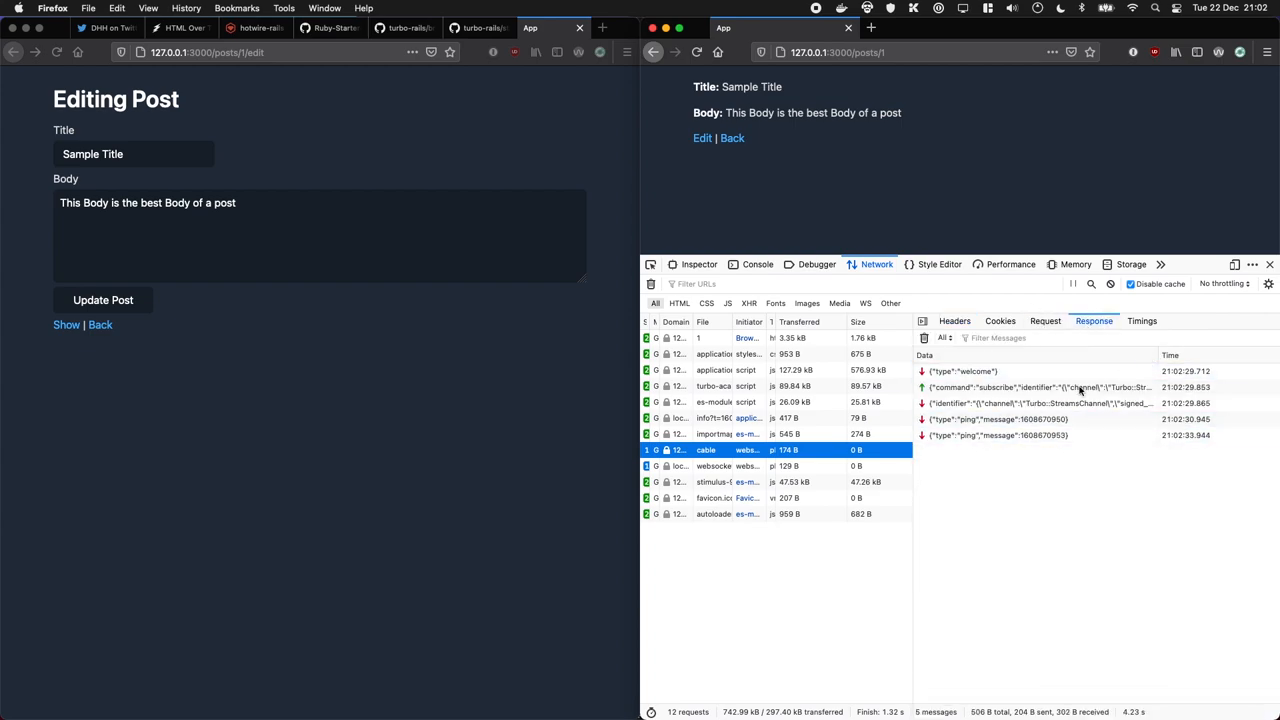
{"action": "left_click", "coordinate": [699, 264]}
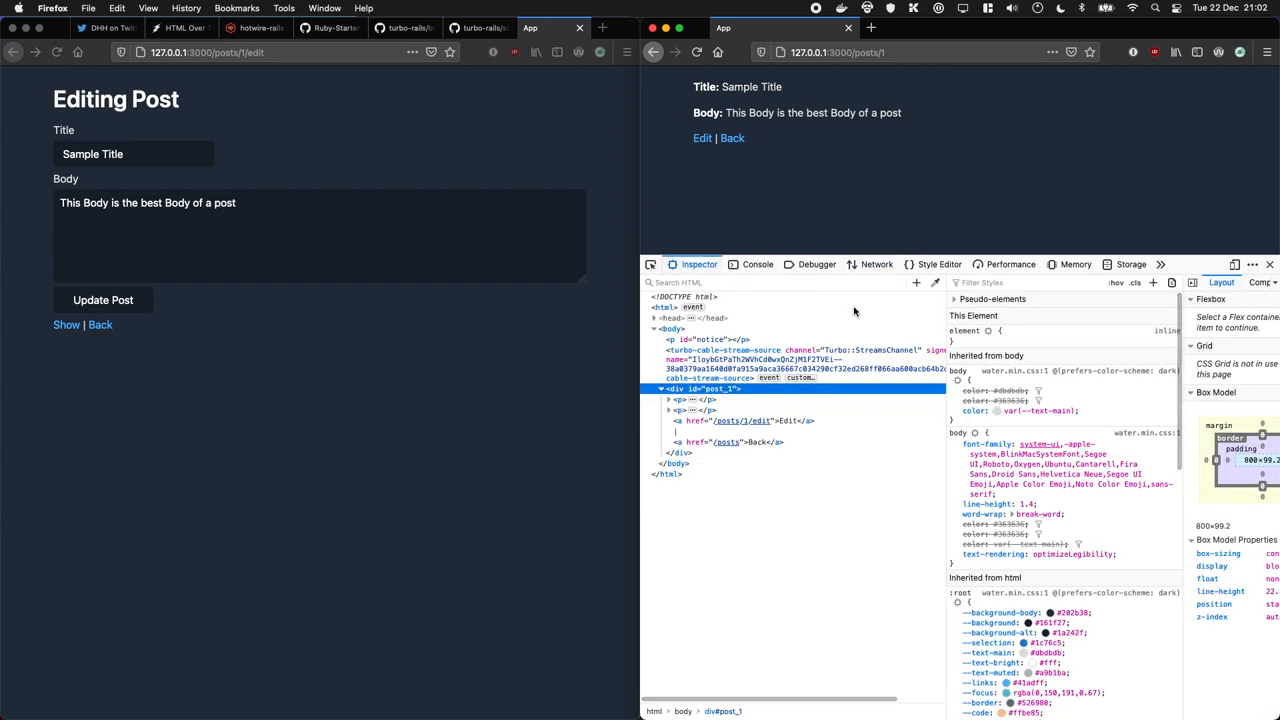
Save the title 'Sample Title 1234' and inspect the cable websocket's replace message in Network
{"action": "type", "text": "1"}
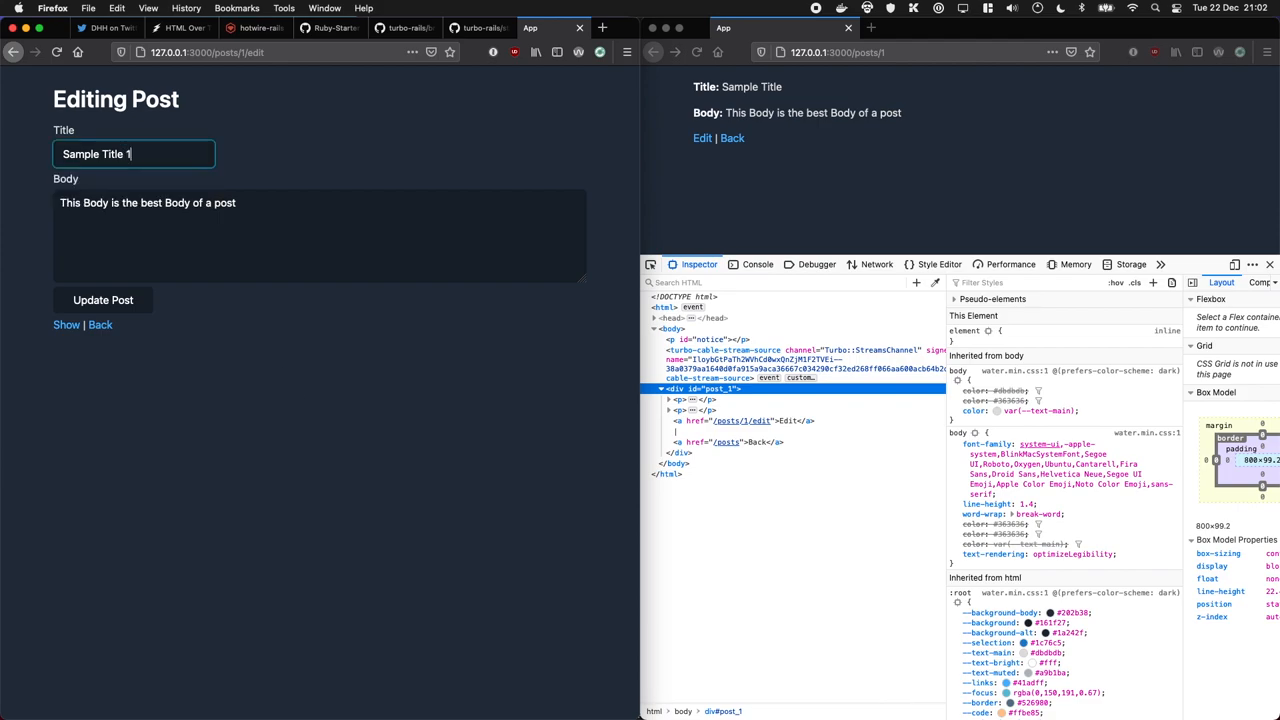
{"action": "left_click", "coordinate": [103, 300]}
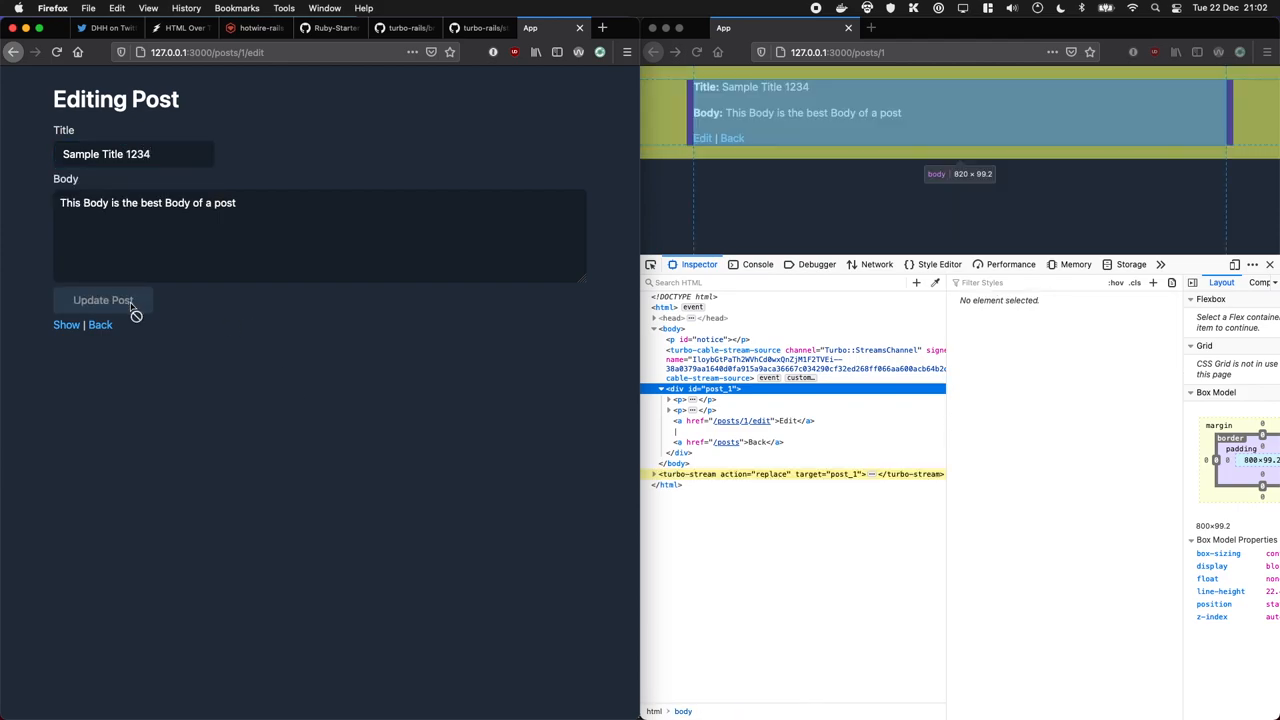
{"action": "left_click", "coordinate": [103, 300]}
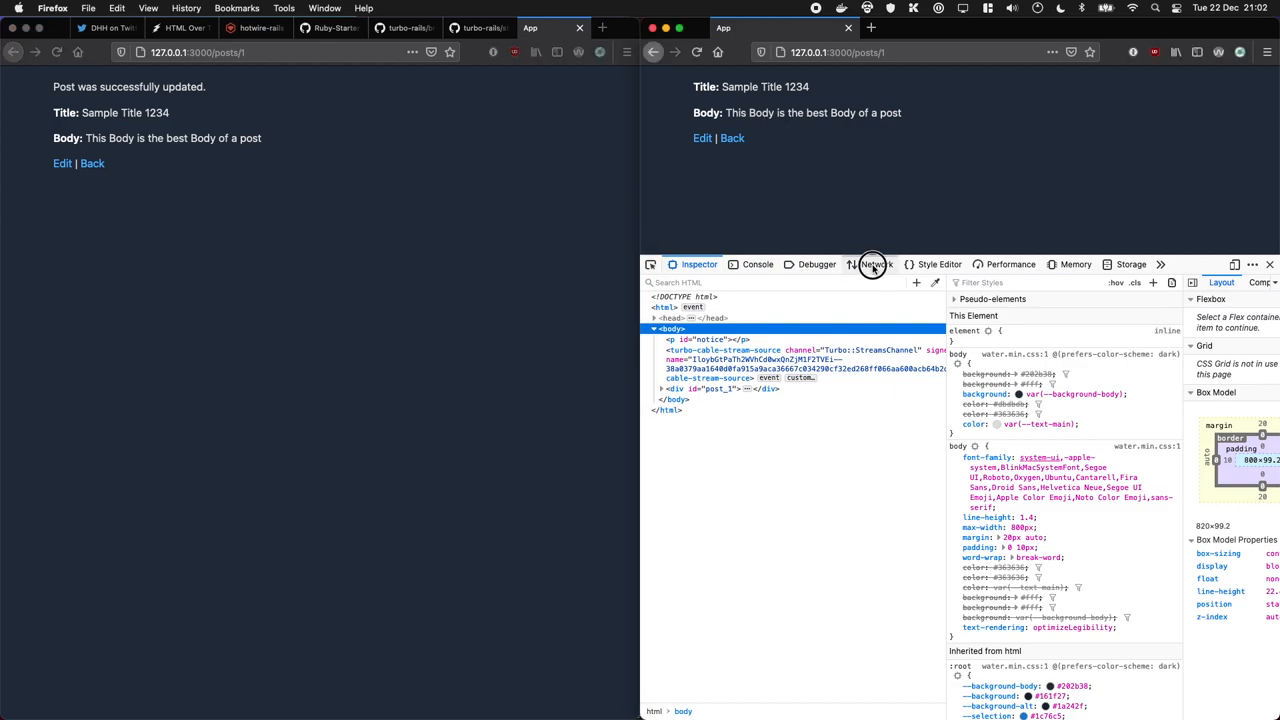
{"action": "left_click", "coordinate": [875, 264]}
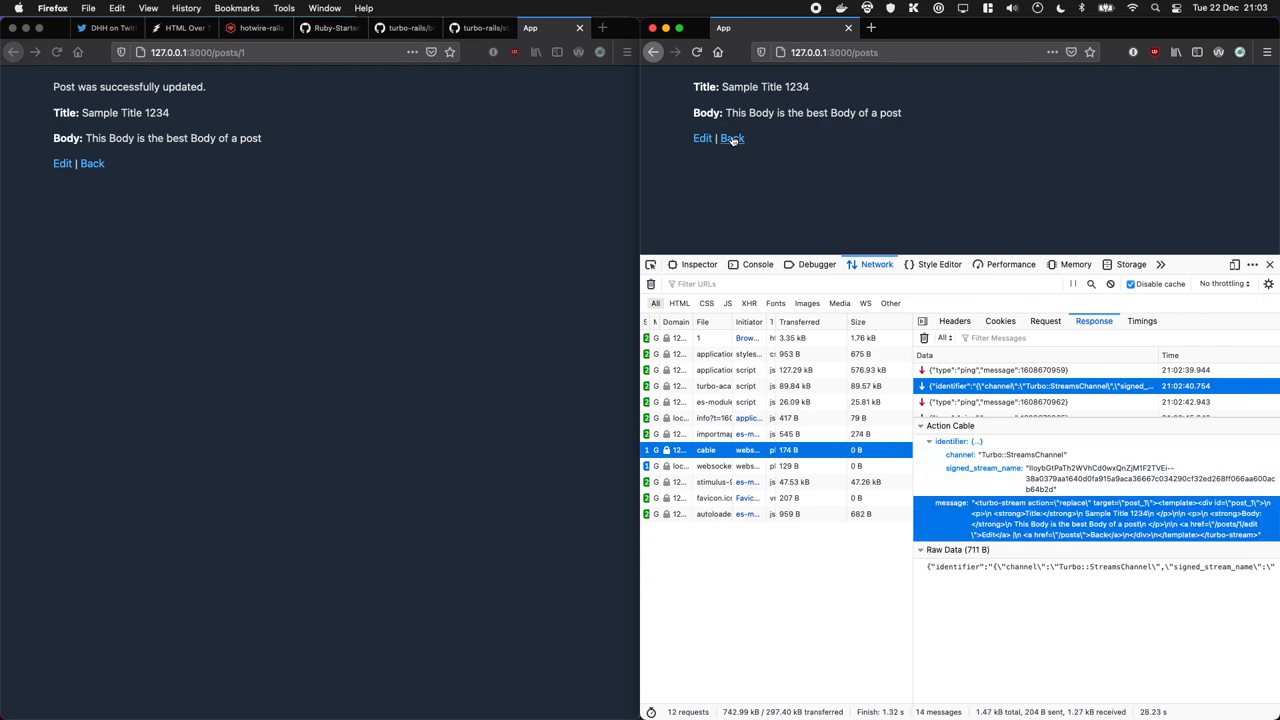
Return the second window to the posts list, close DevTools, and re-save as 'Sample Title'
{"action": "left_click", "coordinate": [732, 138]}
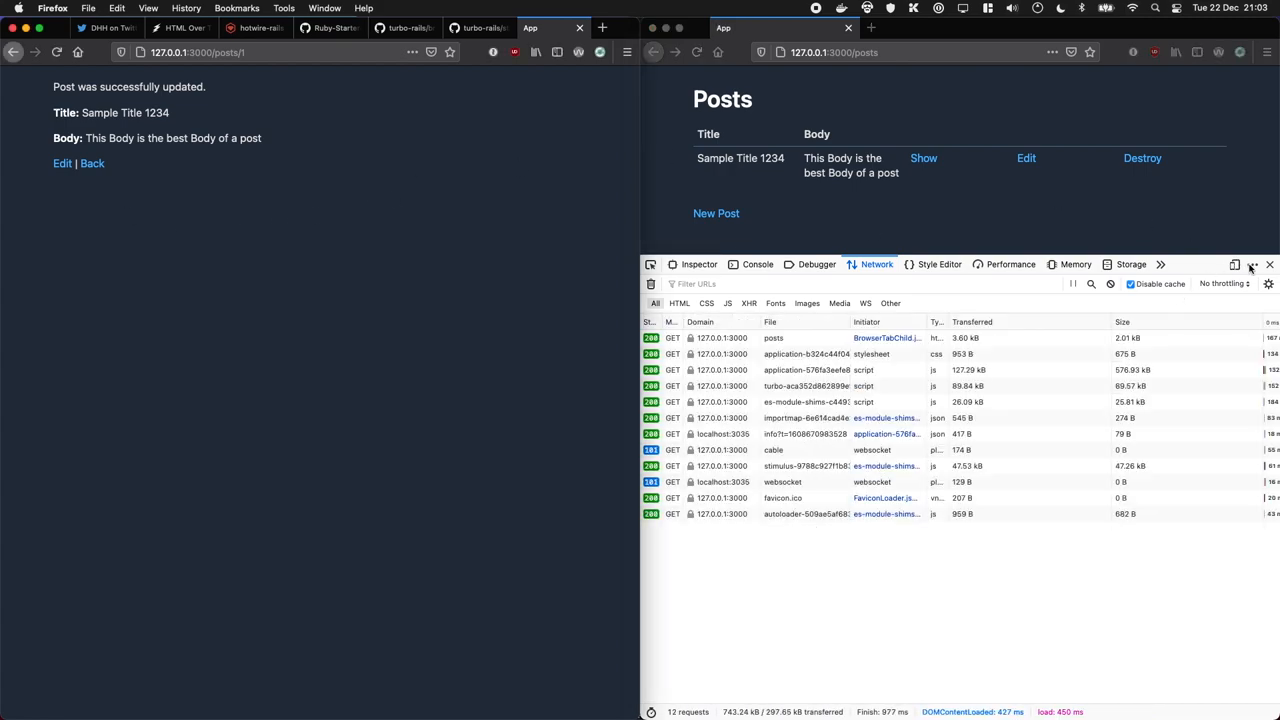
{"action": "left_click", "coordinate": [1270, 264]}
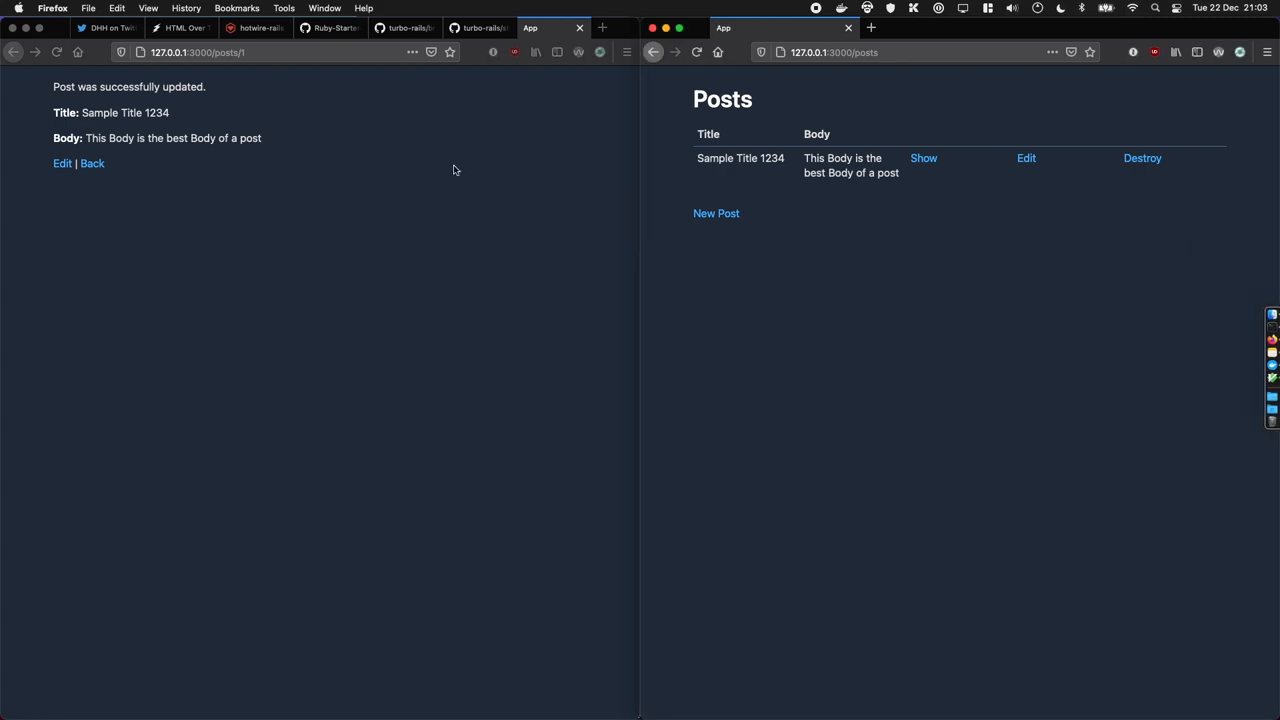
{"action": "left_click", "coordinate": [62, 163]}
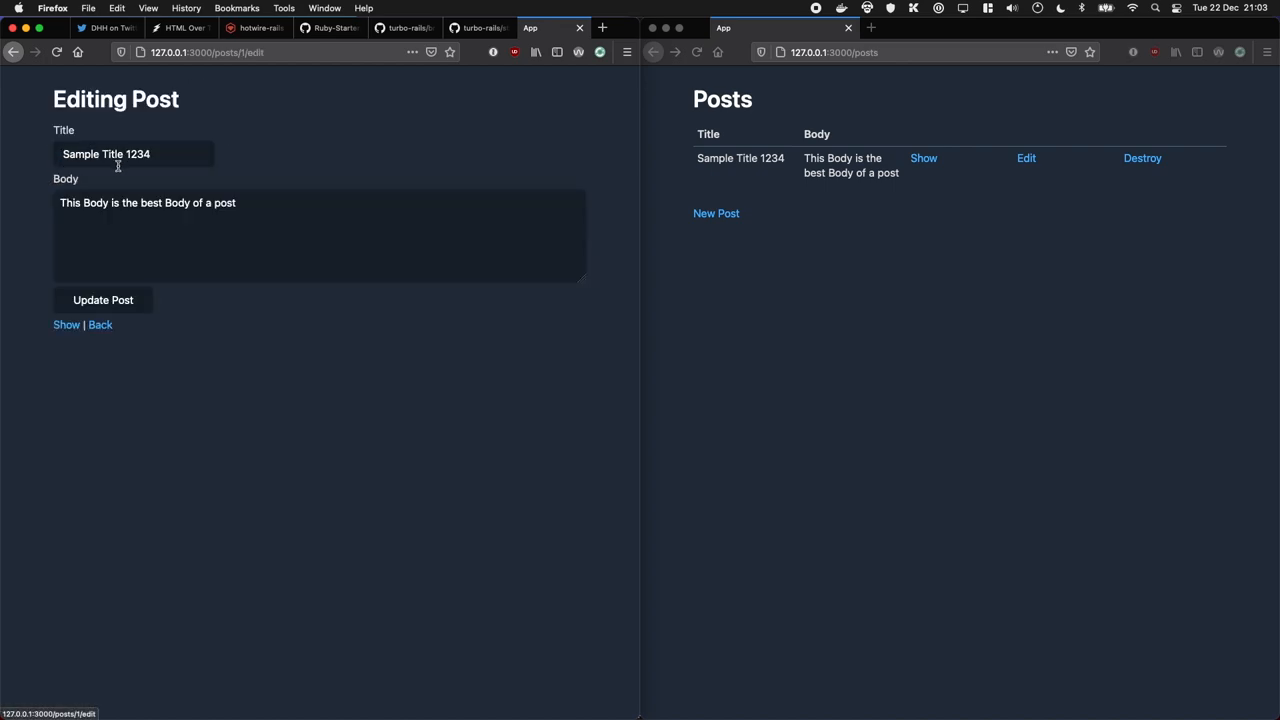
{"action": "left_click", "coordinate": [102, 300]}
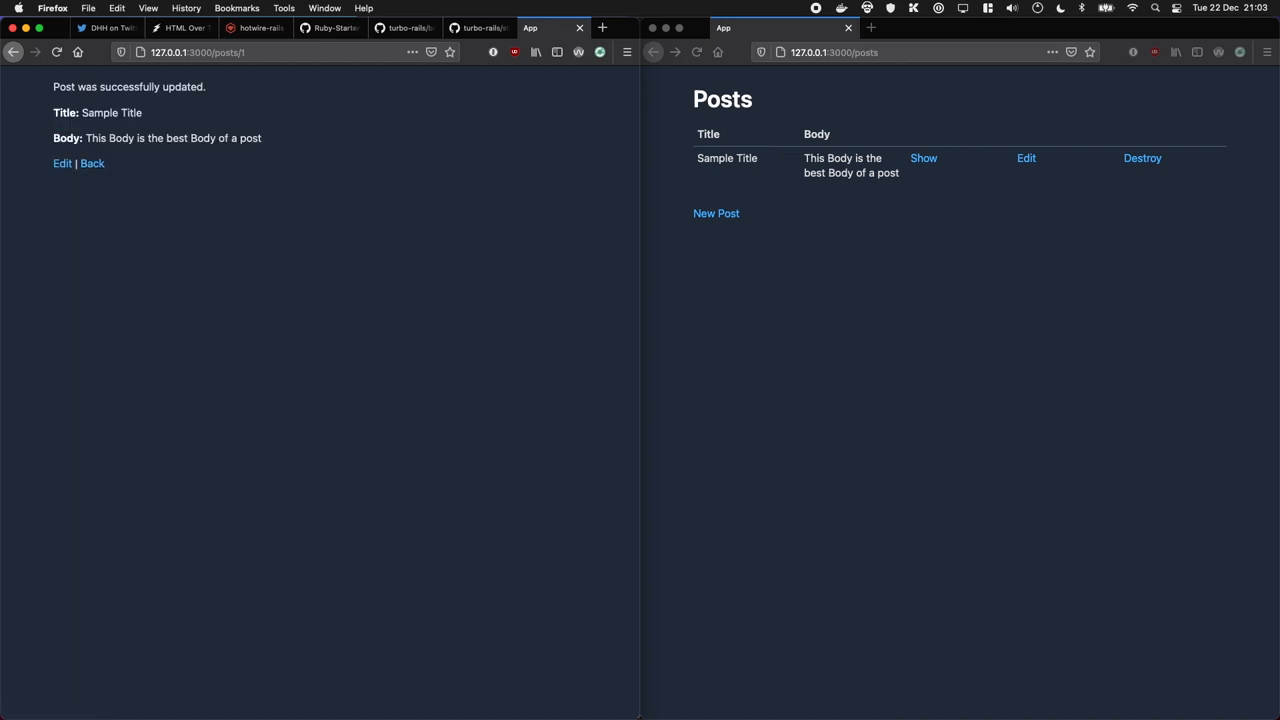
{"action": "mouse_move", "coordinate": [148, 160]}
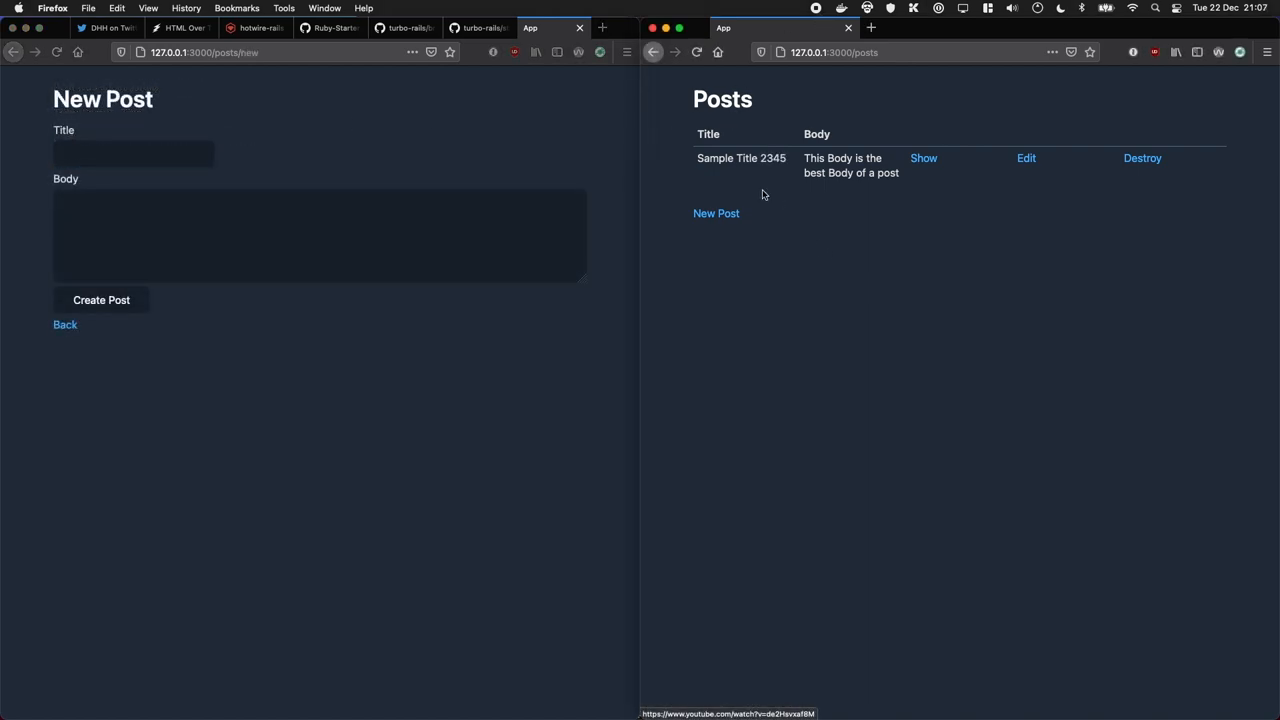
{"action": "mouse_move", "coordinate": [818, 221]}
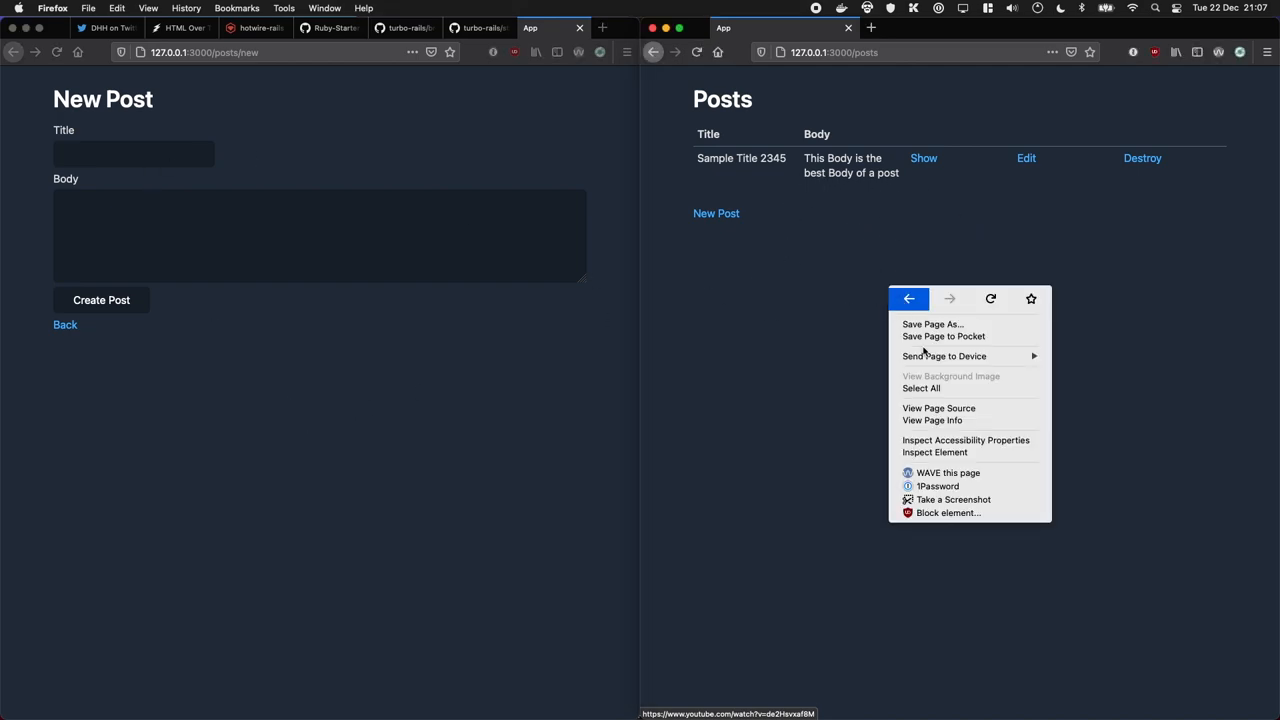
Watch the cable websocket in DevTools Network while creating 'New post' with body 'Sample Copy'
{"action": "left_click", "coordinate": [939, 440]}
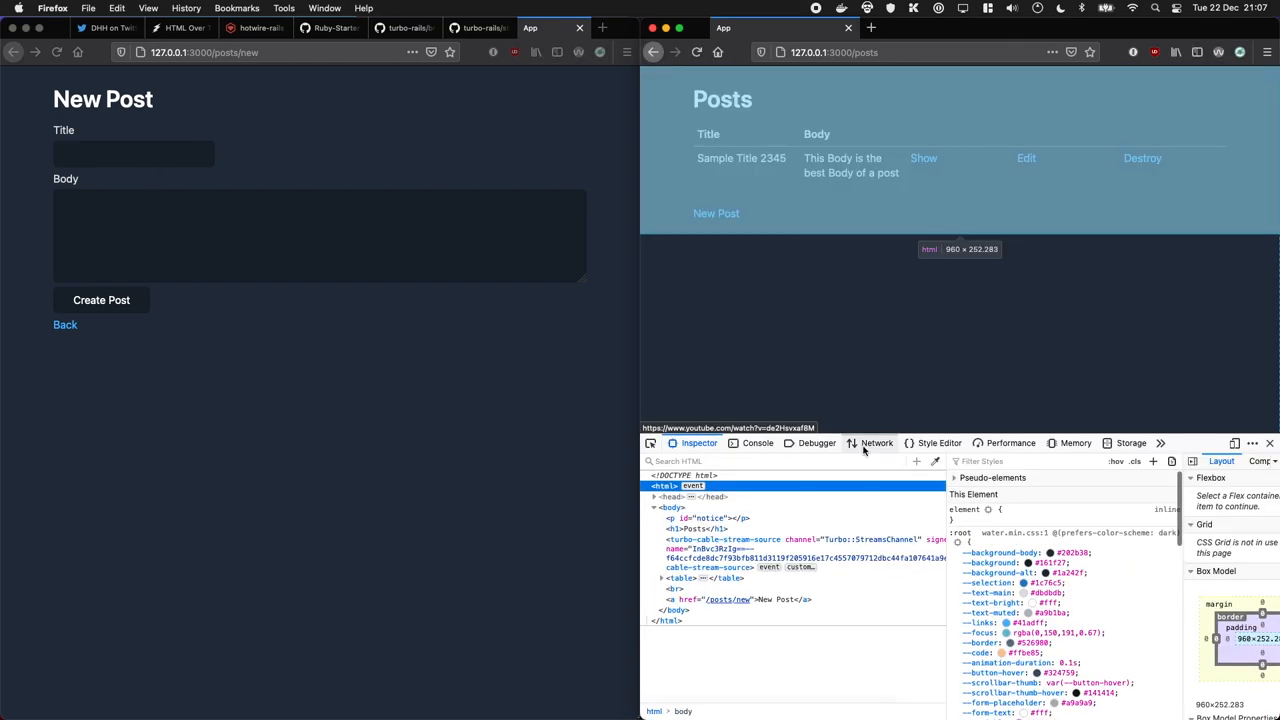
{"action": "left_click", "coordinate": [876, 443]}
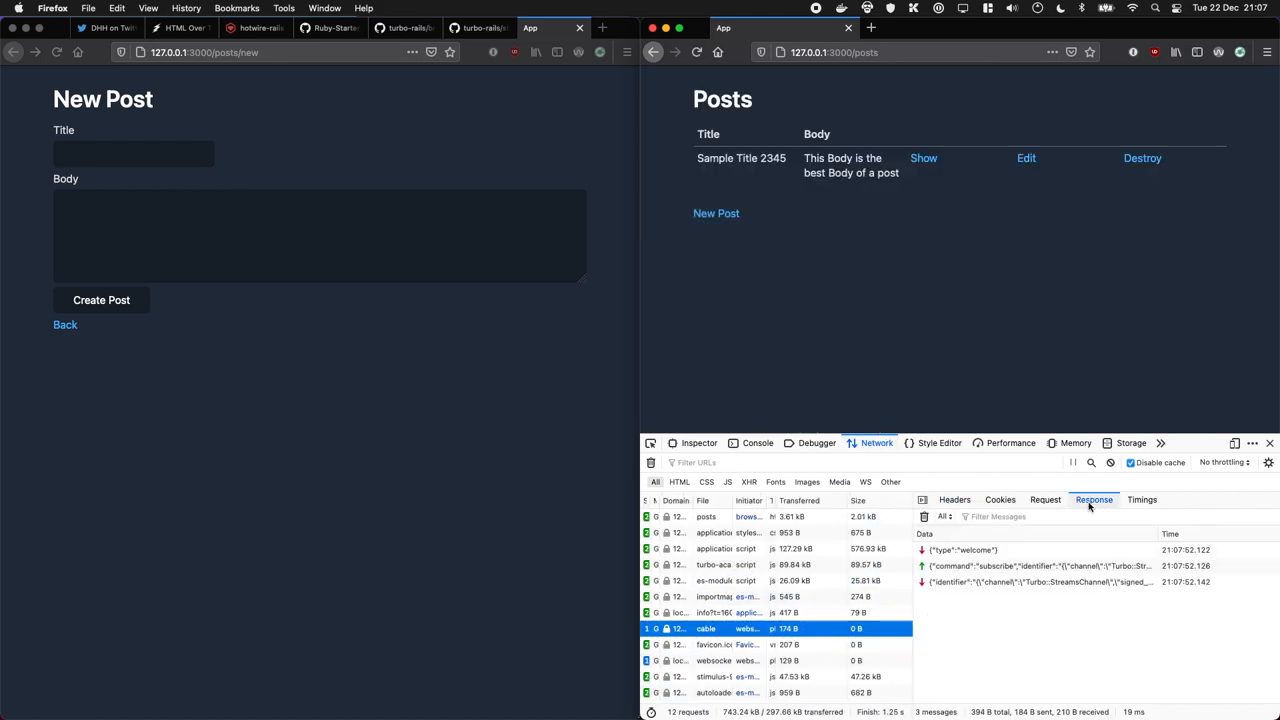
{"action": "left_click", "coordinate": [133, 153]}
{"action": "type", "text": "New post"}
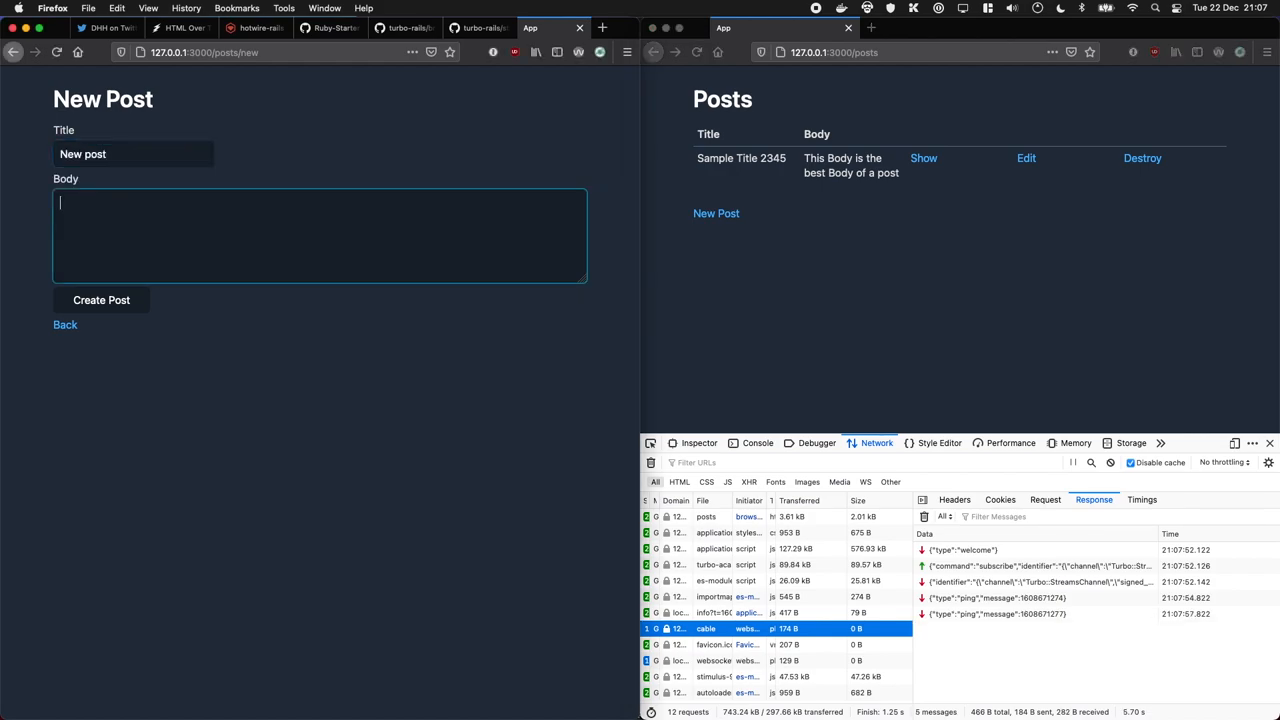
{"action": "type", "text": "Sample Copy"}
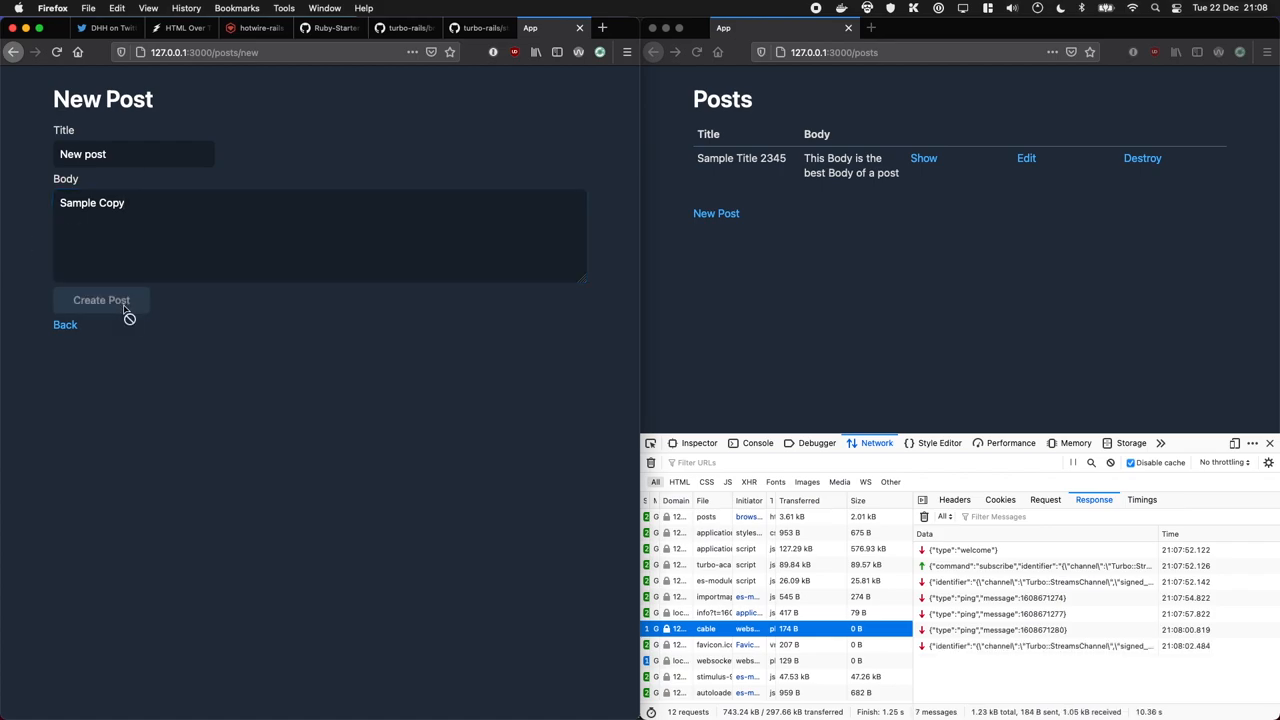
{"action": "left_click", "coordinate": [101, 300]}
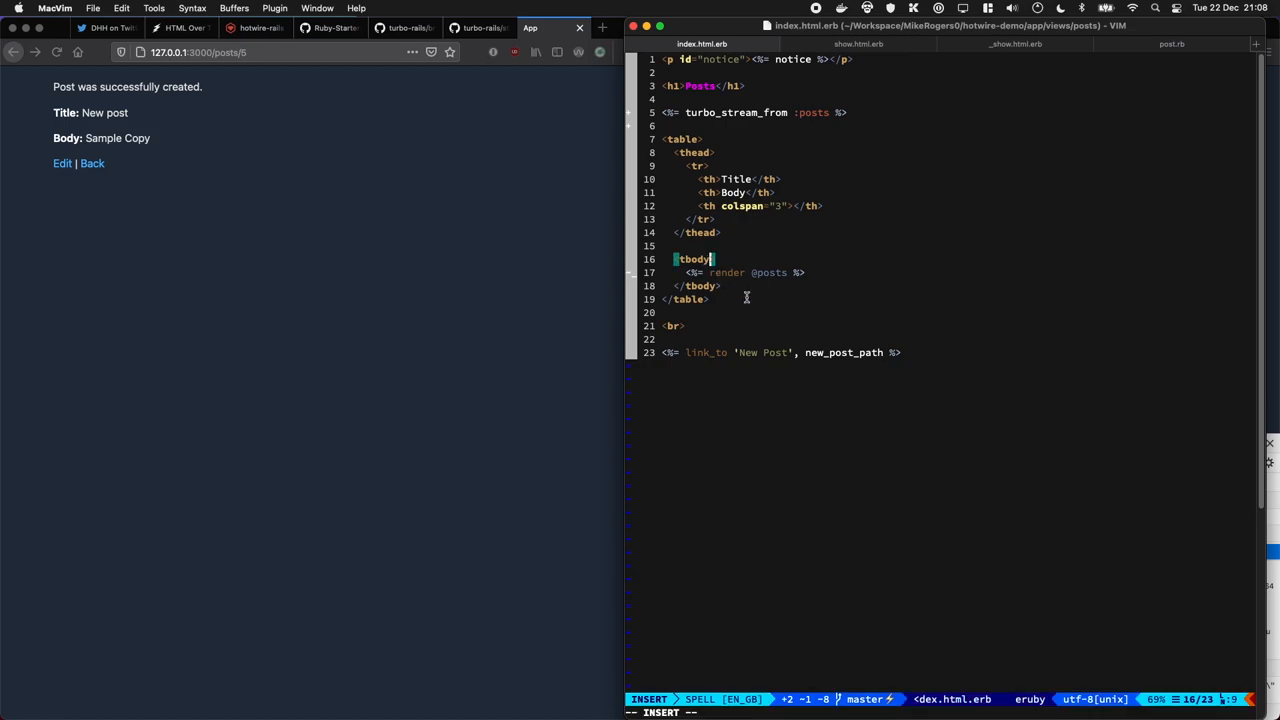
Add id="posts" to the <tbody> tag in index.html.erb
{"action": "type", "text": "id=\"\""}
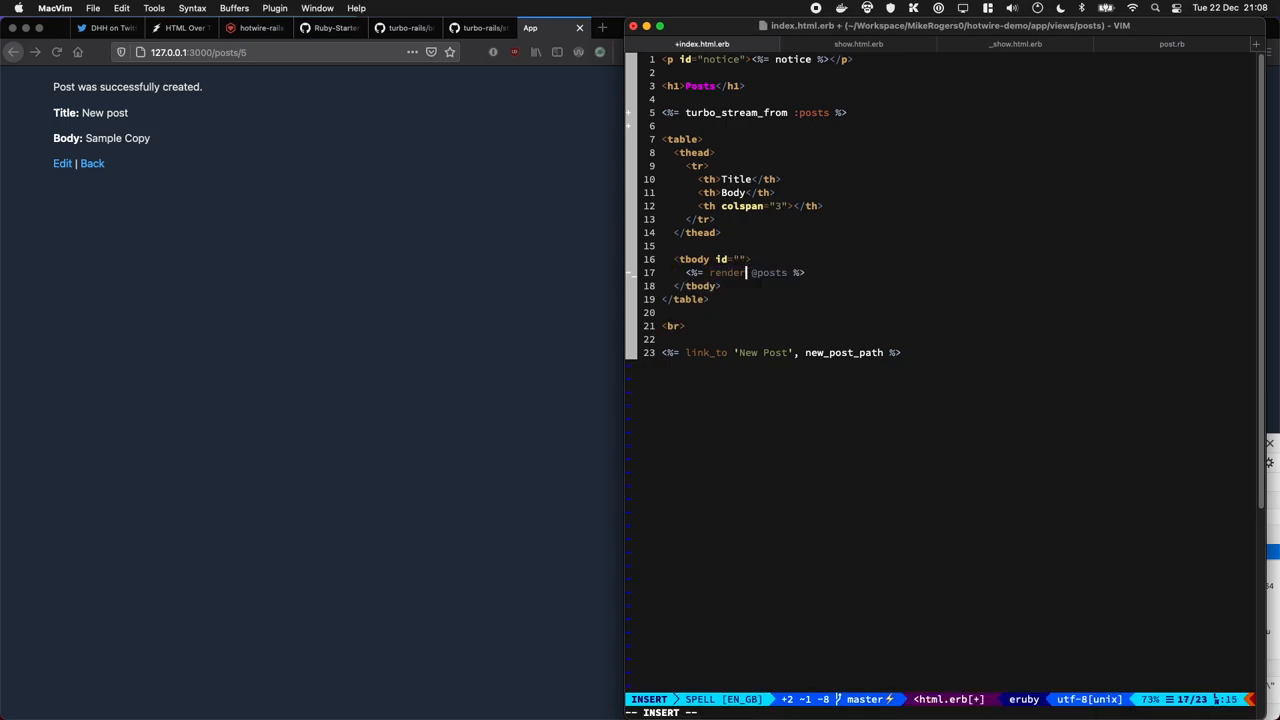
{"action": "type", "text": "post"}
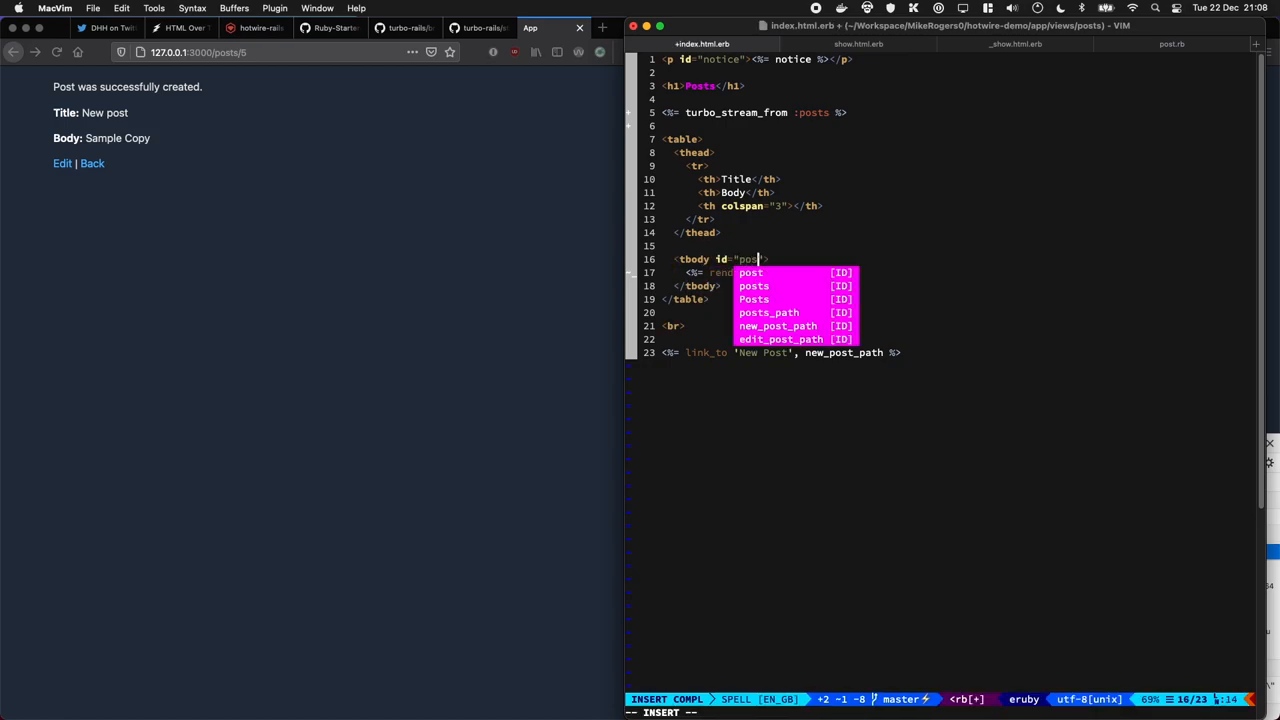
{"action": "key", "text": "Escape"}
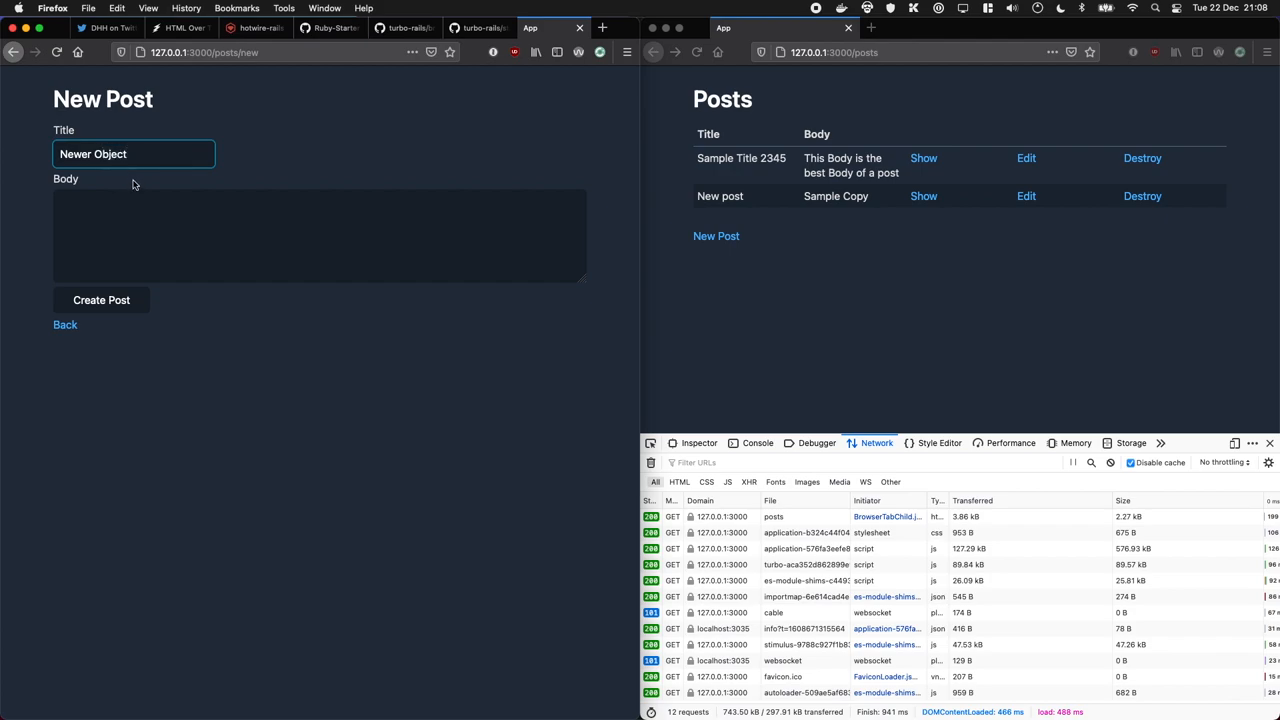
Enter body 'Yeah' and submit the 'Newer Object' post
{"action": "type", "text": "Yeah"}
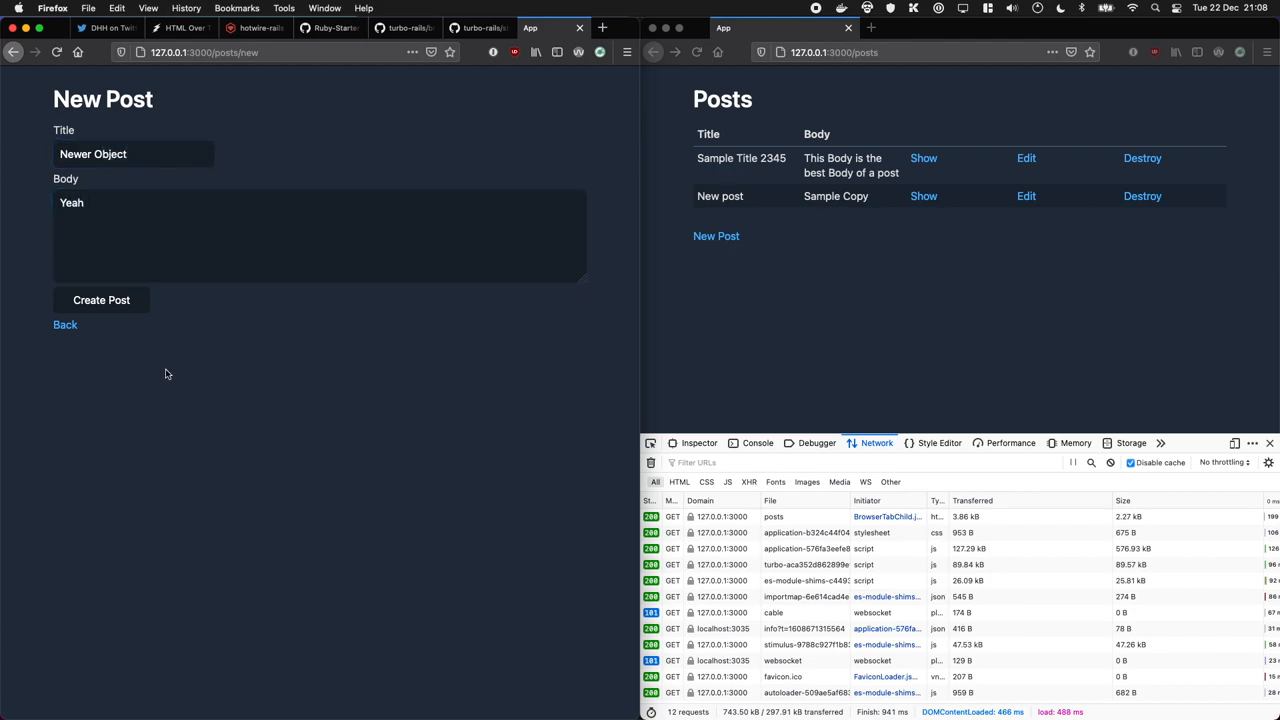
{"action": "left_click", "coordinate": [101, 300]}
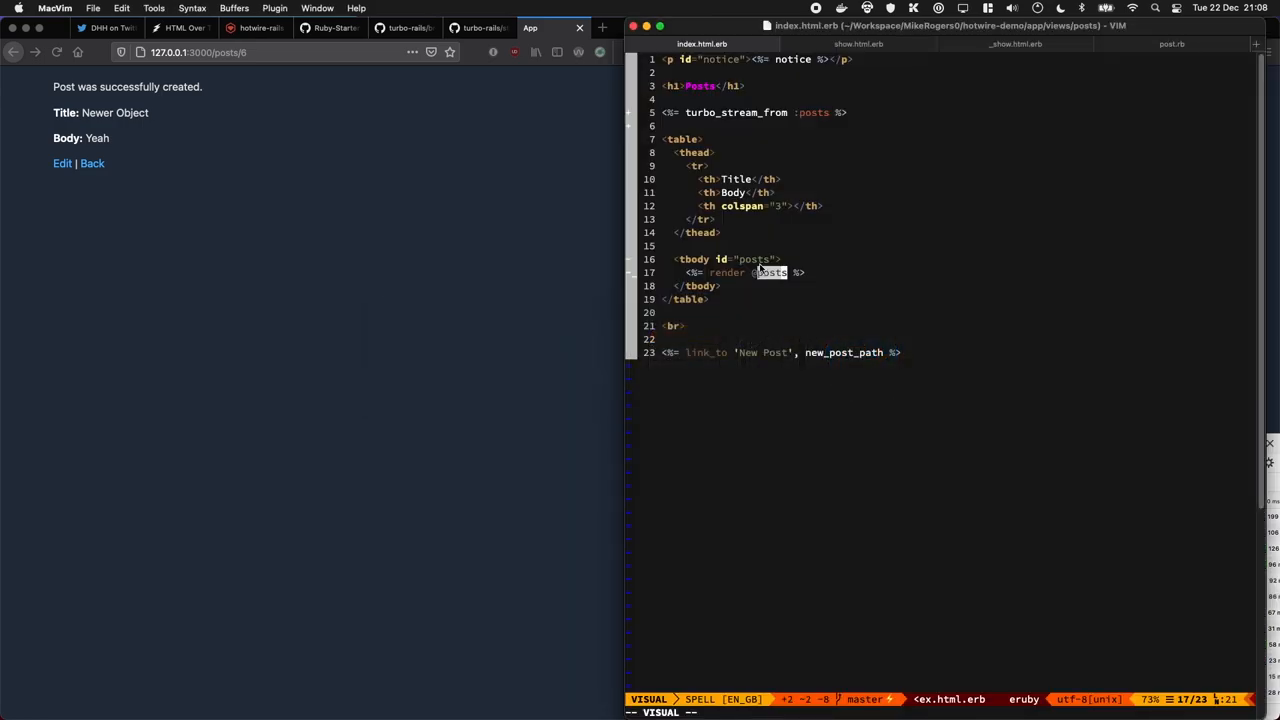
{"action": "mouse_move", "coordinate": [763, 285]}
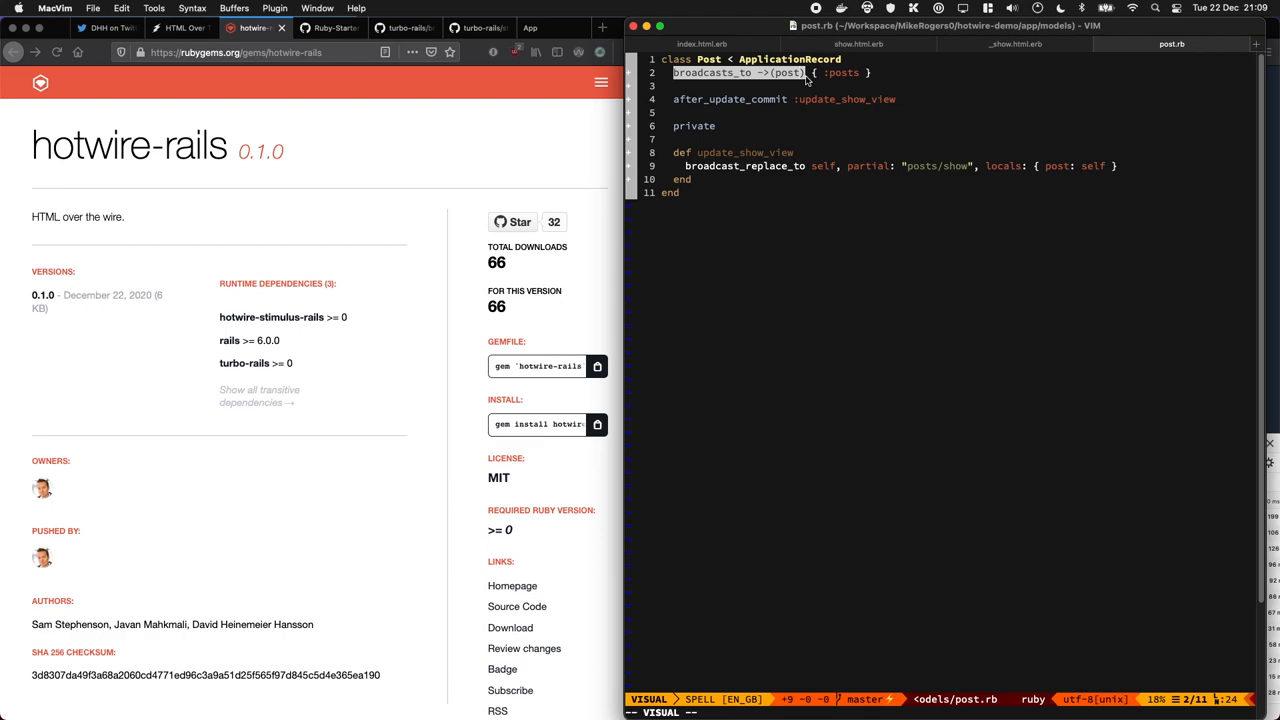
Bring Firefox forward on the turbo-rails broadcastable.rb source showing broadcast_replace_to
{"action": "left_click", "coordinate": [180, 27]}
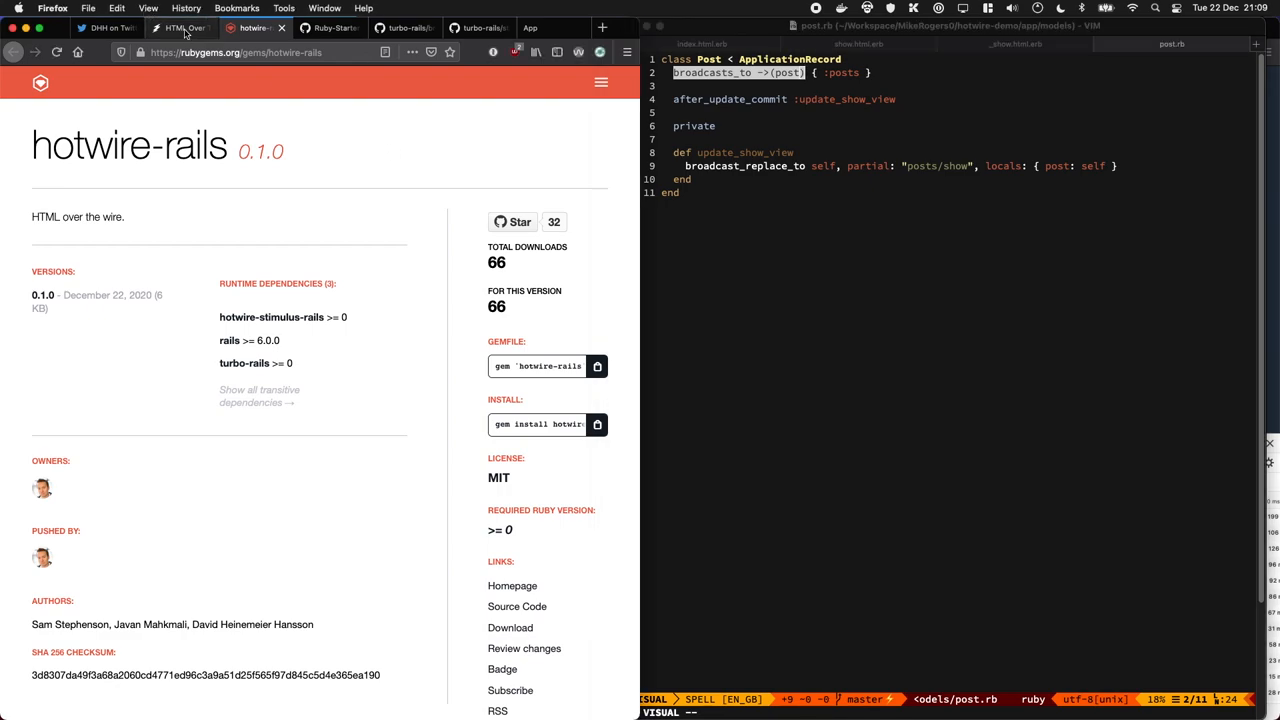
{"action": "left_click", "coordinate": [404, 27]}
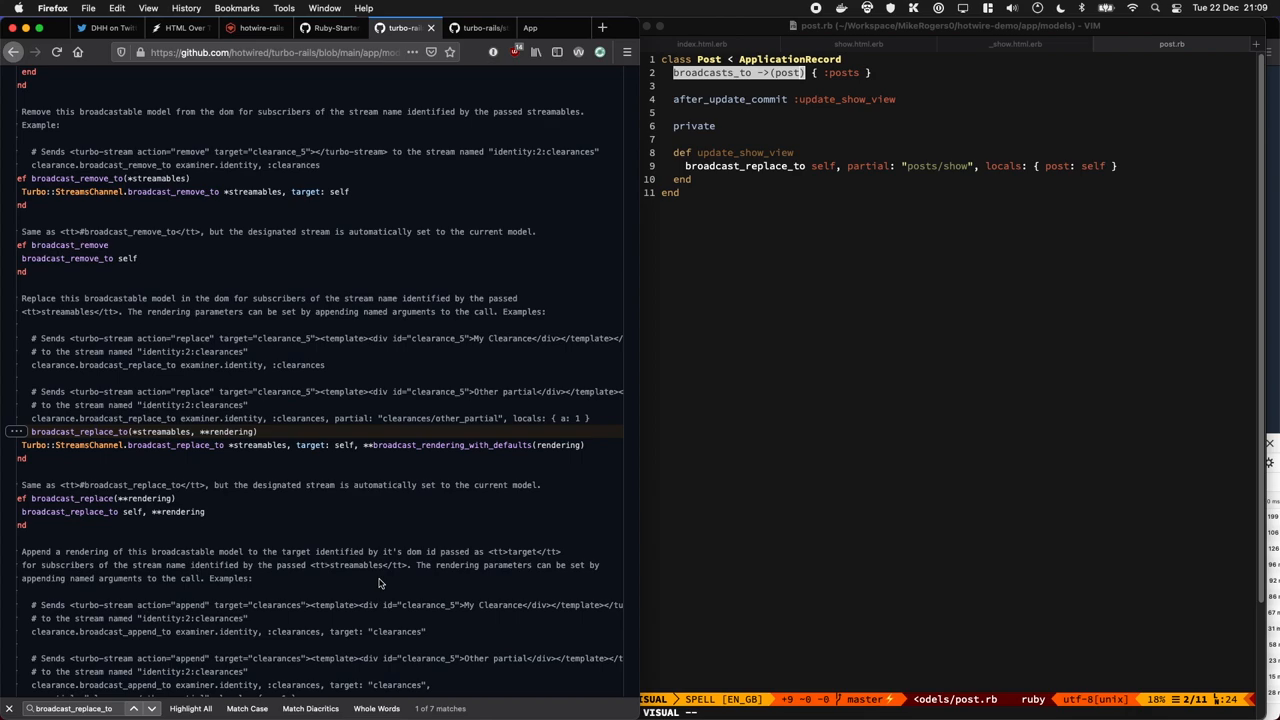
{"action": "mouse_move", "coordinate": [475, 208]}
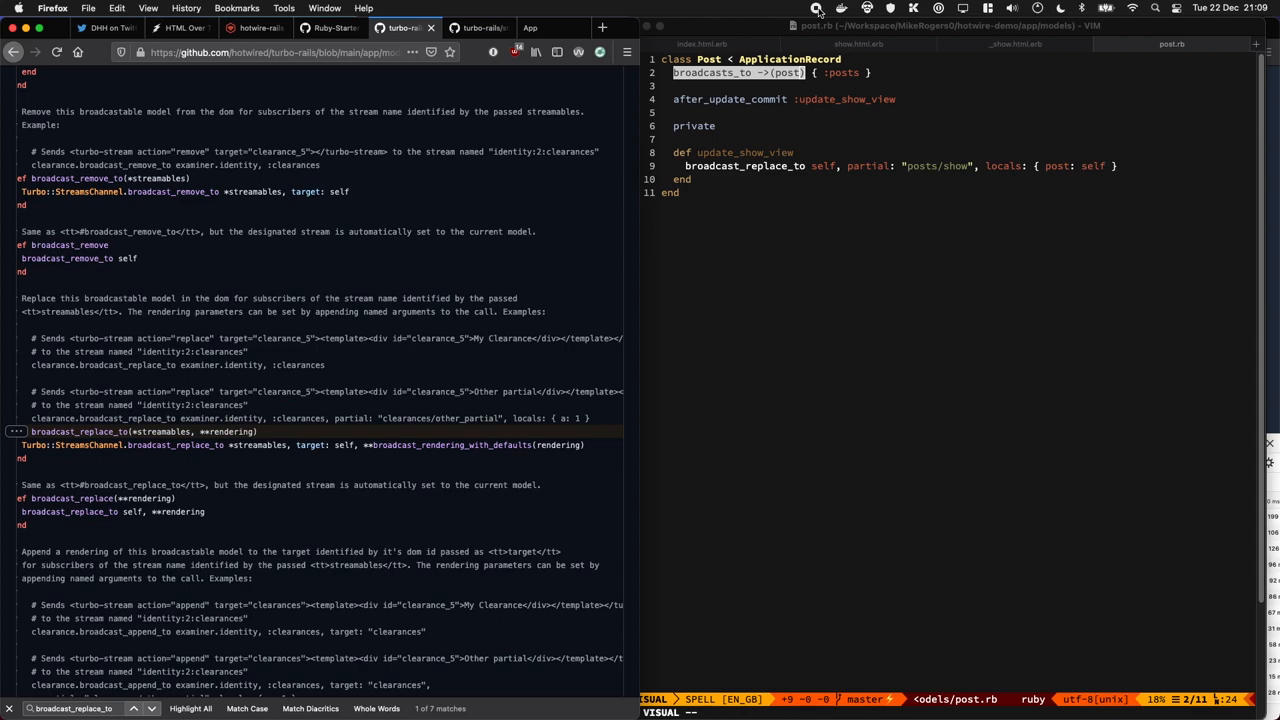
{"action": "mouse_move", "coordinate": [699, 22]}
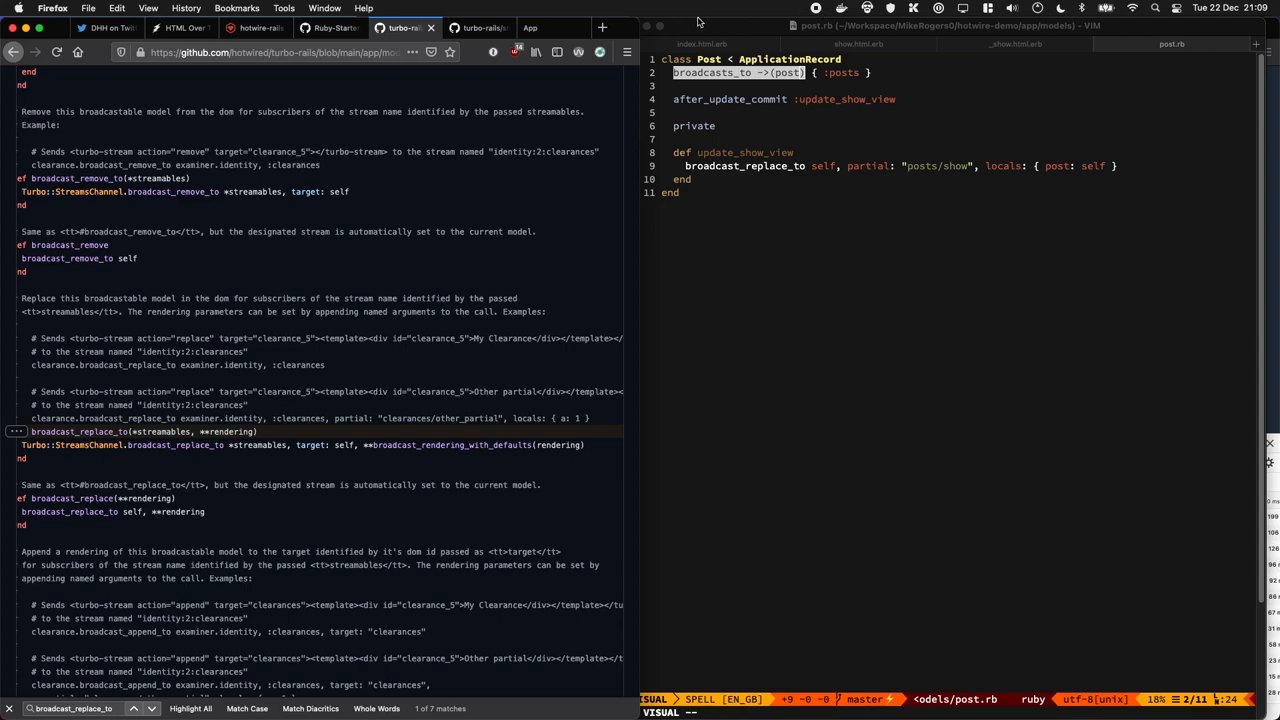